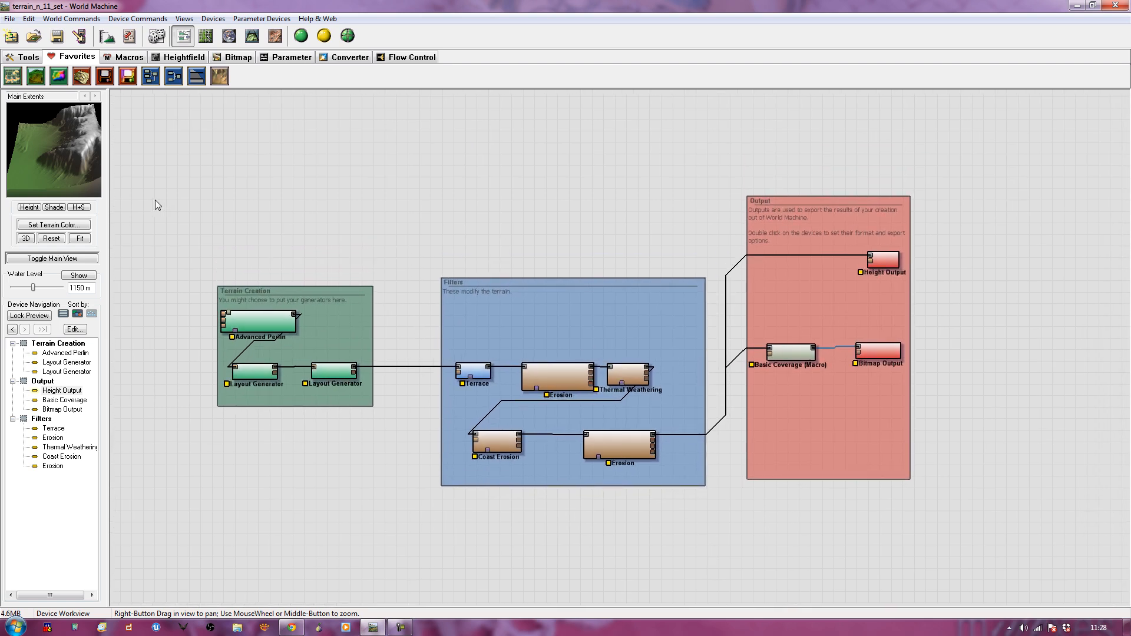
- Preview the Basic Coverage and Height Output devices of the example terrain project
left_click(789, 352)
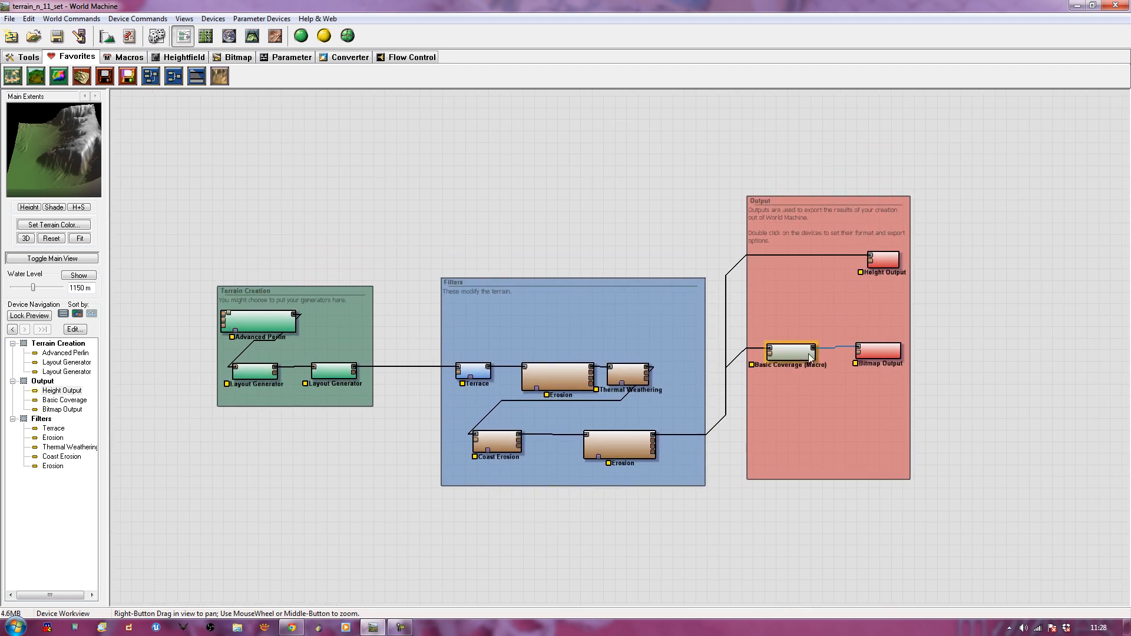
left_click(882, 259)
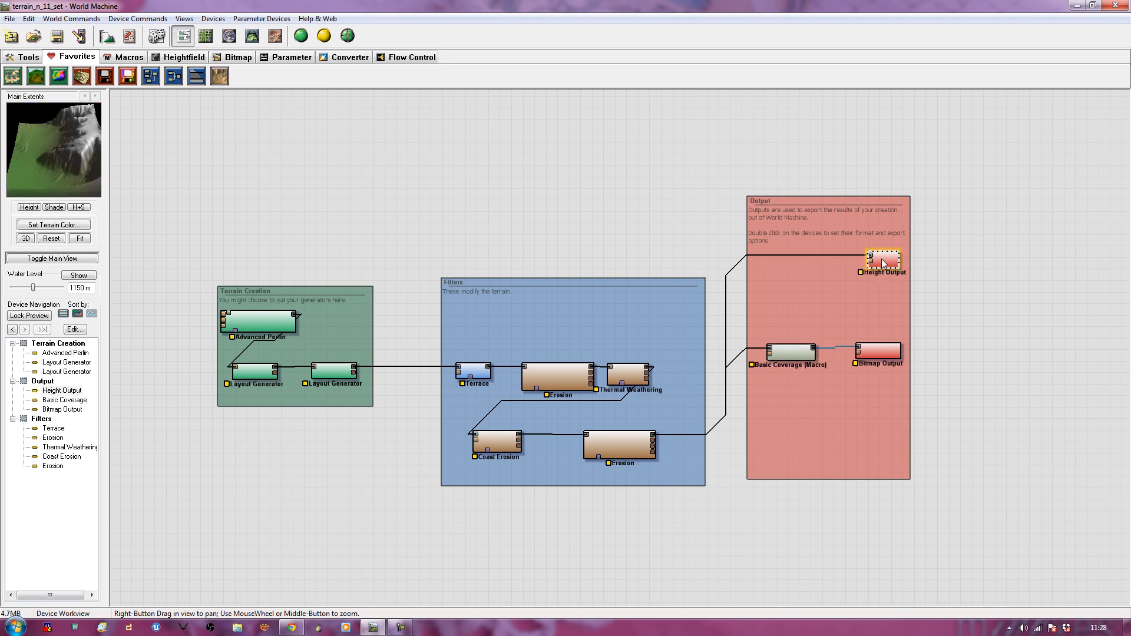
left_click(789, 353)
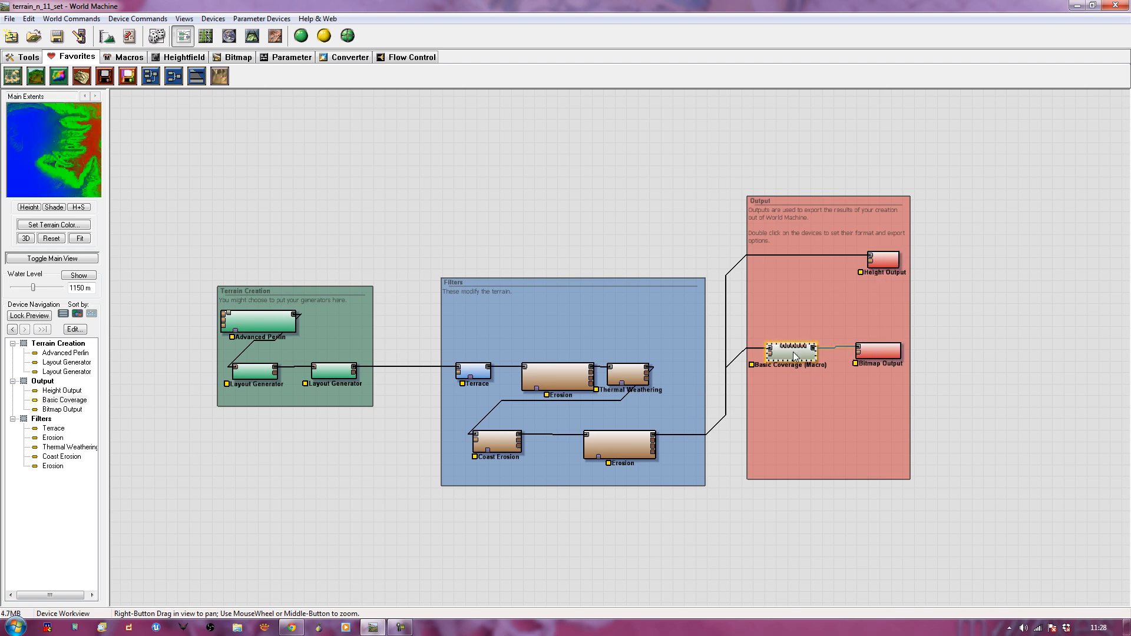
left_click(878, 353)
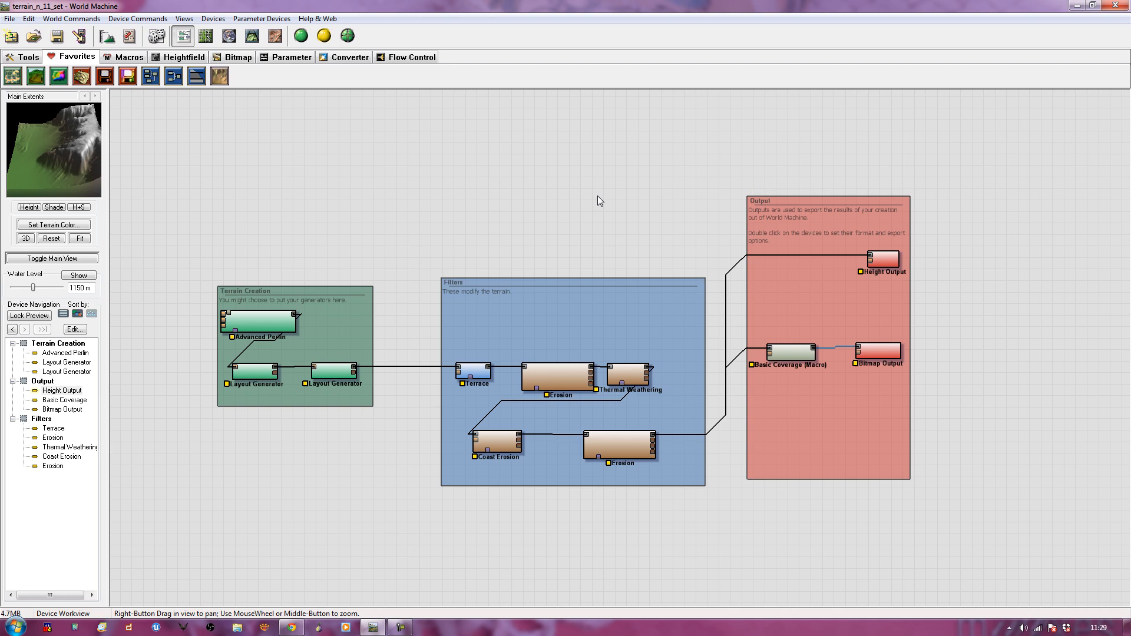
mouse_move(1031, 477)
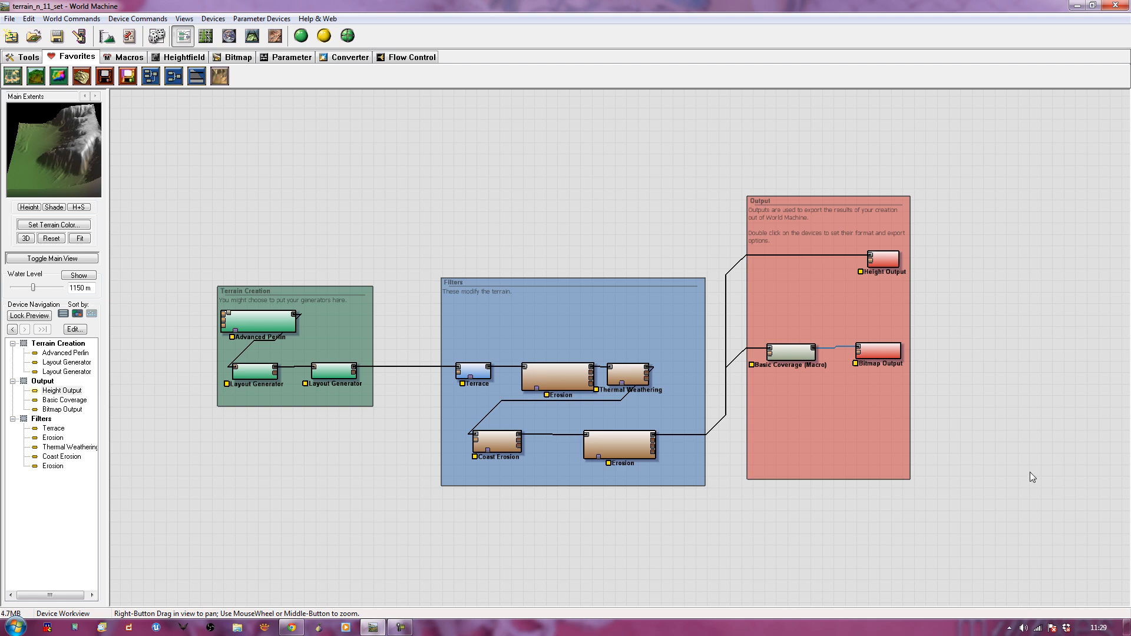
mouse_move(171, 313)
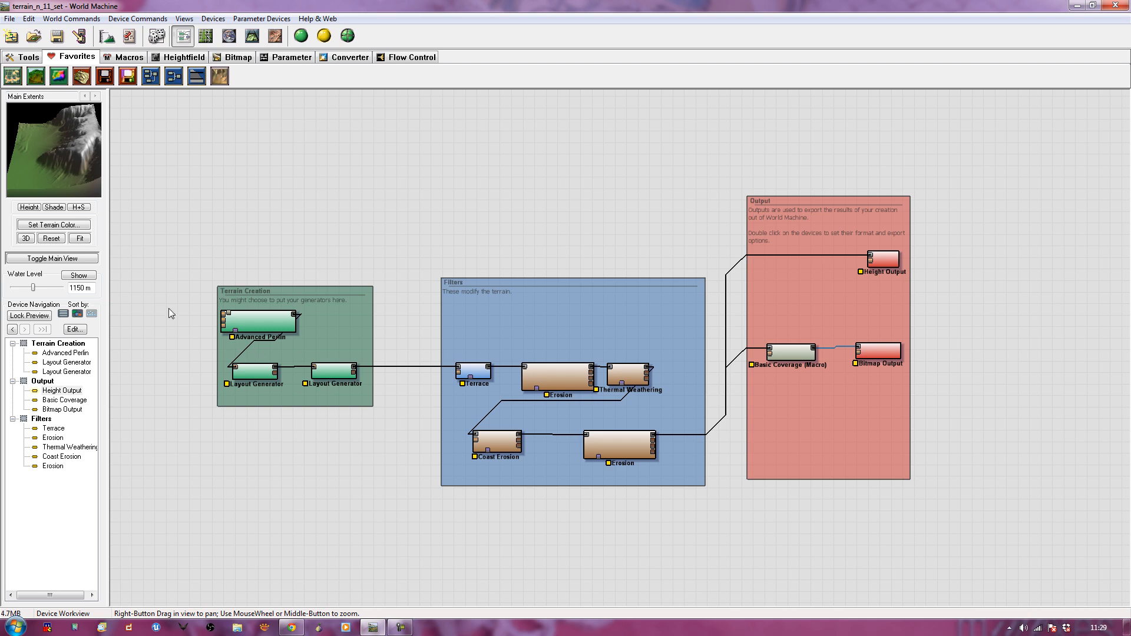
mouse_move(489, 152)
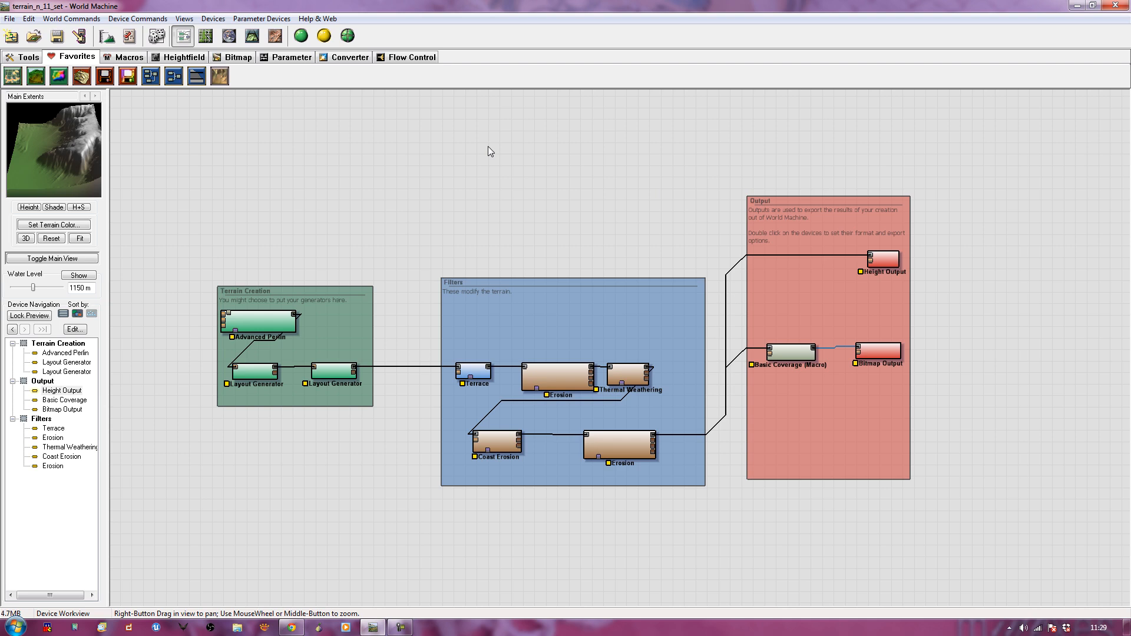
mouse_move(454, 271)
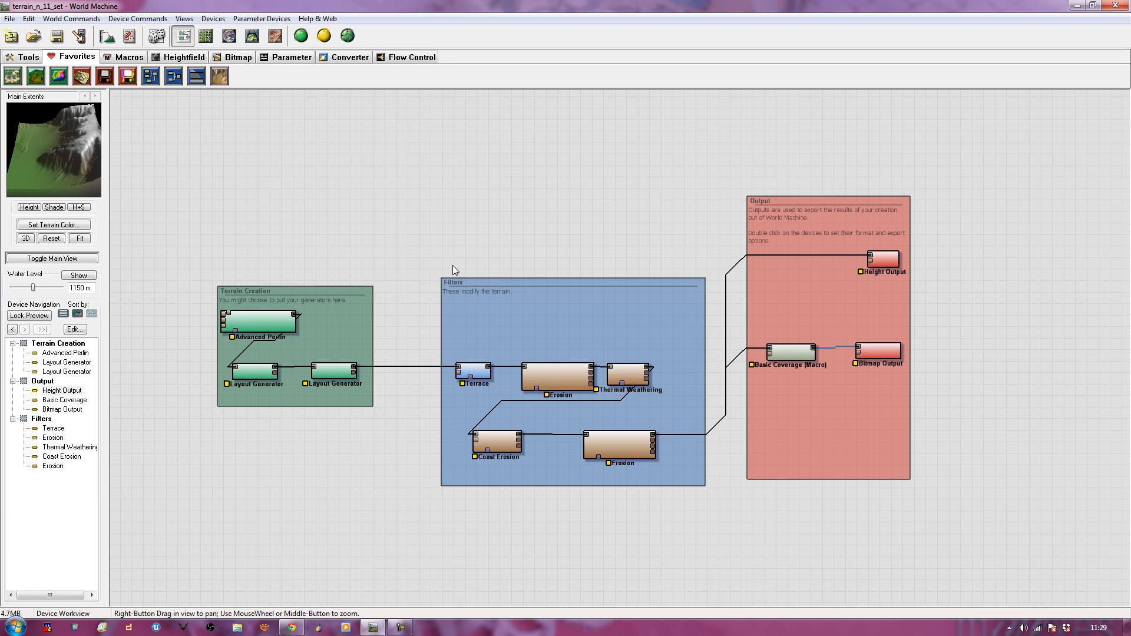
mouse_move(478, 252)
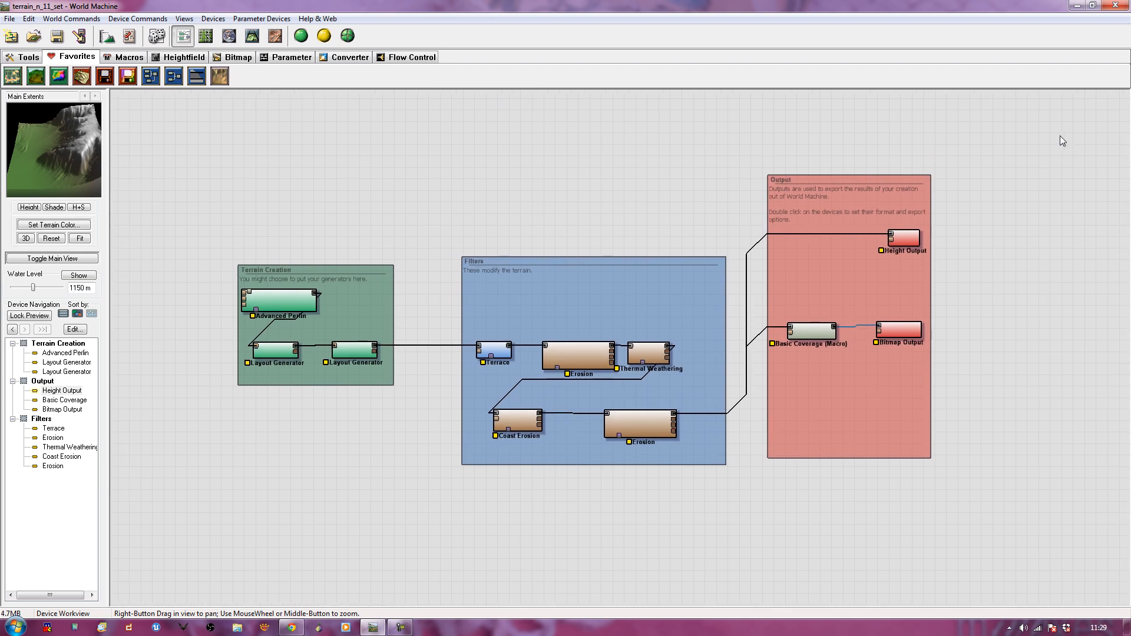
mouse_move(75, 133)
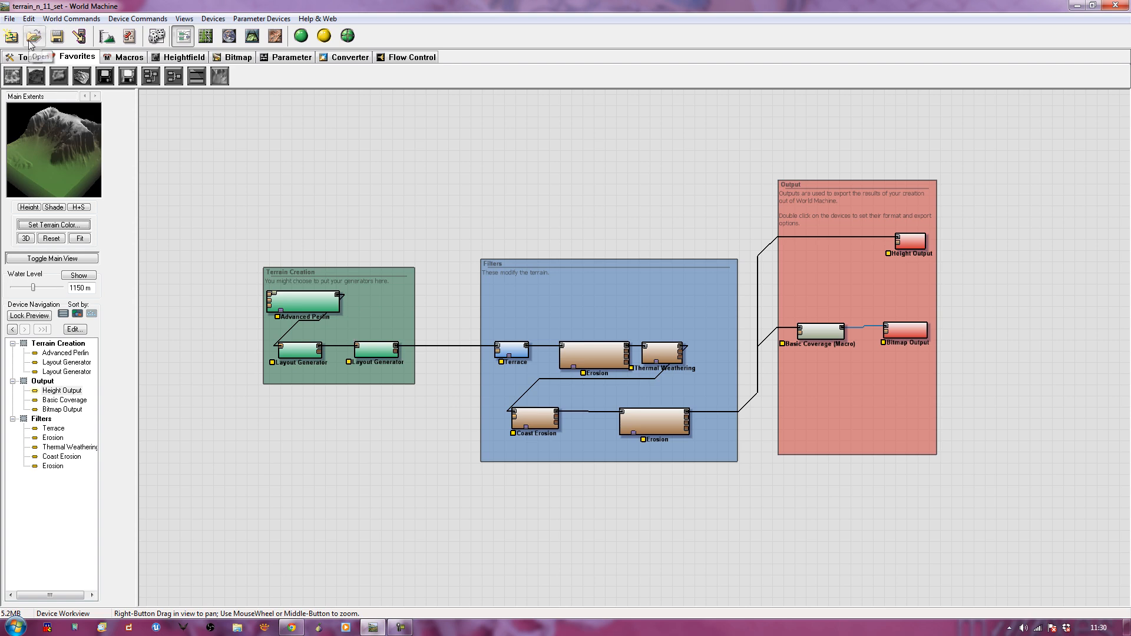
- Start a fresh project, discarding the unsaved example project changes
left_click(33, 36)
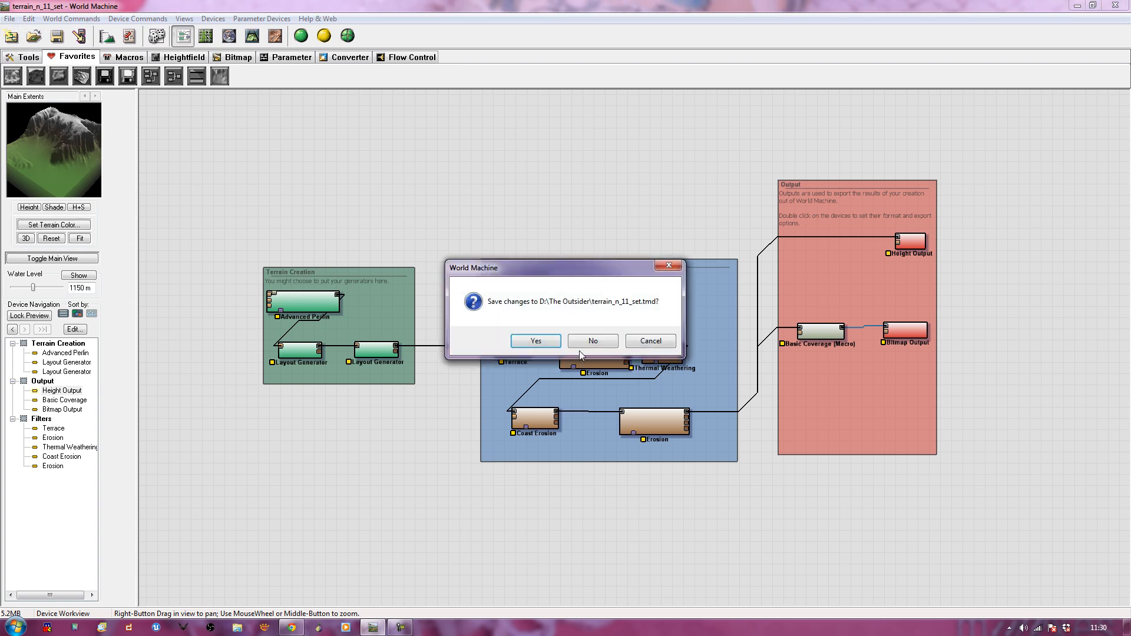
left_click(591, 340)
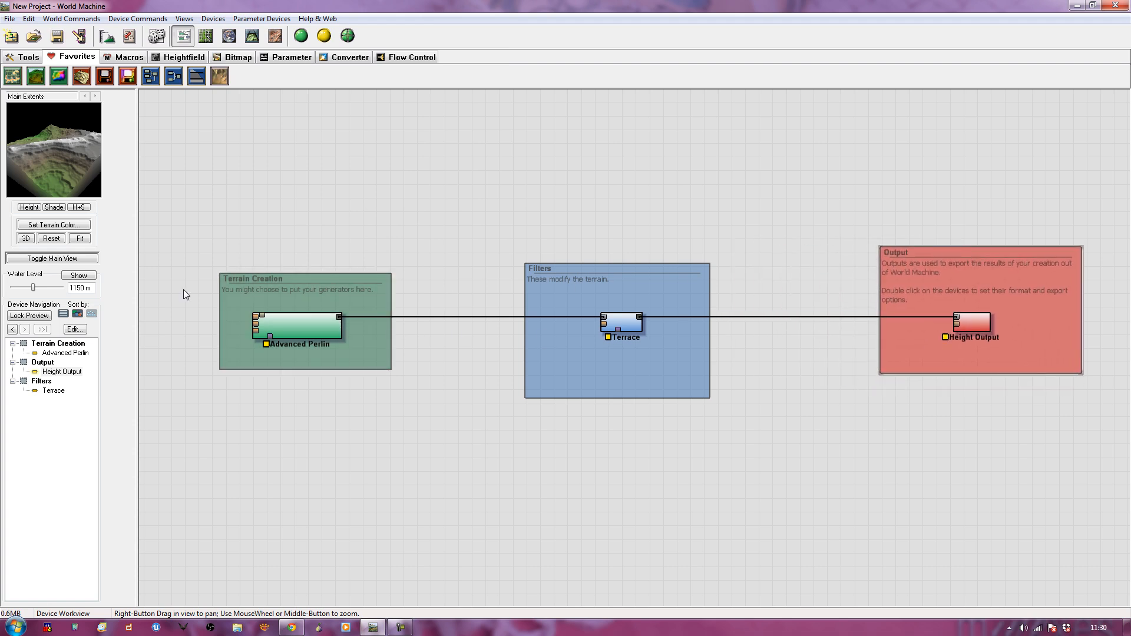
- Select the default Advanced Perlin, Terrace and Height Output devices in turn to preview them
left_click(297, 325)
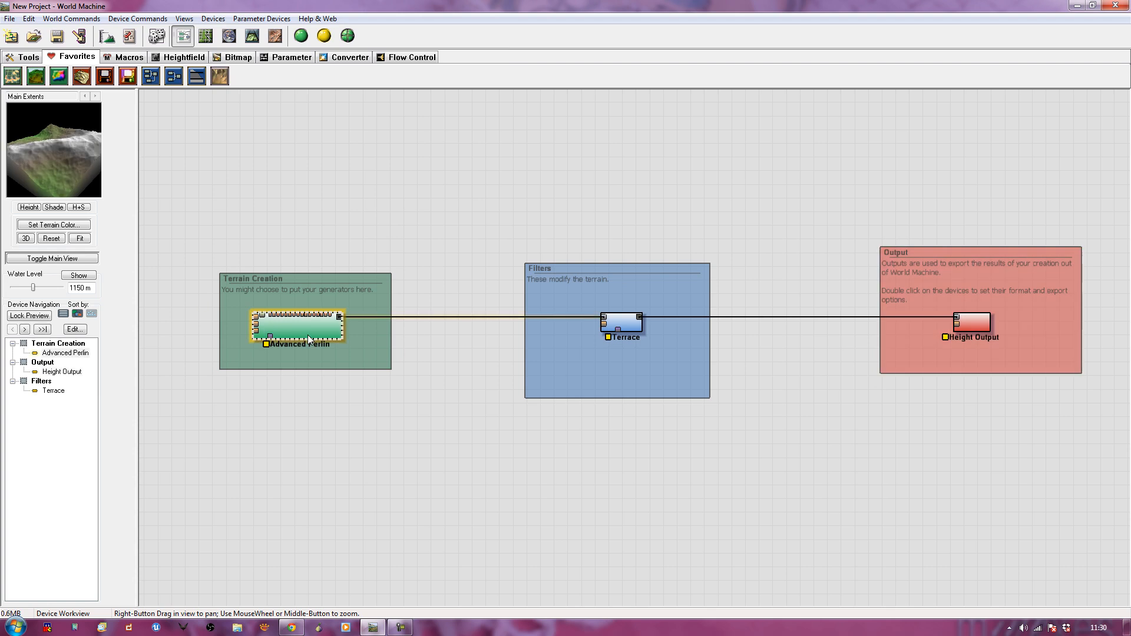
left_click(201, 361)
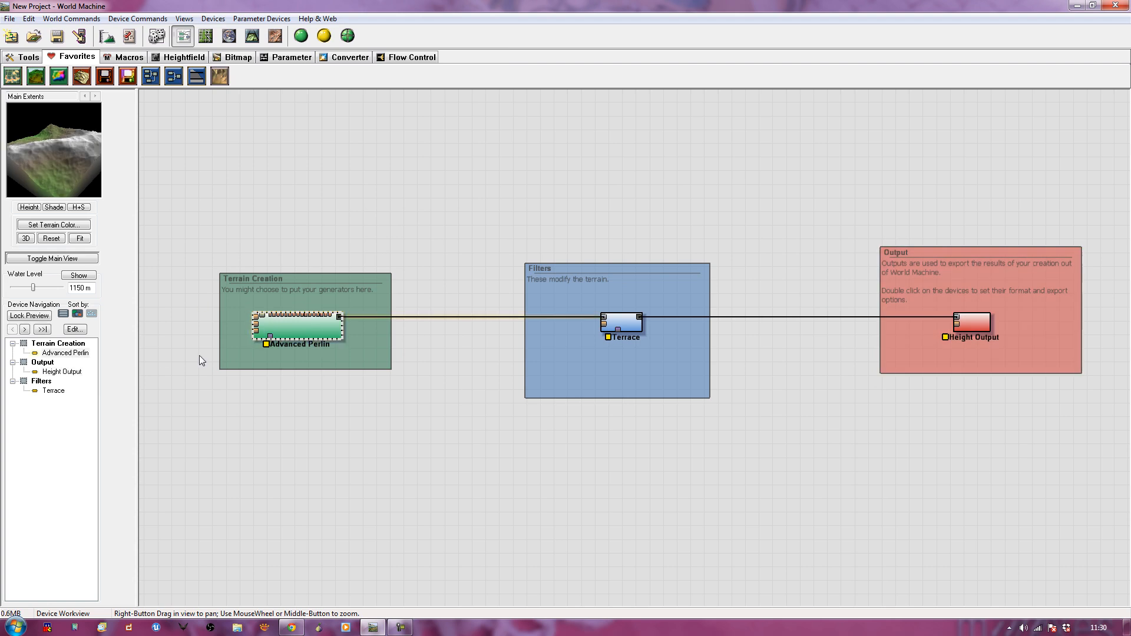
mouse_move(254, 261)
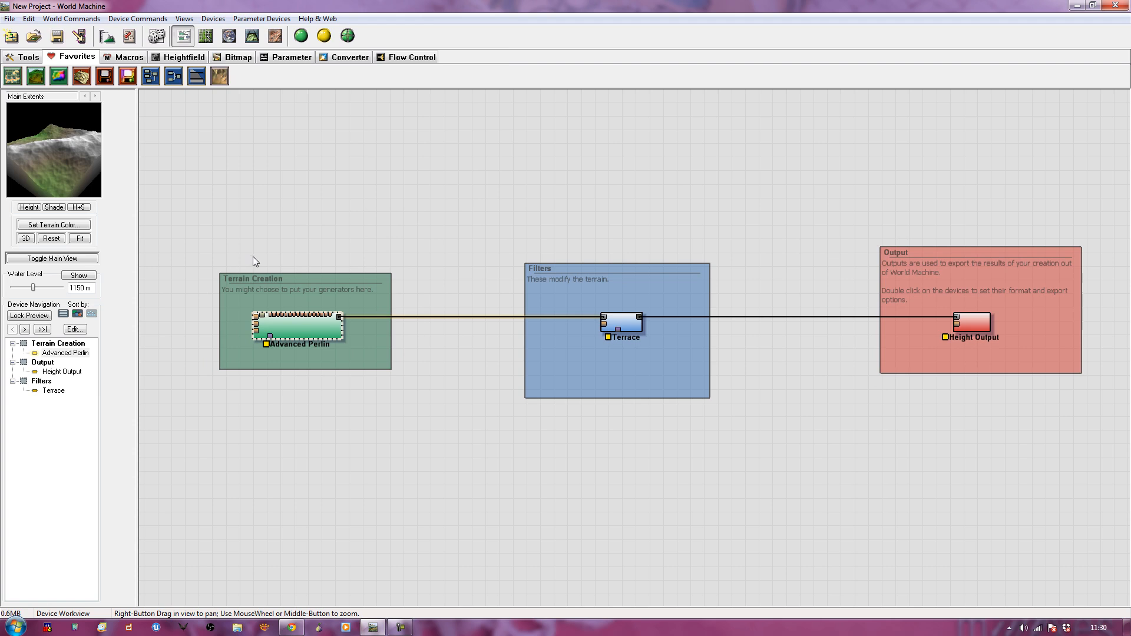
left_click(297, 326)
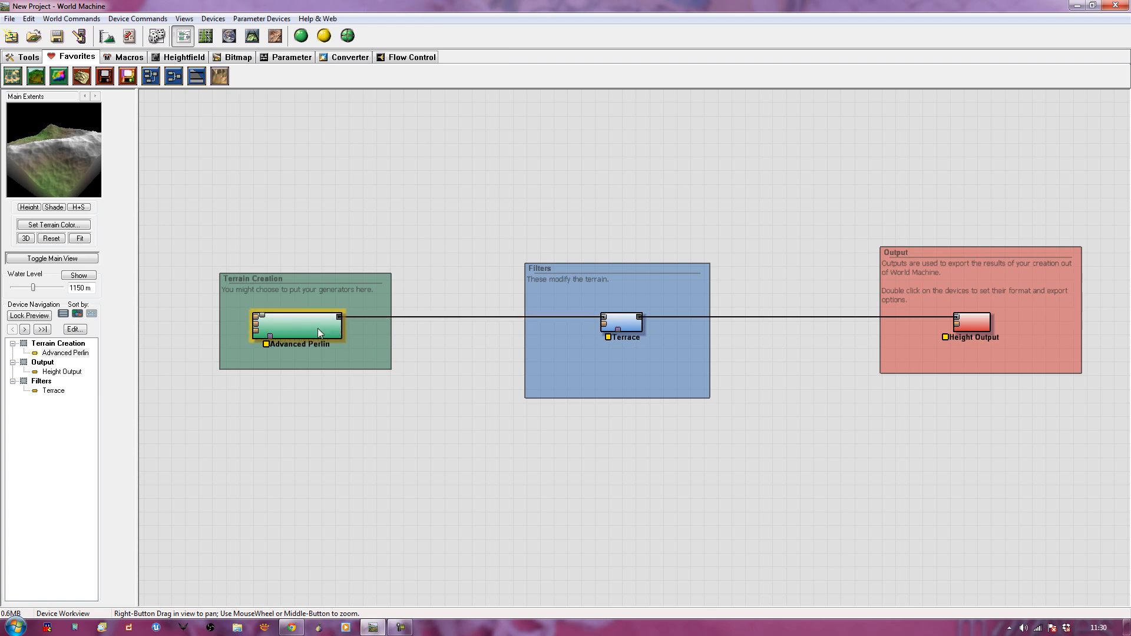
left_click(620, 322)
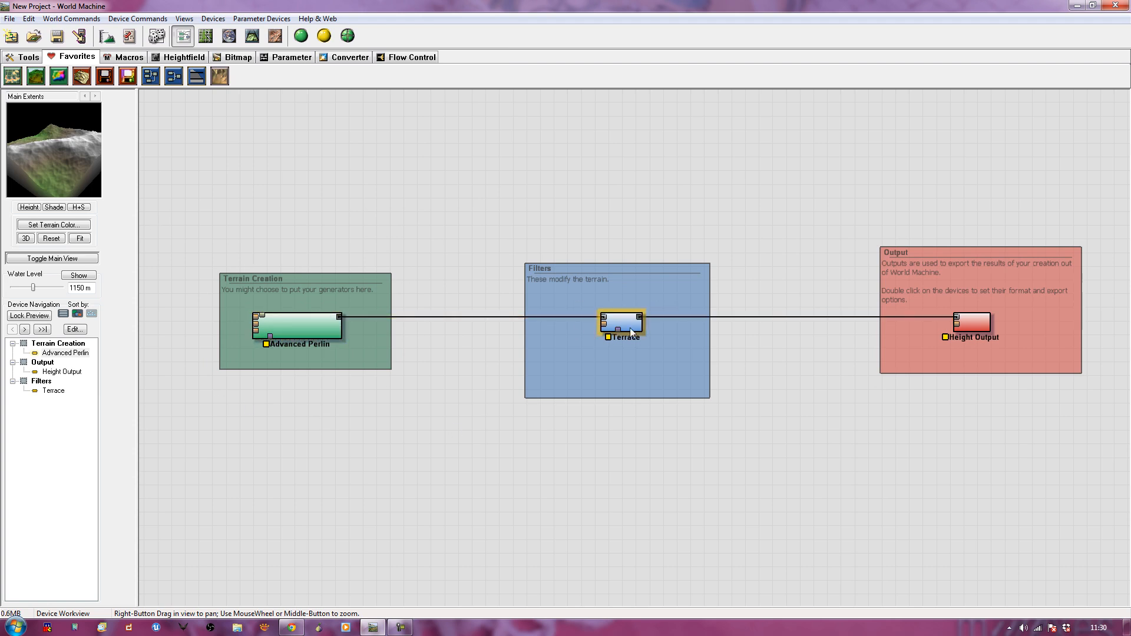
left_click(622, 323)
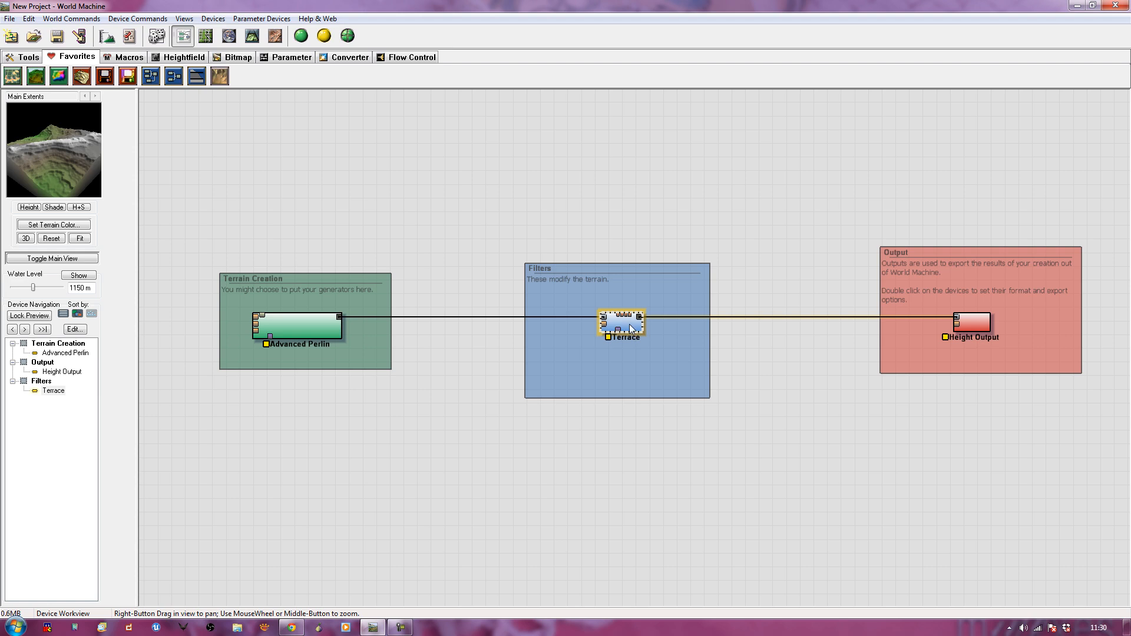
left_click(969, 321)
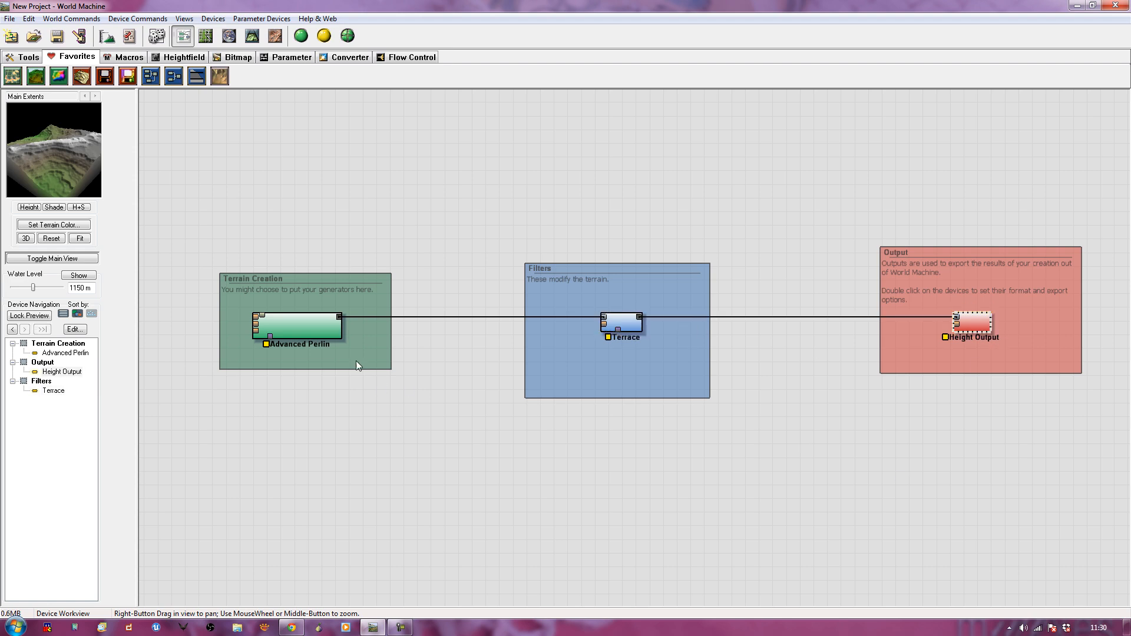
- In Advanced Perlin settings, reseed and try several noise styles, settling on Ridged
double_click(298, 325)
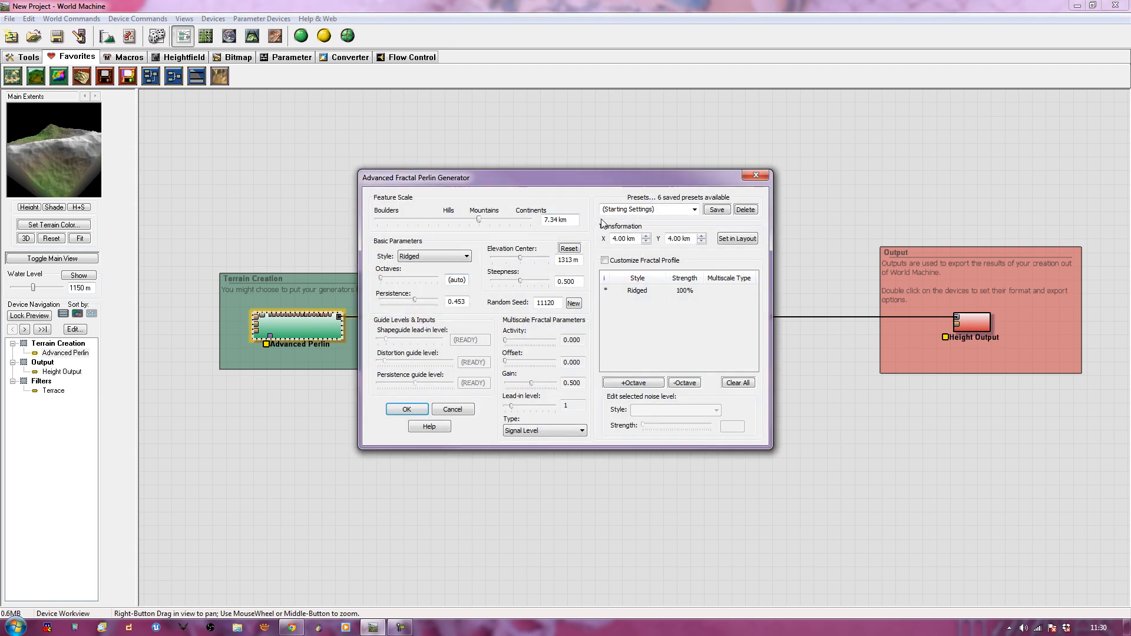
left_click(573, 303)
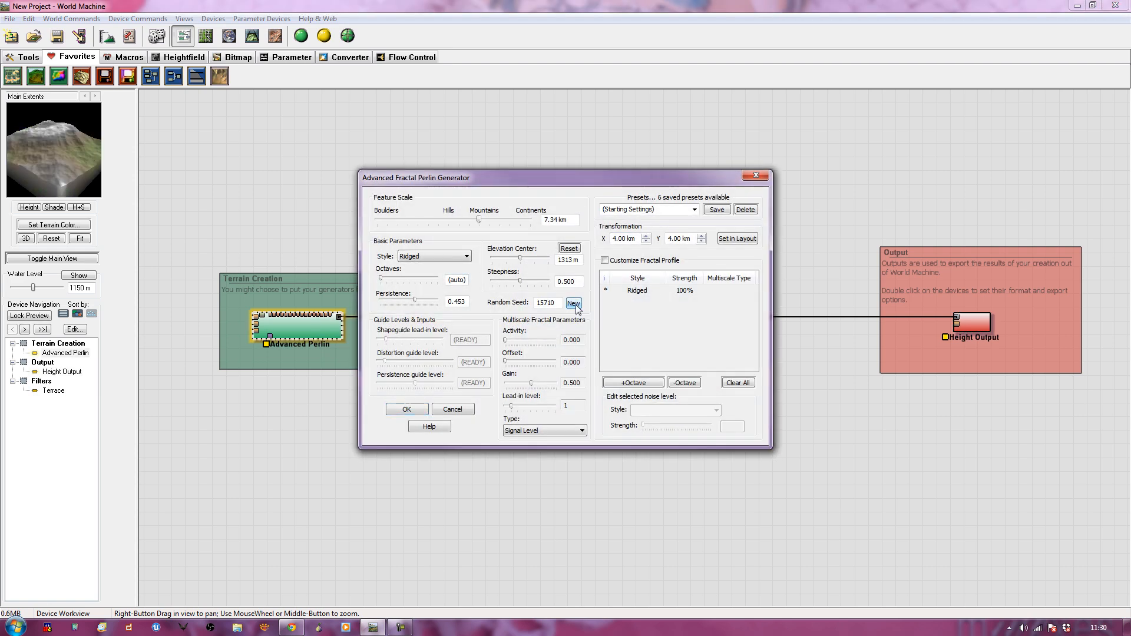
left_click(574, 303)
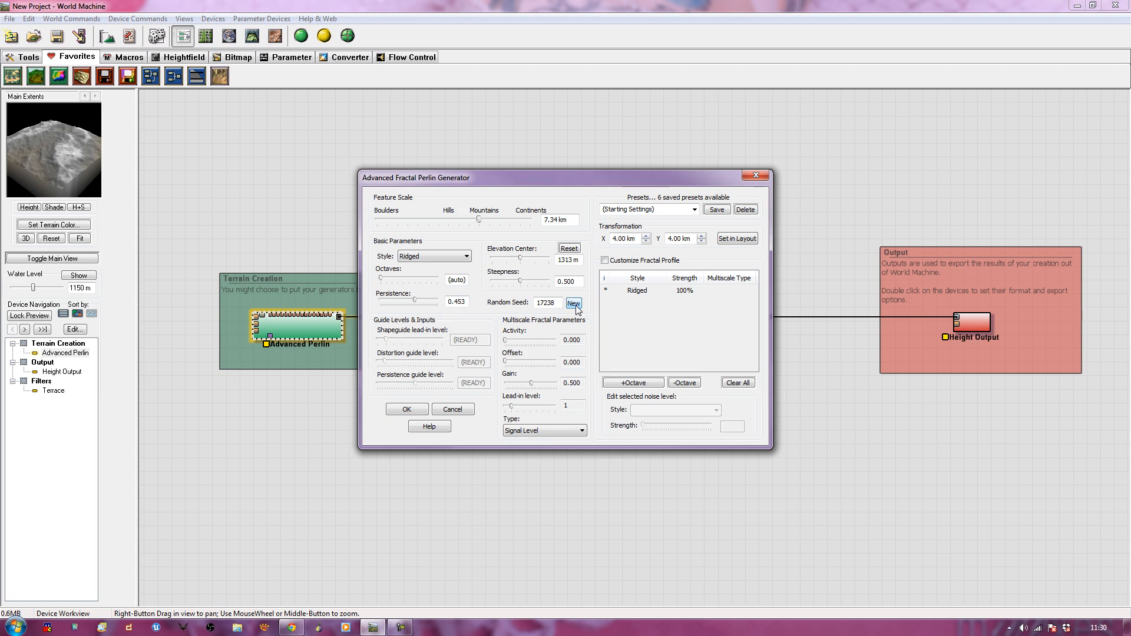
left_click(466, 255)
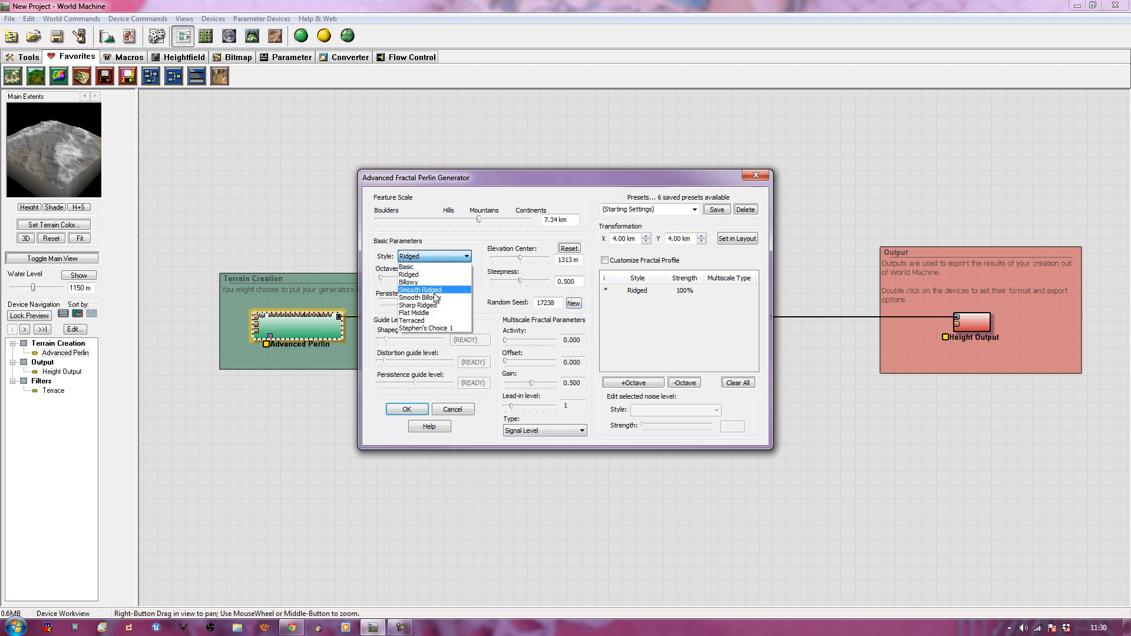
left_click(408, 282)
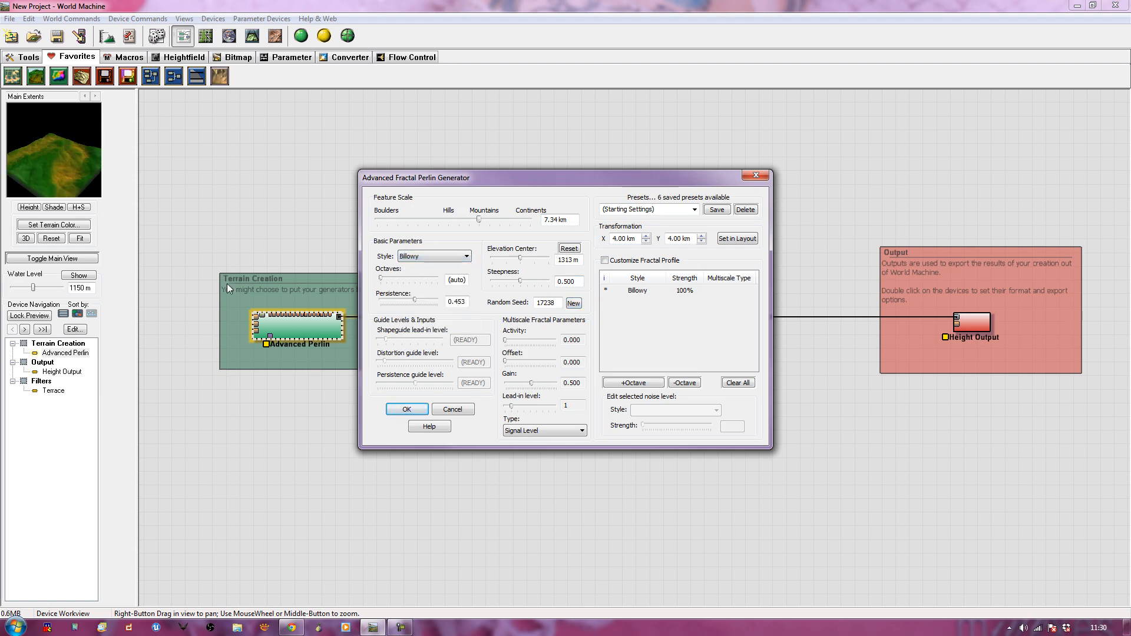
left_click(467, 255)
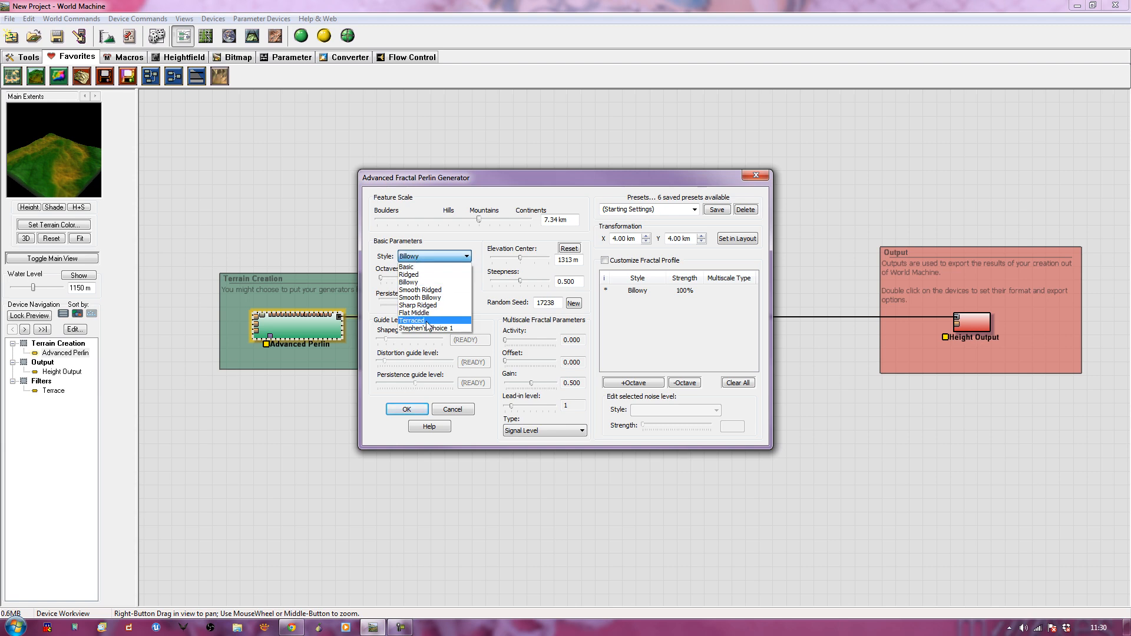
left_click(412, 320)
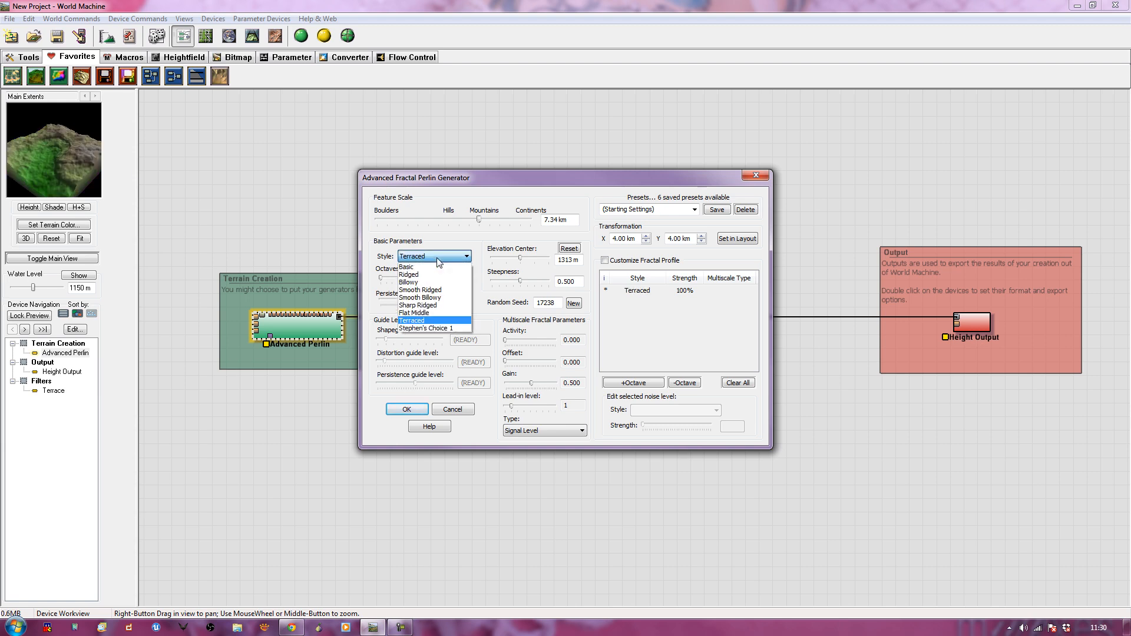
left_click(412, 312)
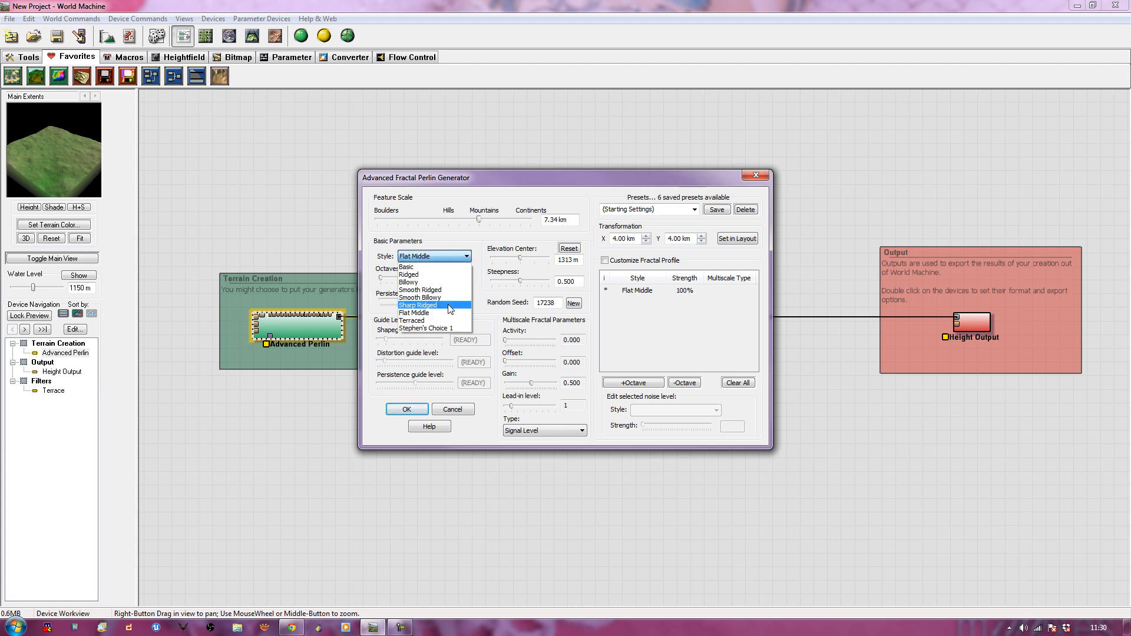
left_click(417, 304)
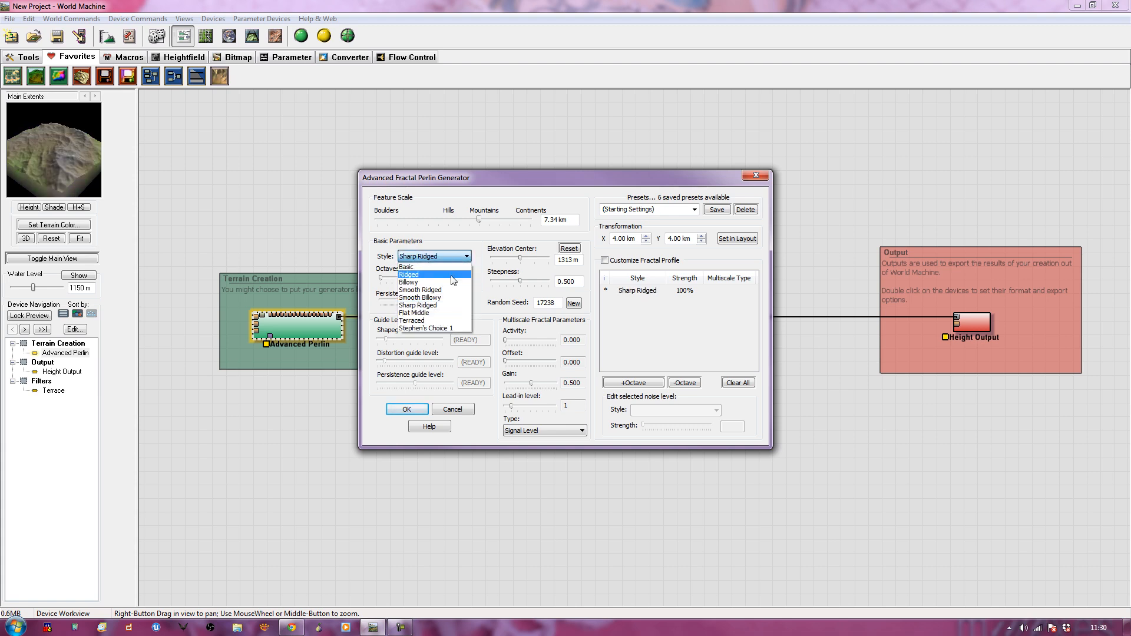
left_click(419, 289)
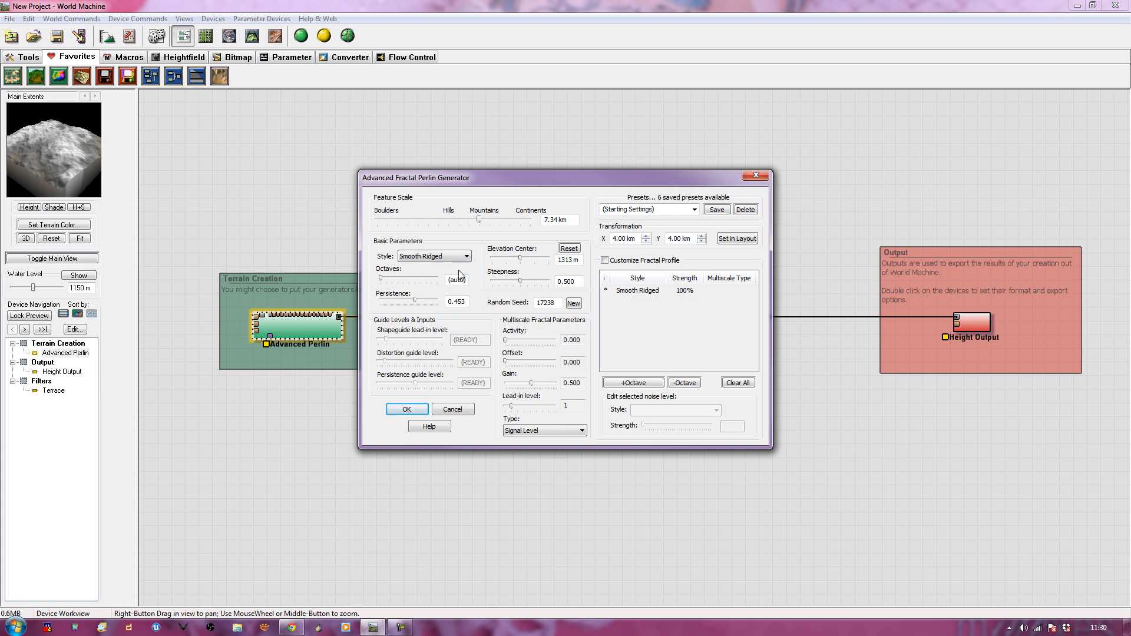
left_click(464, 256)
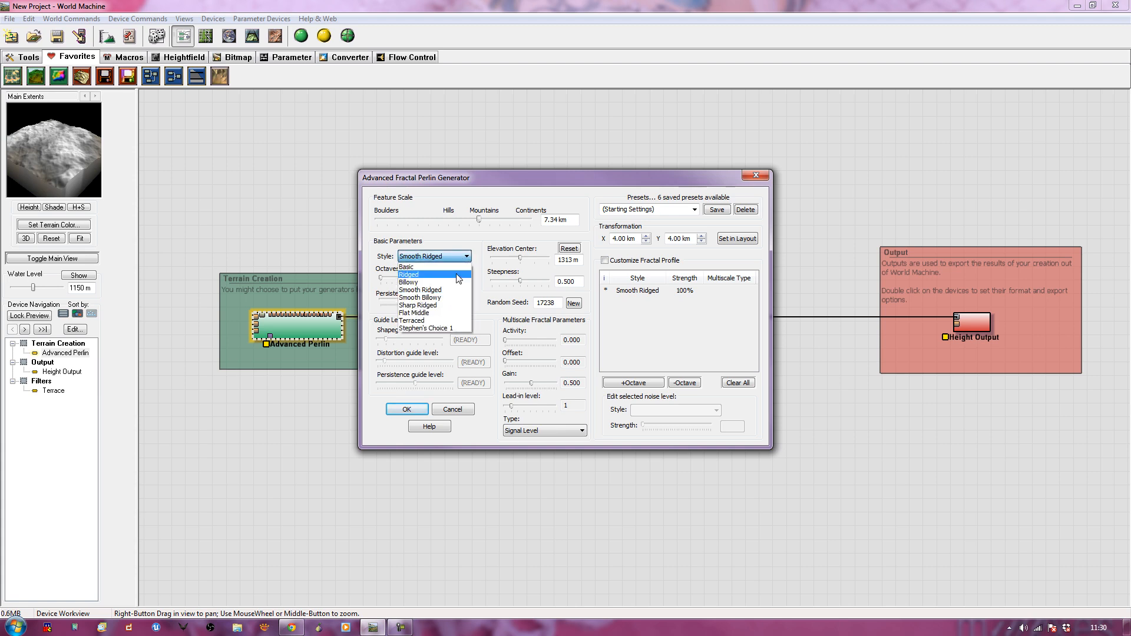
left_click(409, 274)
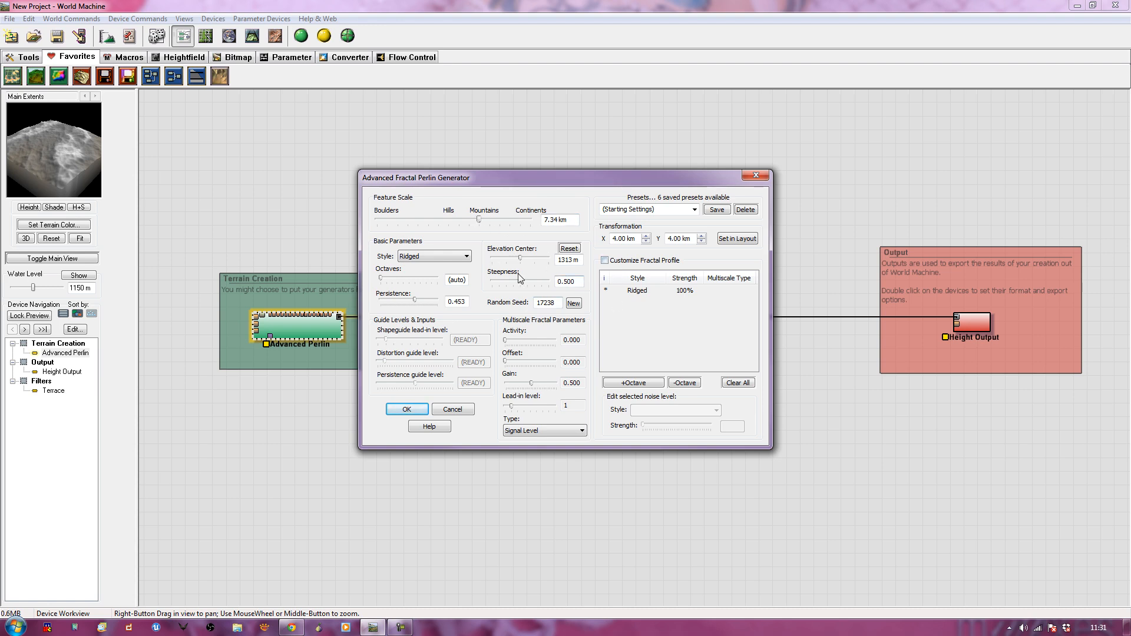
- Set steepness to about 0.375, elevation center to 738 m, reseed twice and accept
left_click_drag(520, 280, 537, 281)
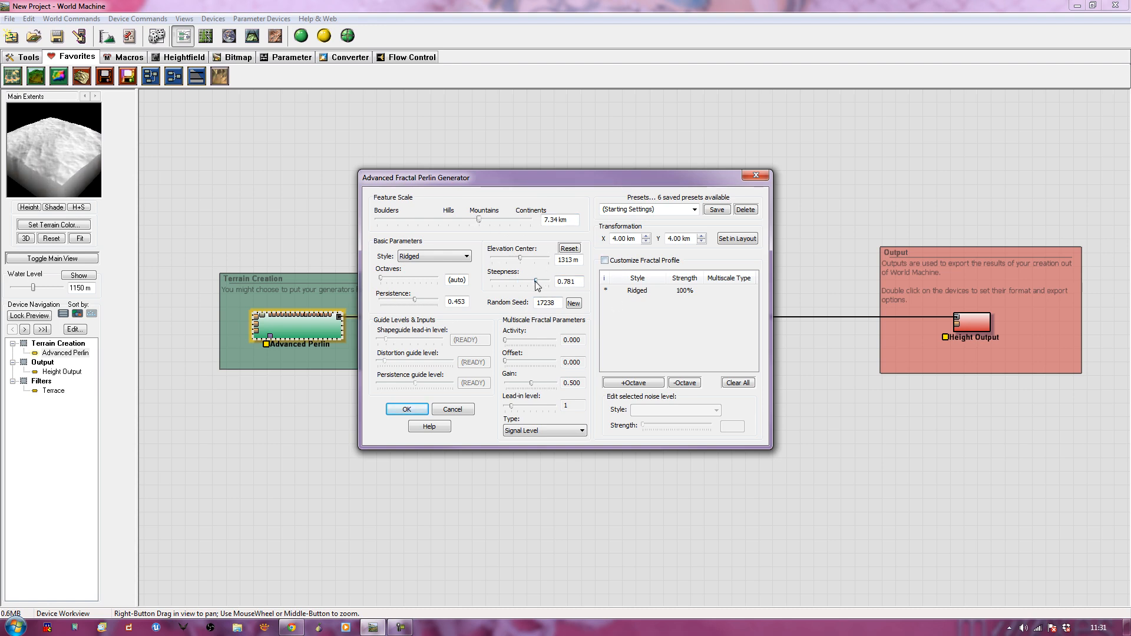
left_click_drag(537, 278, 523, 278)
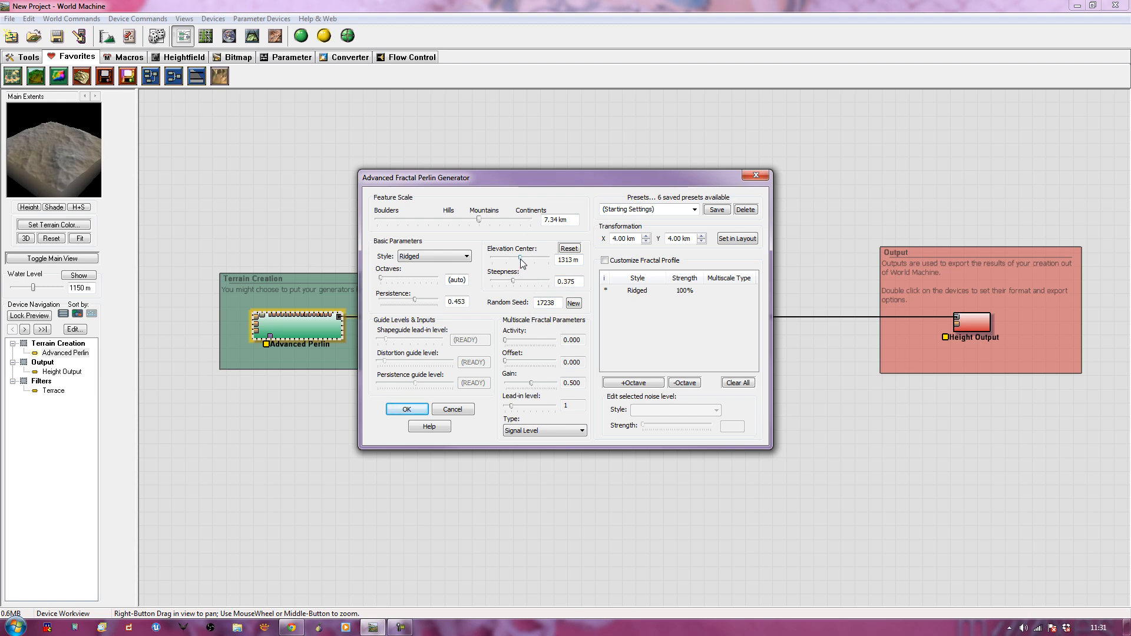
left_click_drag(523, 261, 509, 262)
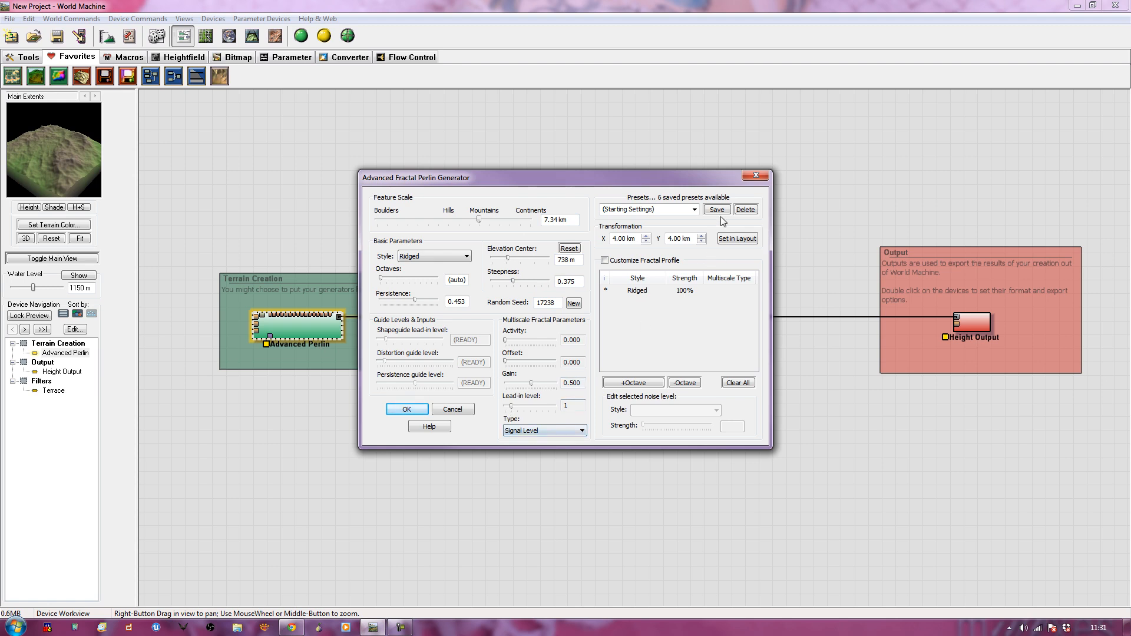
mouse_move(407, 409)
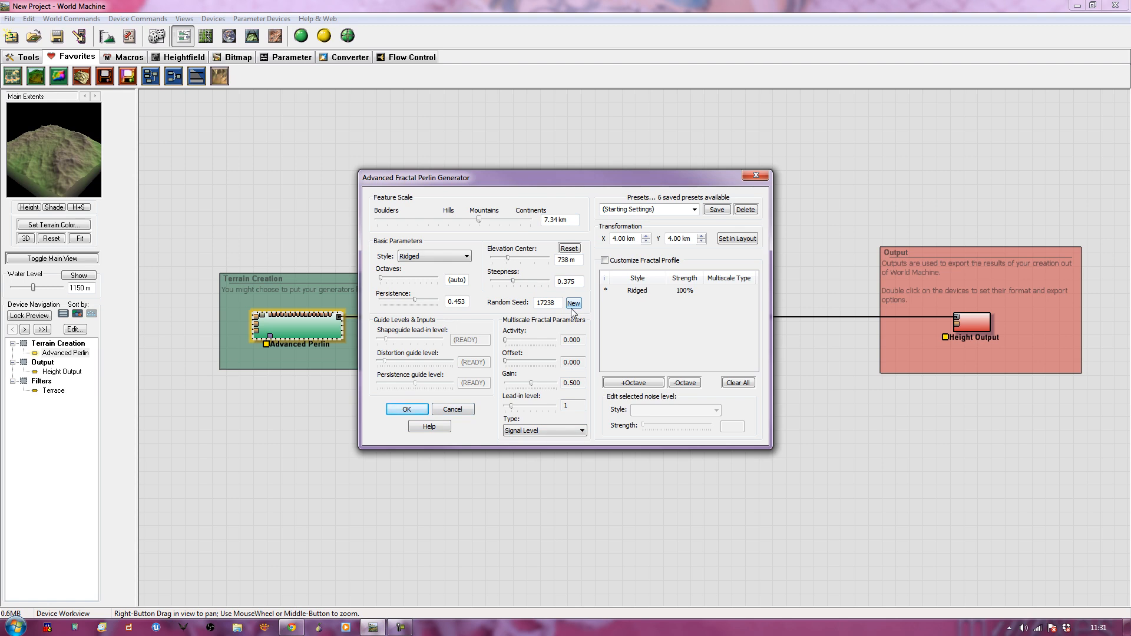
left_click(573, 303)
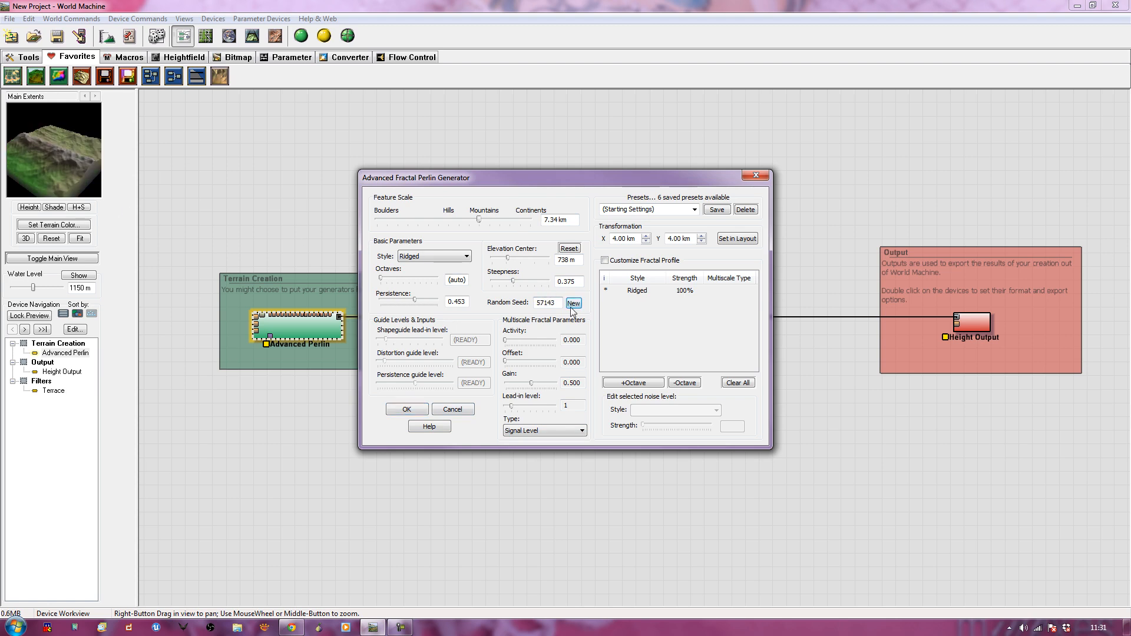
left_click(573, 303)
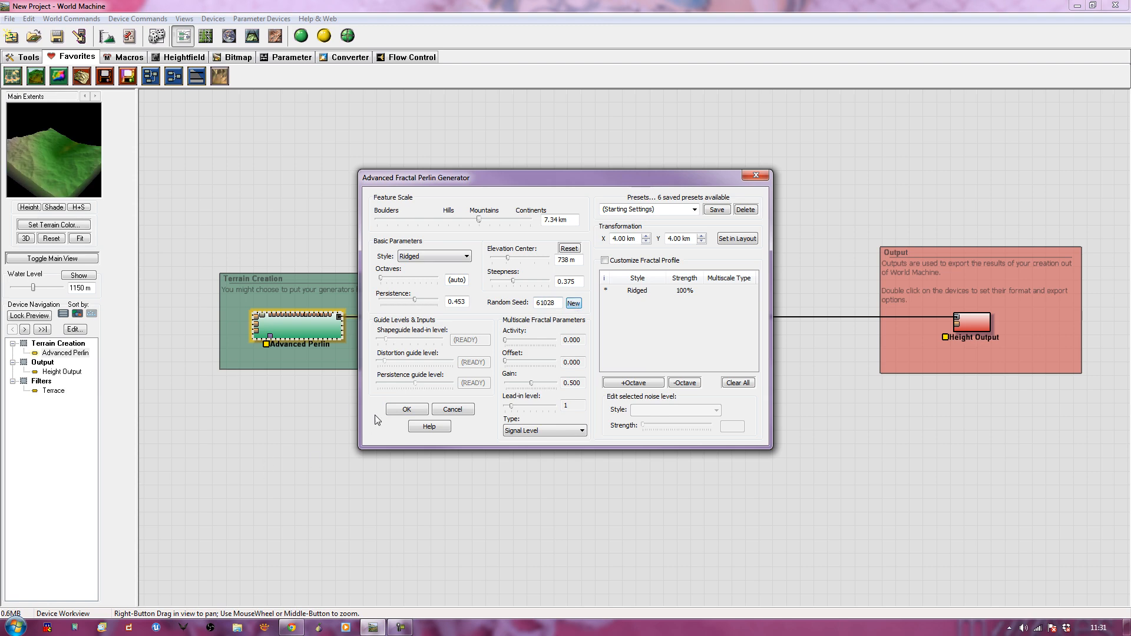
left_click(407, 409)
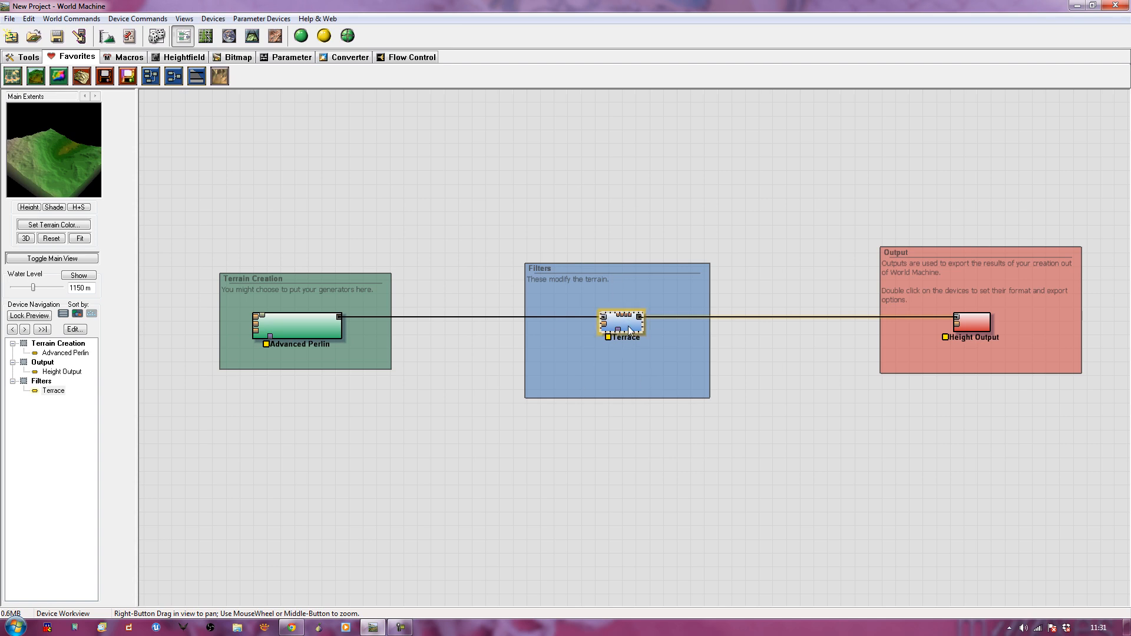
- Set the Terrace filter to the Smooth method with terrace layering 6 and accept
double_click(622, 325)
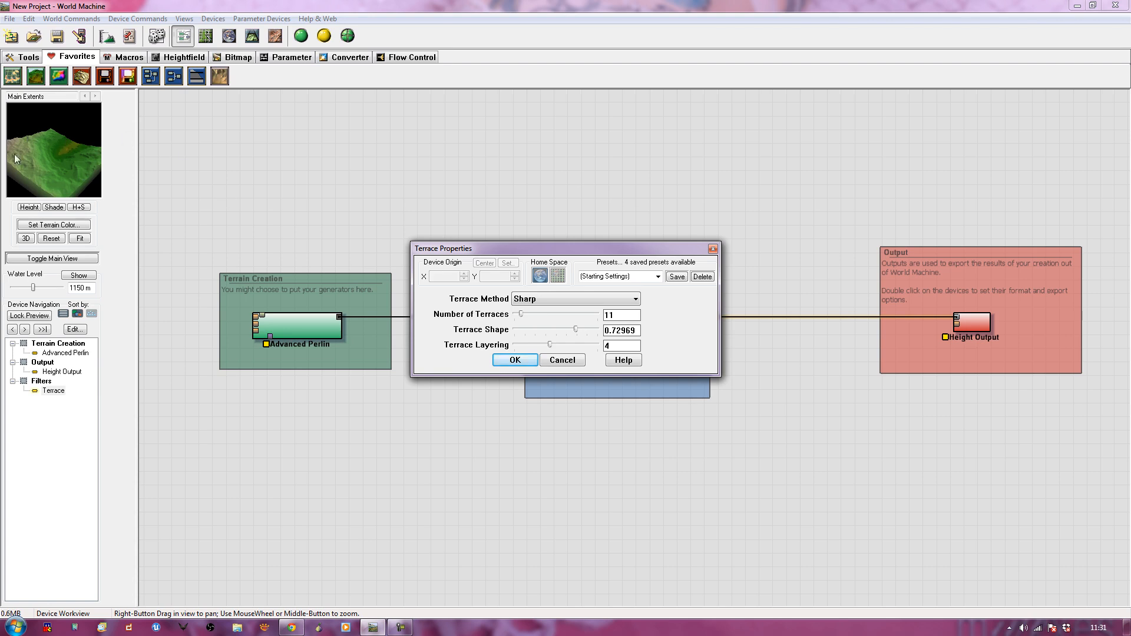
mouse_move(86, 173)
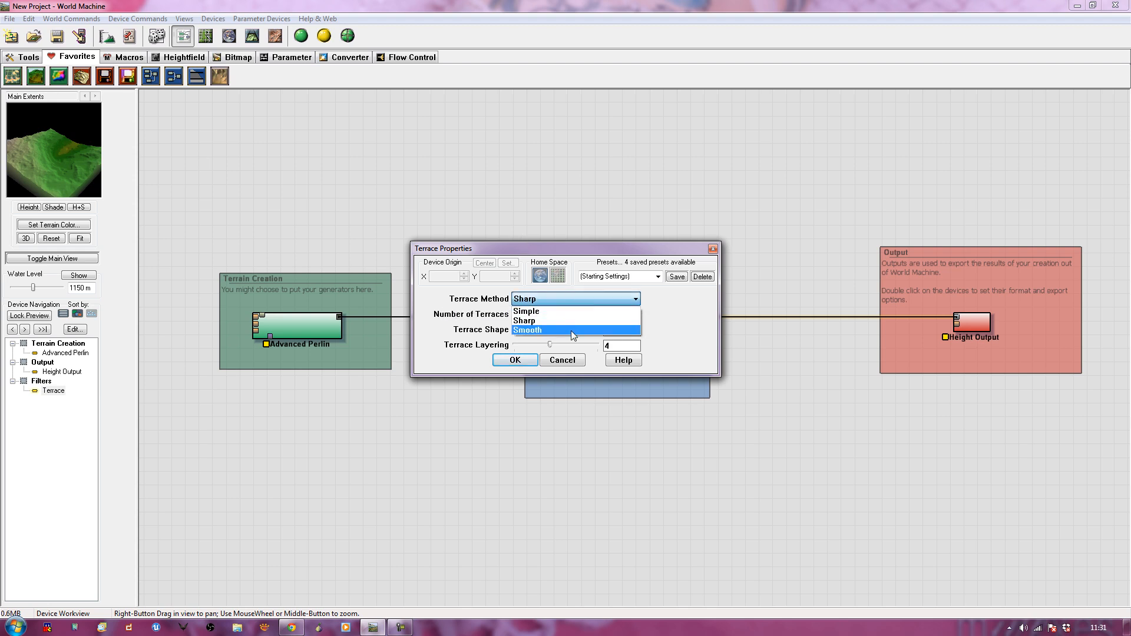
left_click(528, 330)
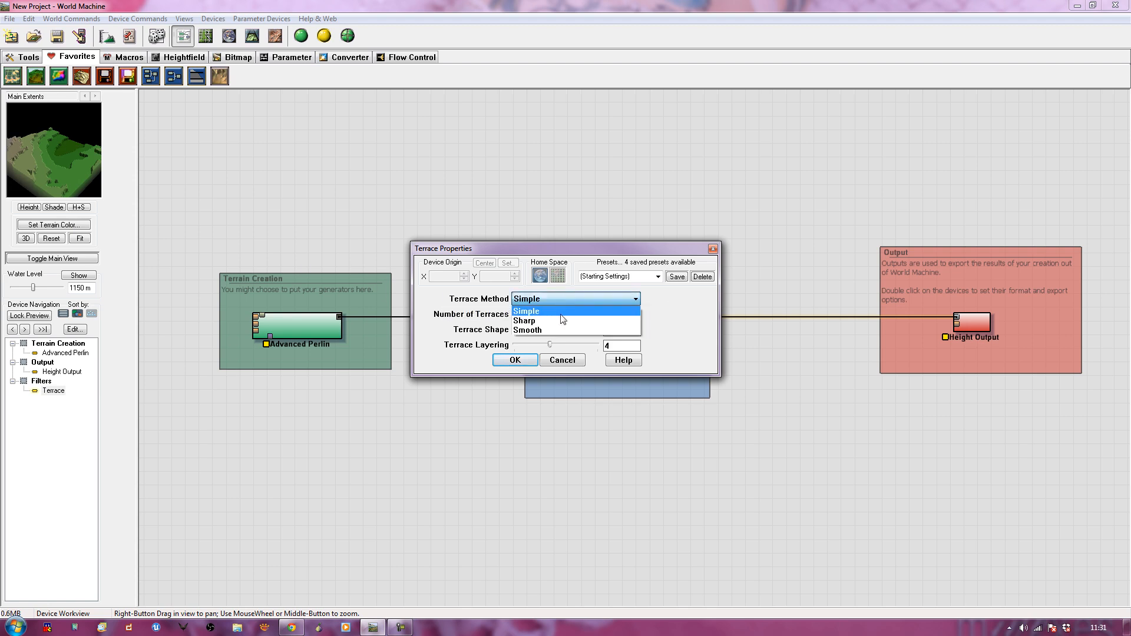
left_click(524, 320)
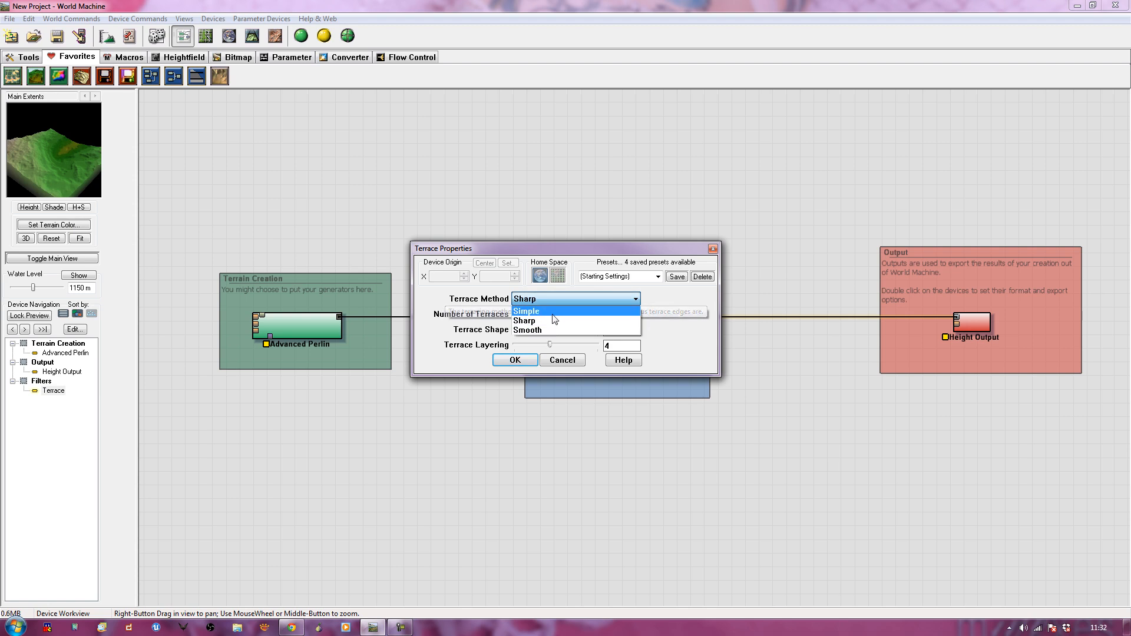
left_click(528, 330)
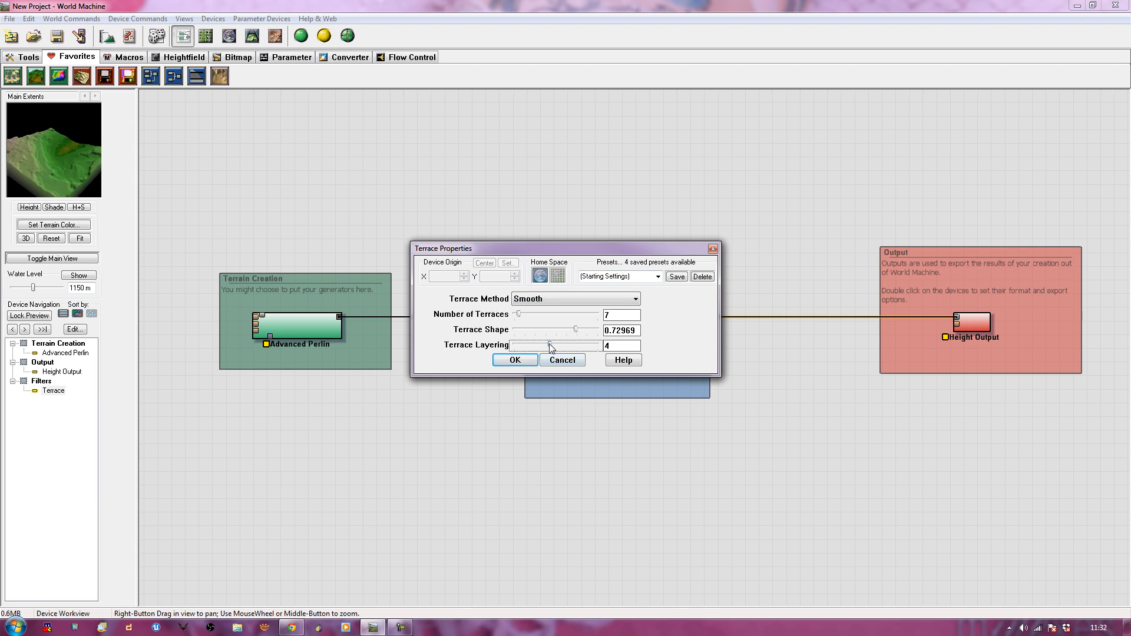
left_click_drag(548, 345, 537, 345)
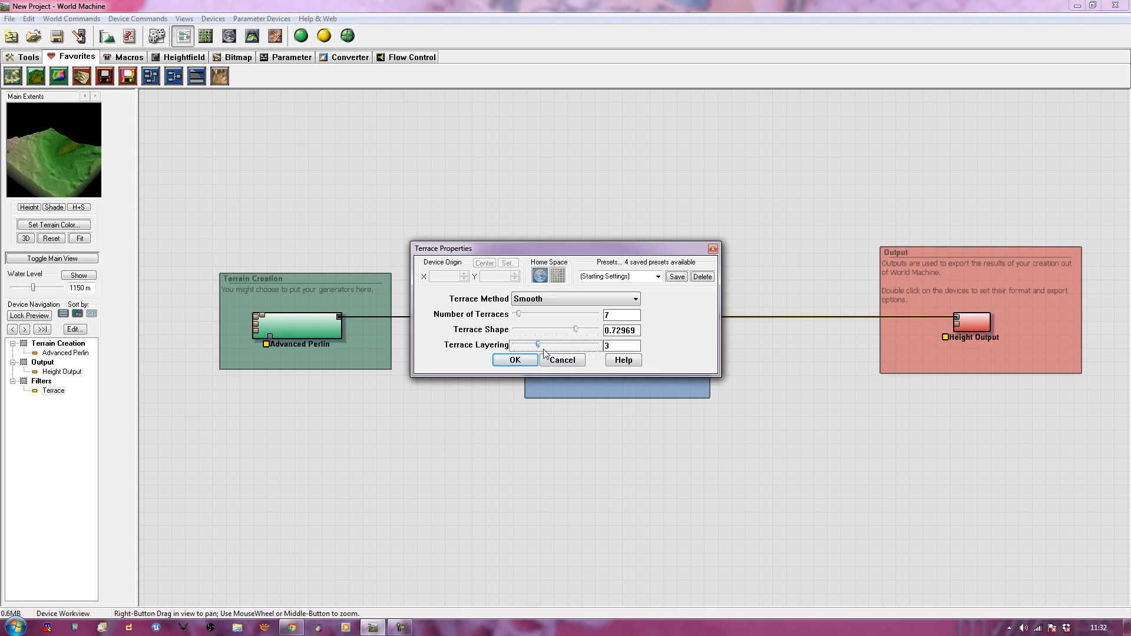
left_click_drag(537, 345, 575, 345)
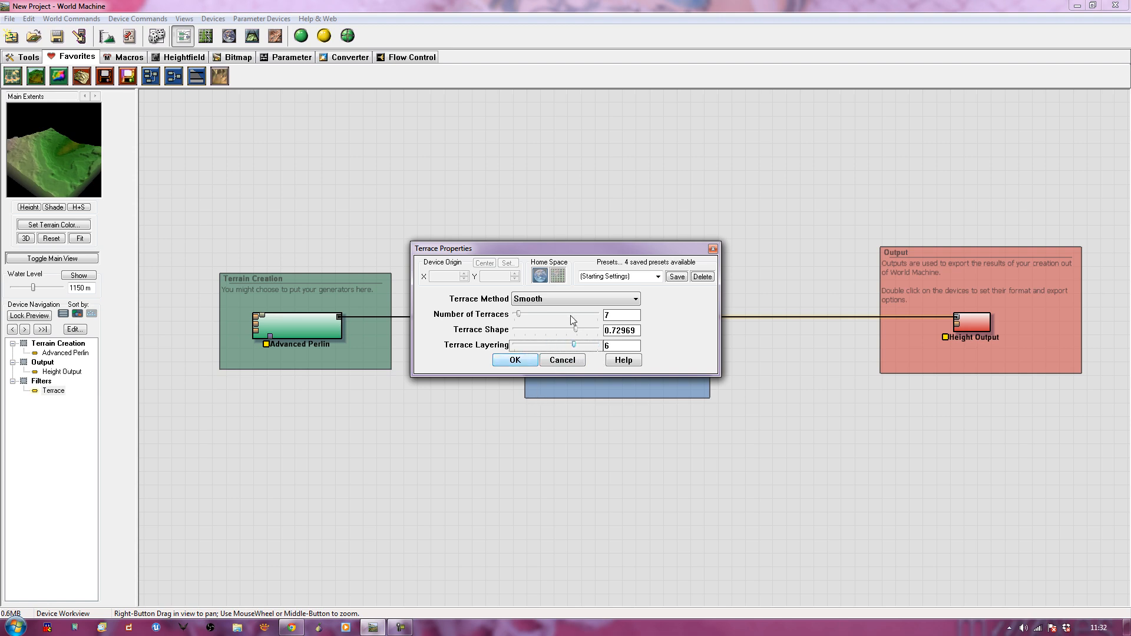
left_click(514, 359)
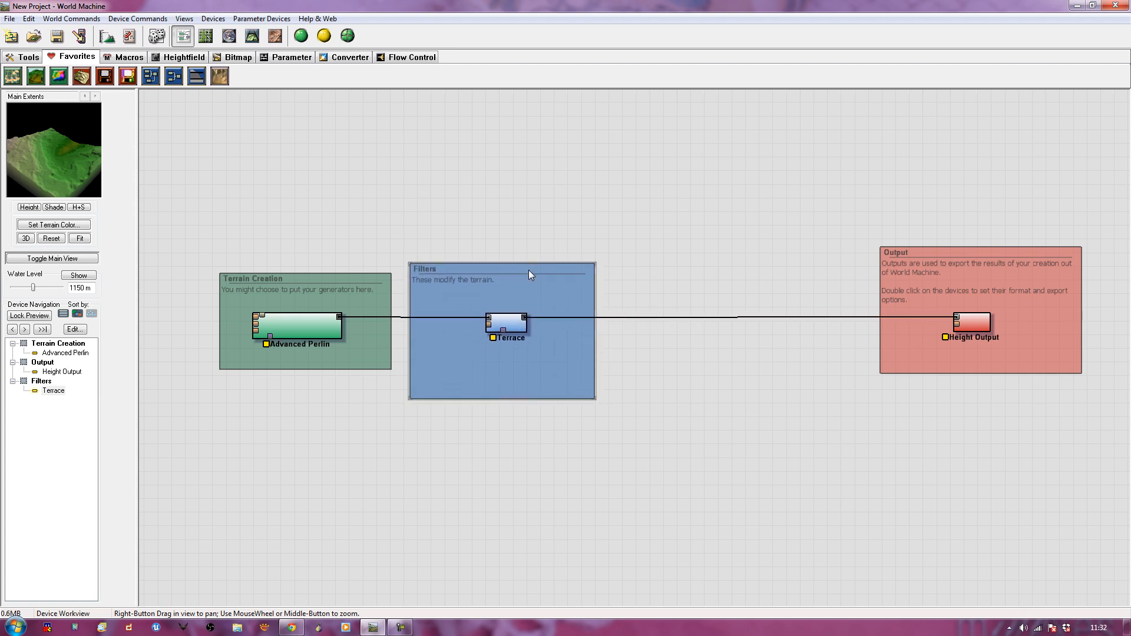
mouse_move(586, 307)
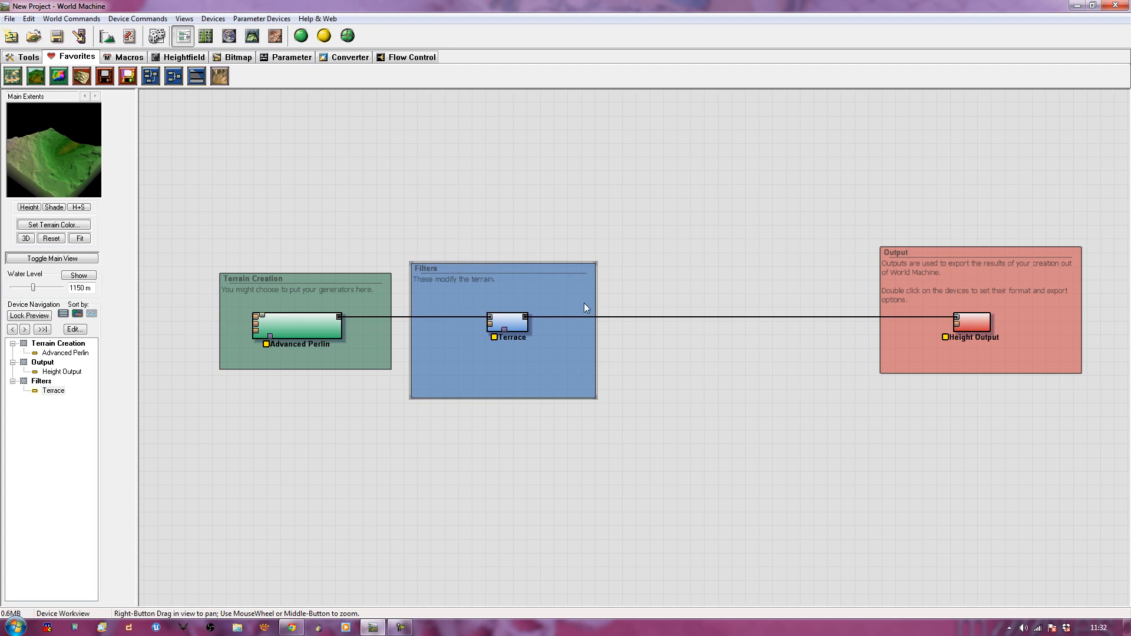
- Review the Heightfield File Output settings and close them unchanged
double_click(970, 320)
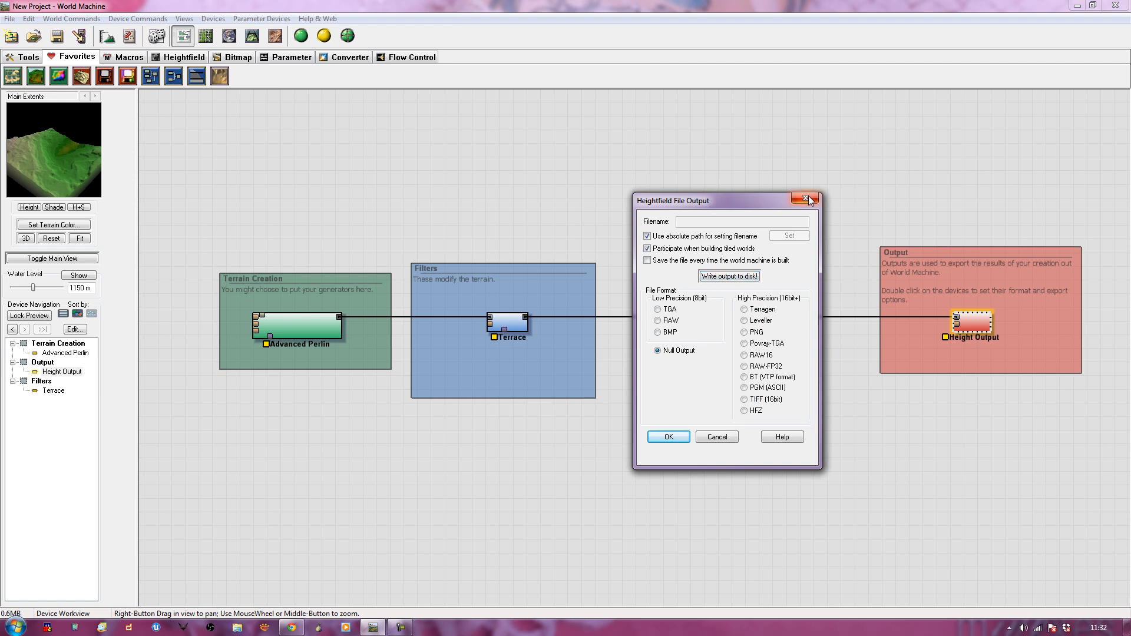
mouse_move(808, 200)
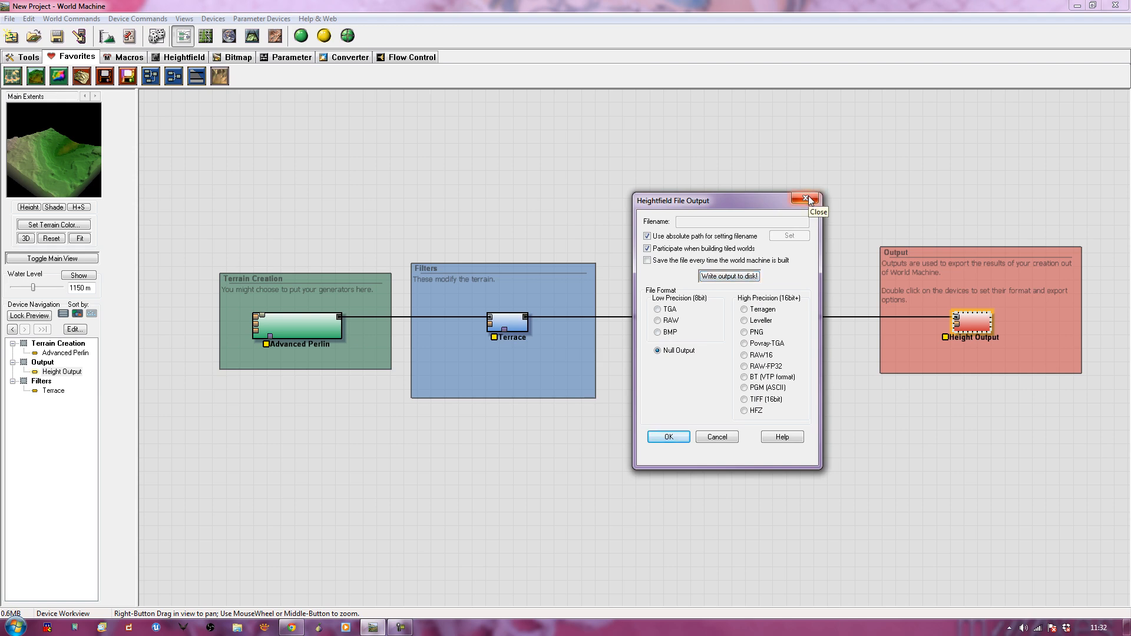
left_click(806, 199)
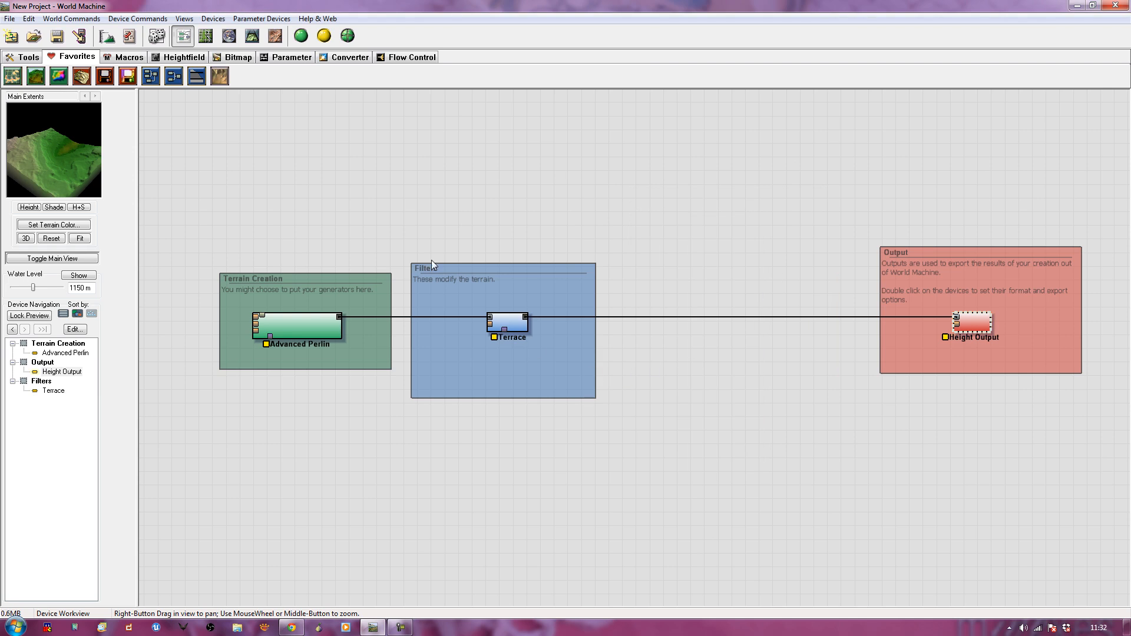
mouse_move(413, 186)
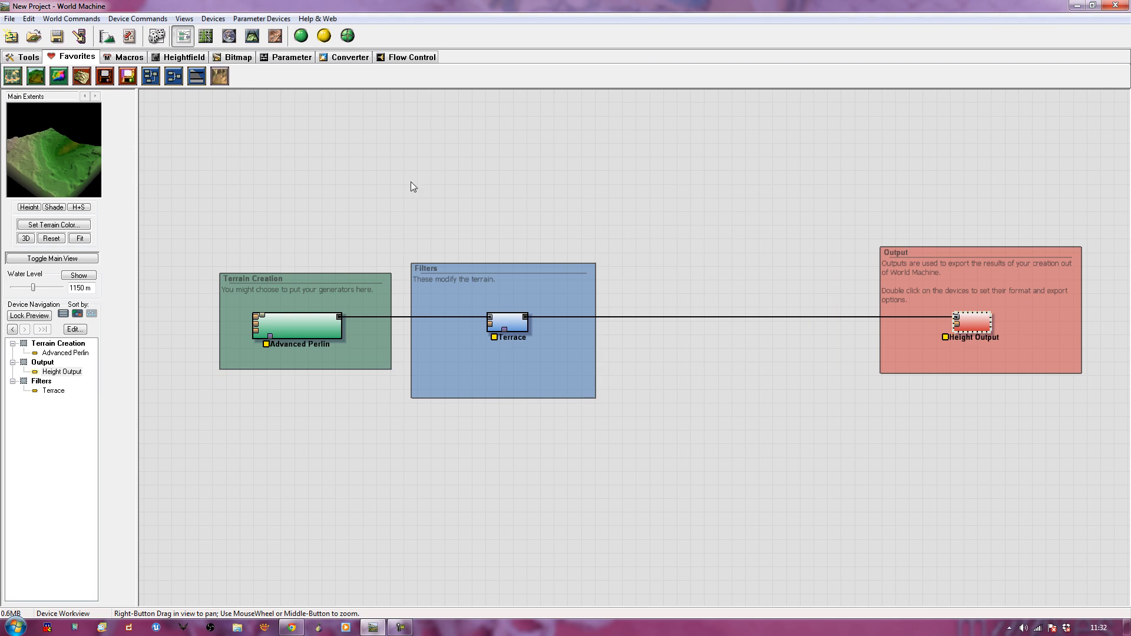
mouse_move(508, 316)
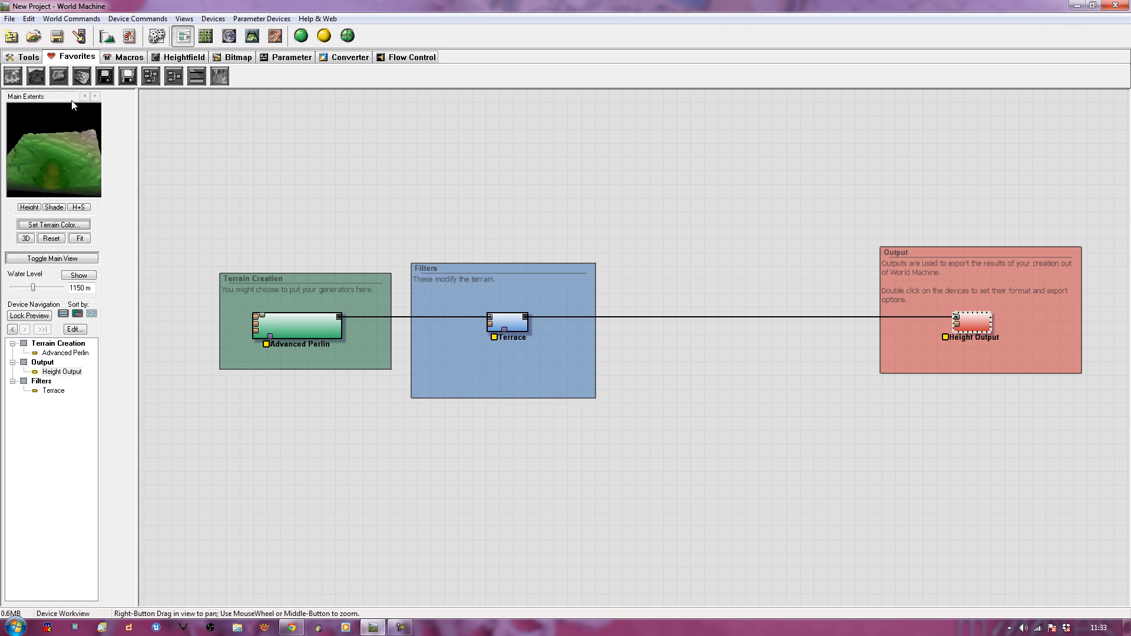
mouse_move(333, 93)
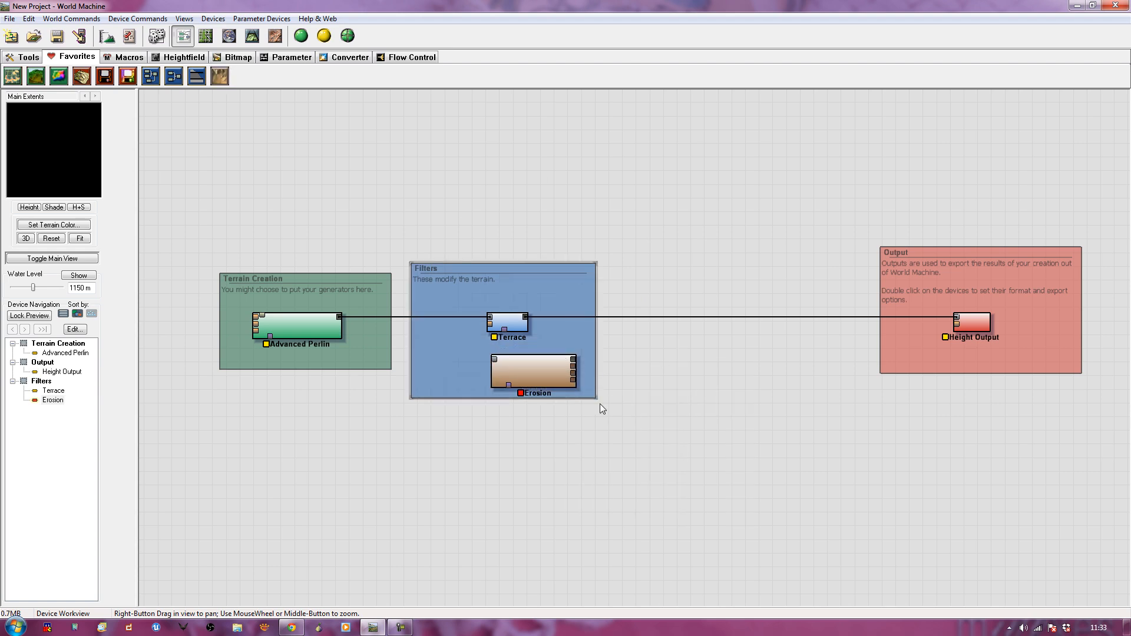
- Enlarge the Filters group and place the Erosion node between Terrace and Height Output
left_click_drag(597, 399, 709, 496)
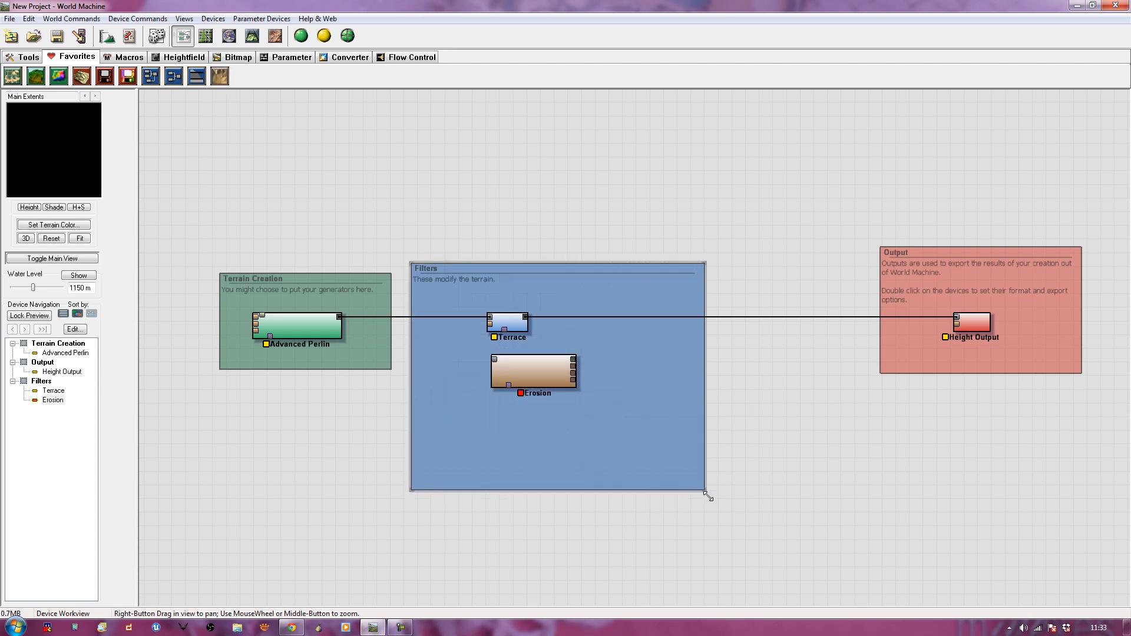
left_click_drag(534, 373, 577, 395)
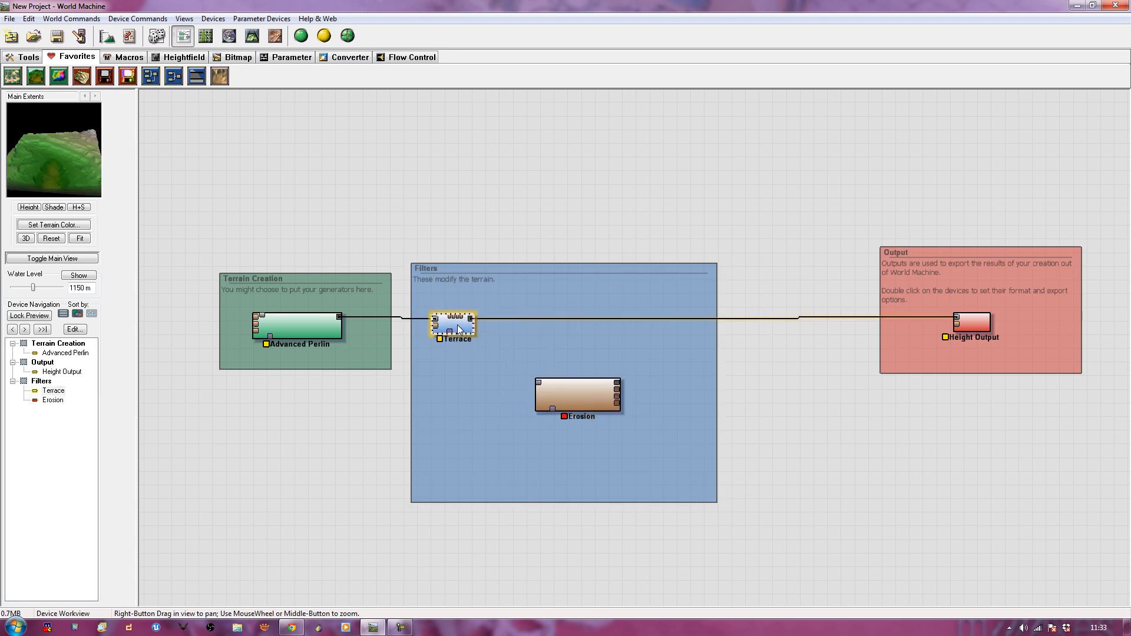
left_click_drag(455, 326, 461, 312)
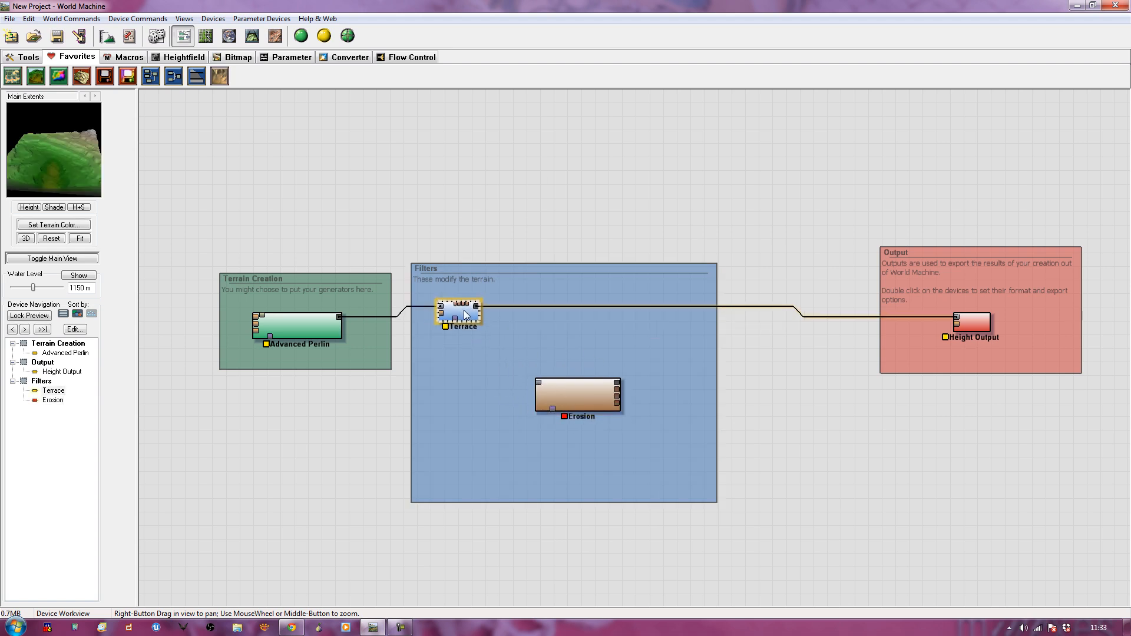
left_click_drag(577, 396, 577, 325)
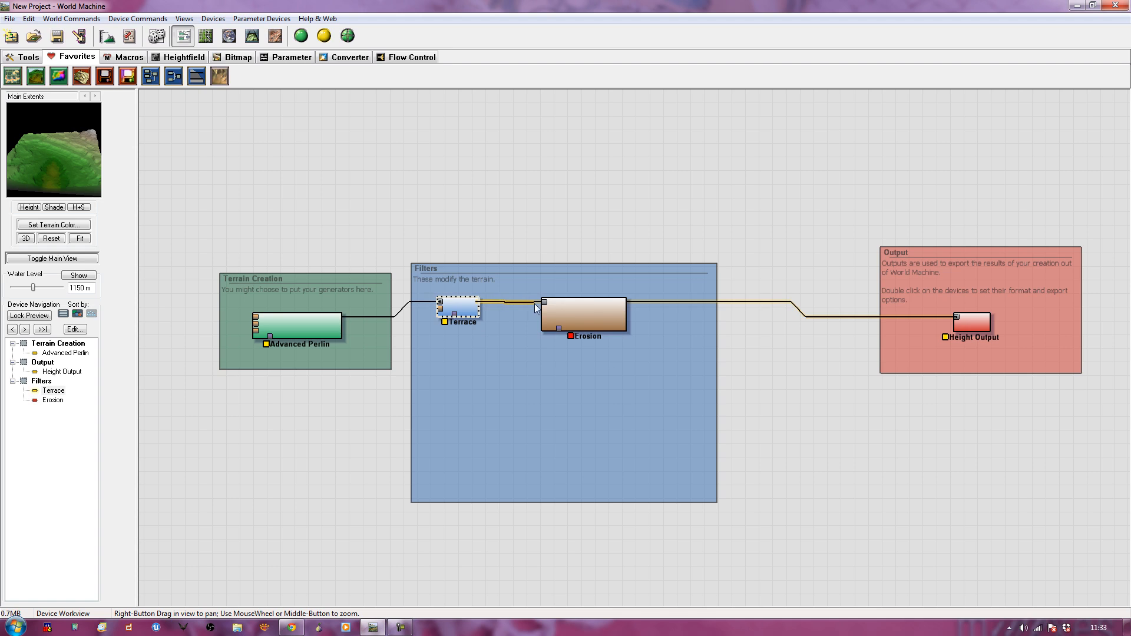
- Nudge Erosion into line and select the Terrace and Erosion devices to check the chain
left_click(582, 315)
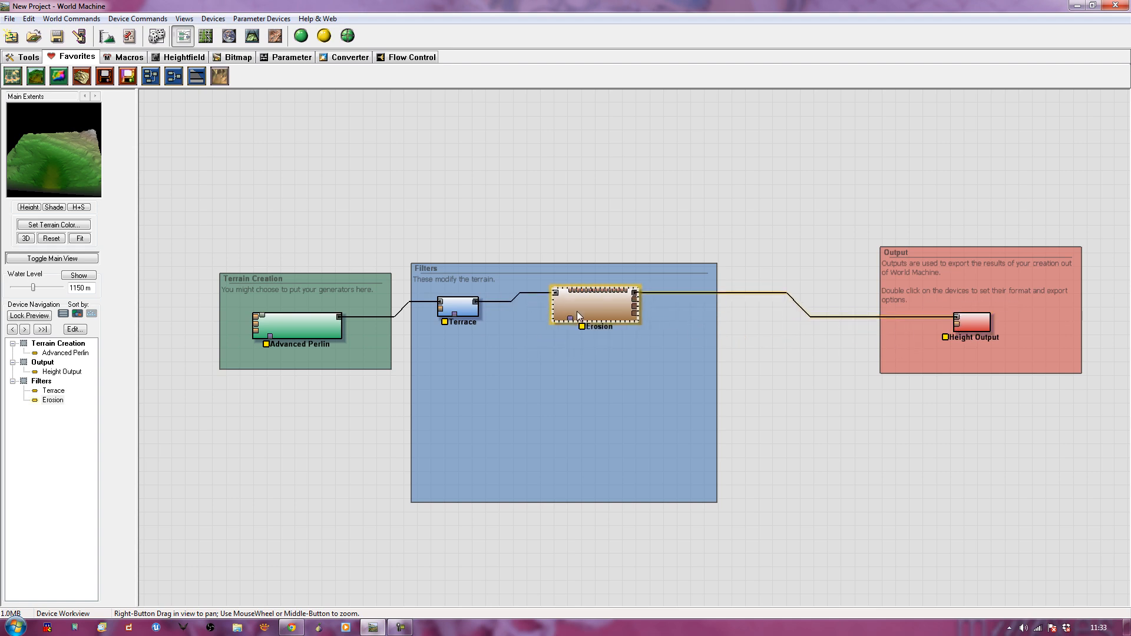
left_click_drag(594, 307, 604, 316)
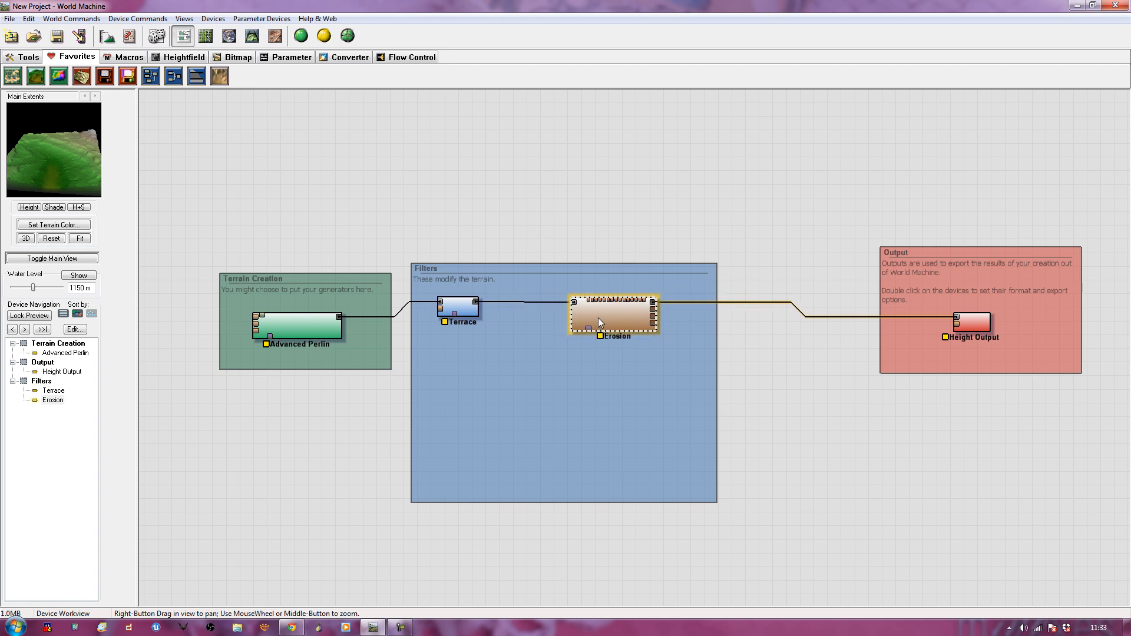
left_click(458, 310)
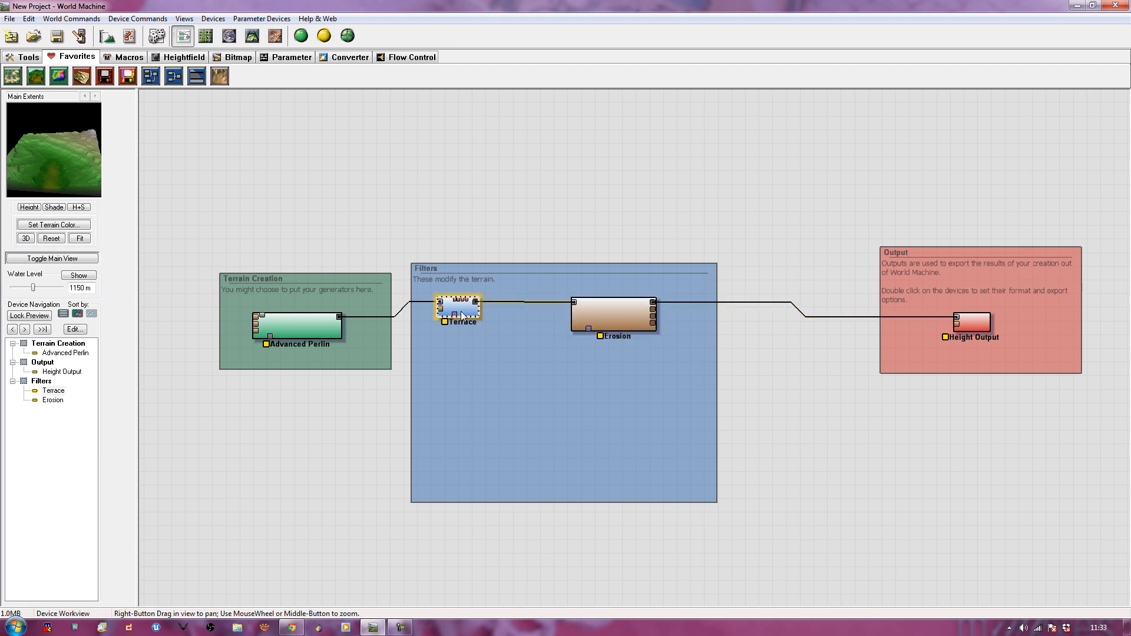
left_click(614, 313)
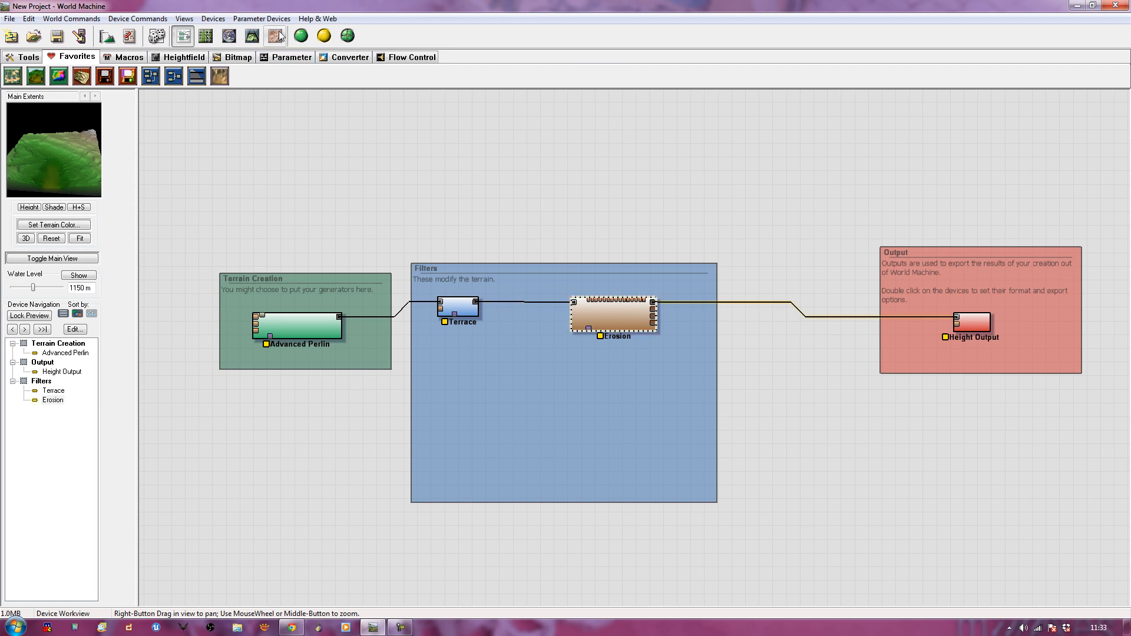
mouse_move(252, 36)
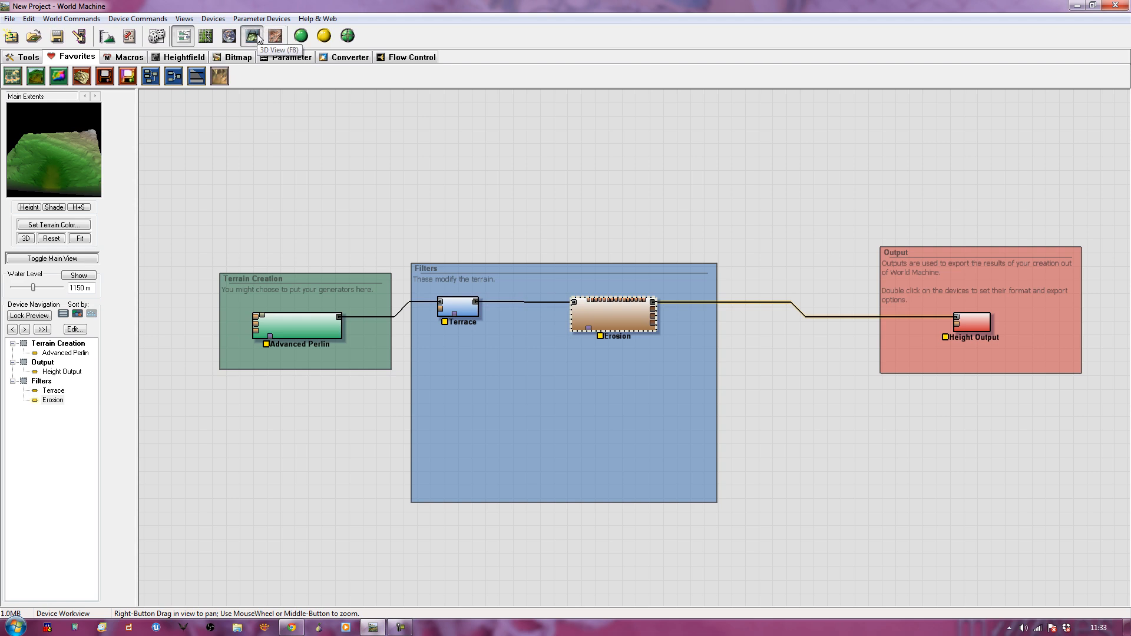
- Build the terrain, inspect it in 3D, then return to the network with Erosion selected
left_click(250, 35)
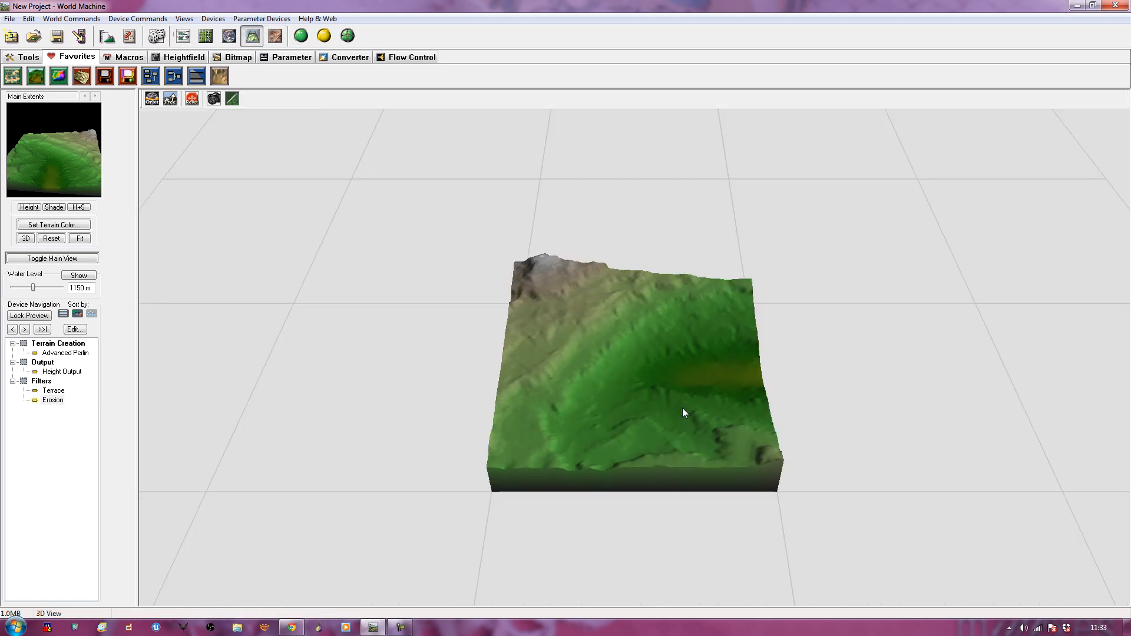
mouse_move(311, 69)
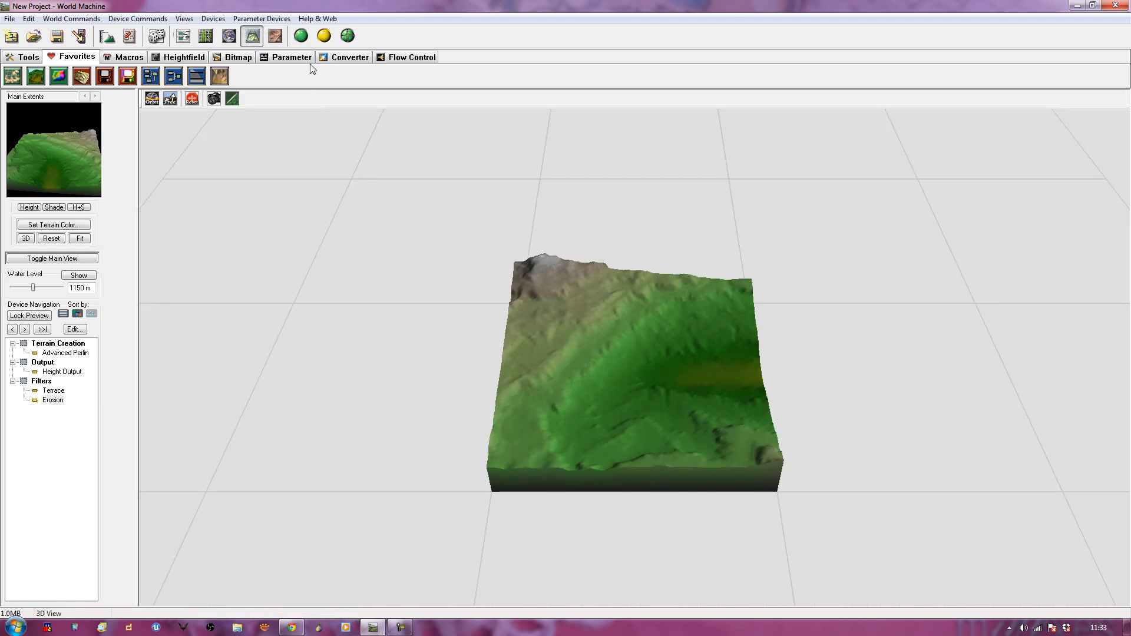
left_click(300, 35)
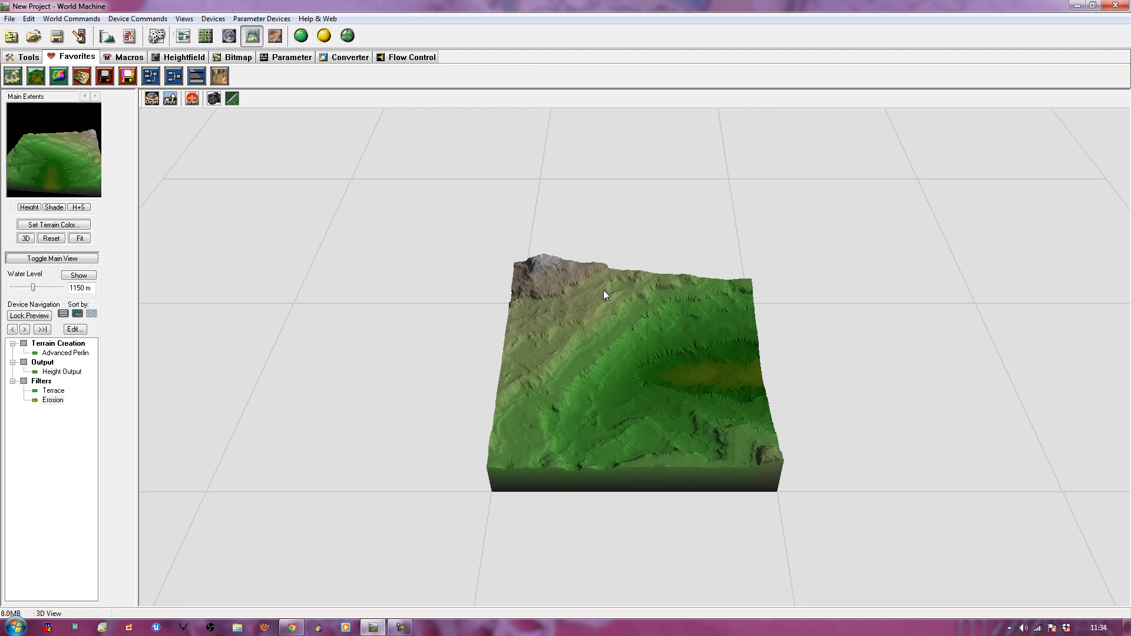
mouse_move(454, 376)
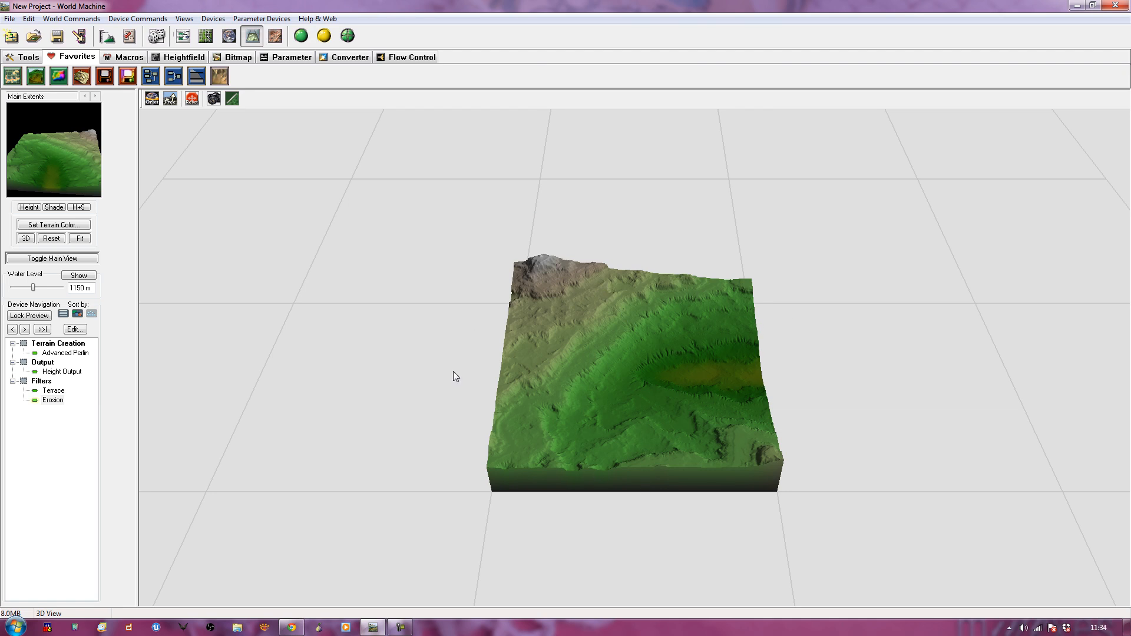
mouse_move(219, 75)
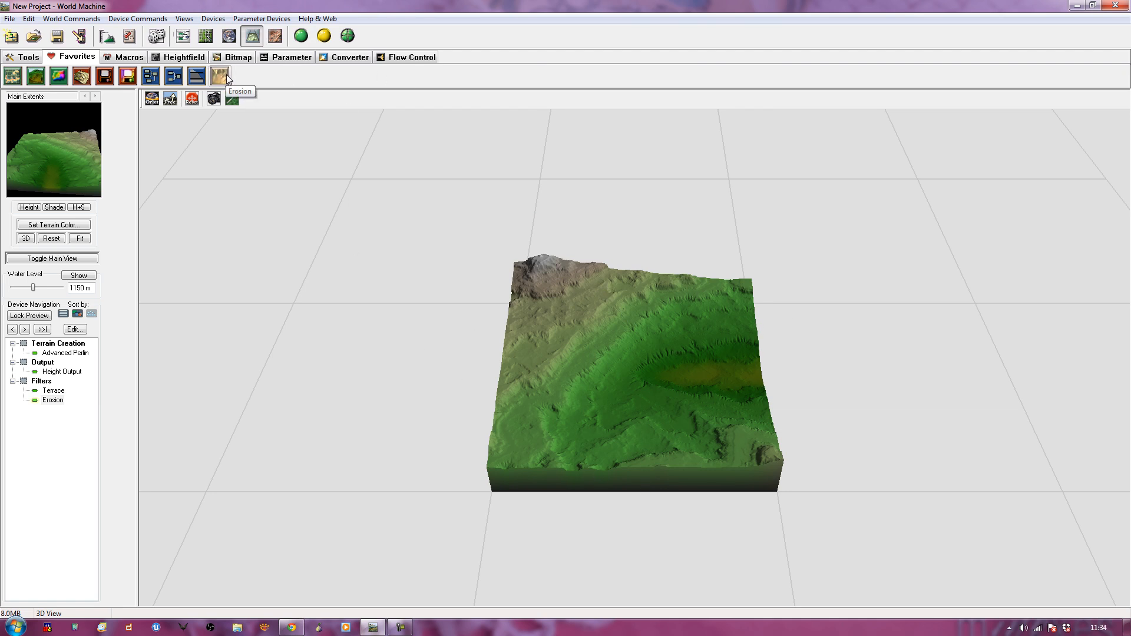
left_click(411, 57)
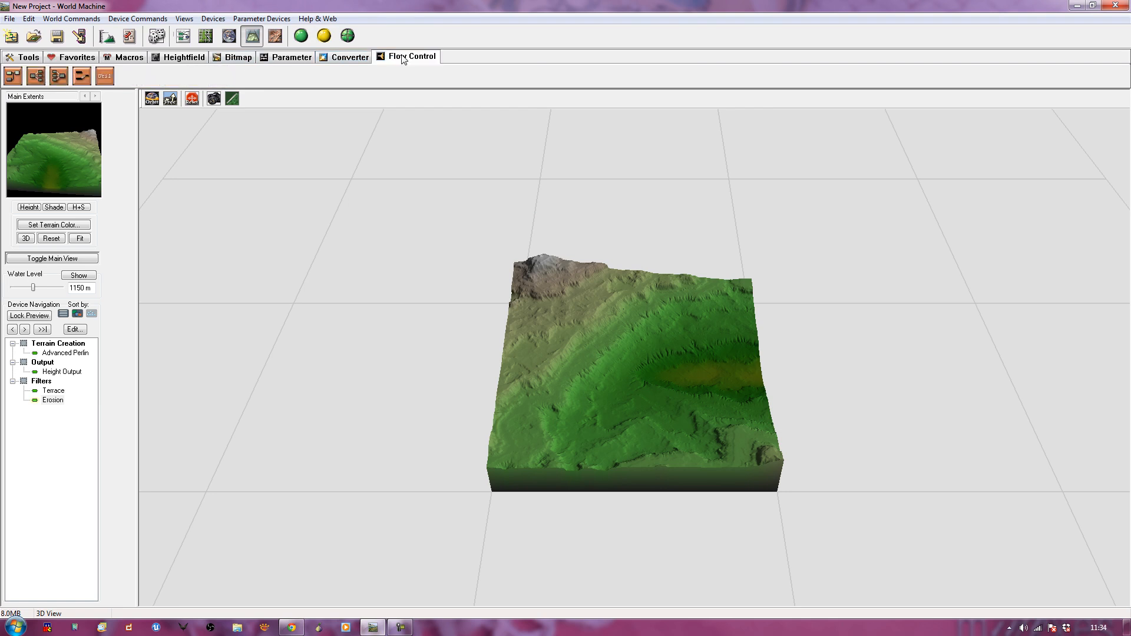
left_click(350, 57)
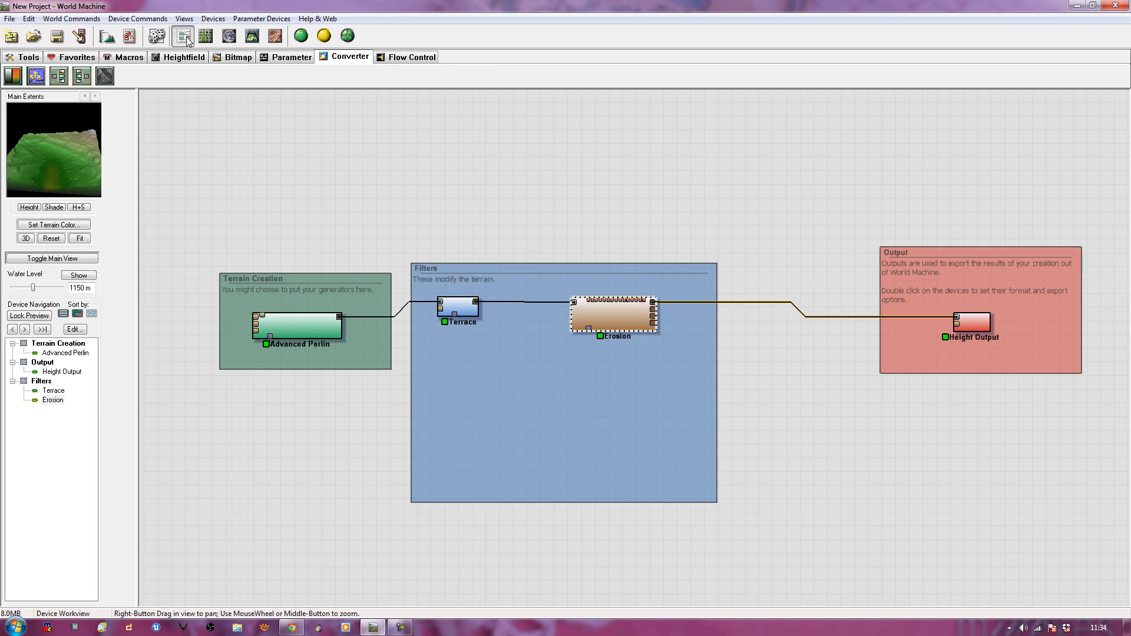
left_click(615, 316)
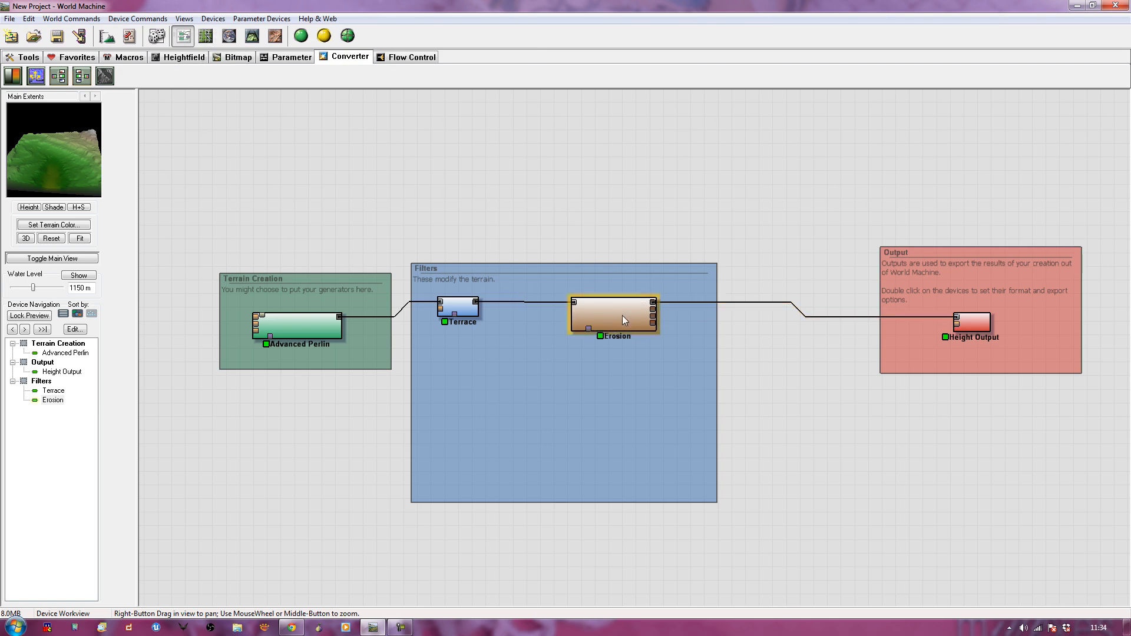
- In Erosion settings, try Channeled Erosion, toggle filtering, and adjust rock hardness and sediment carry
double_click(614, 316)
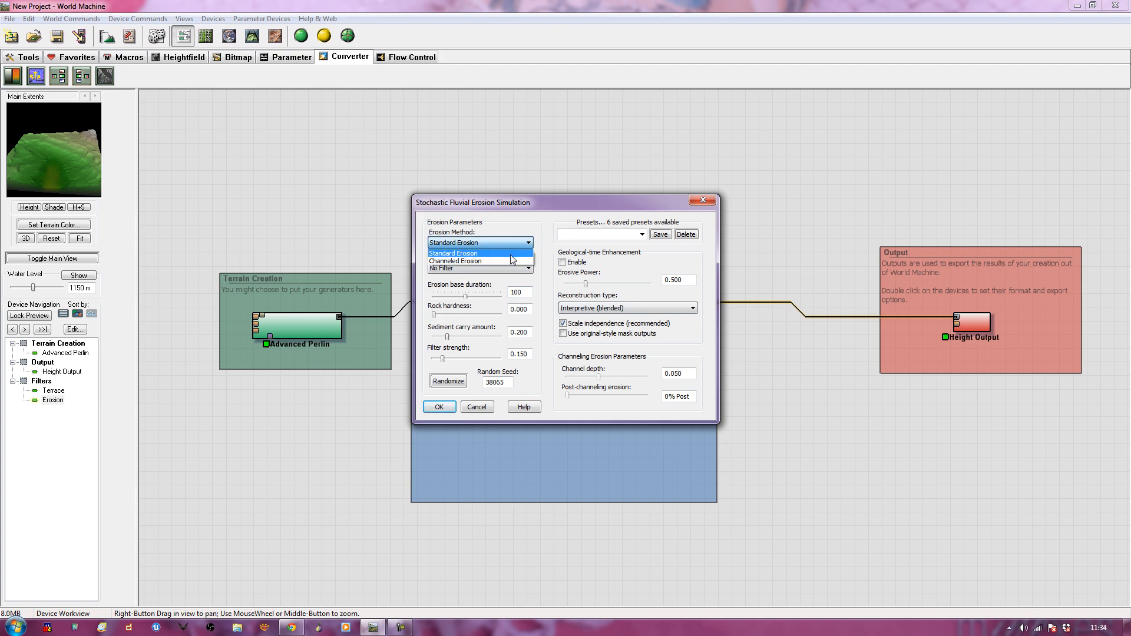
left_click(455, 260)
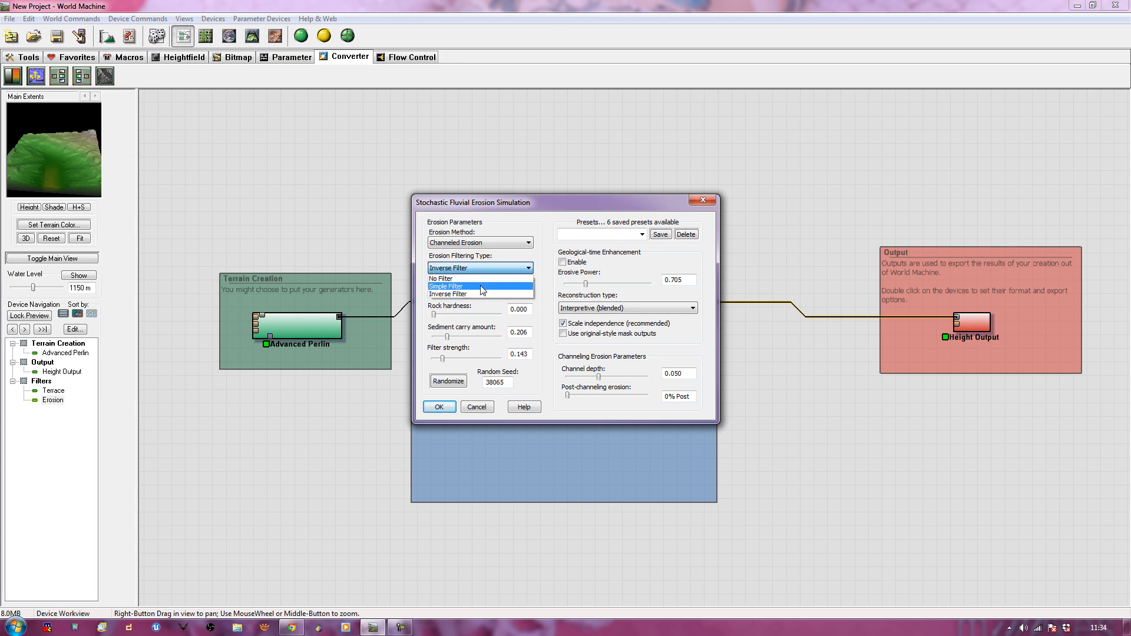
left_click(445, 285)
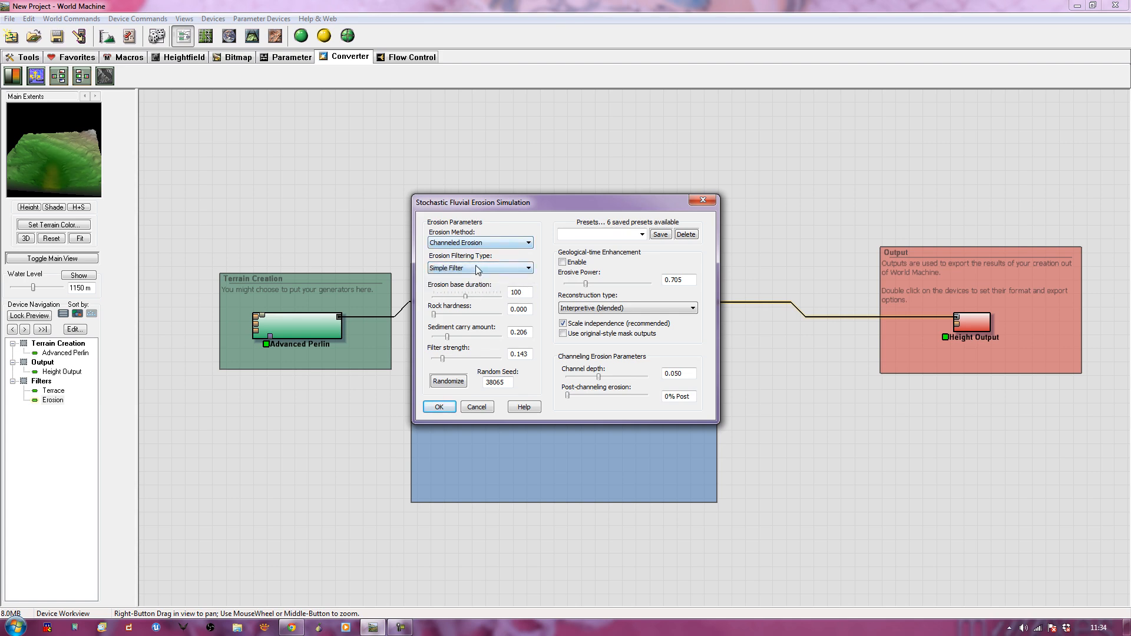
left_click(479, 267)
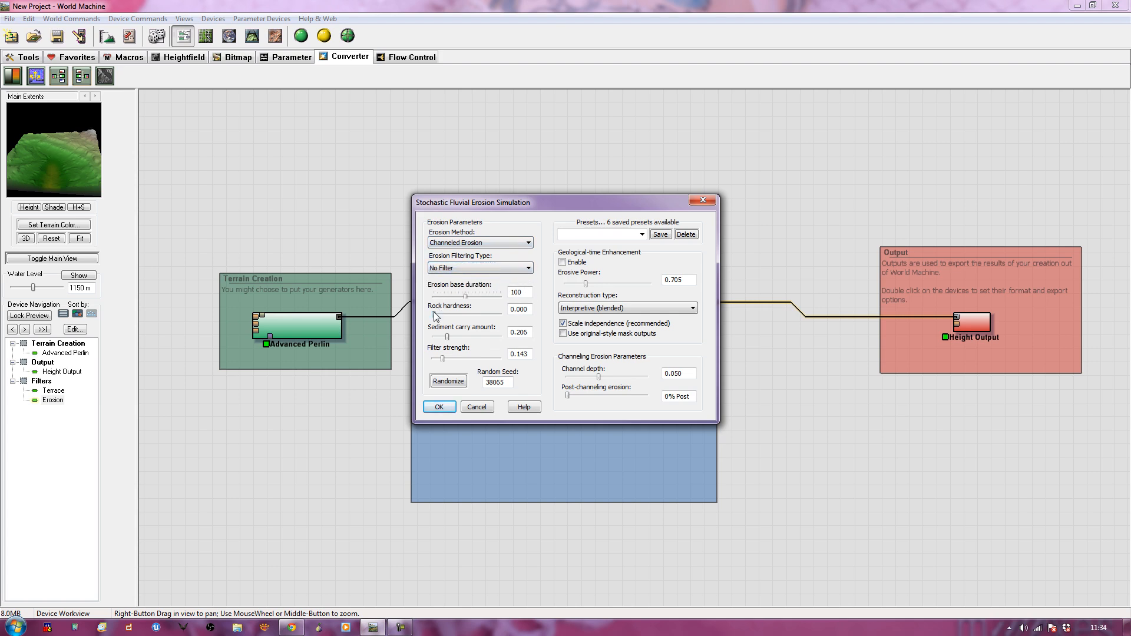
left_click_drag(439, 313, 500, 313)
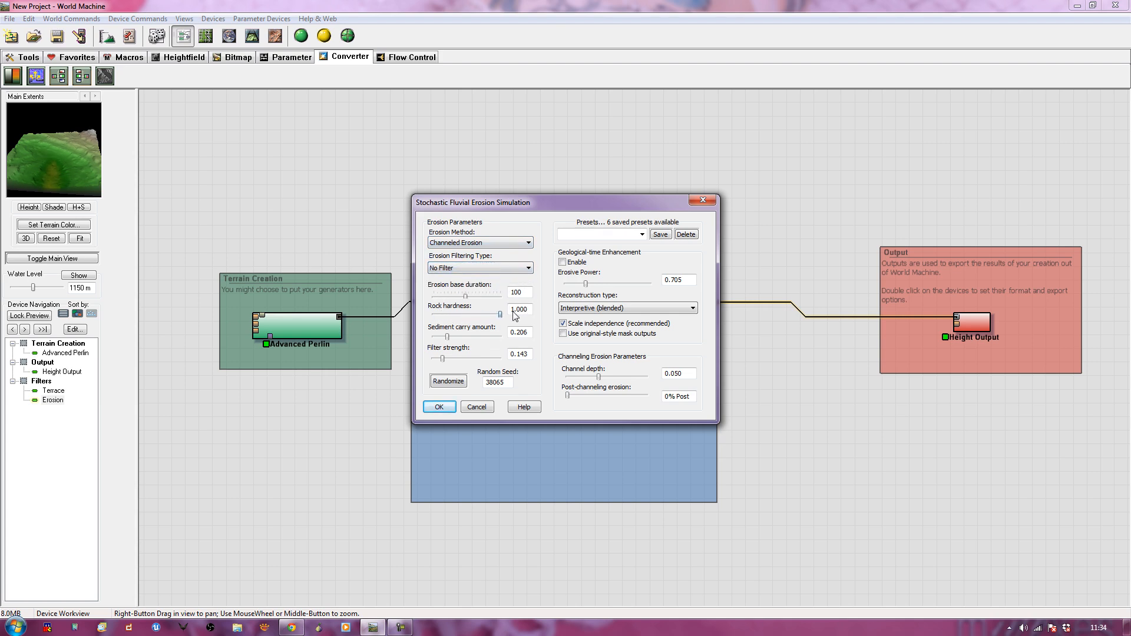
left_click_drag(499, 314, 447, 314)
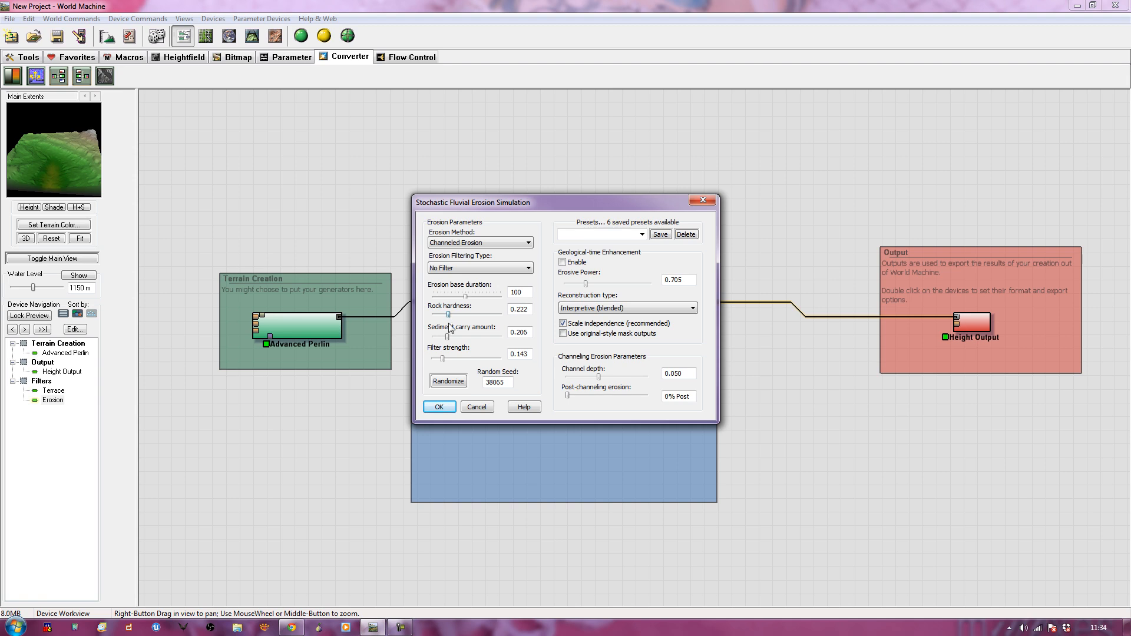
left_click_drag(449, 338, 471, 338)
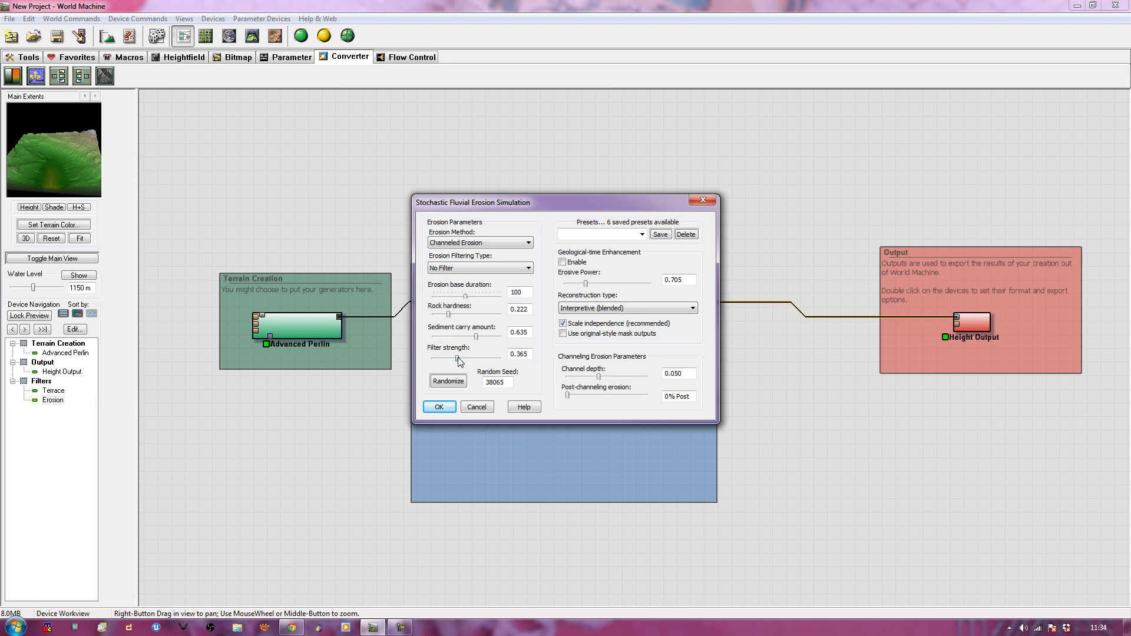
- Apply the Good with Terraces erosion preset and confirm the settings
left_click(601, 233)
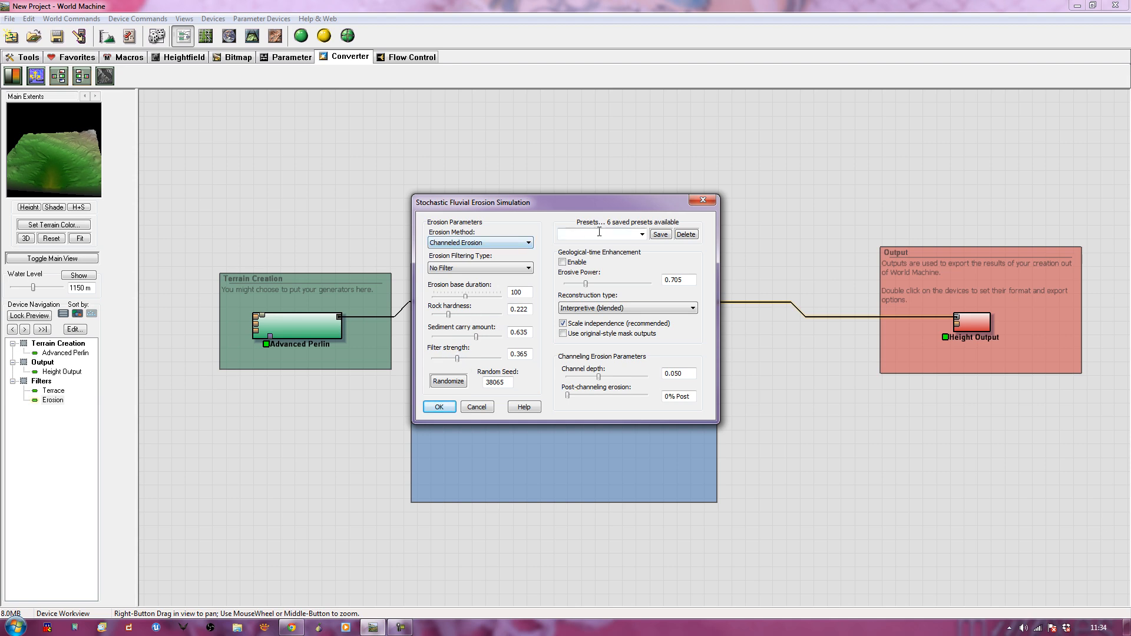
mouse_move(638, 232)
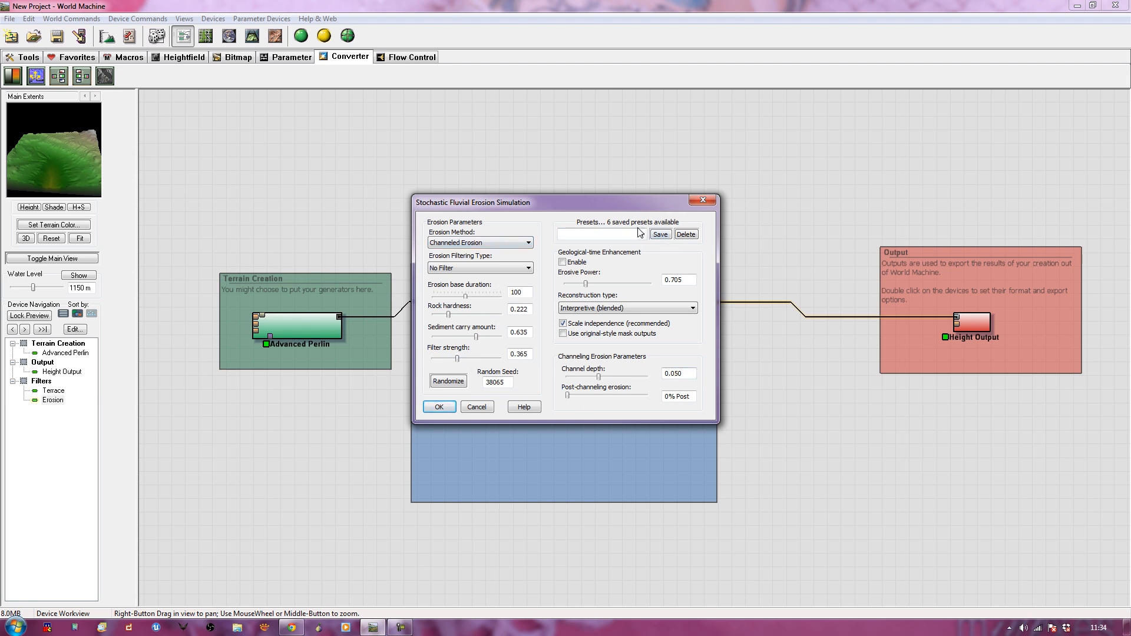
left_click(640, 234)
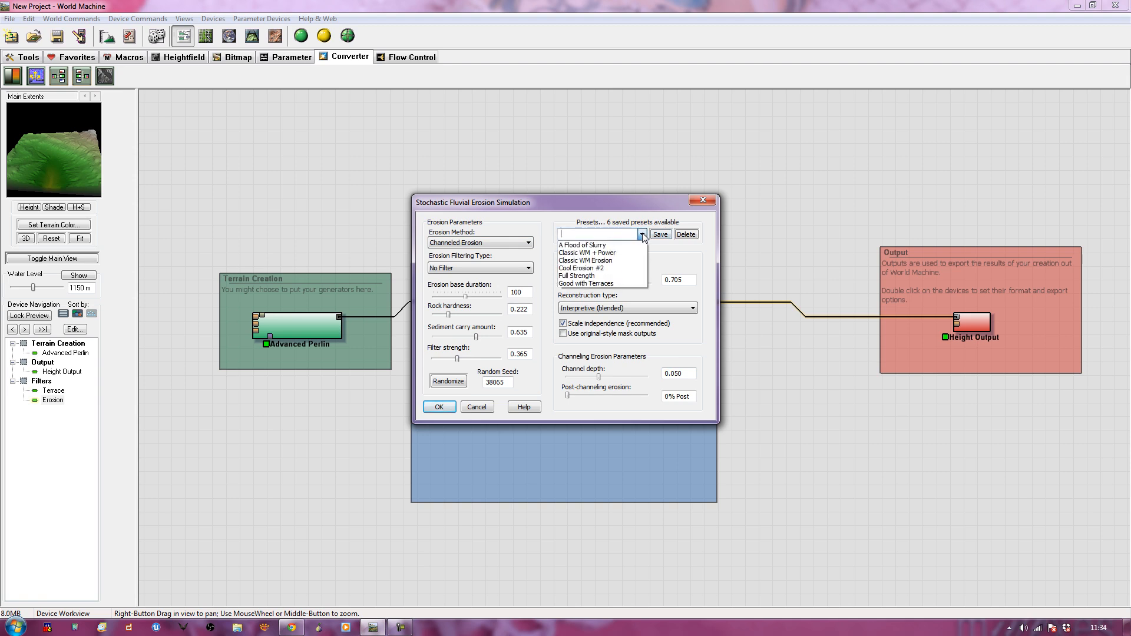
left_click(587, 284)
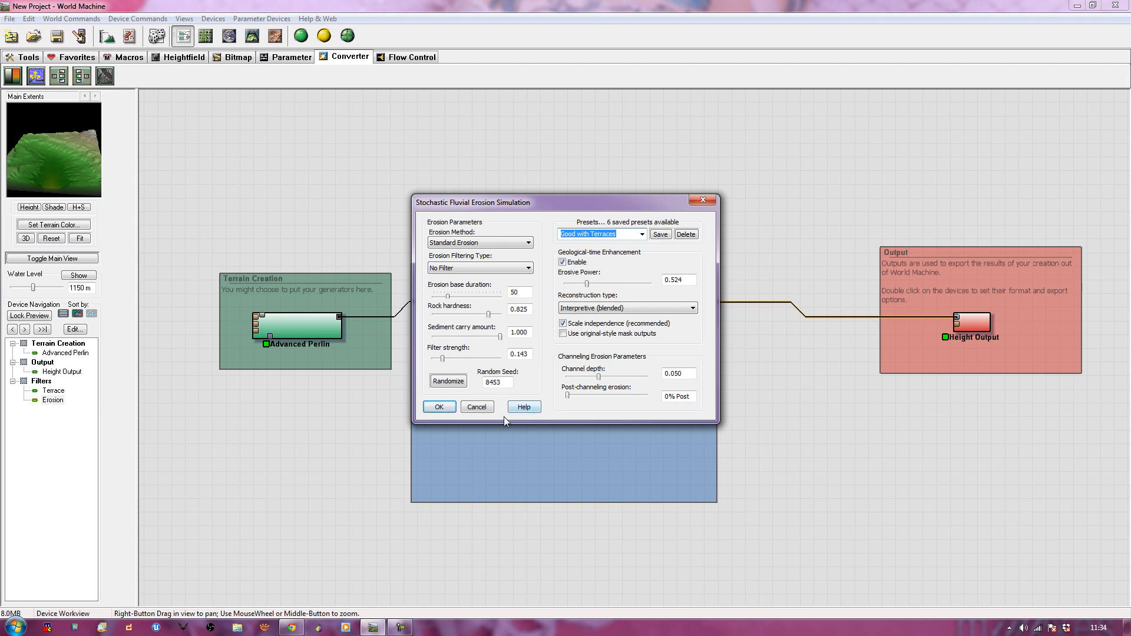
left_click(438, 406)
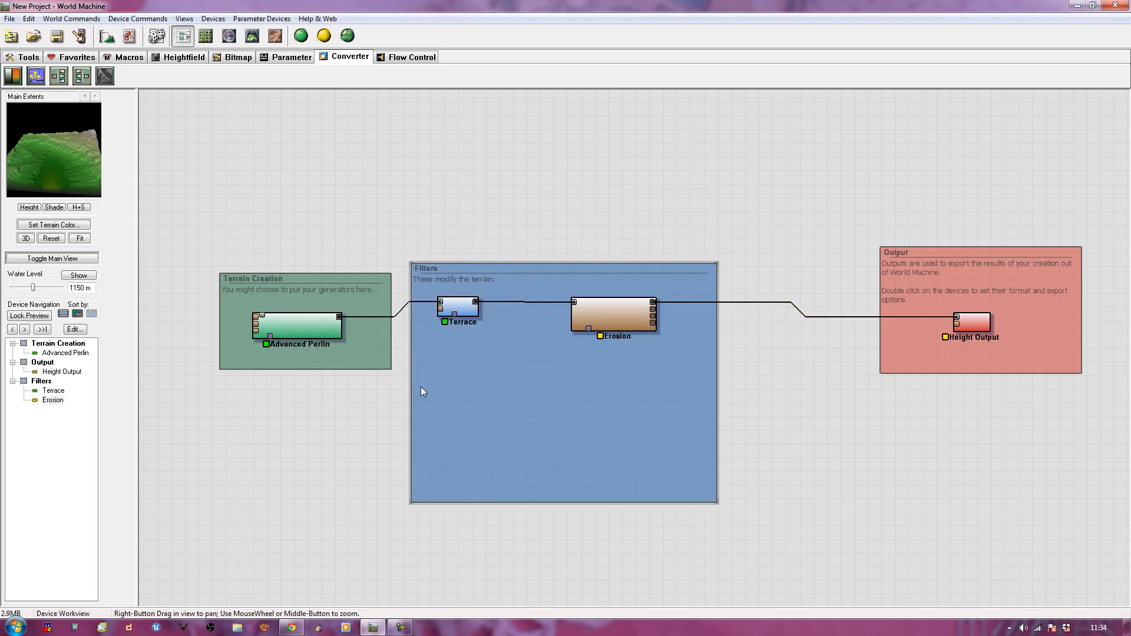
mouse_move(510, 256)
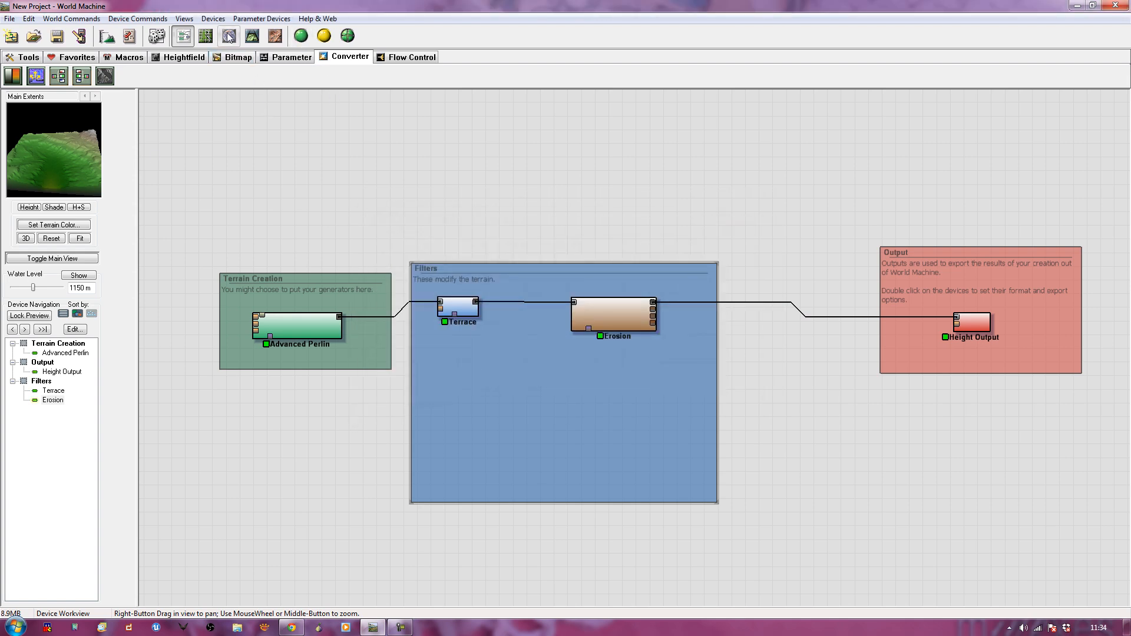
- Inspect the rebuilt eroded terrain in 3D and return to the device network
left_click(250, 35)
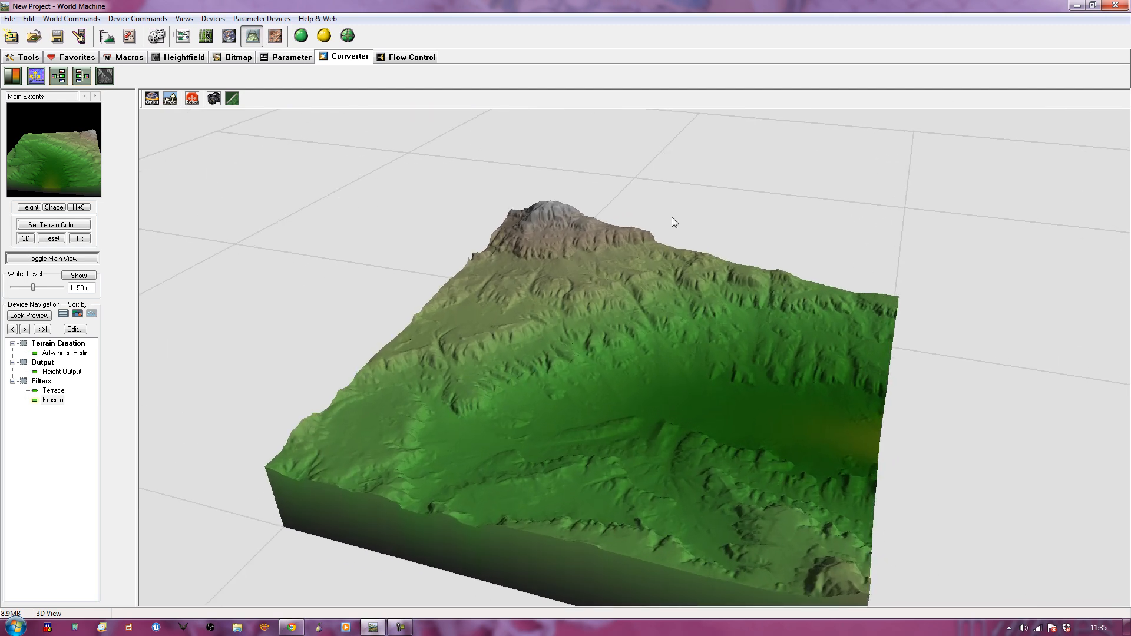
mouse_move(533, 233)
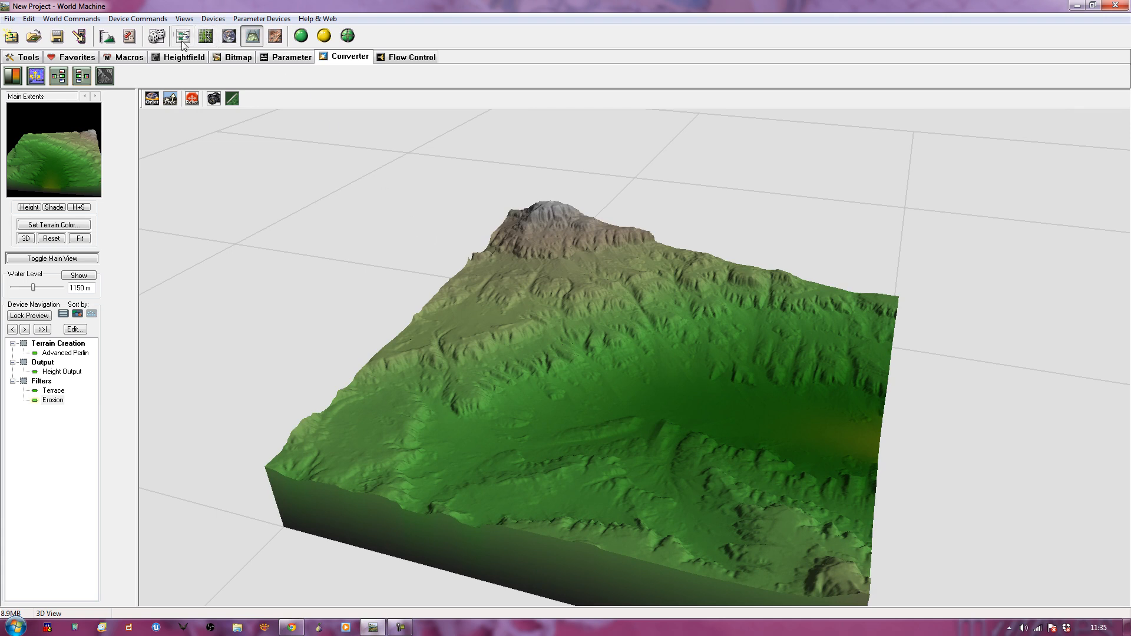
left_click(183, 35)
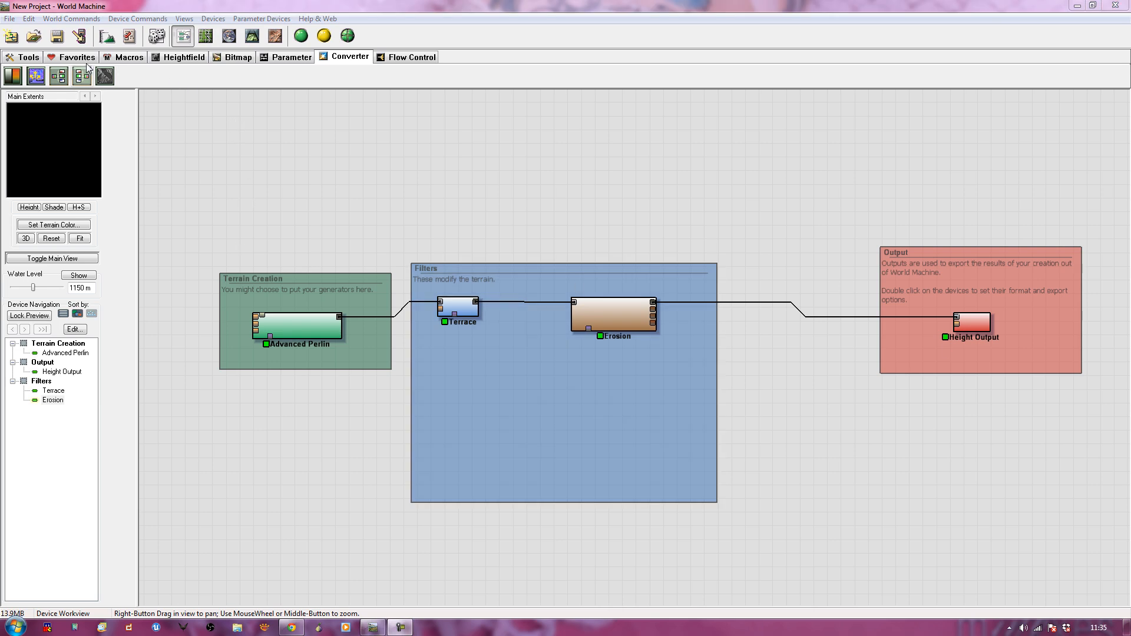
- Show favourite devices and rearrange Erosion and Terrace to make room in the chain
left_click(75, 57)
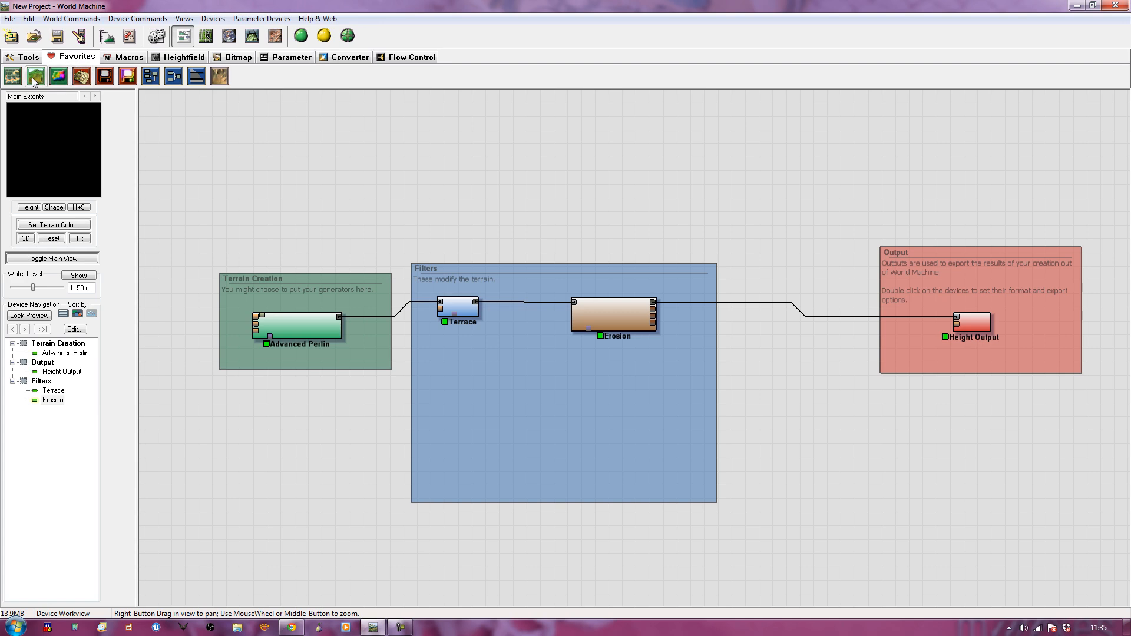
mouse_move(34, 75)
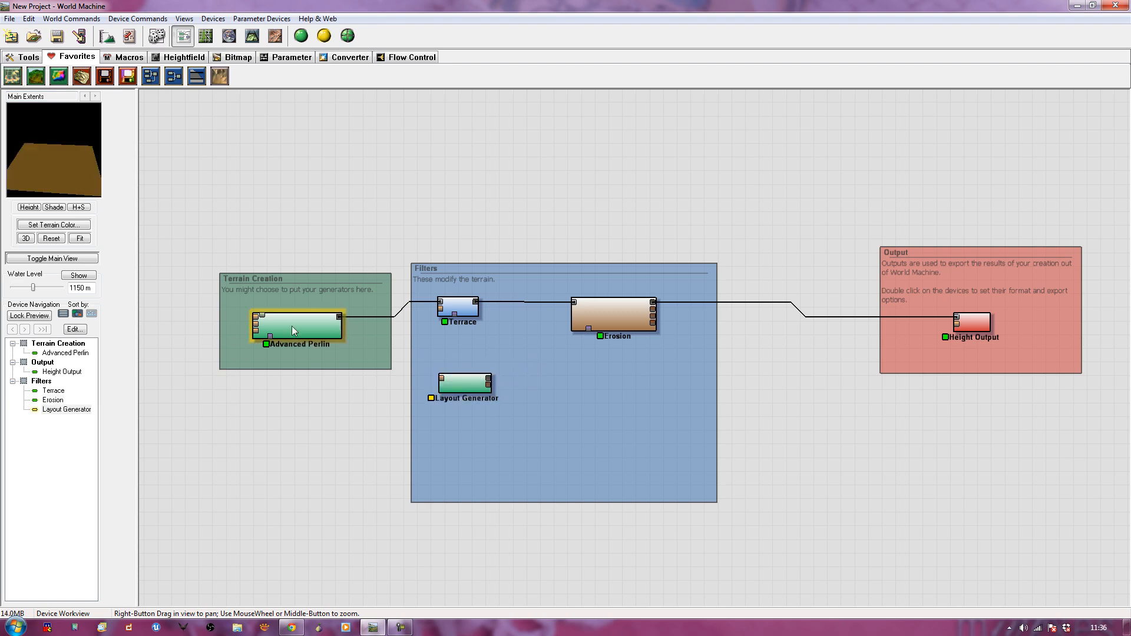
left_click(456, 308)
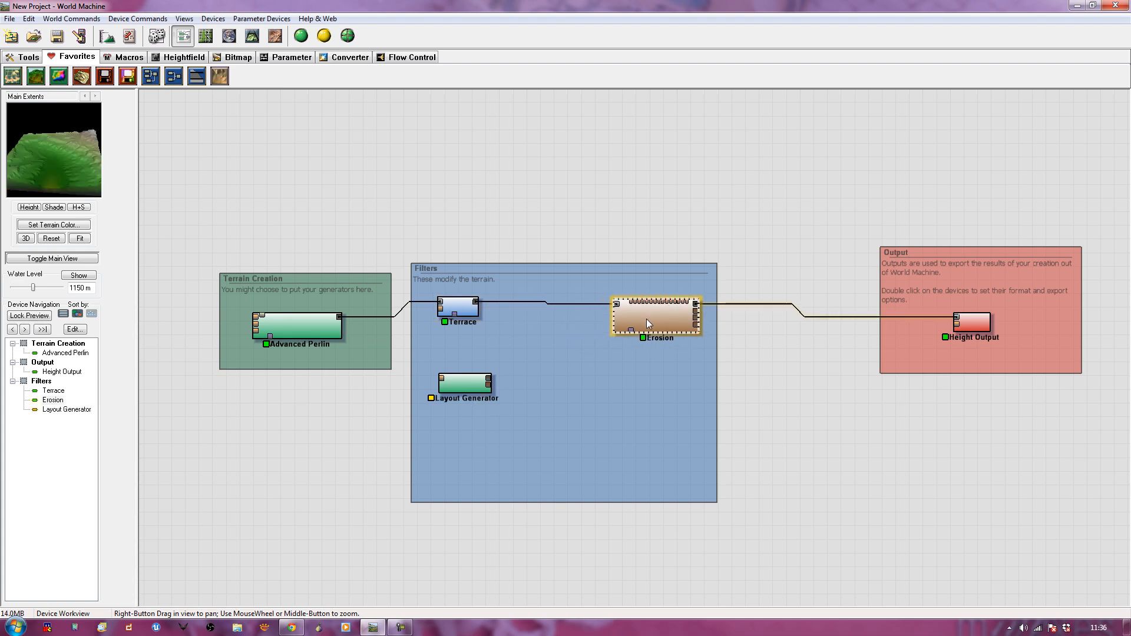
left_click_drag(648, 323, 658, 320)
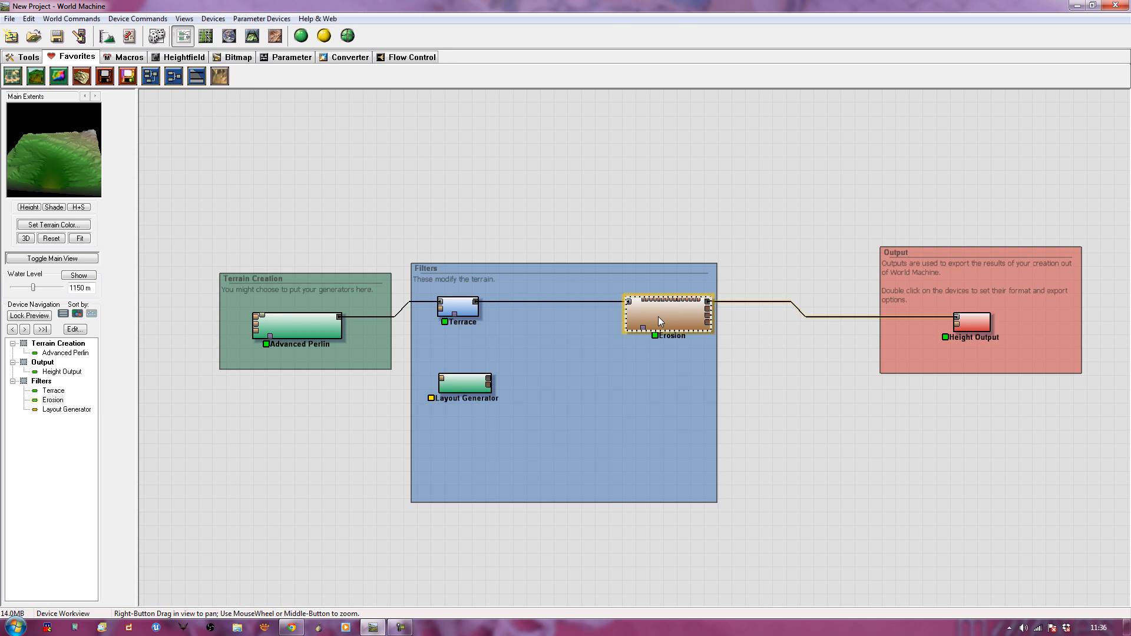
left_click(464, 386)
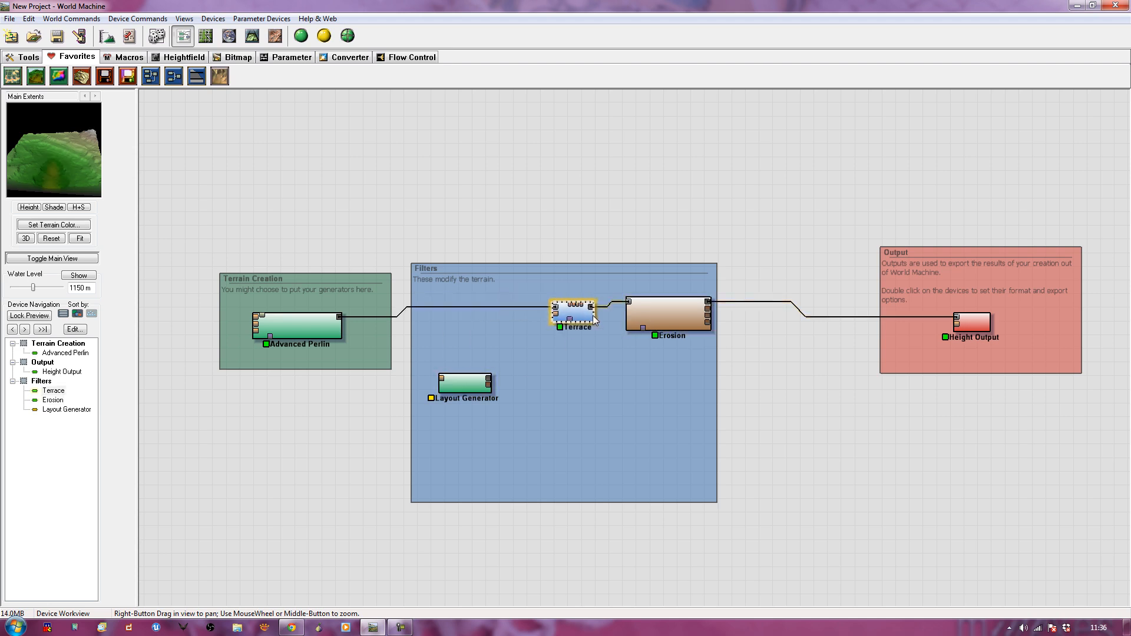
left_click(666, 311)
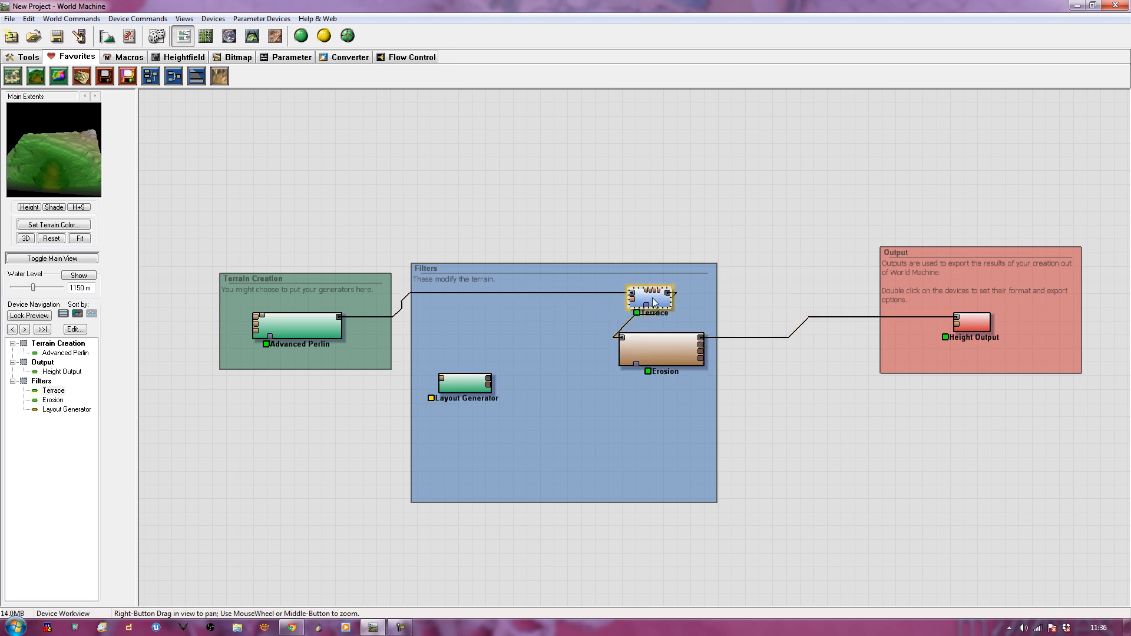
- Drop the Layout Generator onto the wire between Advanced Perlin and Terrace
left_click(464, 380)
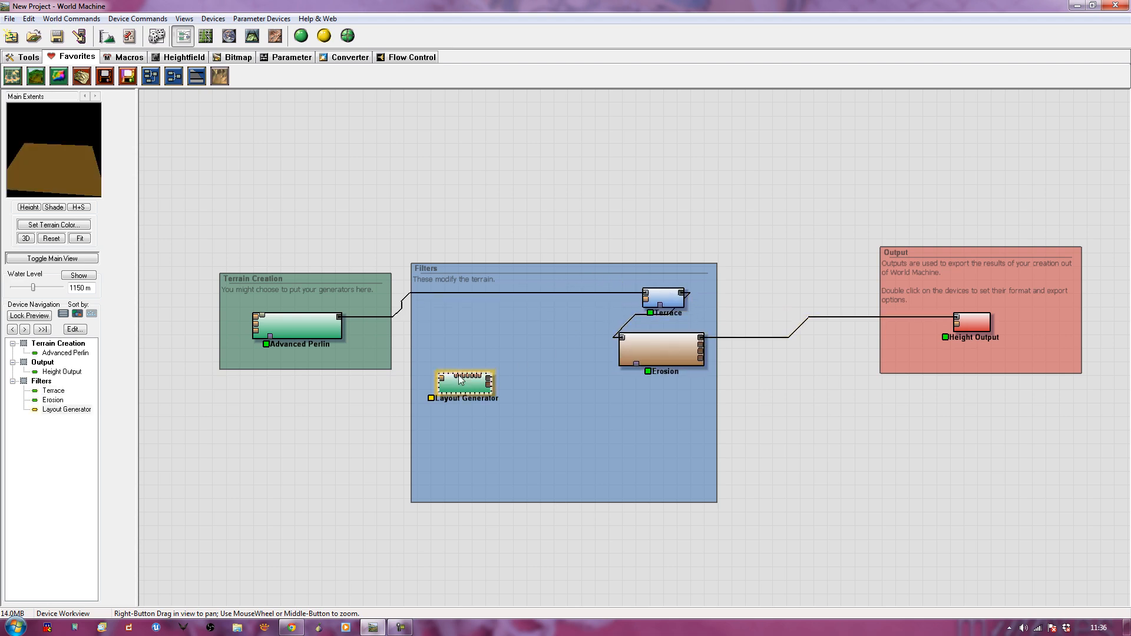
left_click_drag(465, 384, 496, 298)
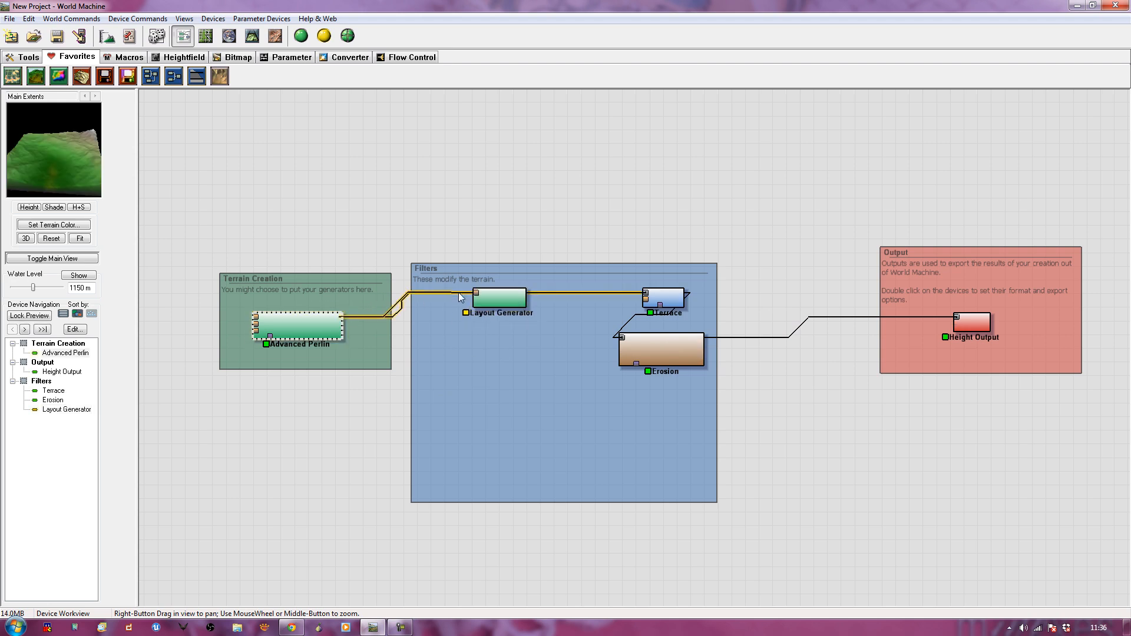
left_click(498, 297)
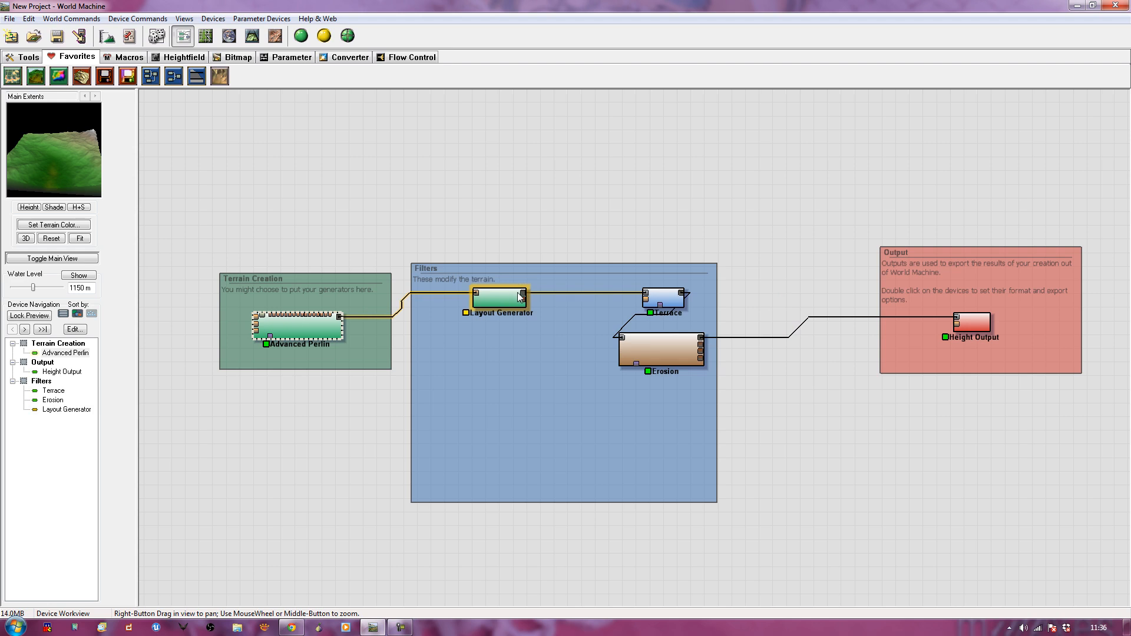
mouse_move(522, 296)
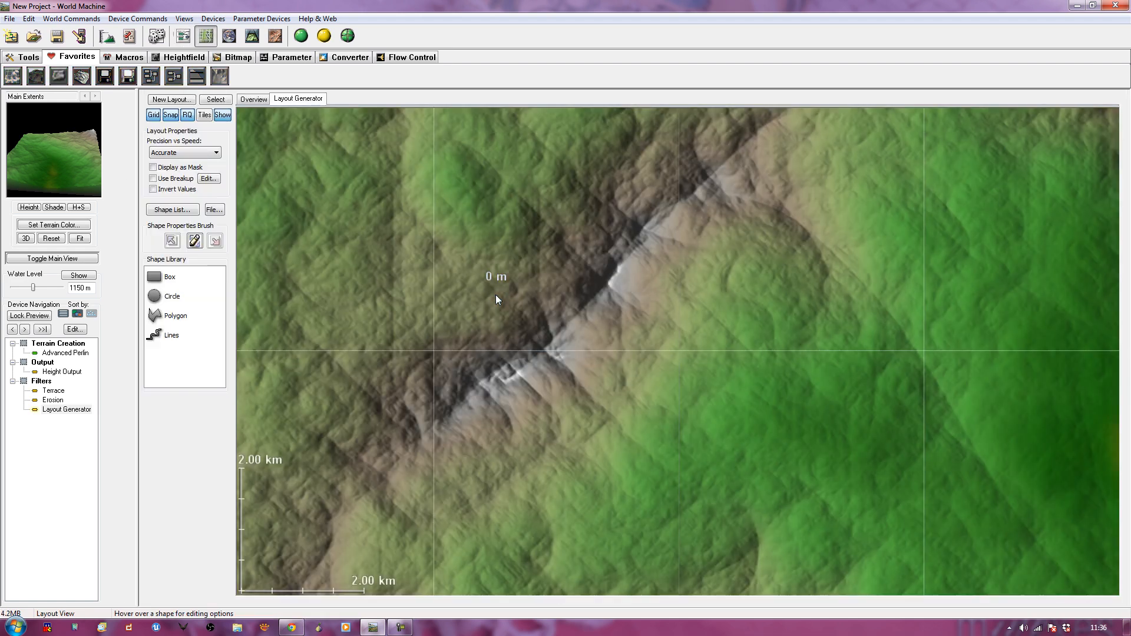
- Enable Use Breakup and Invert Values on the Layout Generator's circle shape
scroll("down", 3)
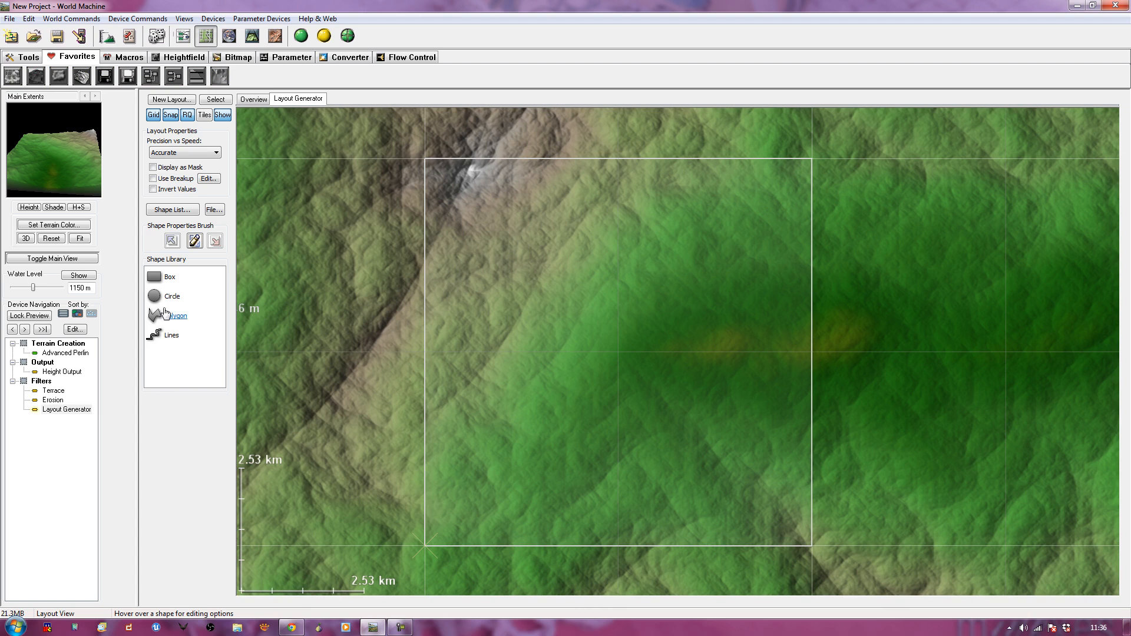
mouse_move(160, 303)
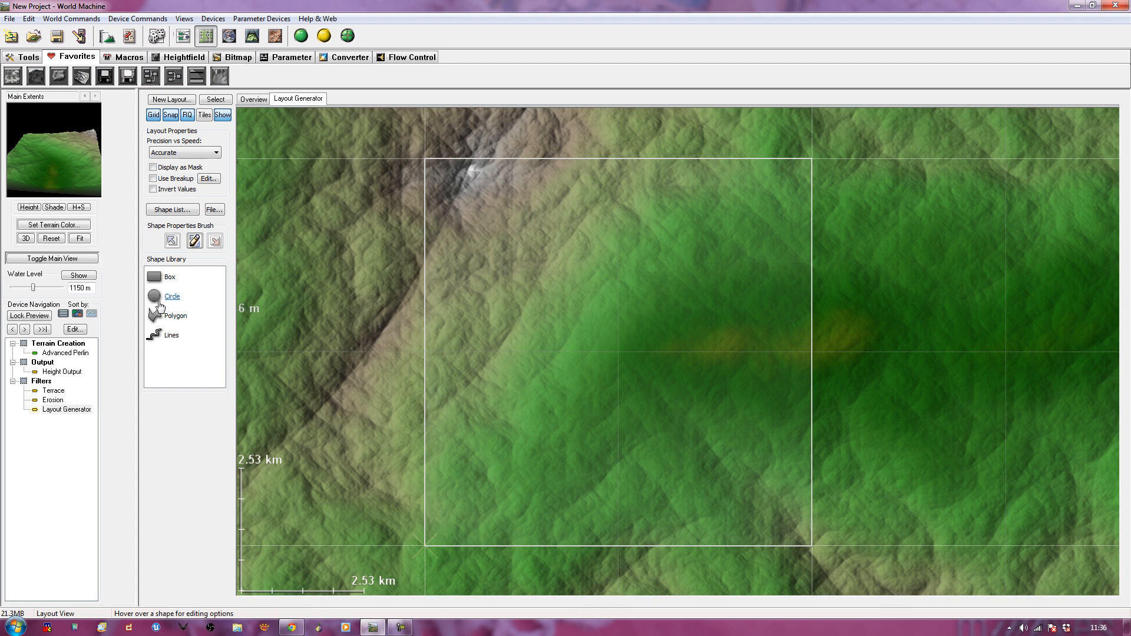
mouse_move(588, 326)
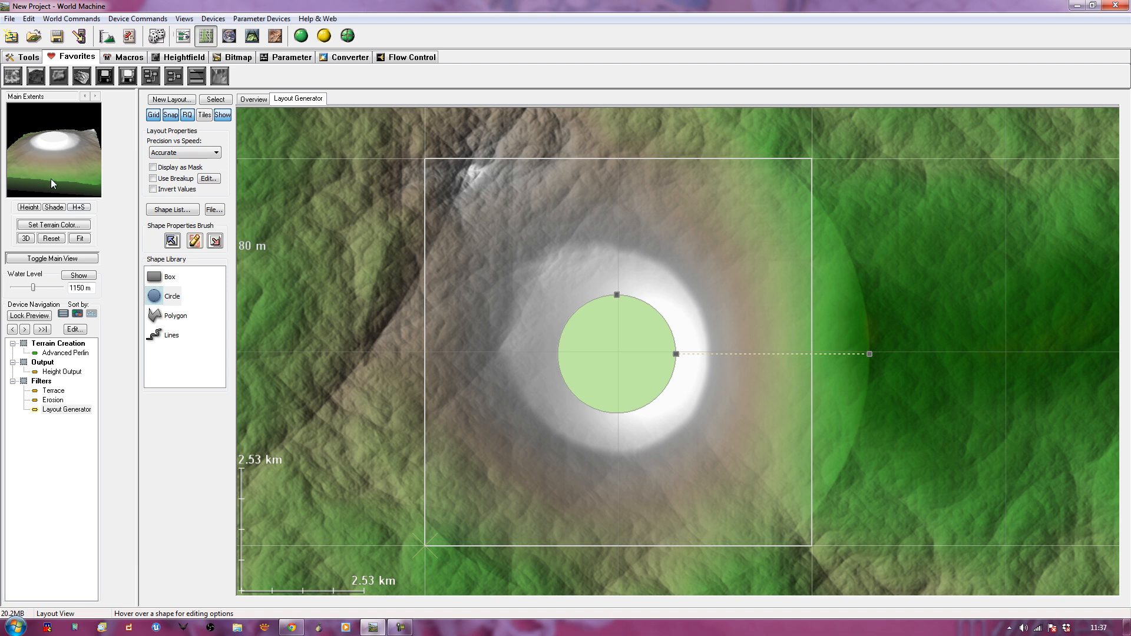
mouse_move(56, 179)
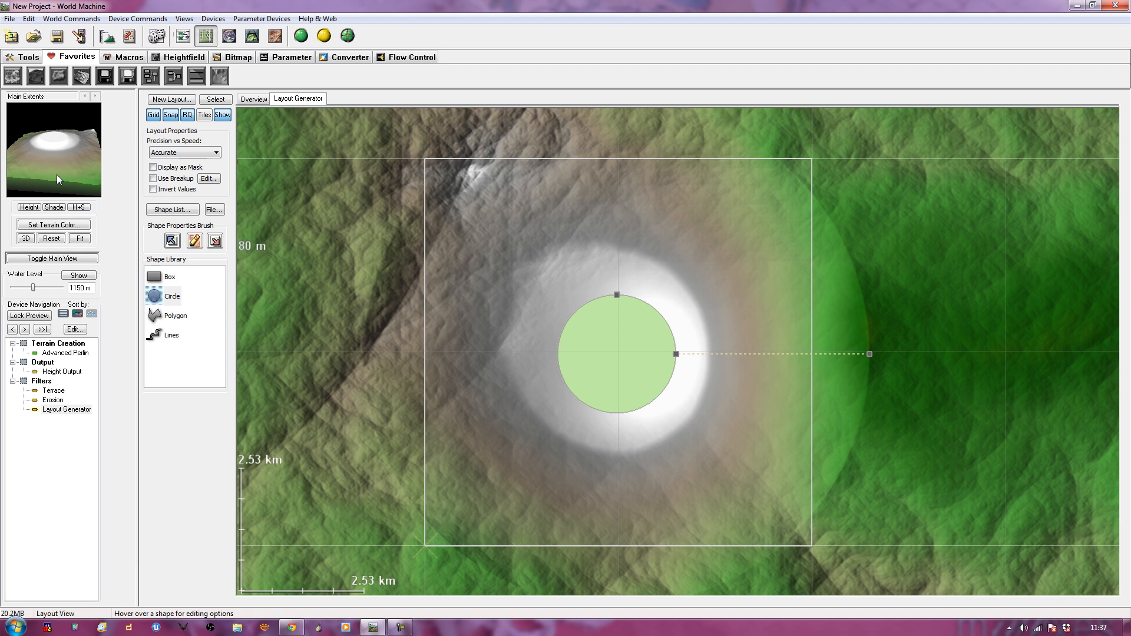
mouse_move(153, 179)
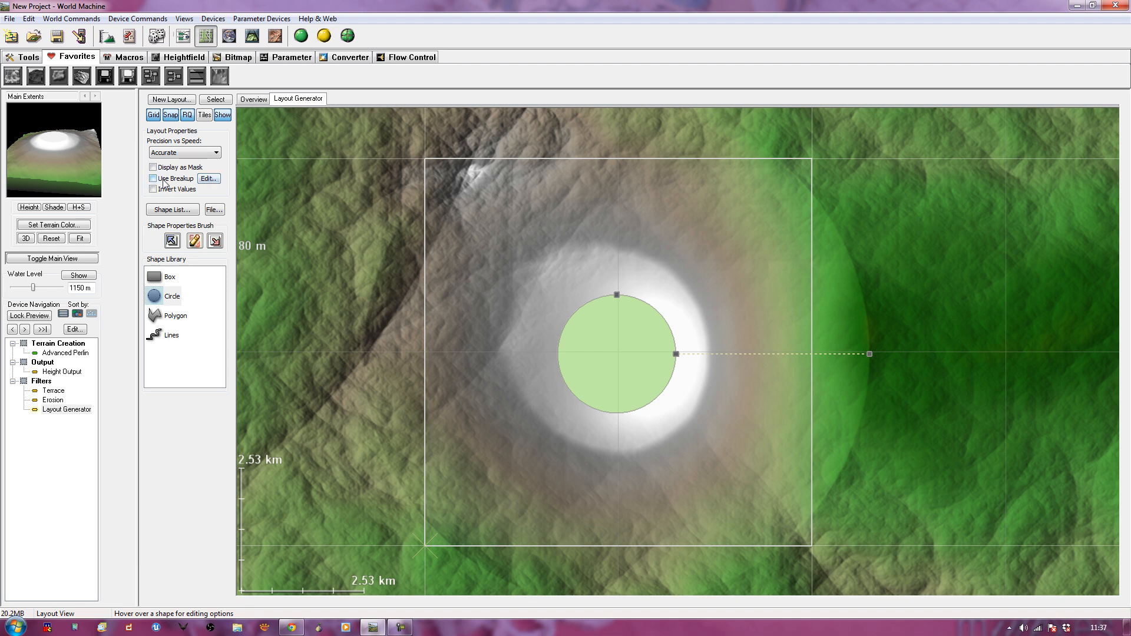
left_click(152, 178)
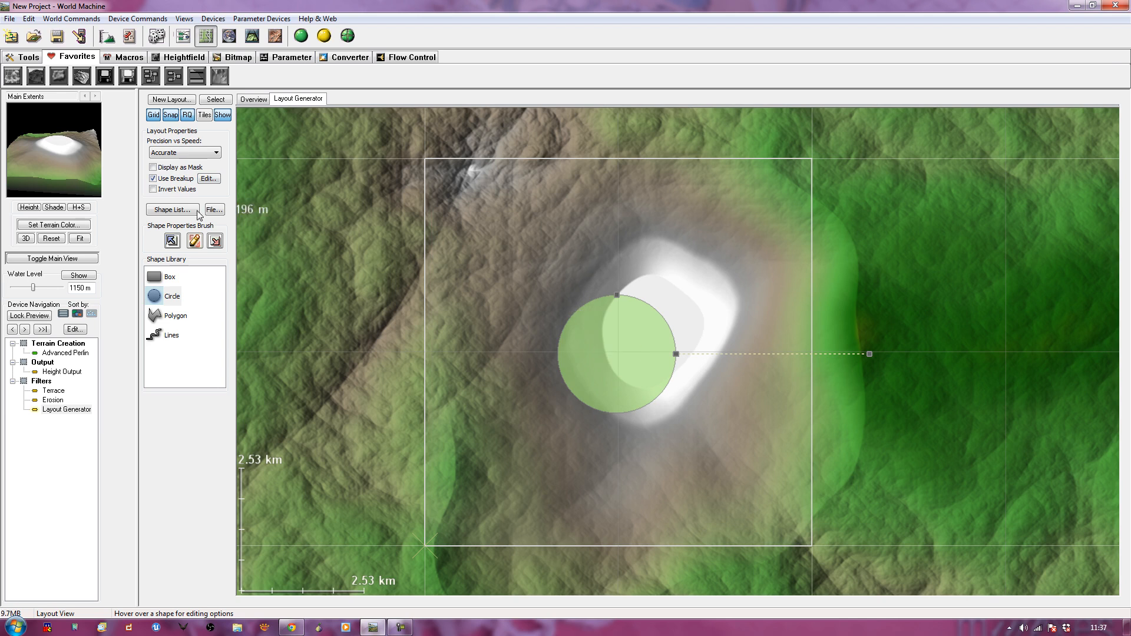
left_click(154, 189)
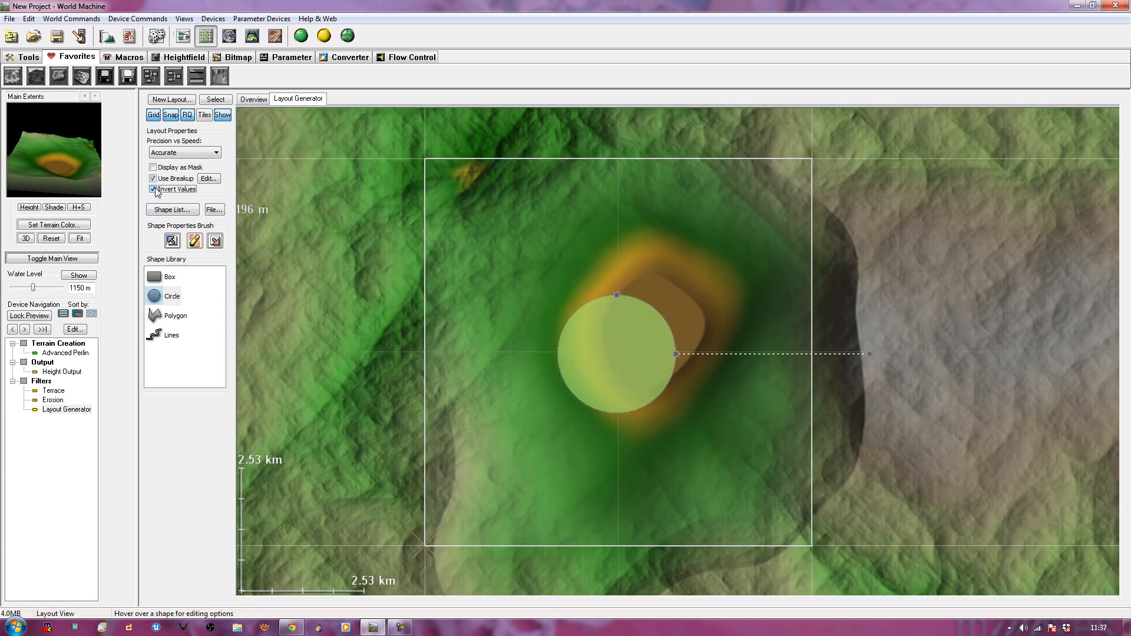
- Set the circle's default height to about 2258 m and its falloff distance to about 1.46 km
left_click(152, 188)
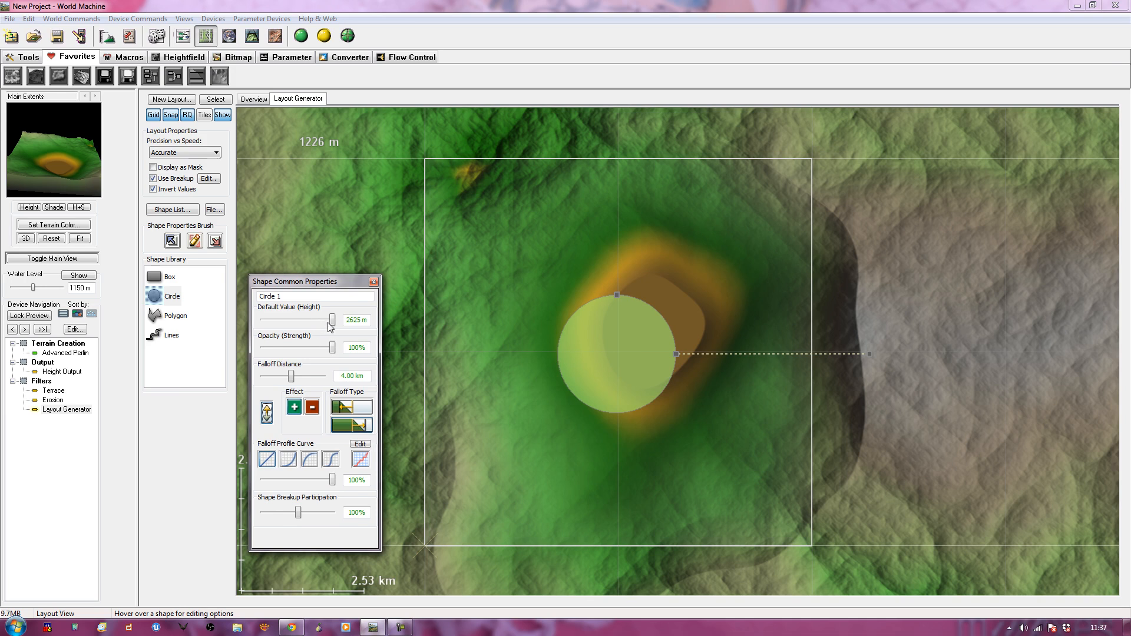
left_click_drag(329, 319, 312, 319)
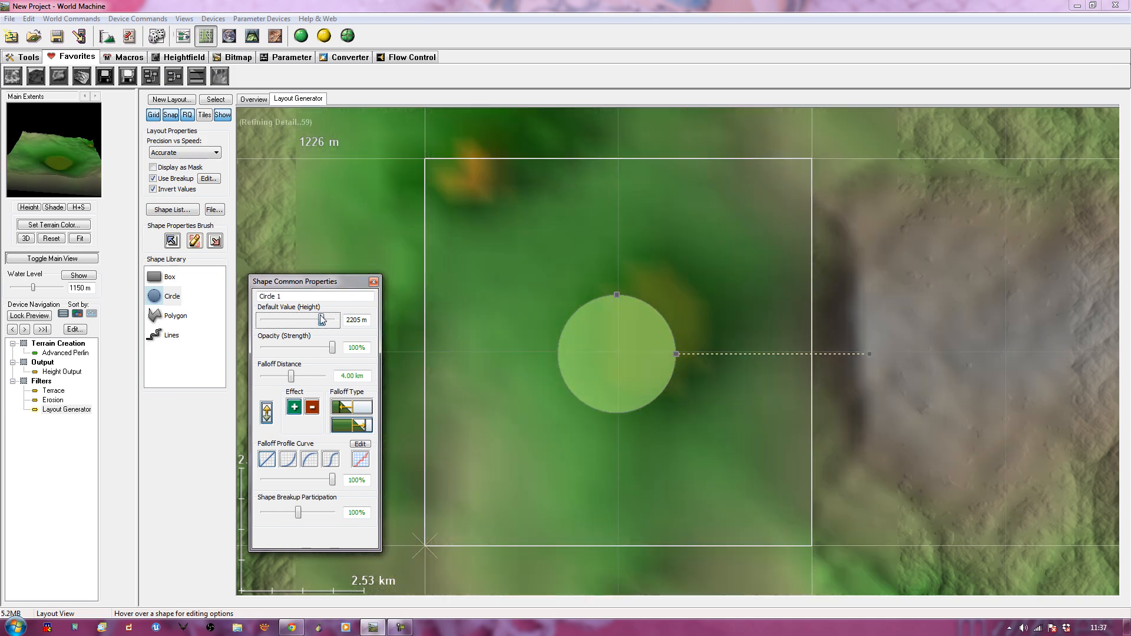
left_click_drag(291, 375, 296, 375)
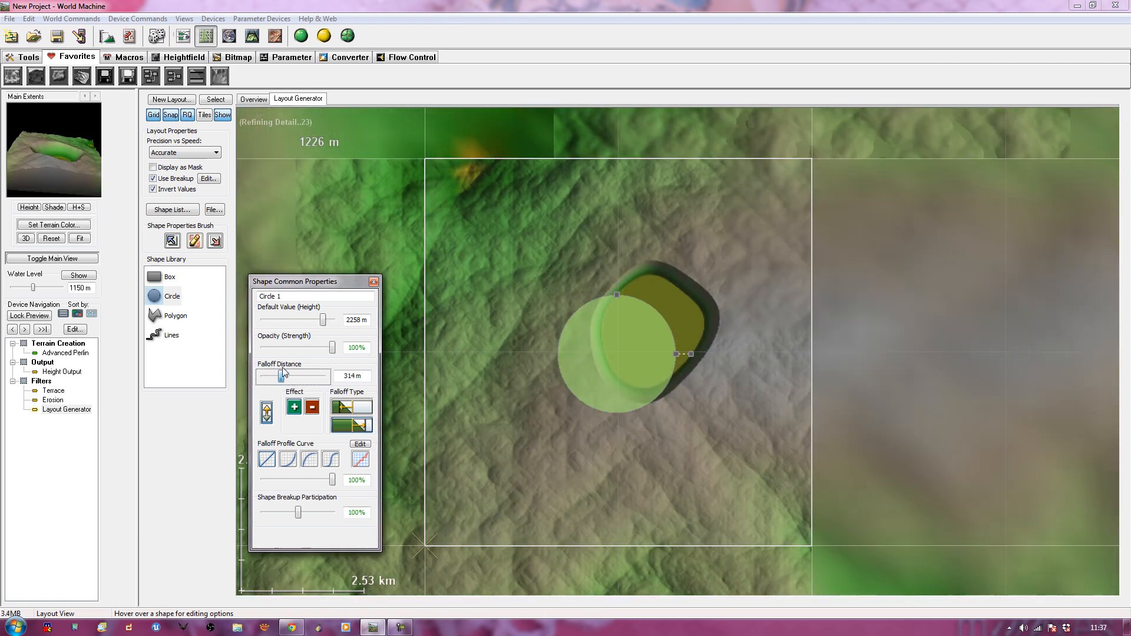
left_click_drag(280, 375, 280, 375)
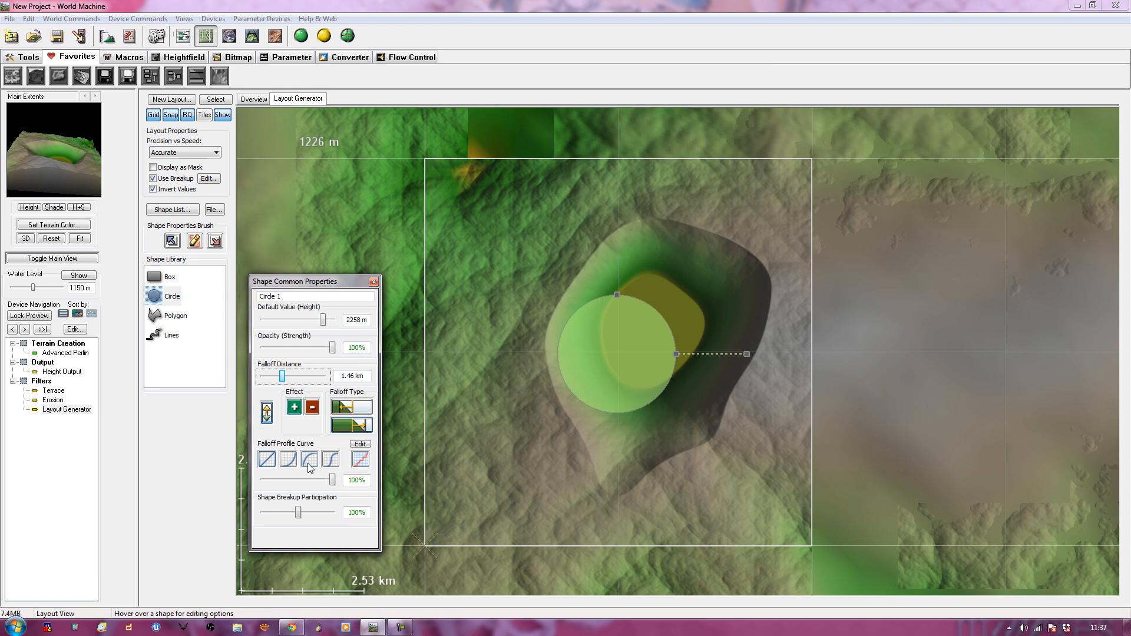
- Try the falloff profile curves and settle on the preferred one
left_click(328, 459)
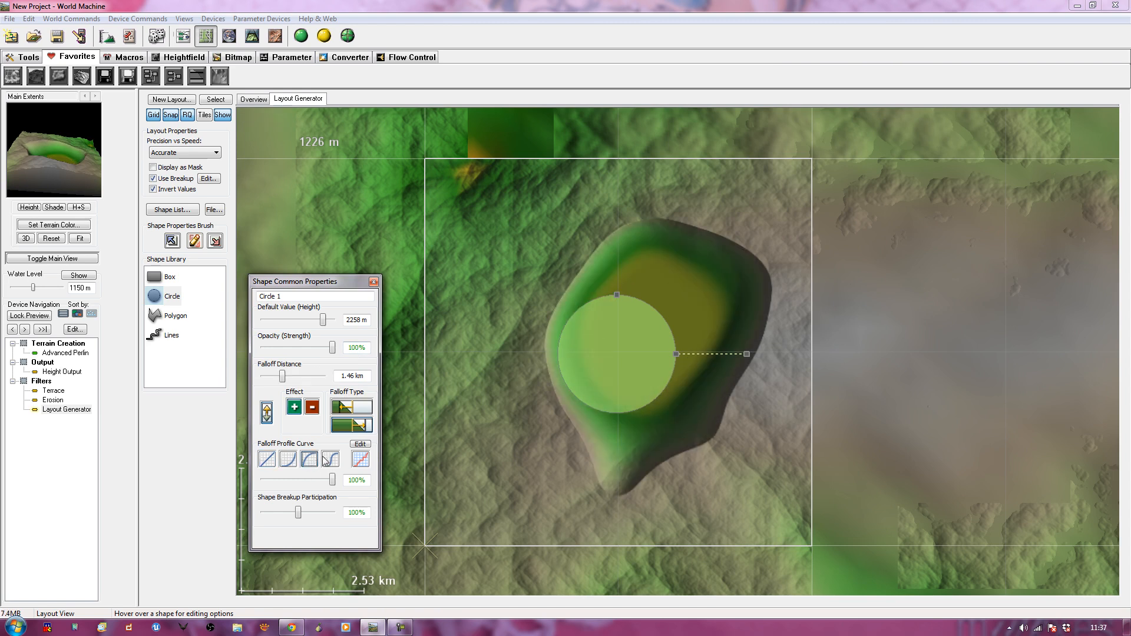
left_click(287, 458)
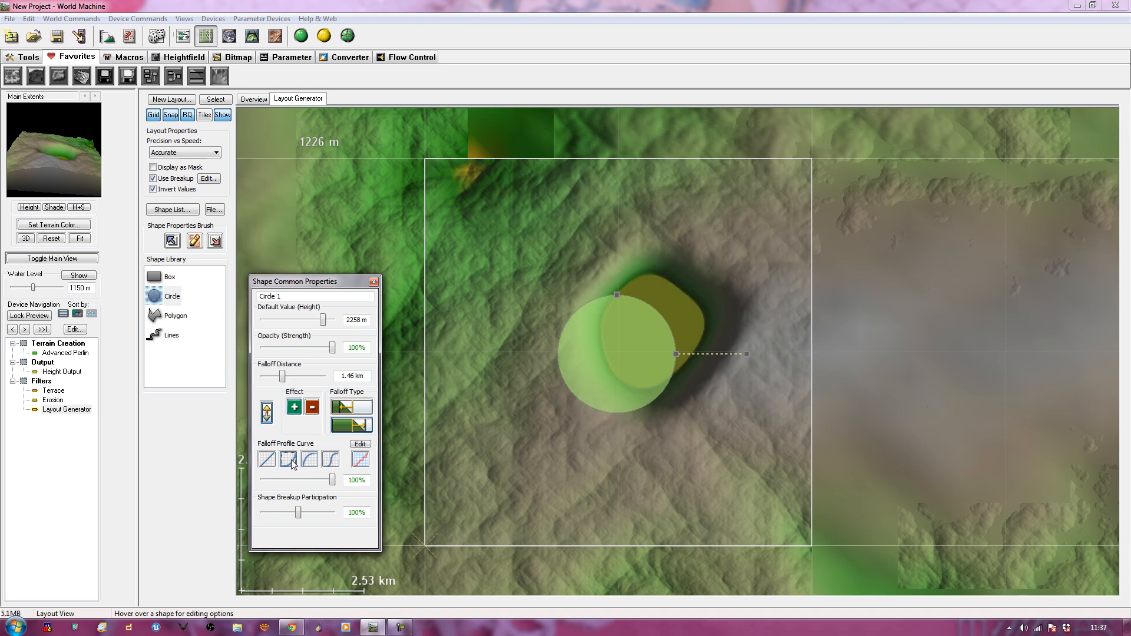
left_click(287, 458)
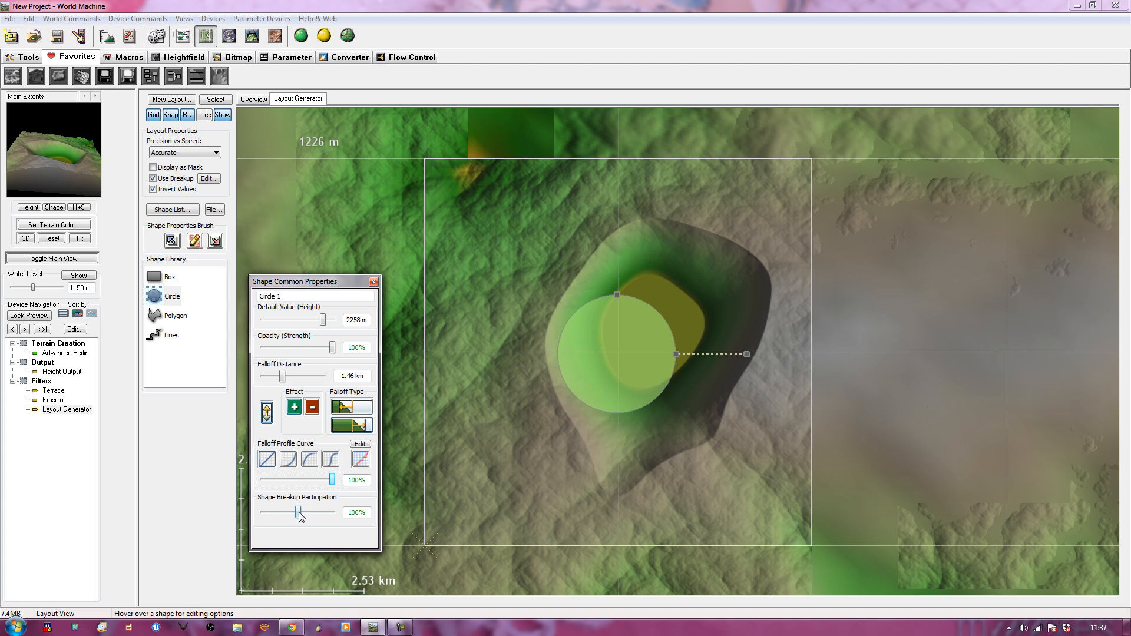
- Experiment with breakup participation and leave it at 150% for a ragged crater edge
left_click_drag(299, 512, 333, 512)
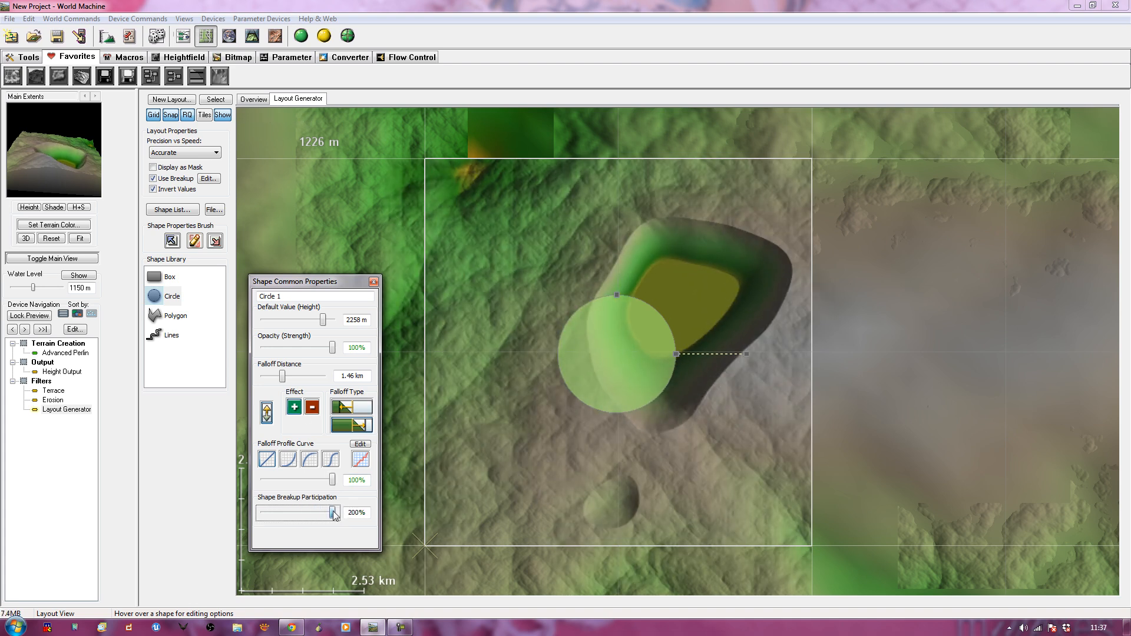
left_click_drag(333, 512, 294, 512)
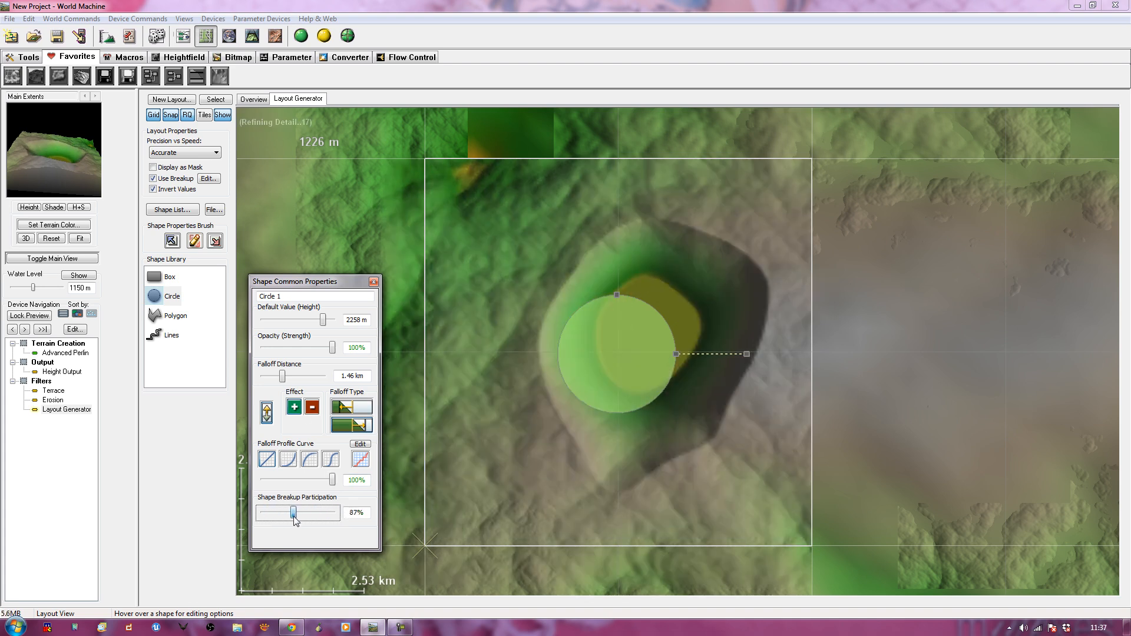
left_click_drag(293, 512, 265, 513)
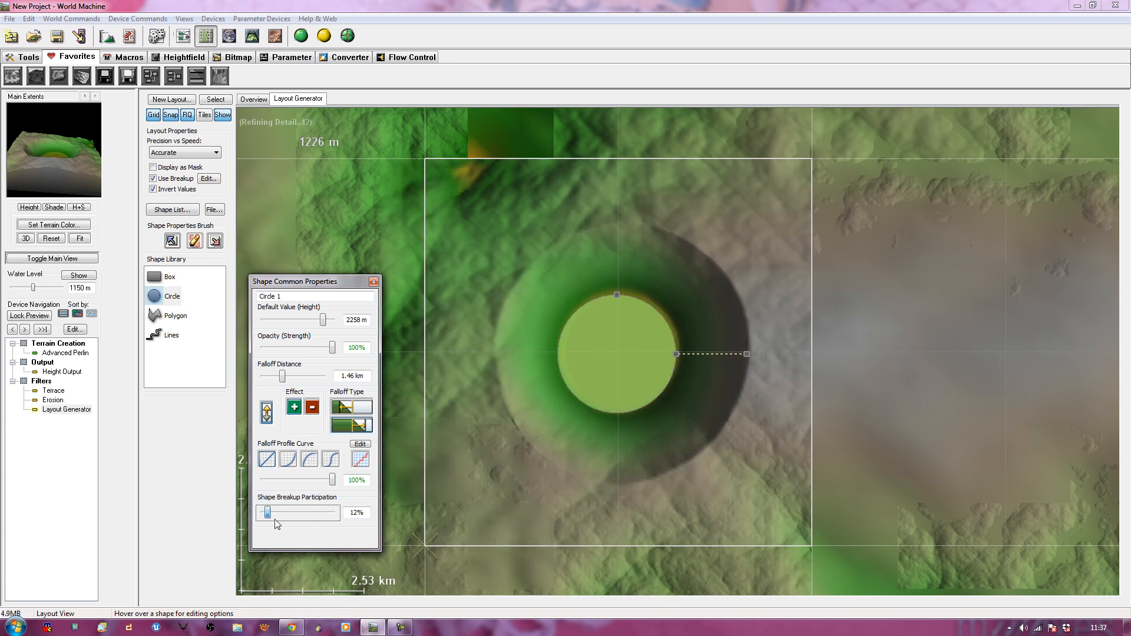
left_click_drag(269, 512, 313, 512)
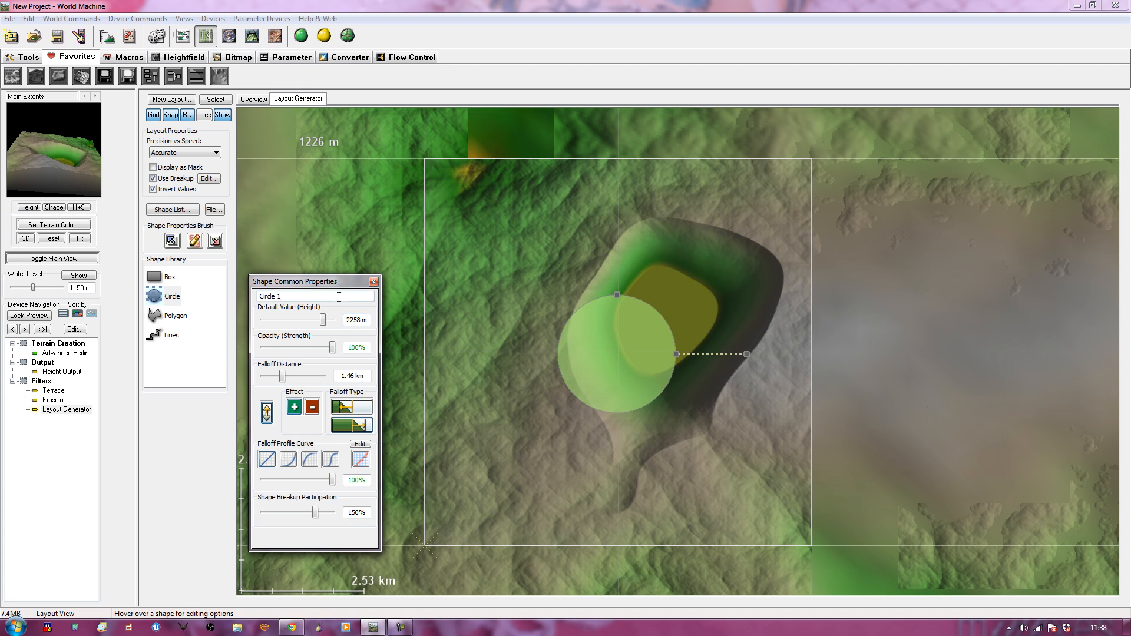
type("Crat")
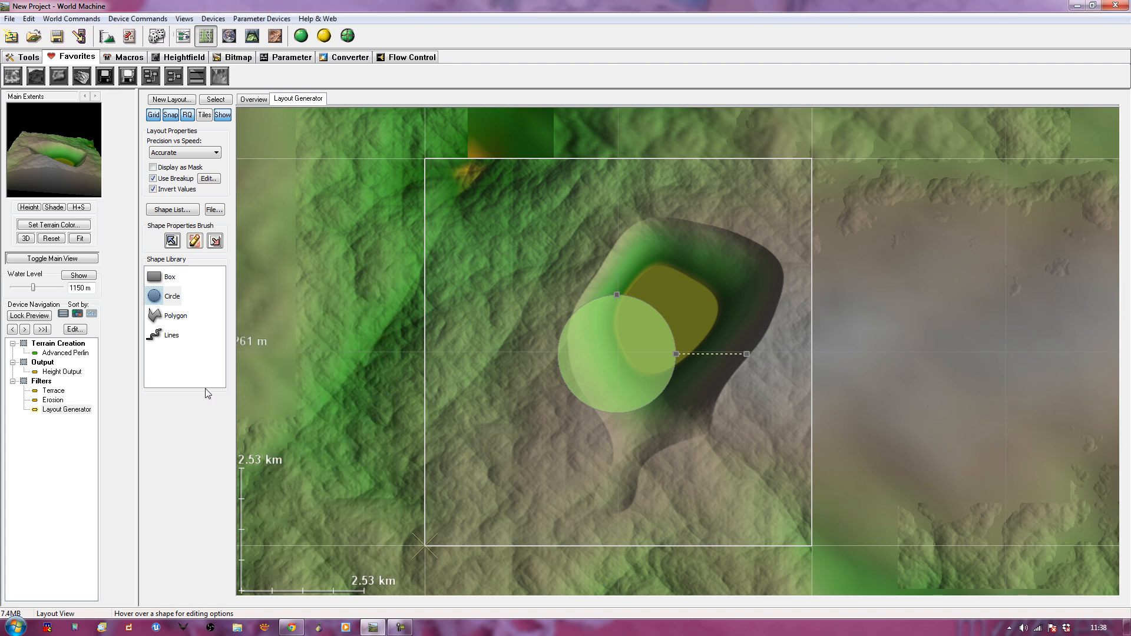
mouse_move(160, 339)
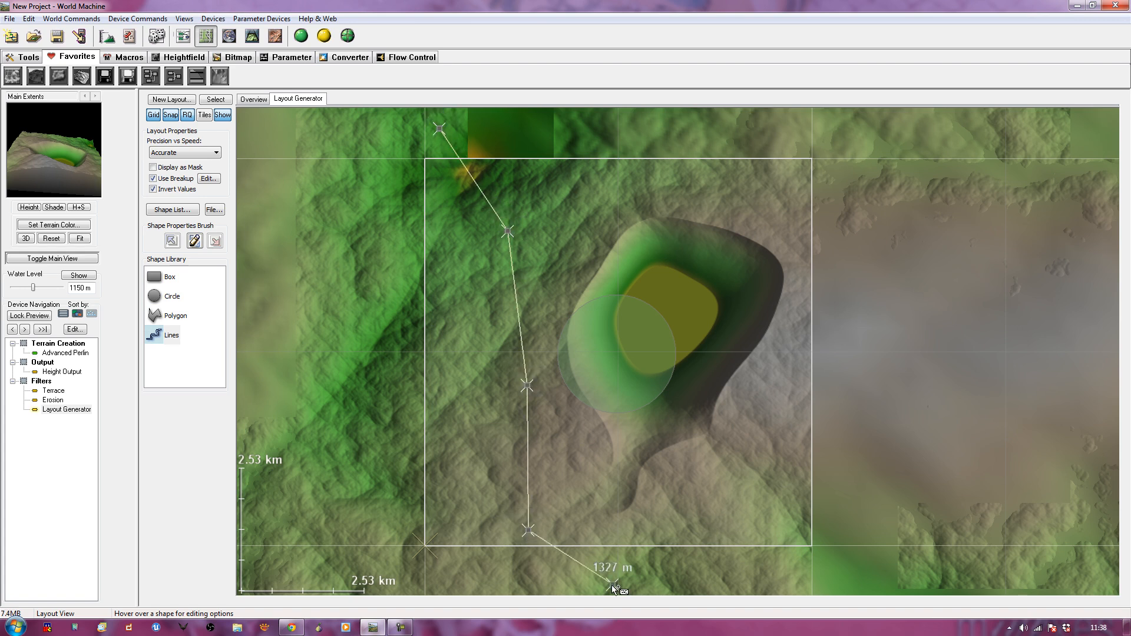
- Lay a line shape west of the crater and toggle edge breakup off and back on
left_click_drag(613, 584, 612, 583)
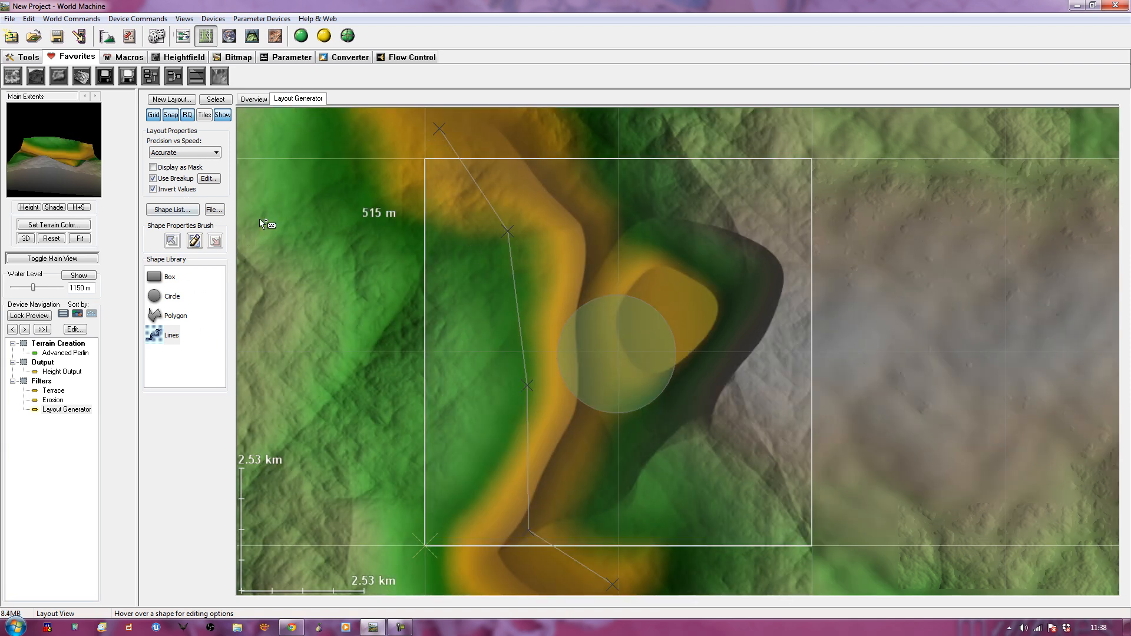
left_click(152, 178)
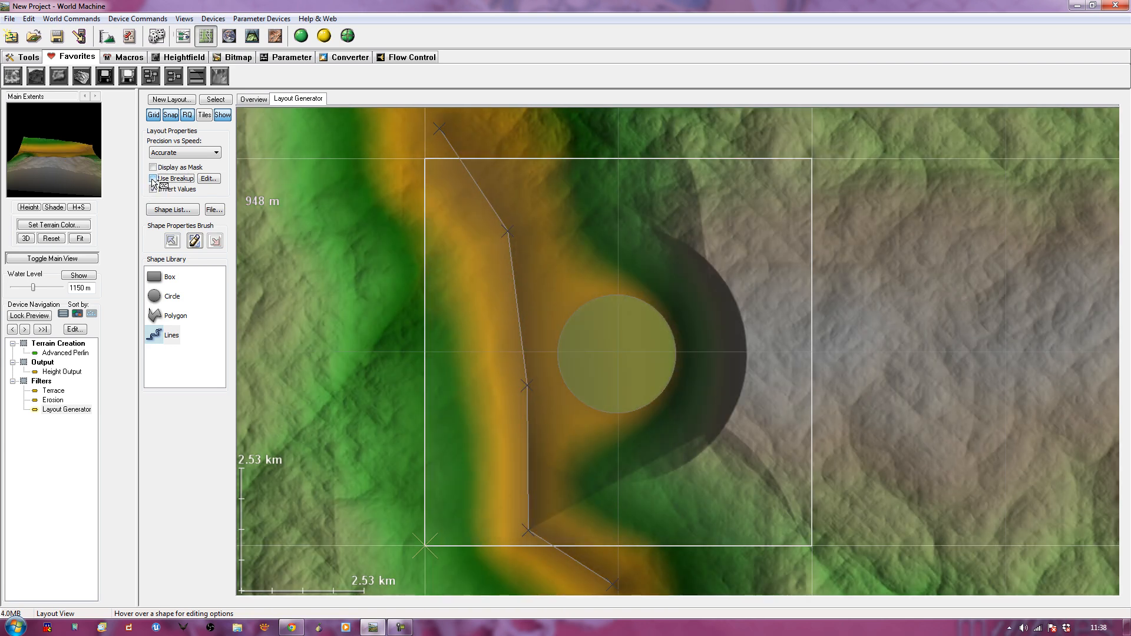
left_click(152, 178)
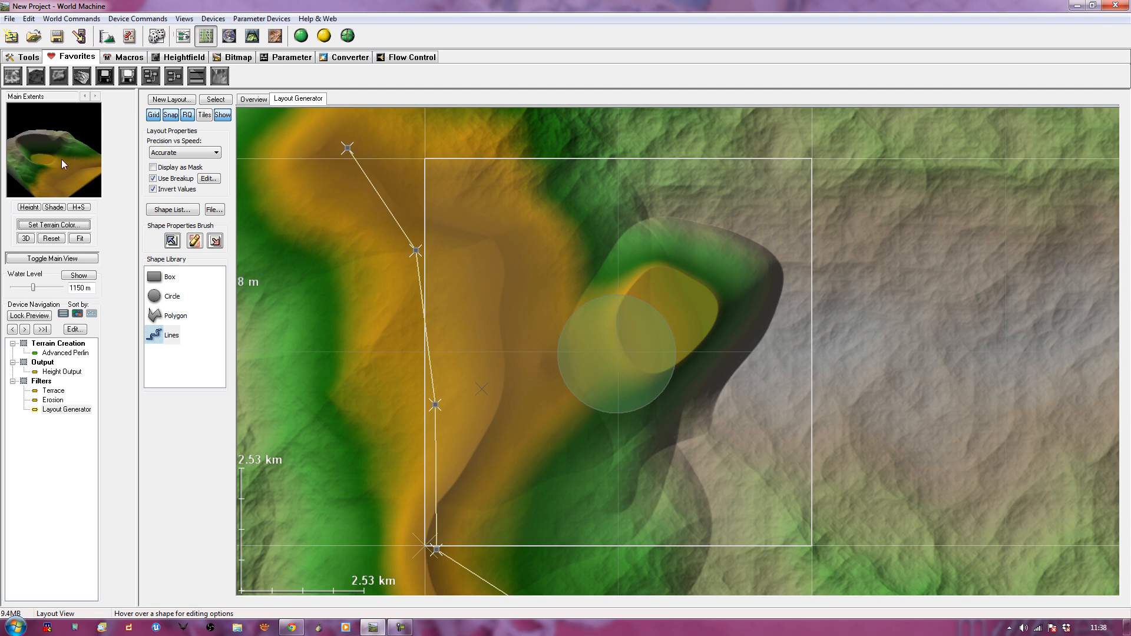
mouse_move(166, 110)
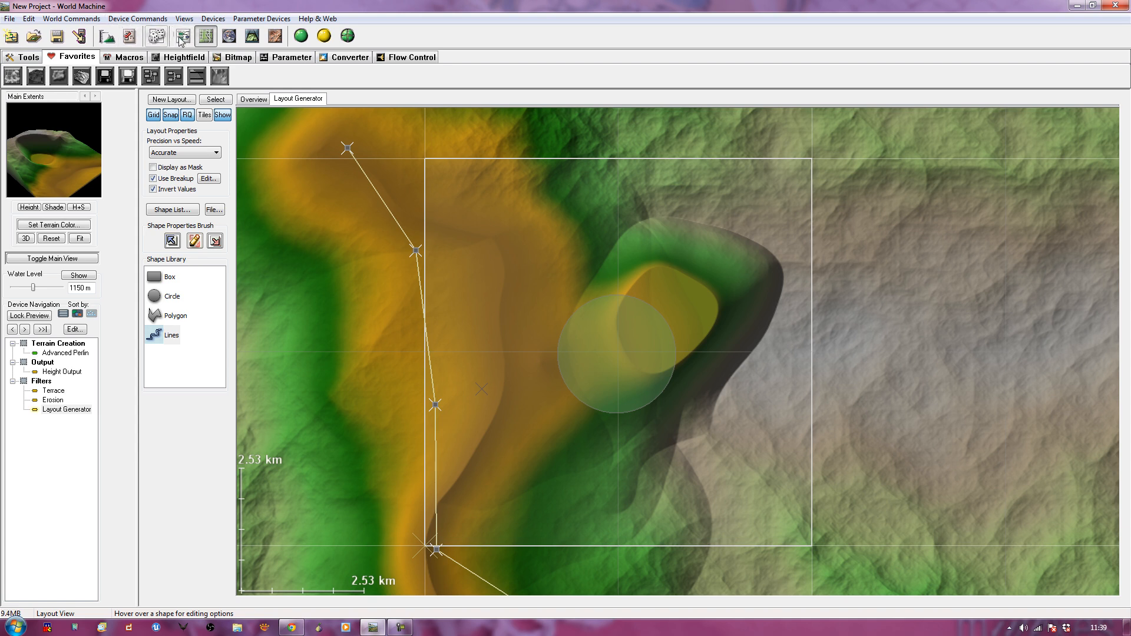
mouse_move(183, 35)
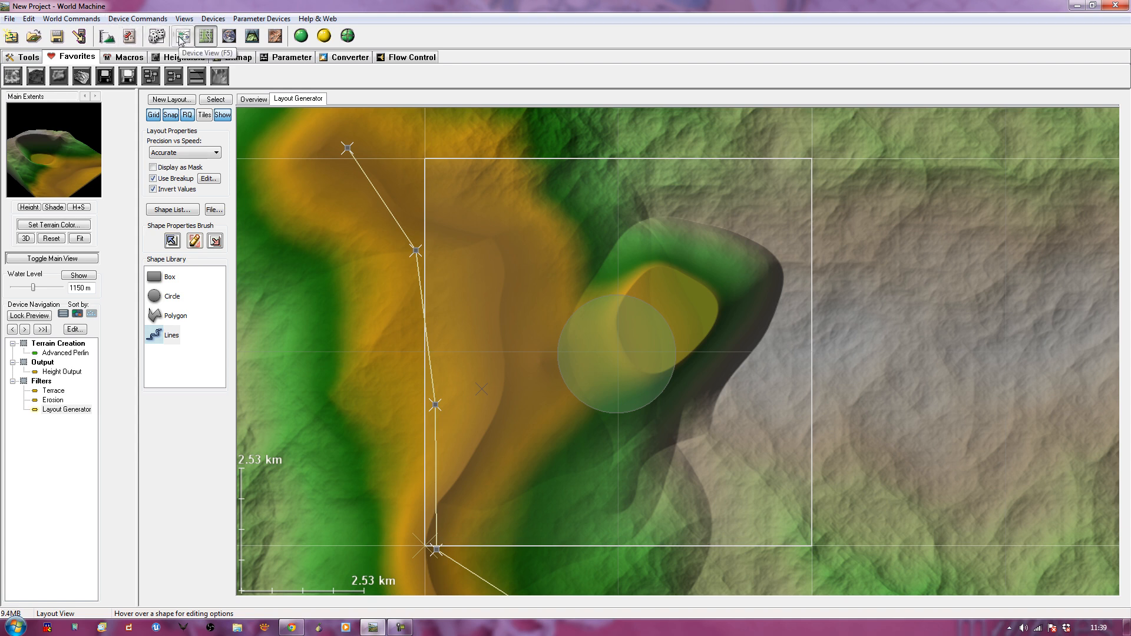
- Back in the device network, build the world and dismiss the finished build report
left_click(182, 35)
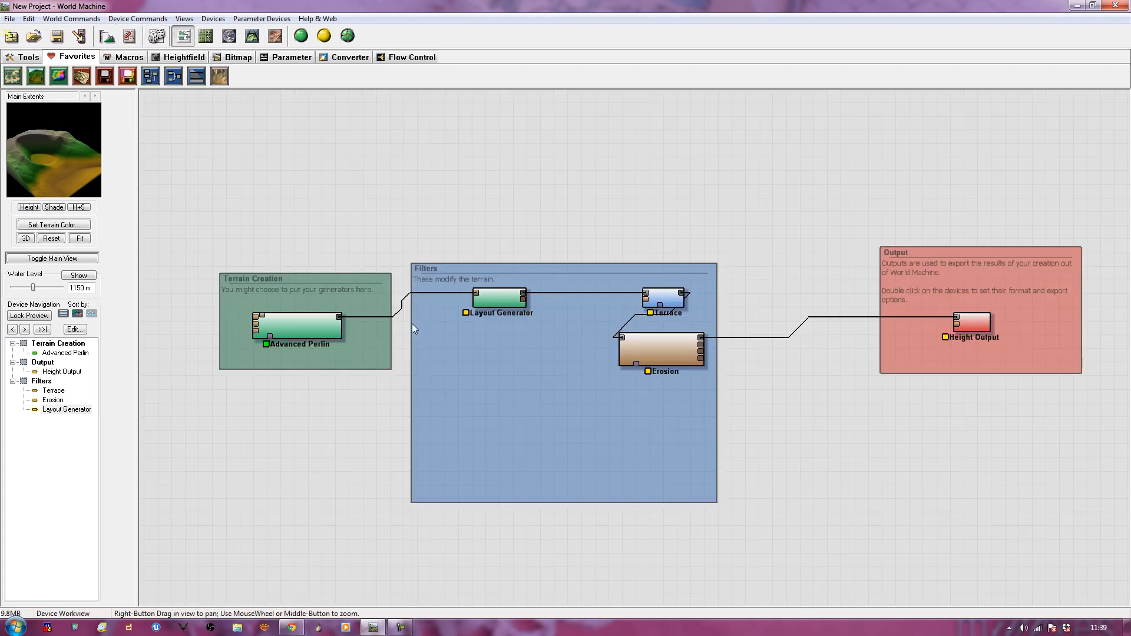
left_click(497, 298)
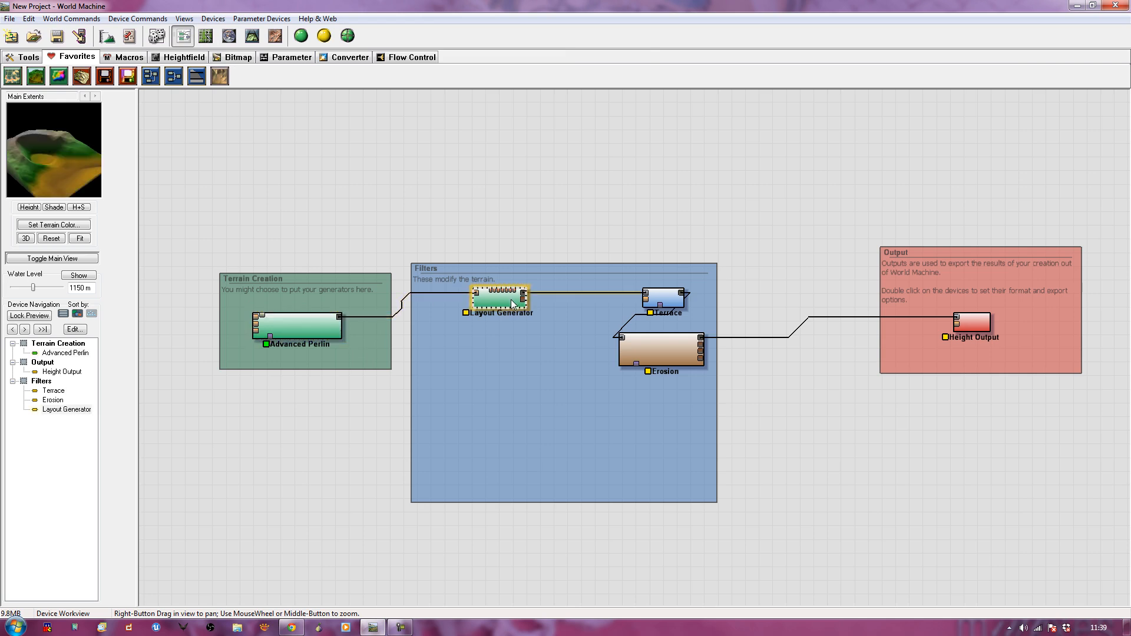
left_click(664, 296)
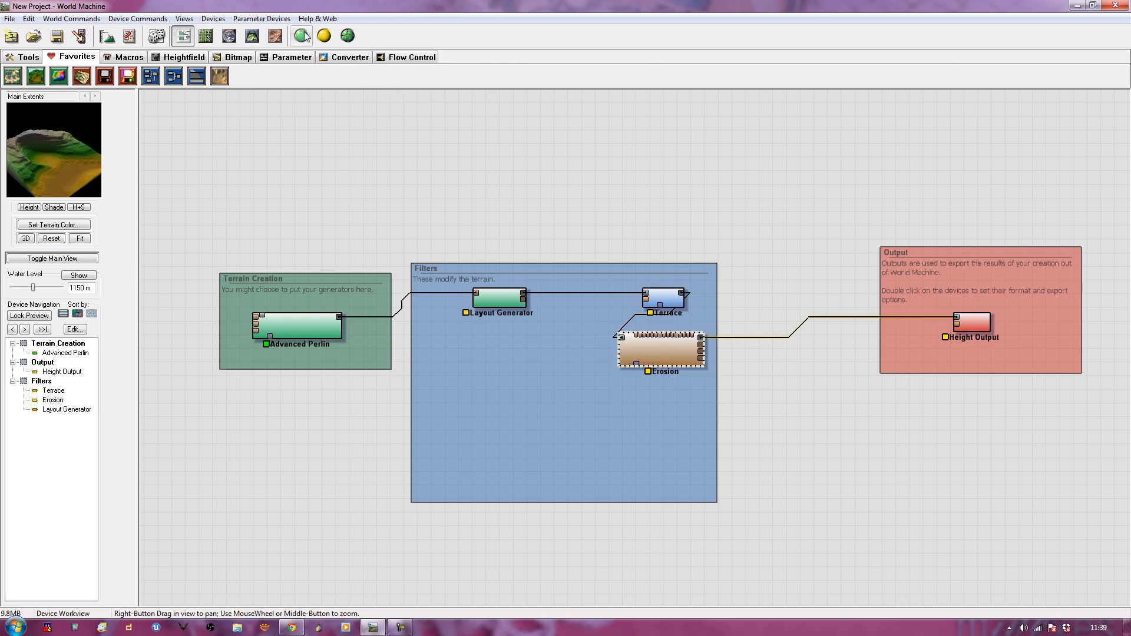
left_click(300, 35)
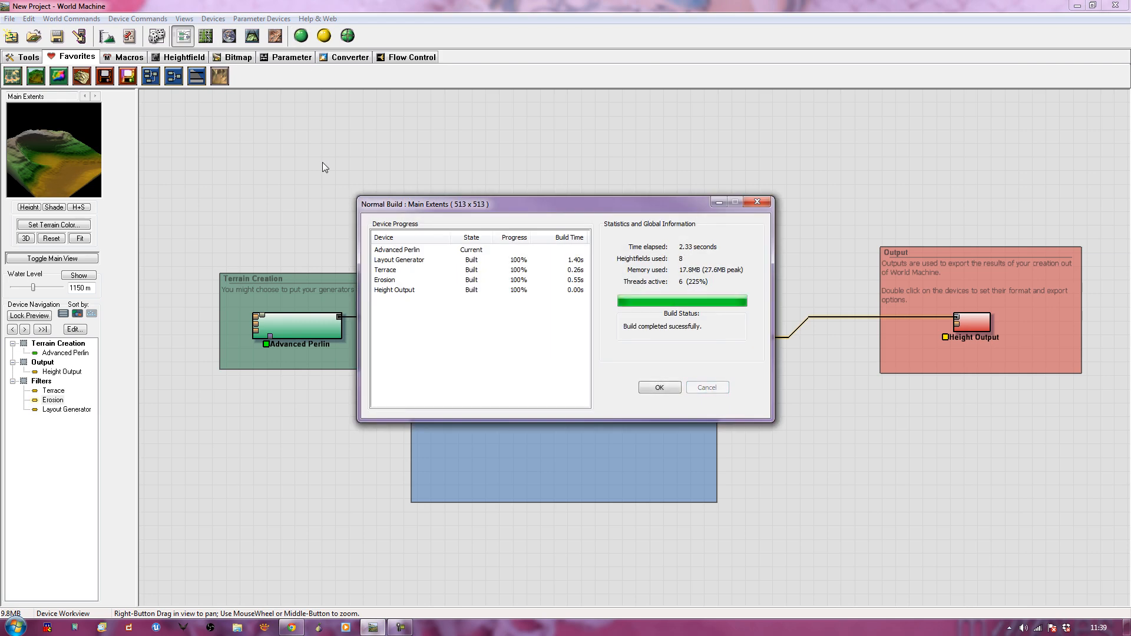
left_click(657, 387)
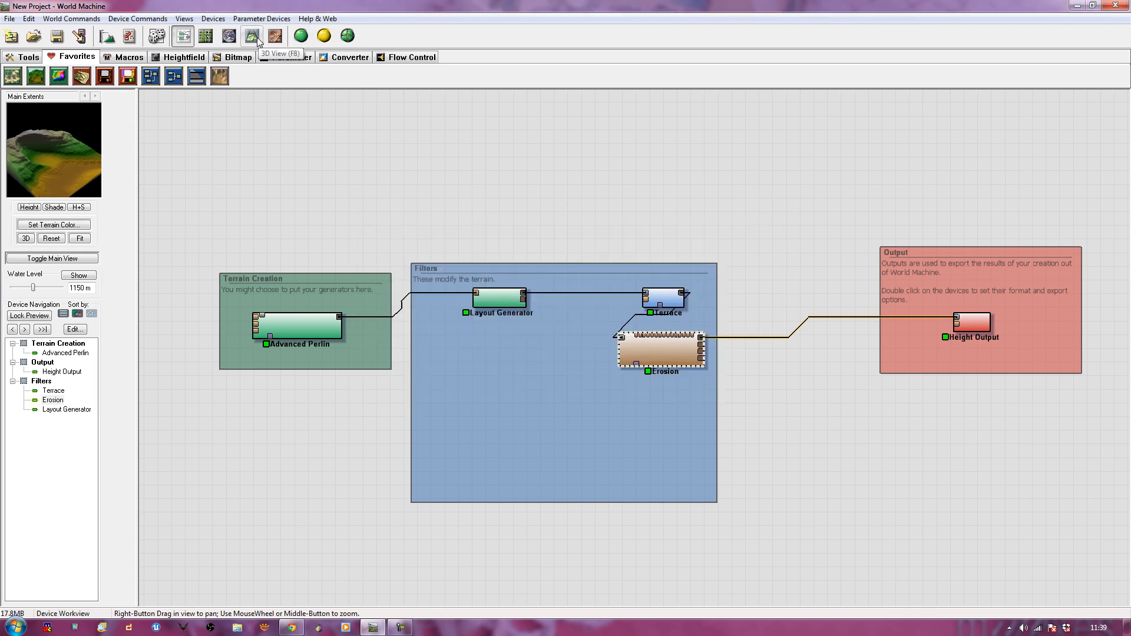
- Inspect the crater-shaped eroded mountain in the 3D view, then return to the device network
left_click(251, 36)
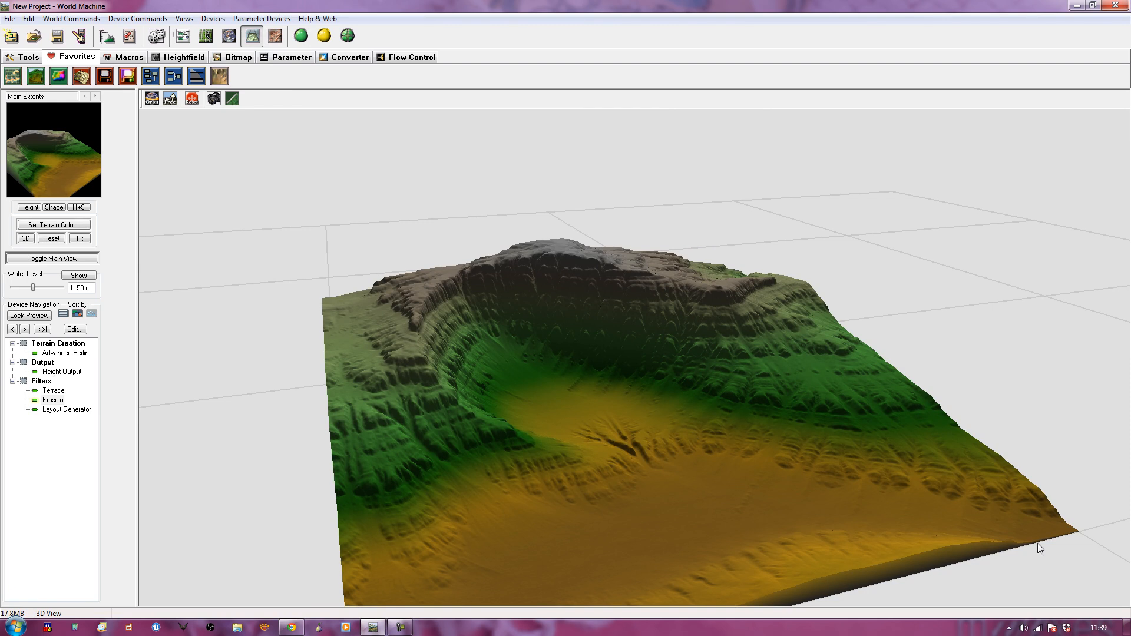
mouse_move(703, 387)
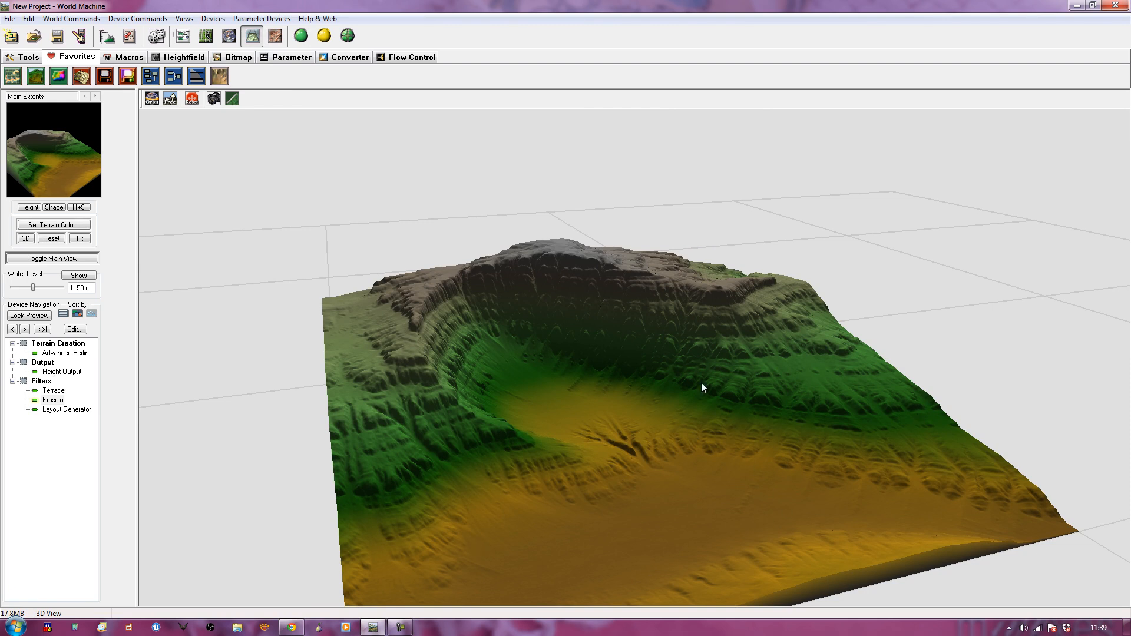
mouse_move(664, 397)
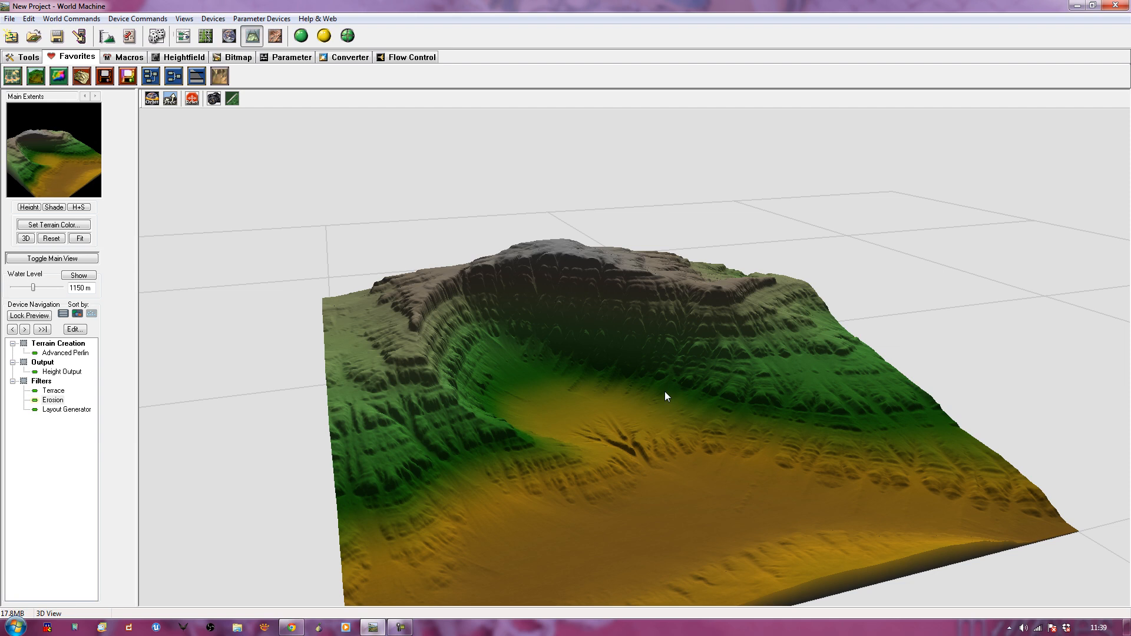
mouse_move(343, 224)
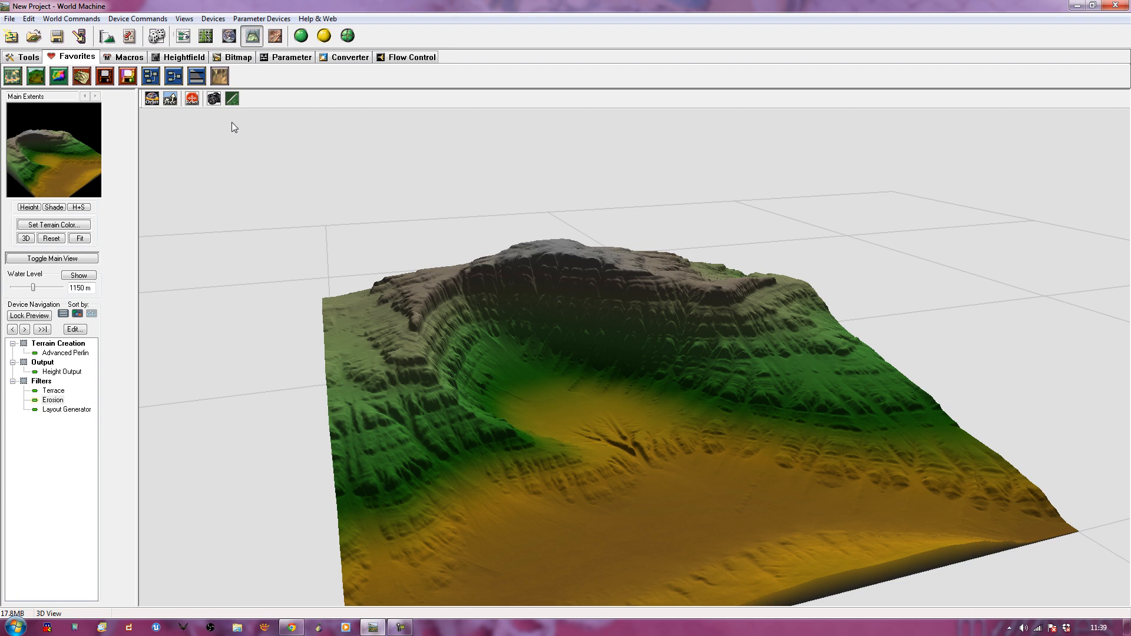
left_click(182, 36)
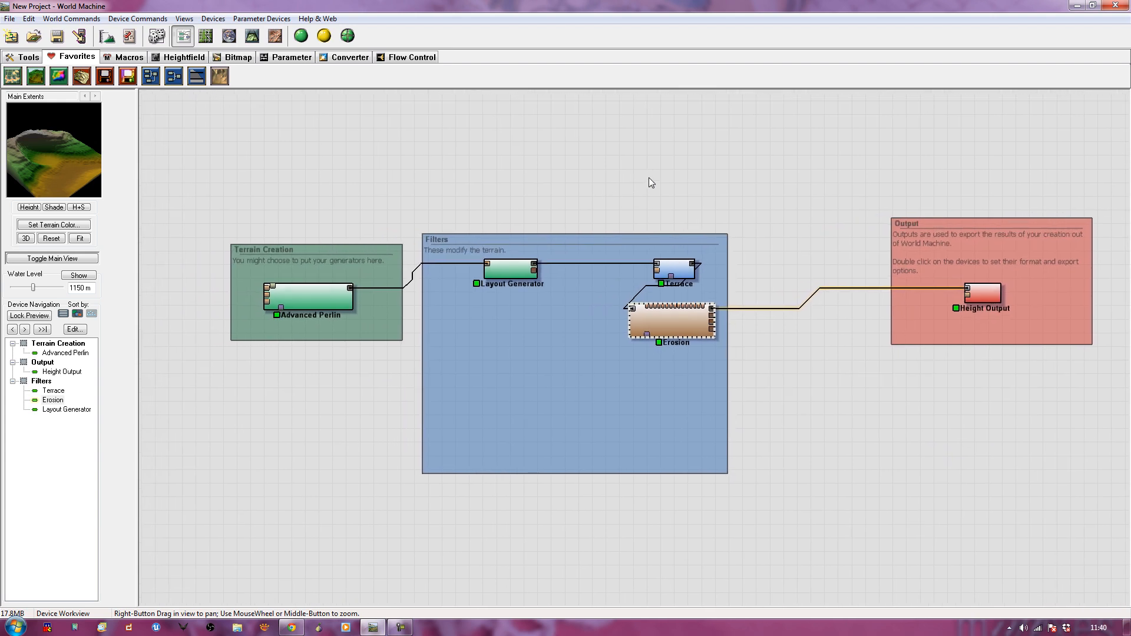
- Open the project world parameters and note Unreal's recommended 505x505 landscape size
left_click(981, 296)
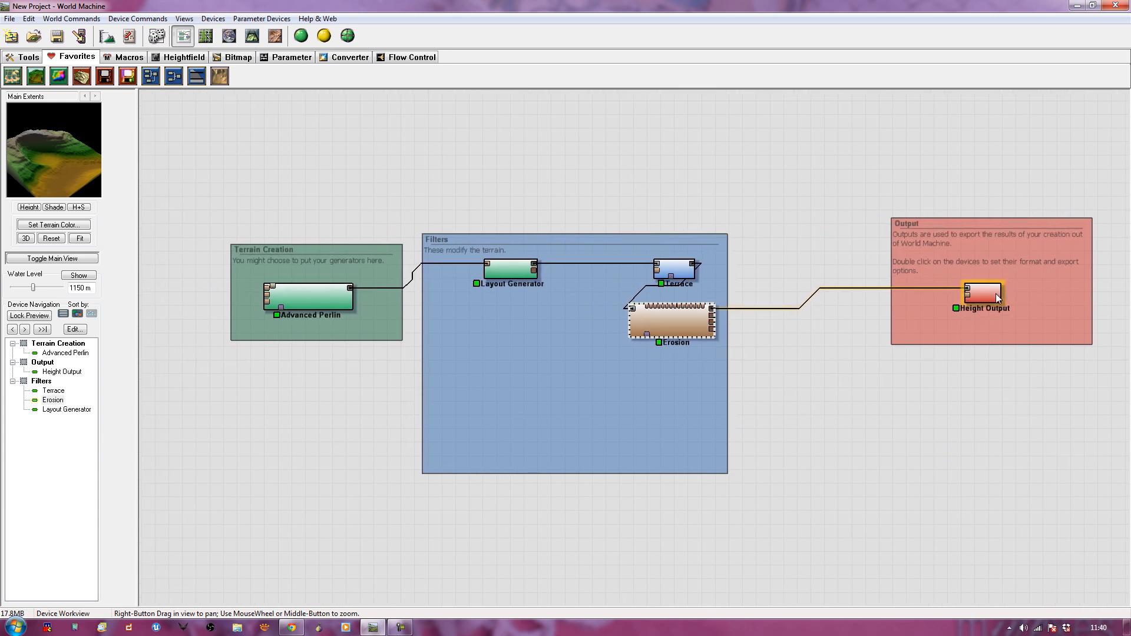
left_click(481, 157)
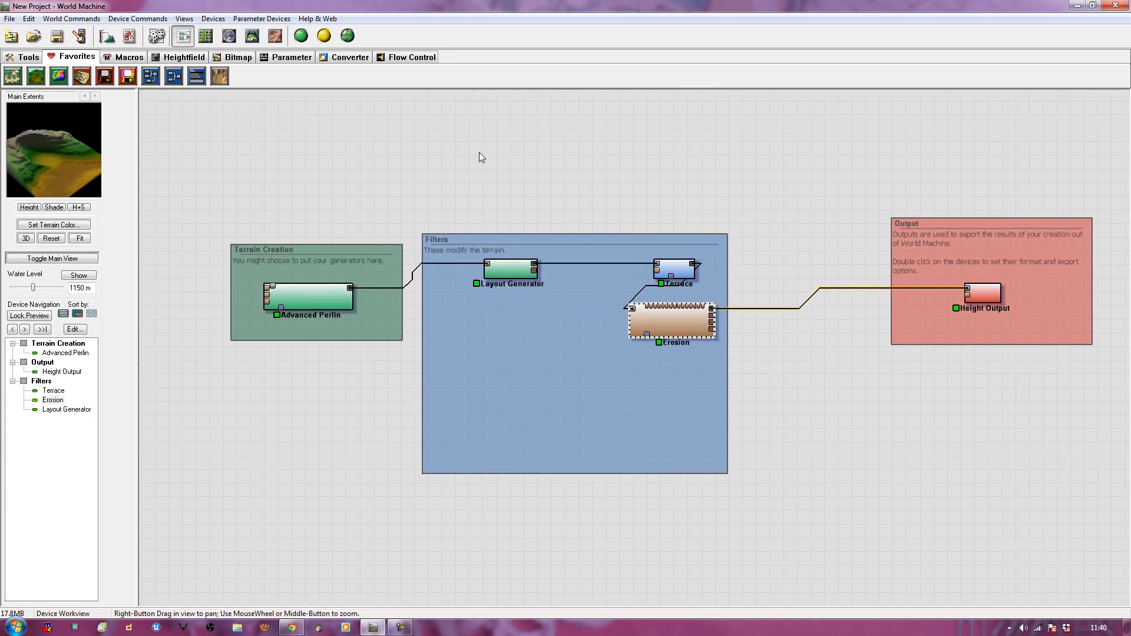
left_click(71, 18)
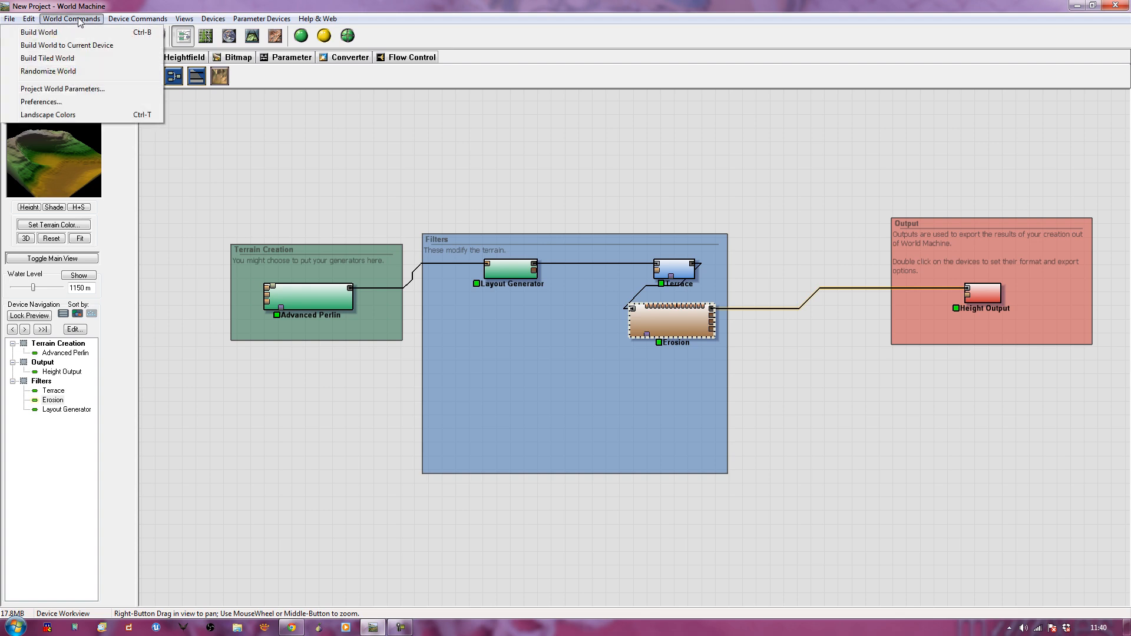
left_click(63, 88)
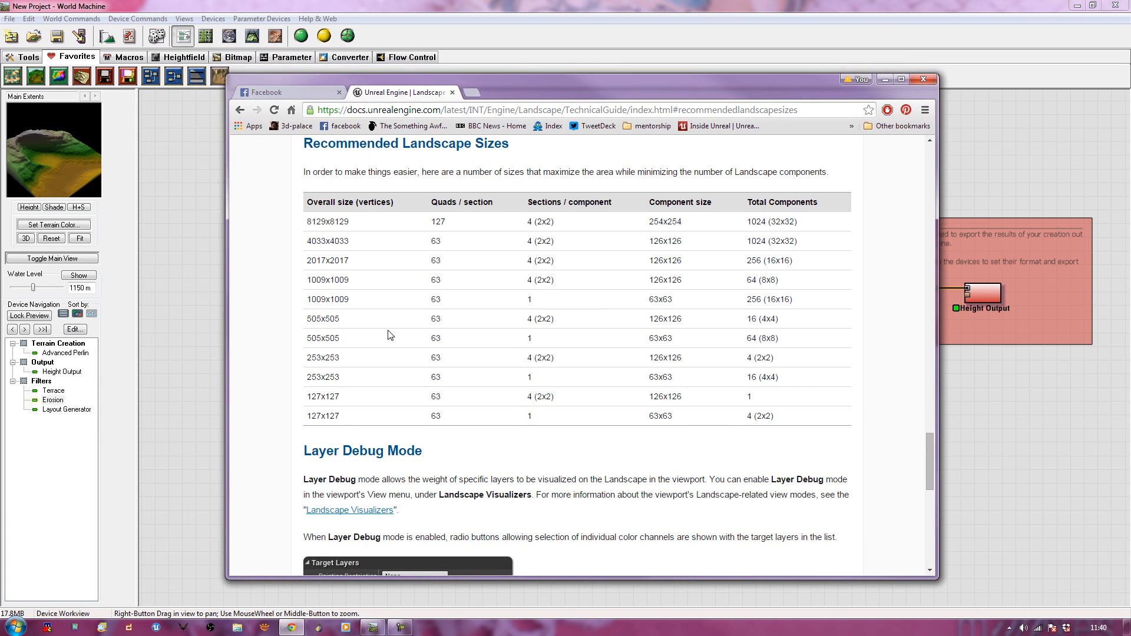
mouse_move(359, 176)
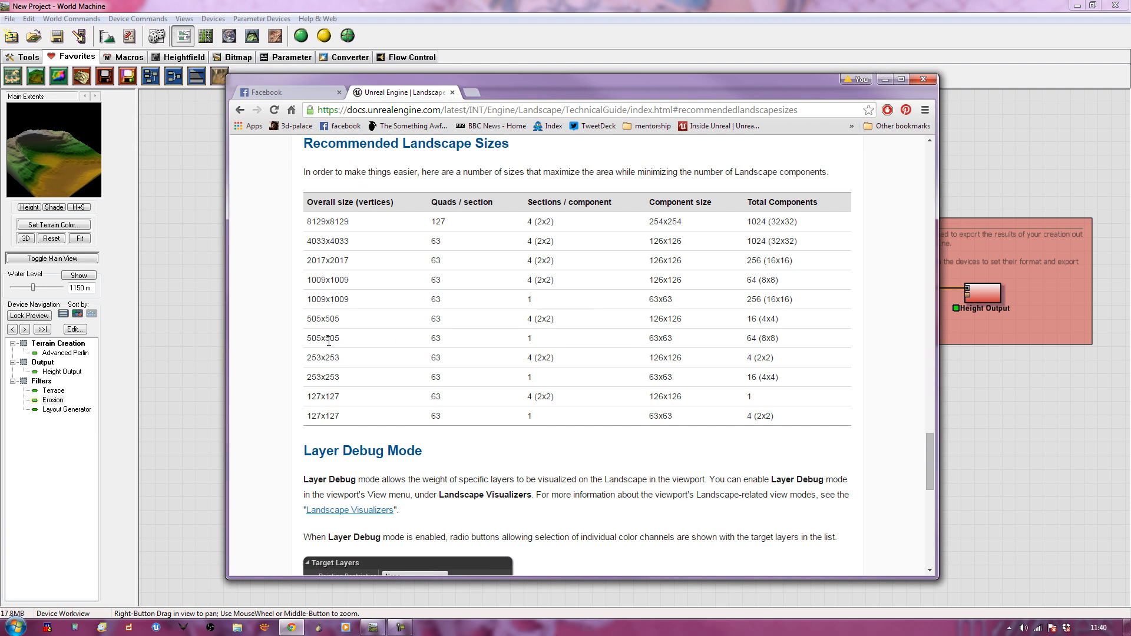
double_click(321, 339)
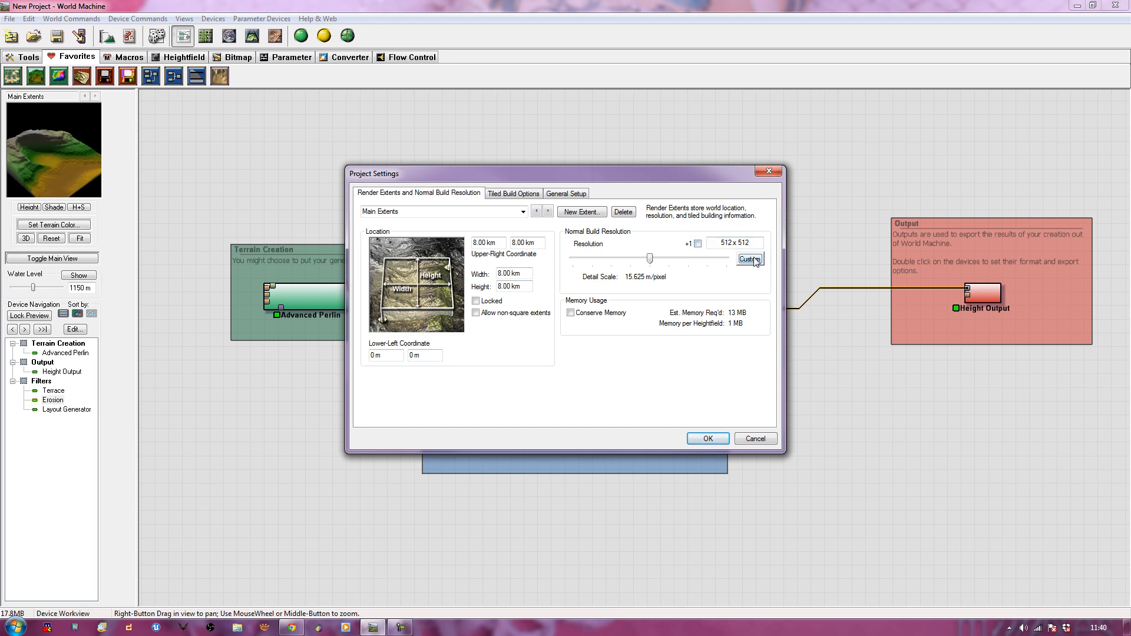
- Set a custom build resolution of 505, accepting the non-power-of-two warning
left_click(749, 260)
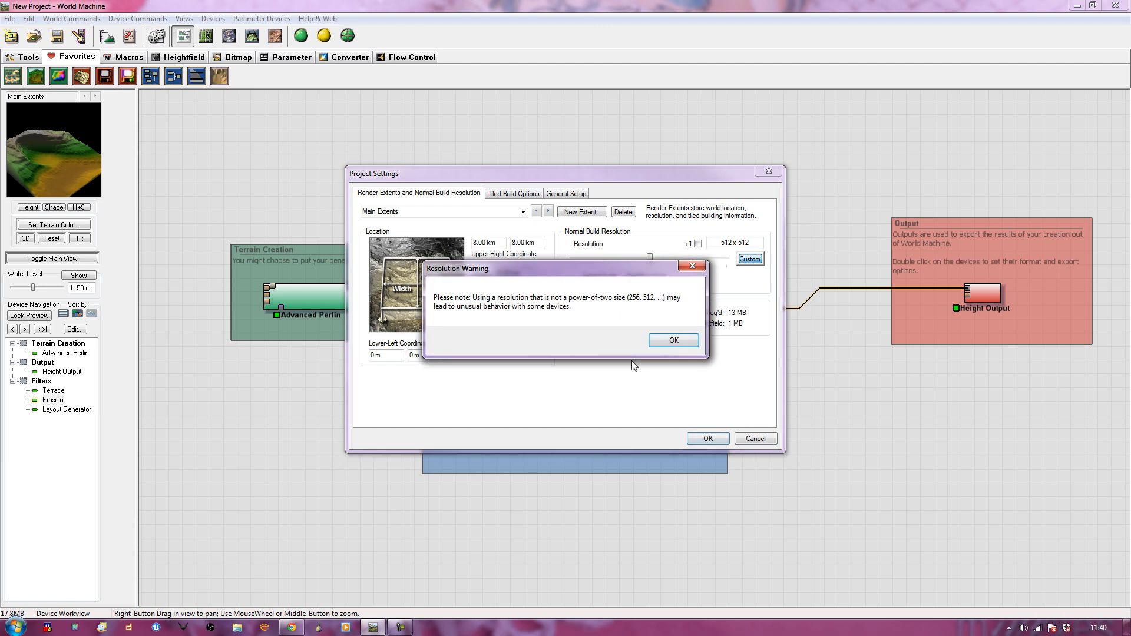
left_click(672, 339)
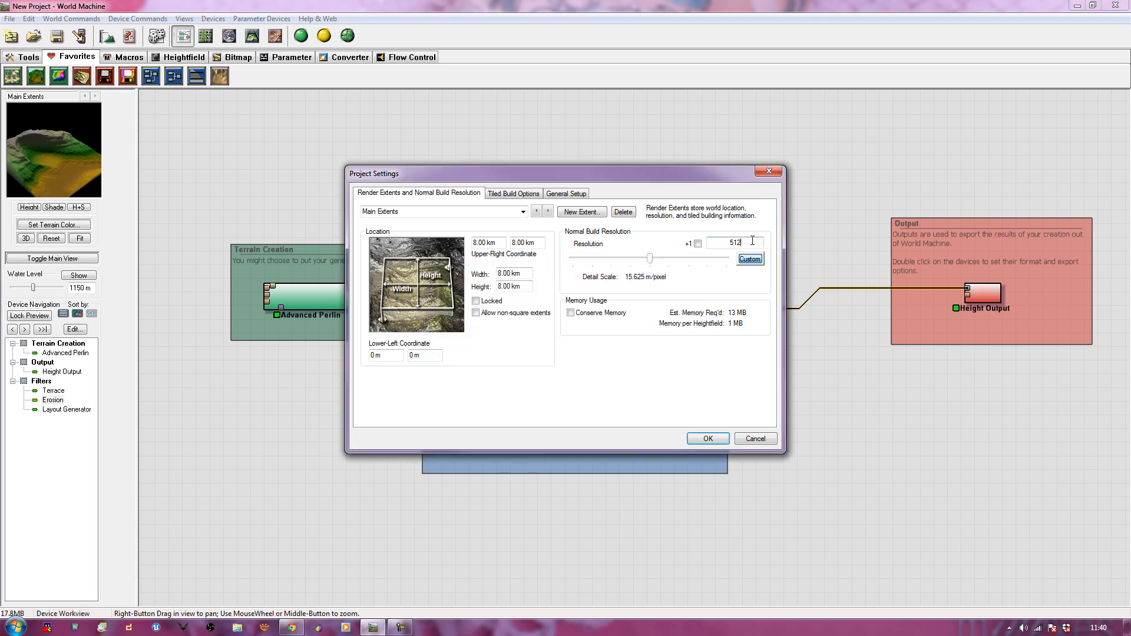
type("505")
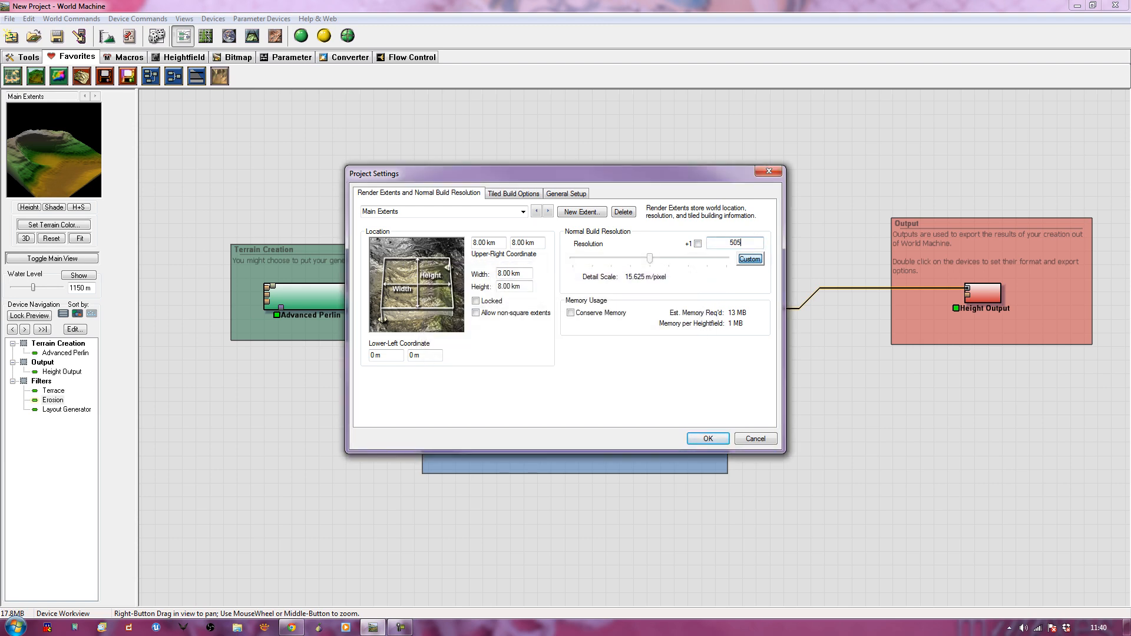
left_click(706, 438)
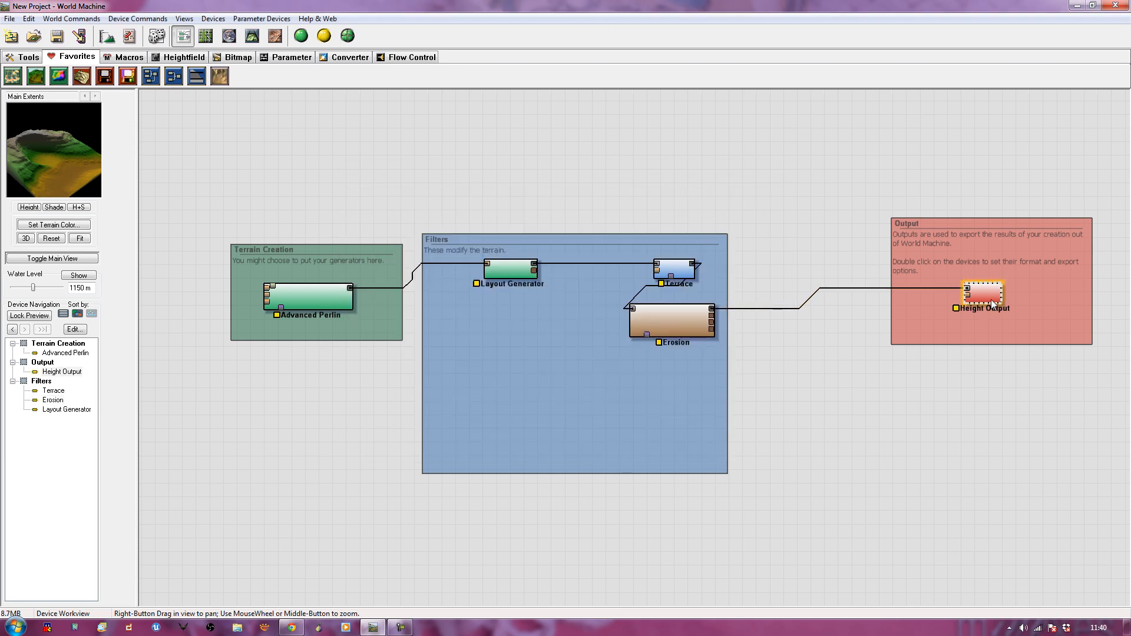
double_click(982, 296)
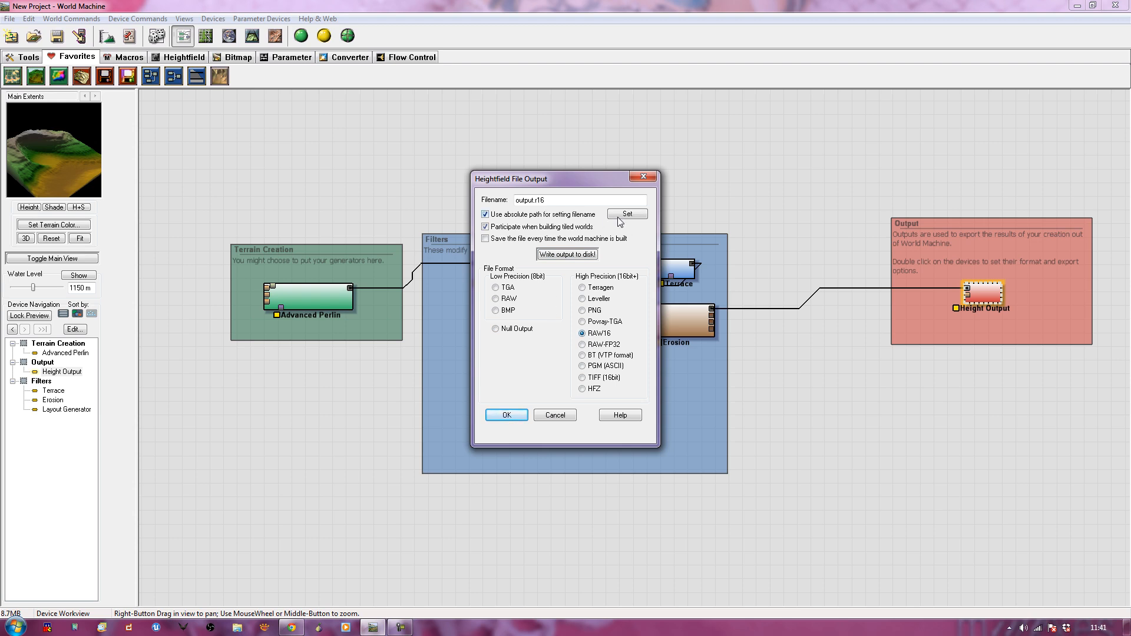
- Browse the export location to D:\GAMEDEV FOLDER and create a tutorials_terrain_development folder
left_click(625, 213)
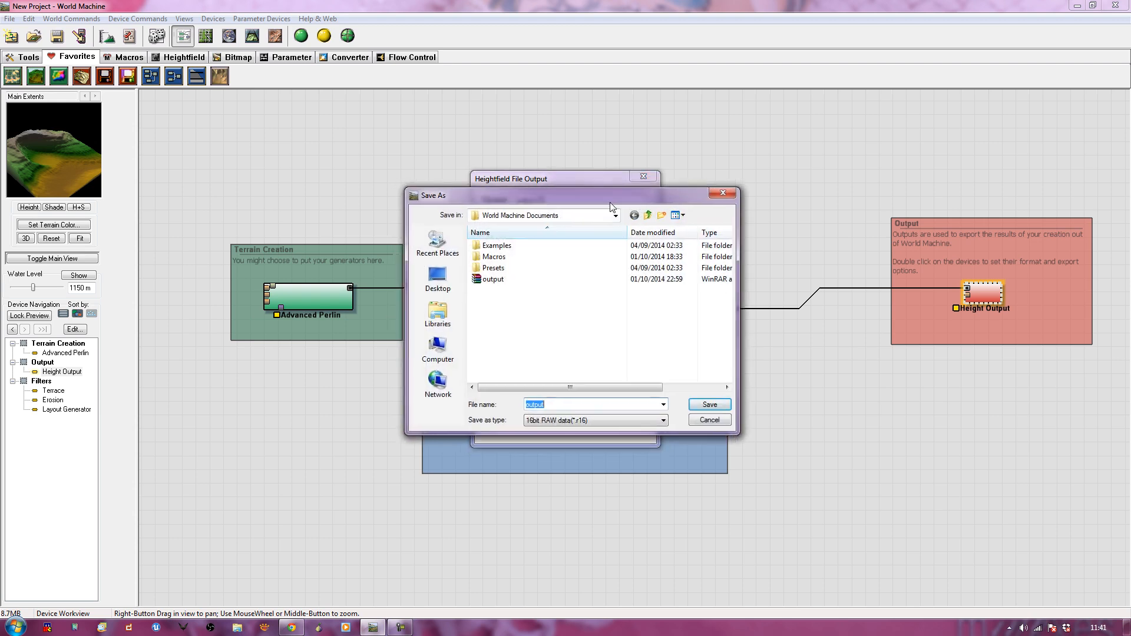
left_click(692, 260)
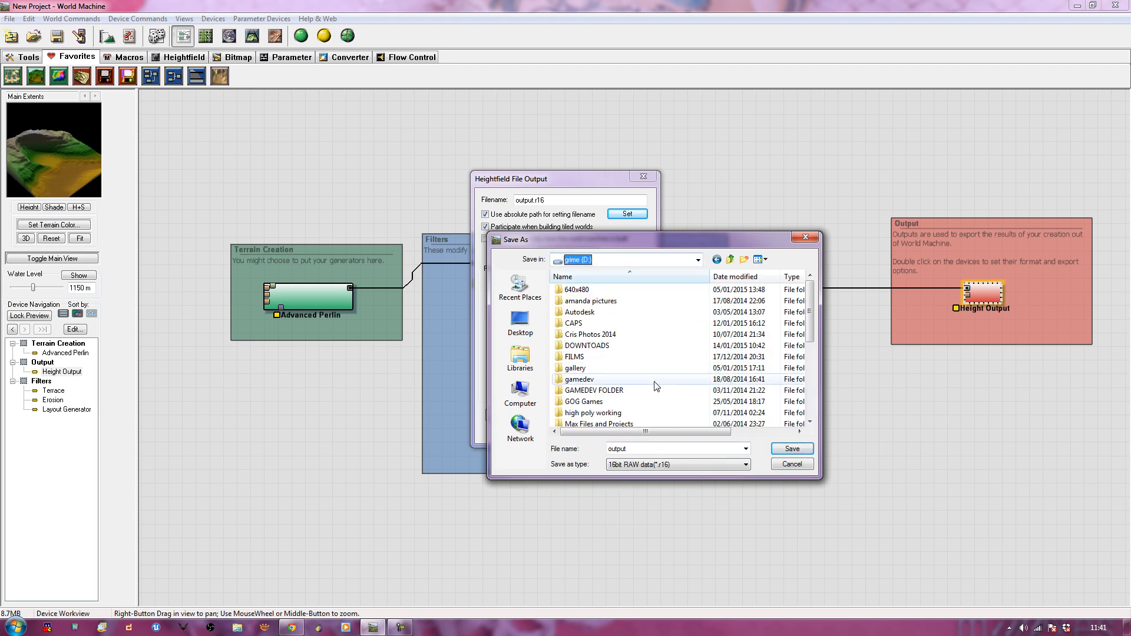
double_click(580, 378)
type("tutorials_terrain")
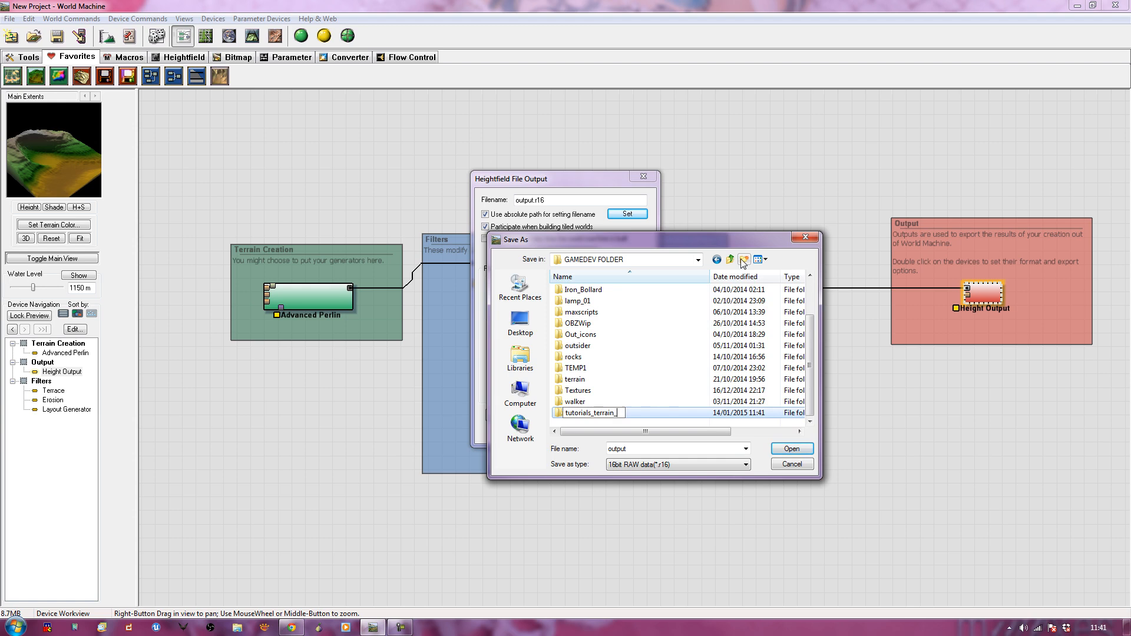
type("_development")
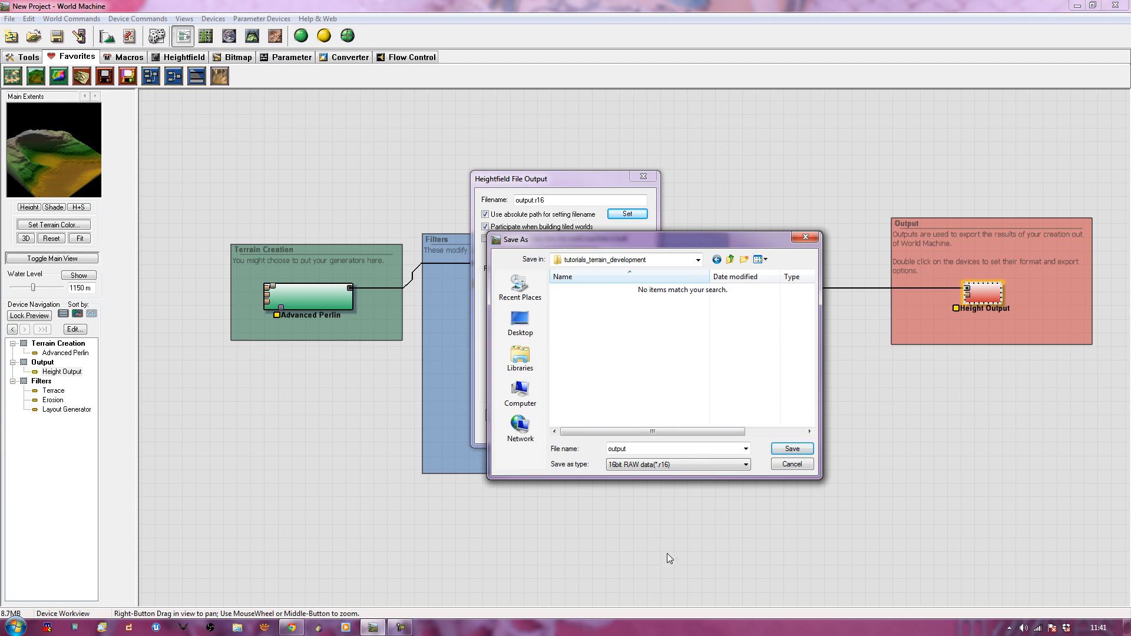
- Name the heightmap file raw_landscape and confirm the Height Output settings
left_click(673, 448)
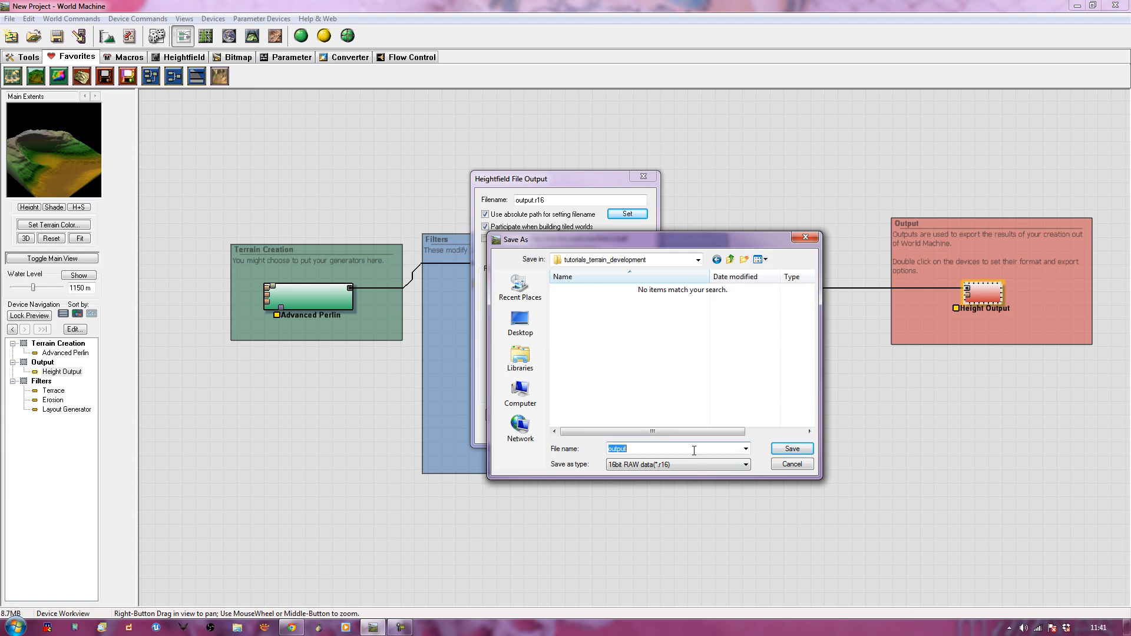
type("raw_landscape")
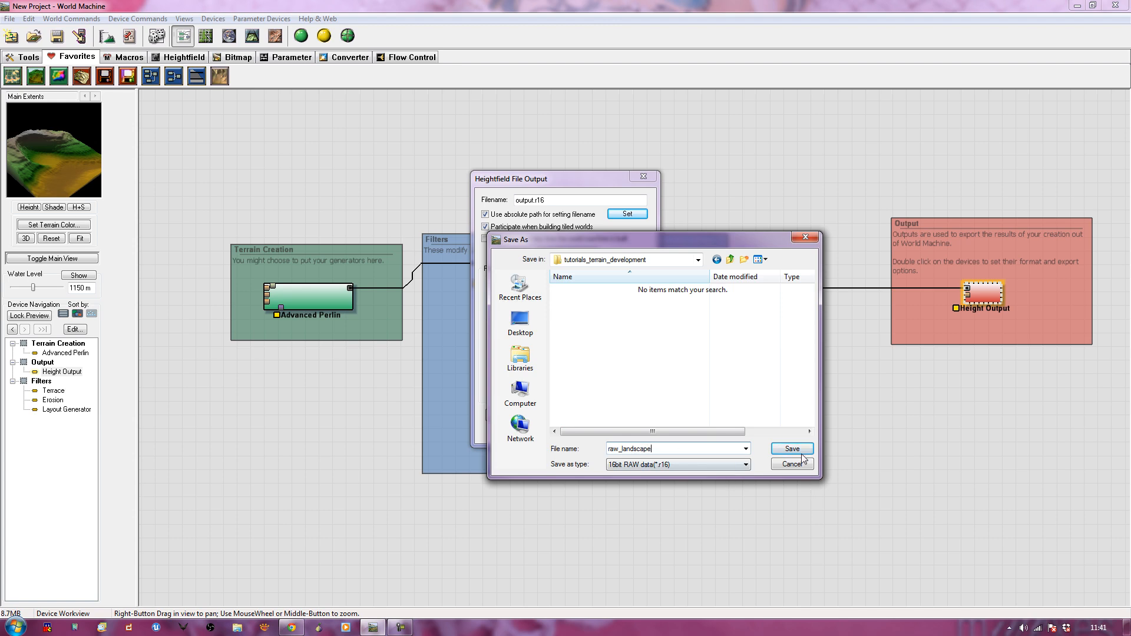
left_click(791, 448)
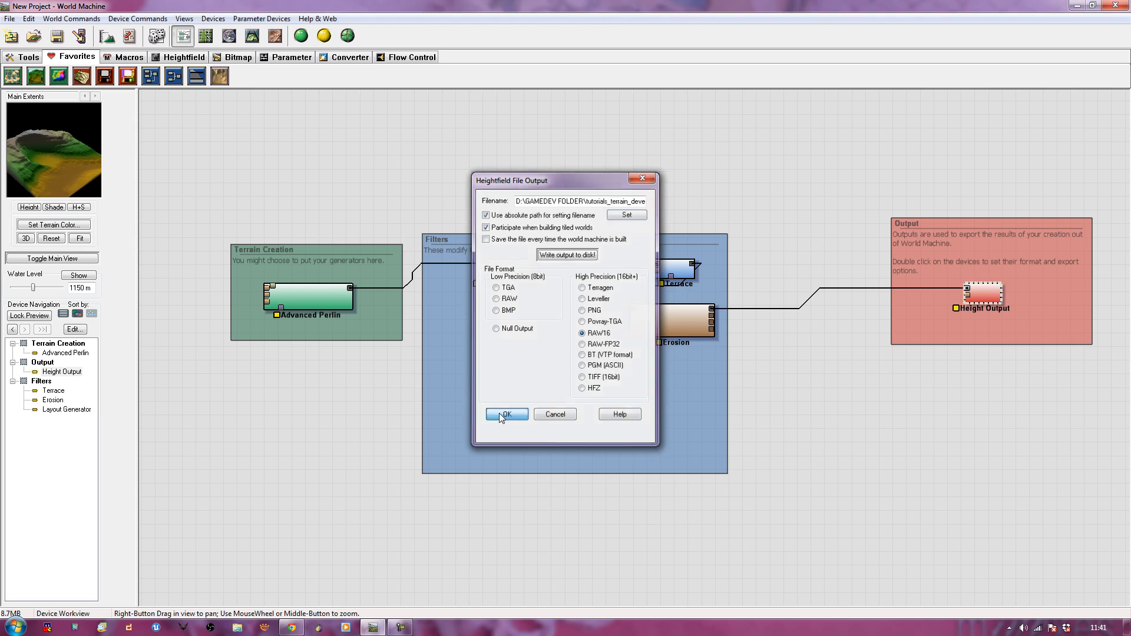
left_click(507, 414)
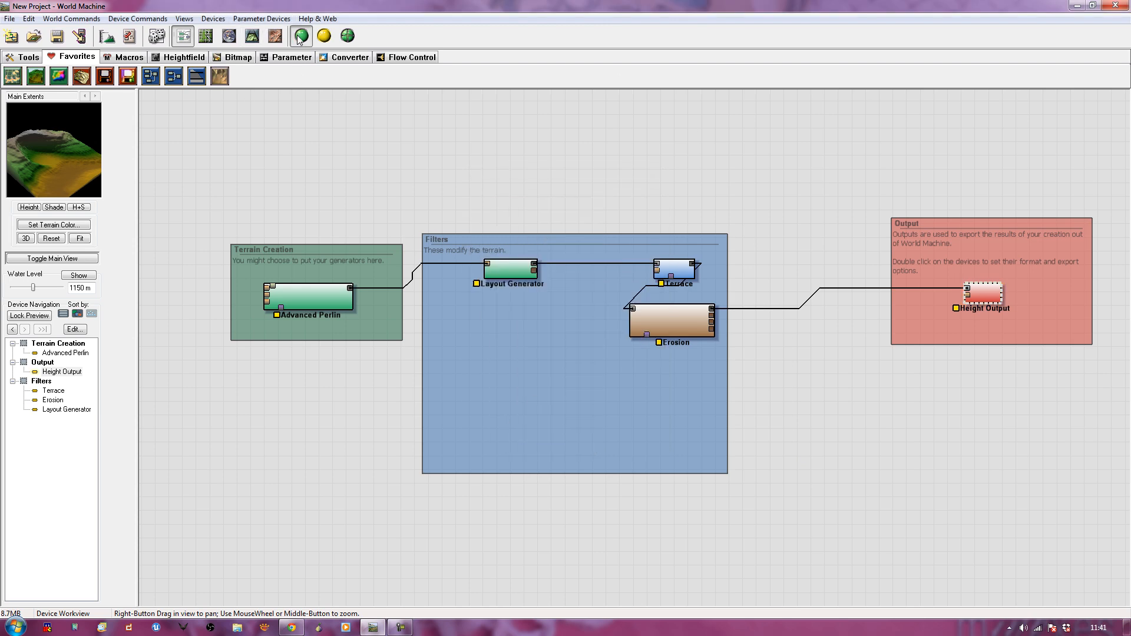
- Build the terrain and write raw_landscape.r16 to disk from the Height Output device
left_click(301, 36)
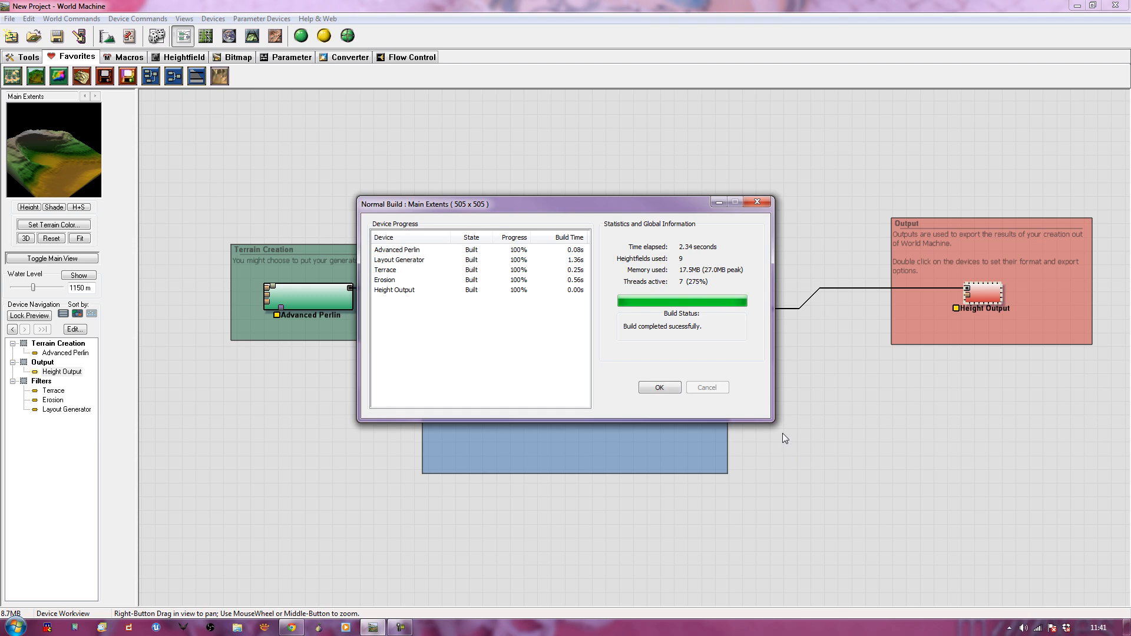
left_click(658, 388)
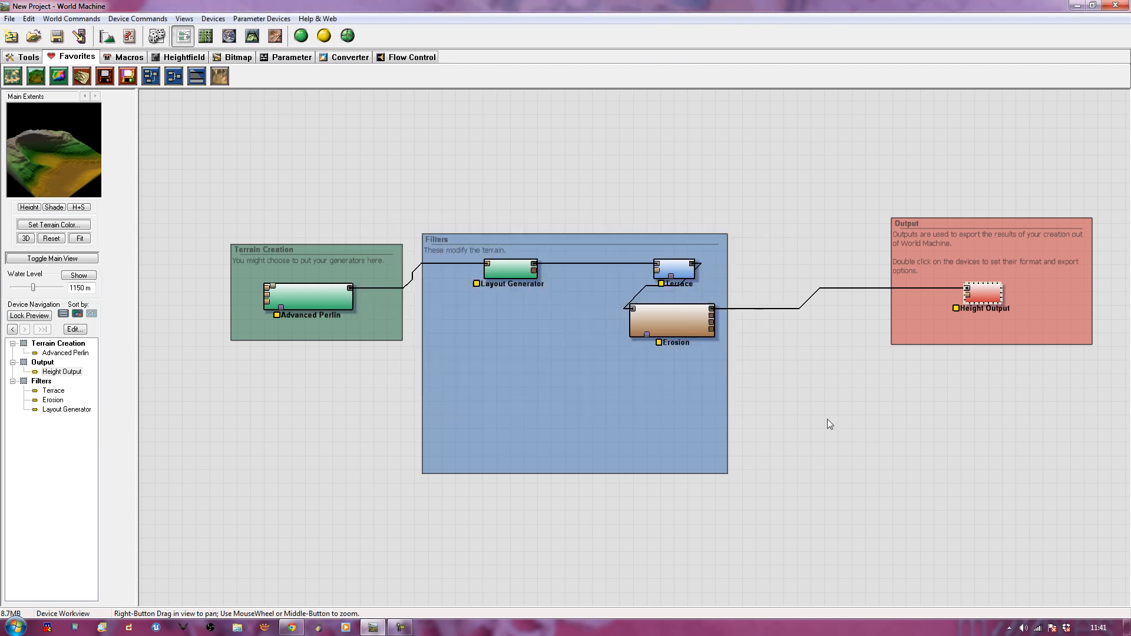
double_click(981, 296)
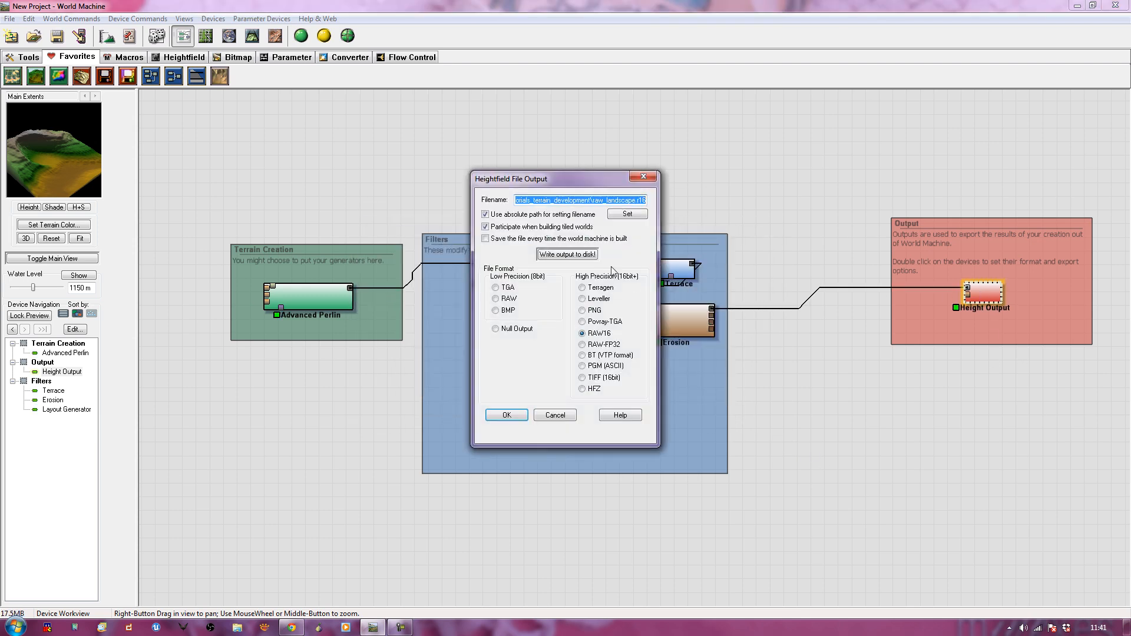
left_click(567, 255)
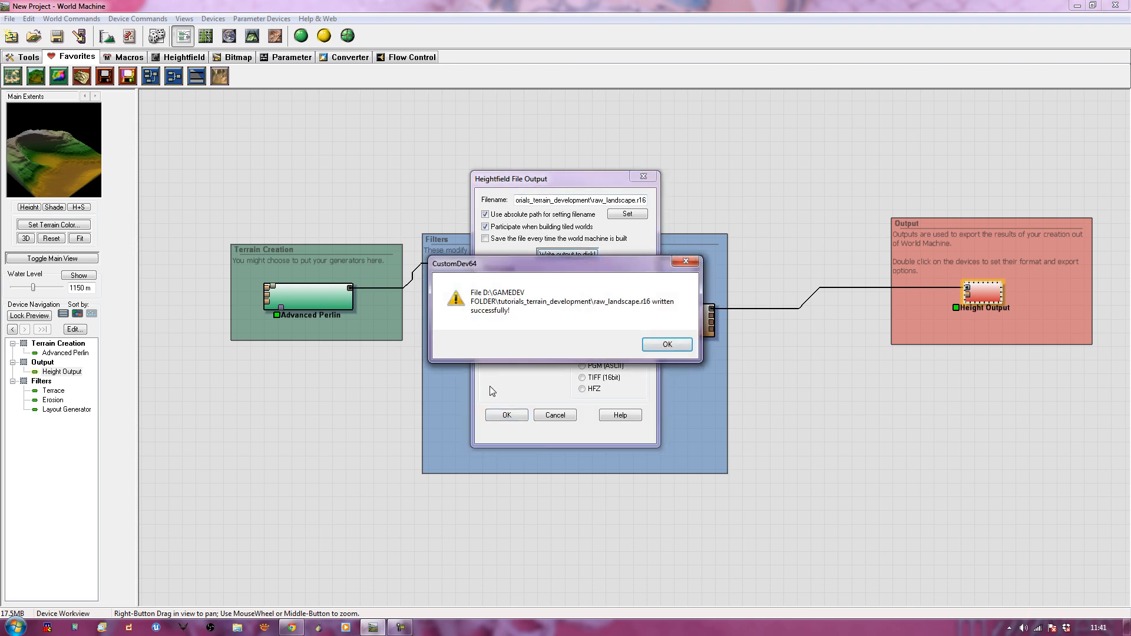
left_click(665, 344)
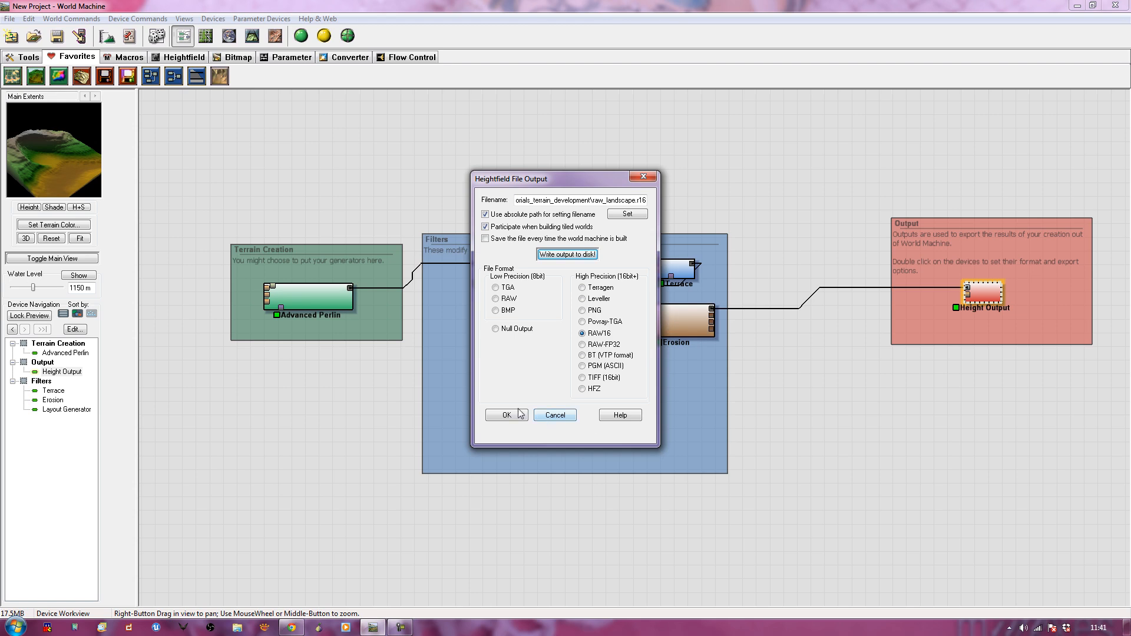
left_click(503, 415)
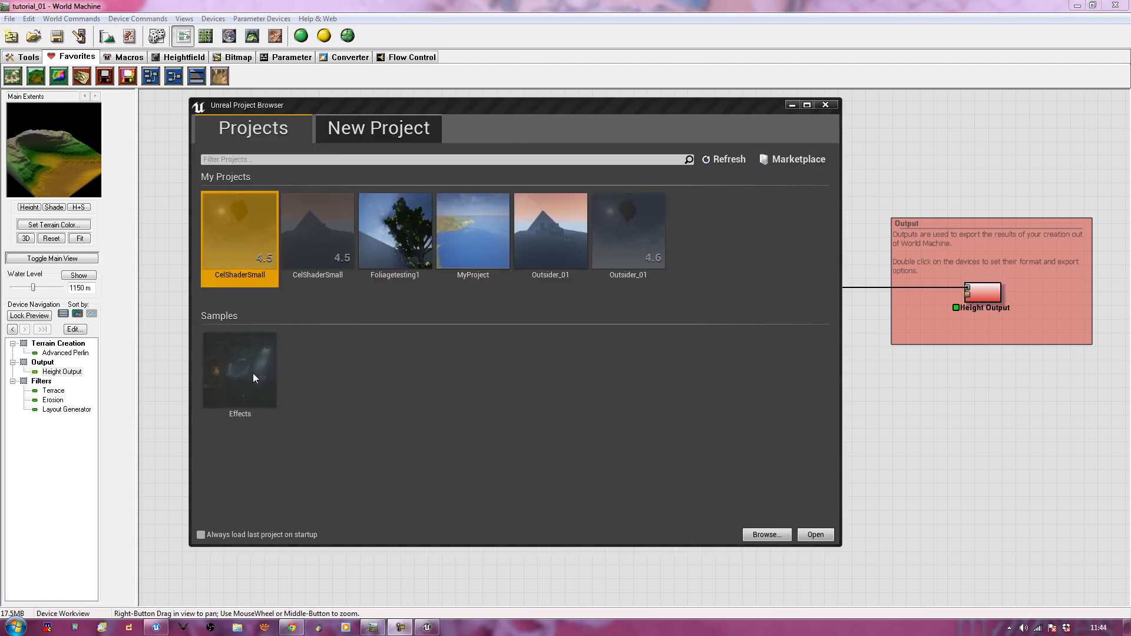
- Browse the new-project templates and choose the First Person blueprint template
left_click(377, 127)
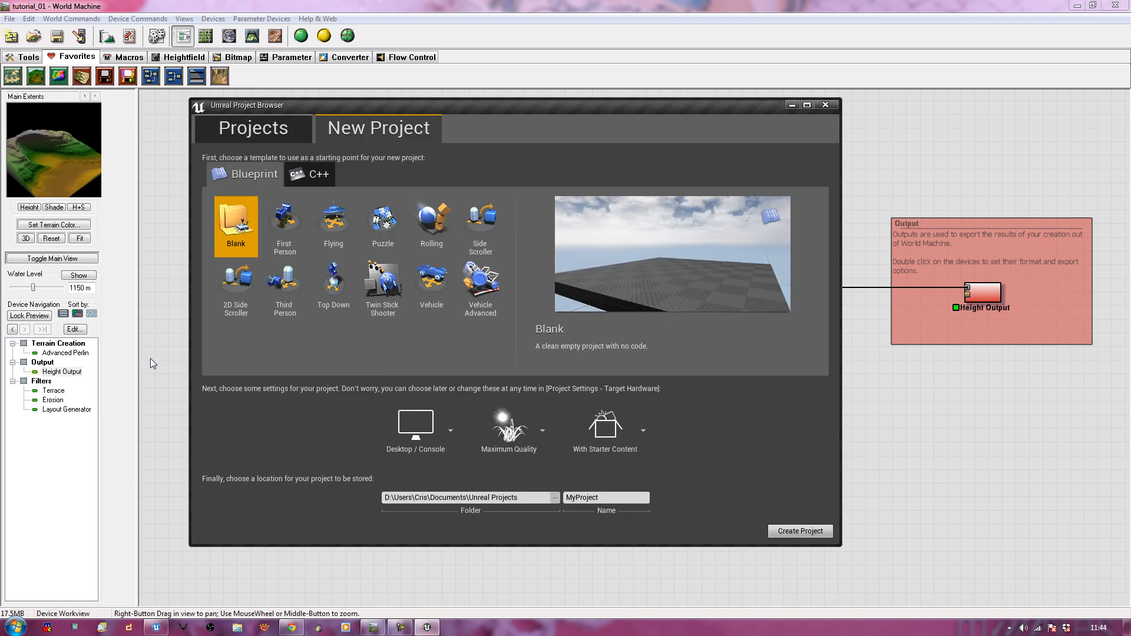
left_click(332, 223)
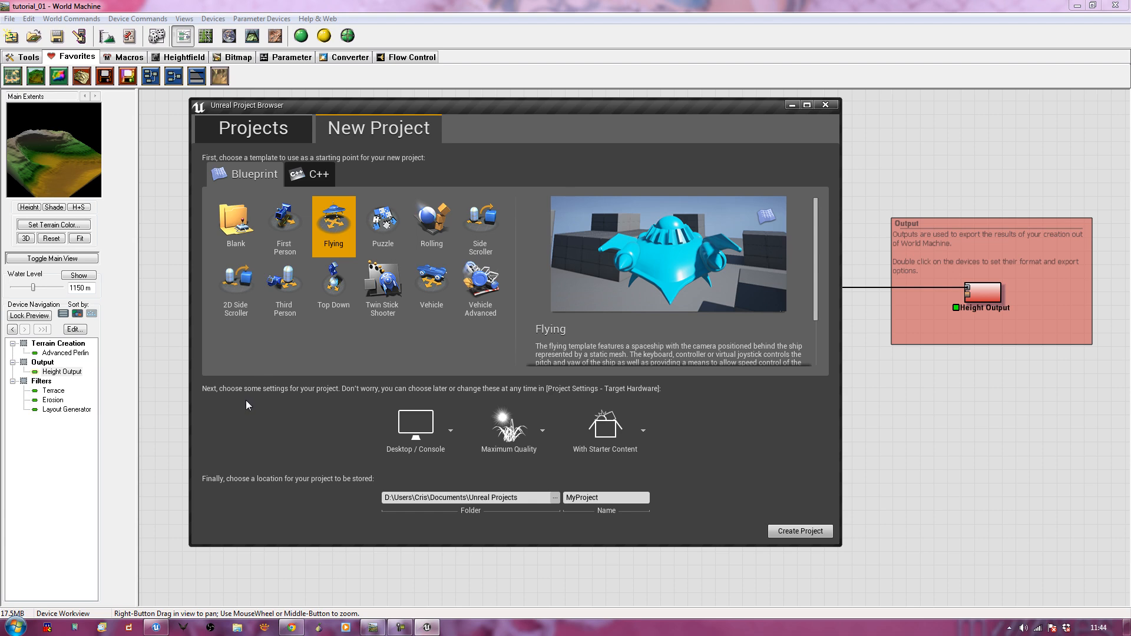
left_click(415, 425)
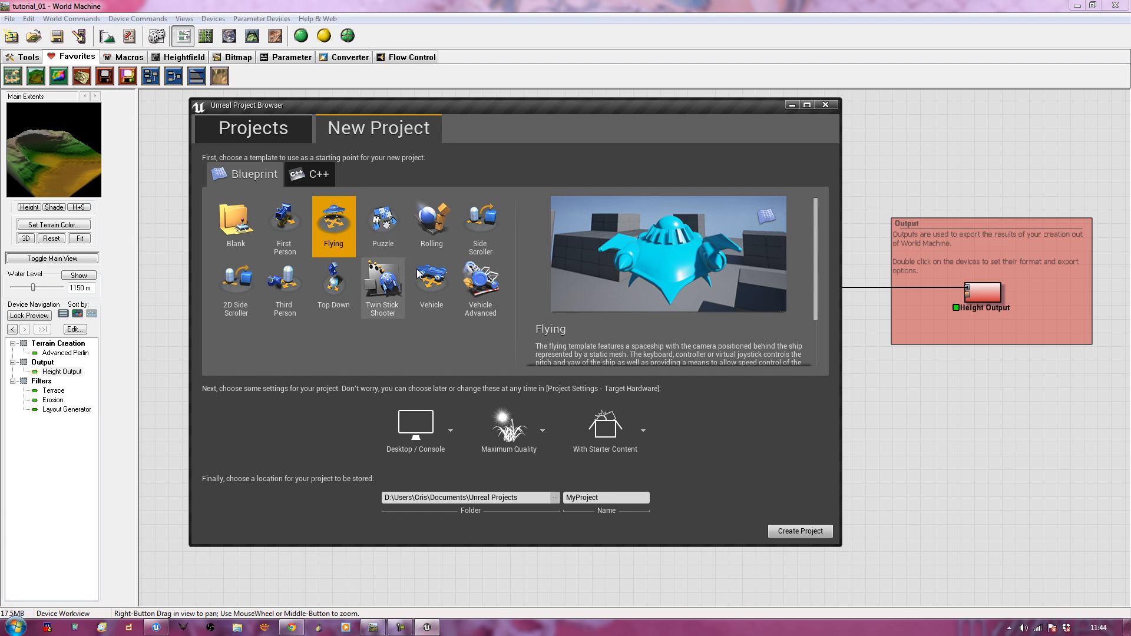
left_click(431, 283)
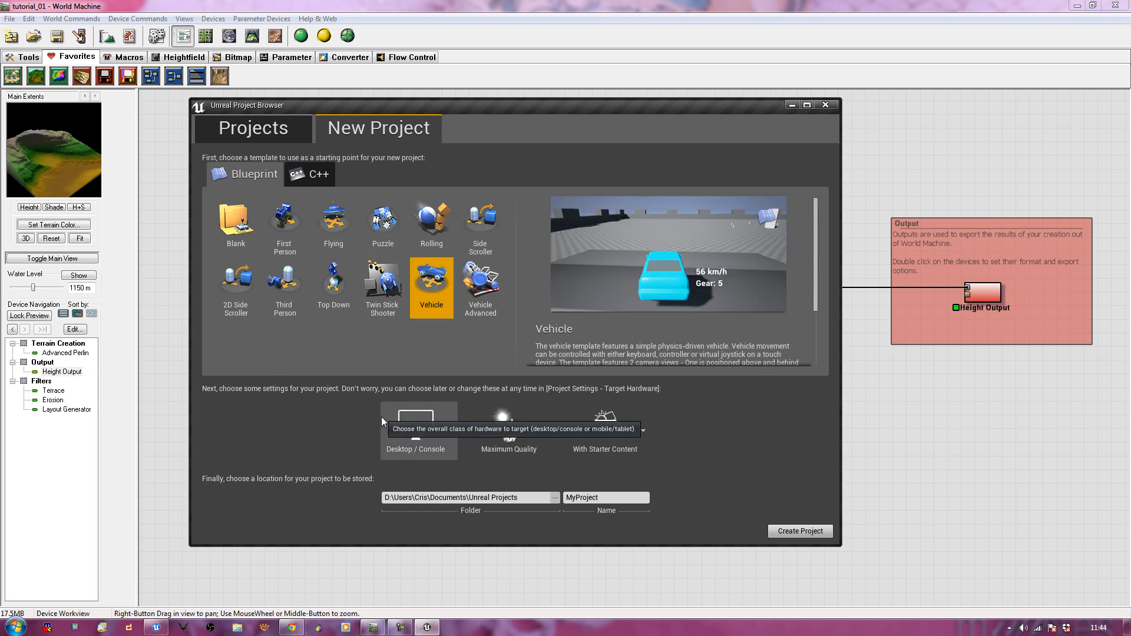
left_click(284, 221)
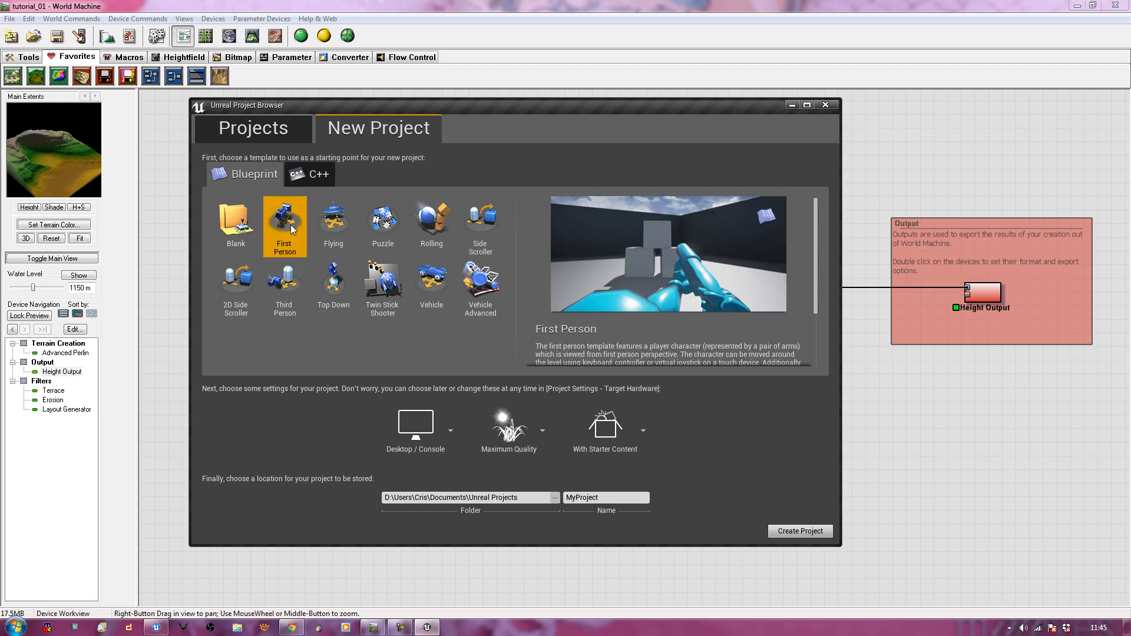
mouse_move(799, 532)
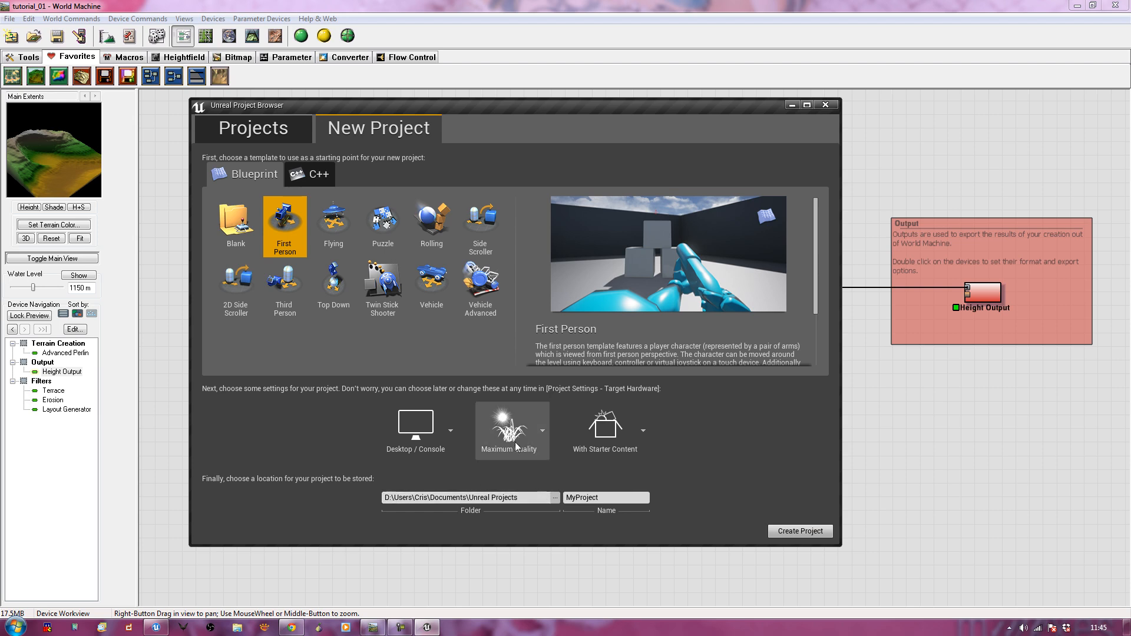
- Name the project Tutorial_Terrain_1 and create it
left_click(647, 432)
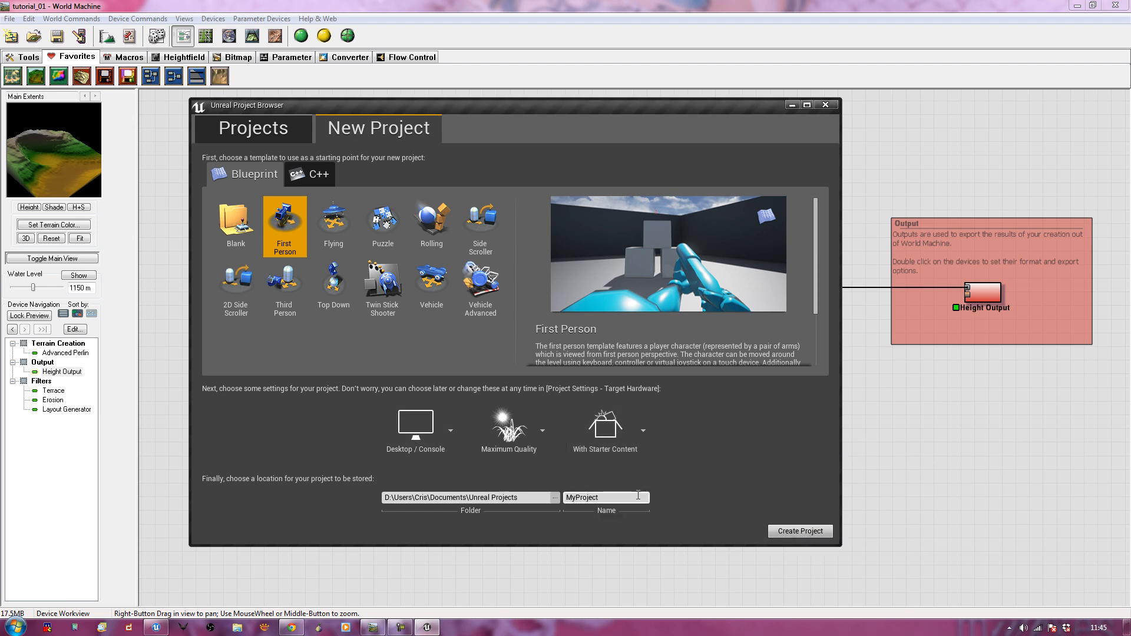
left_click(605, 497)
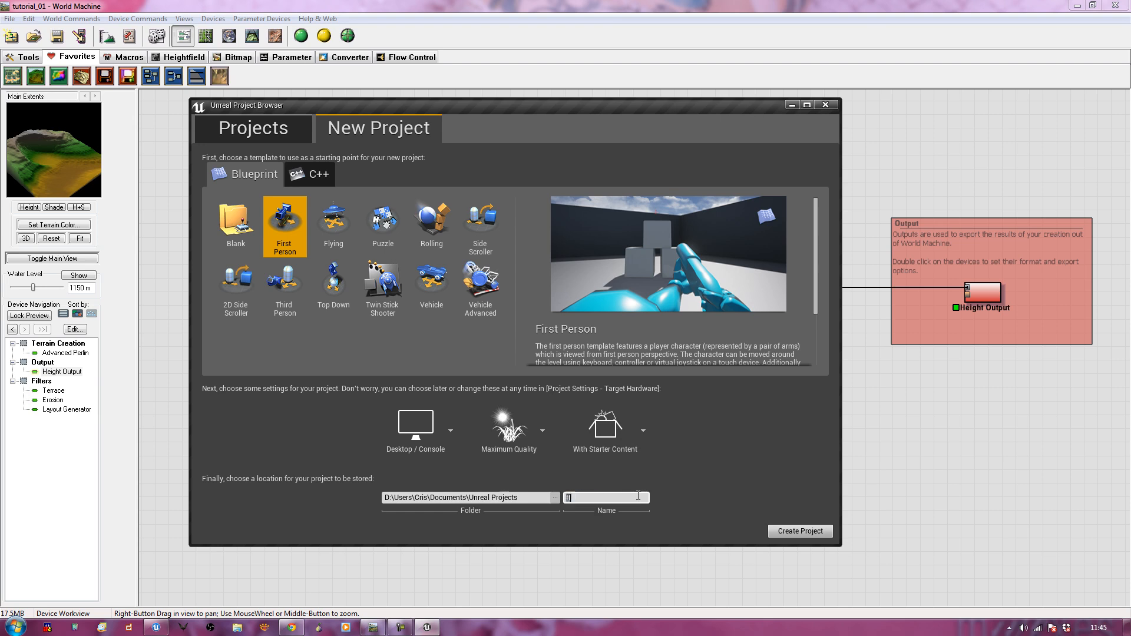
type("Tutorial_Terrain_Proj")
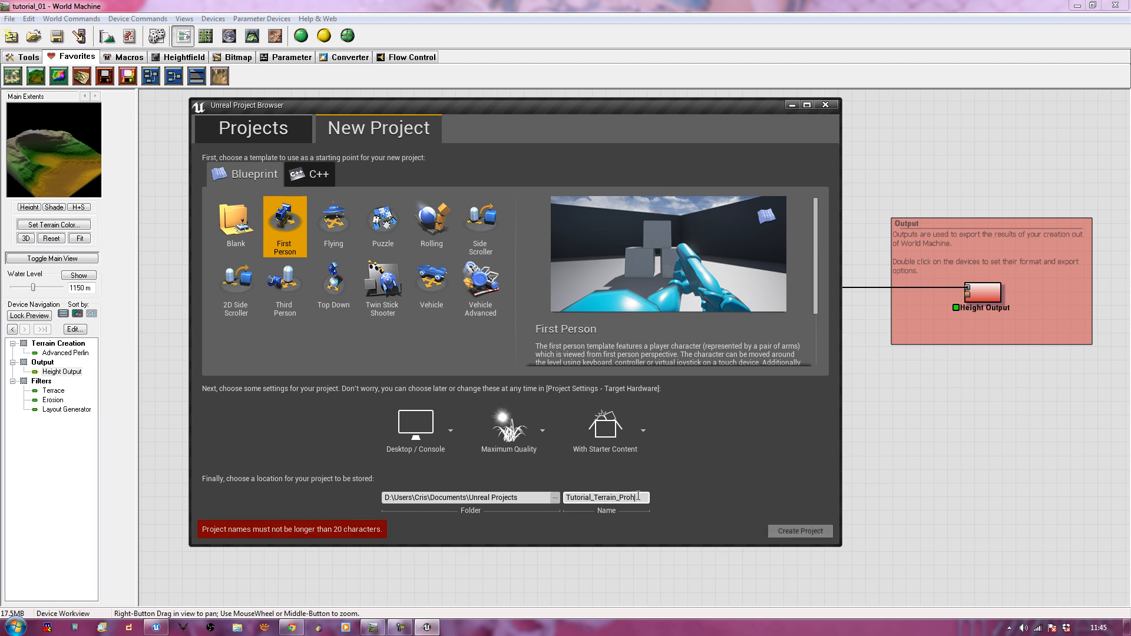
key("Backspace")
type("1")
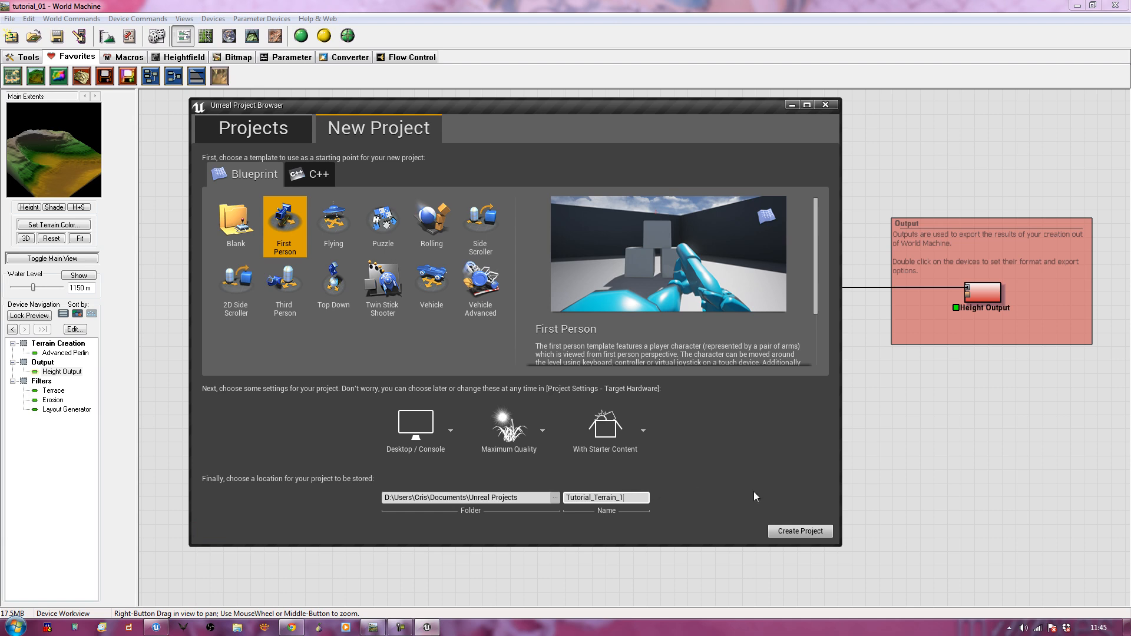
mouse_move(805, 535)
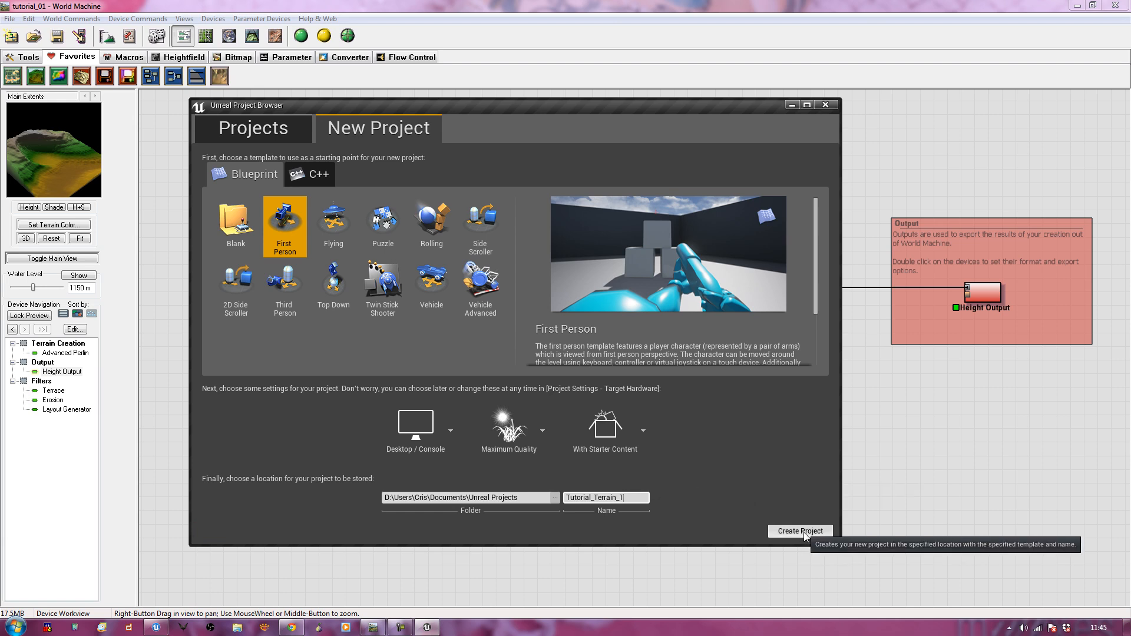
left_click(798, 531)
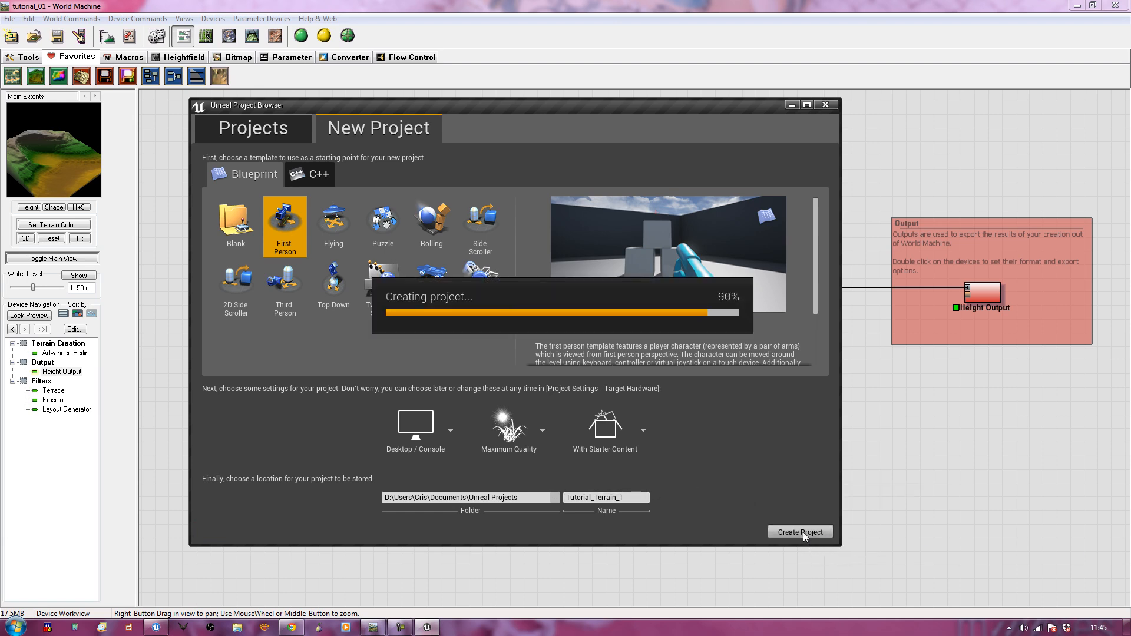
mouse_move(836, 545)
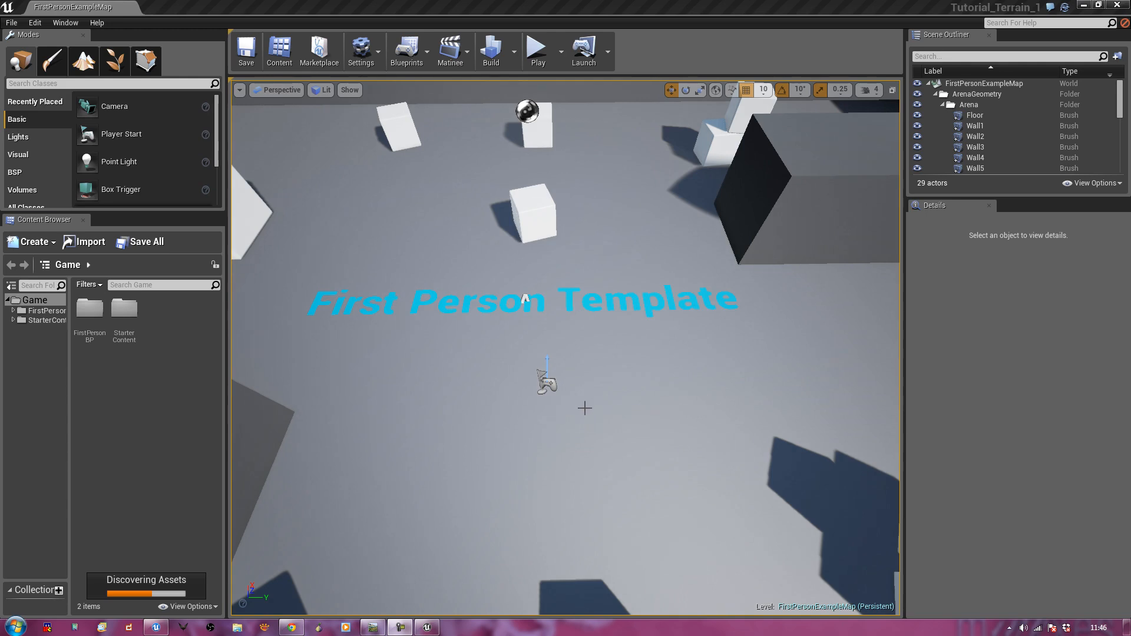
- Select the small cubes in the level and delete them
right_click(584, 409)
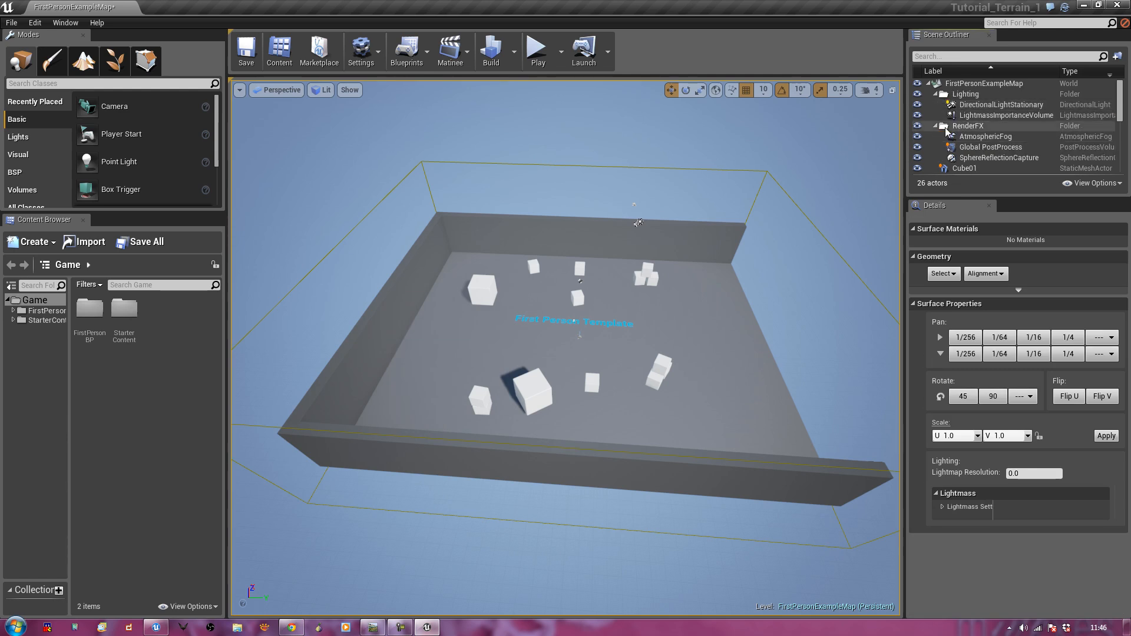
scroll("down", 3)
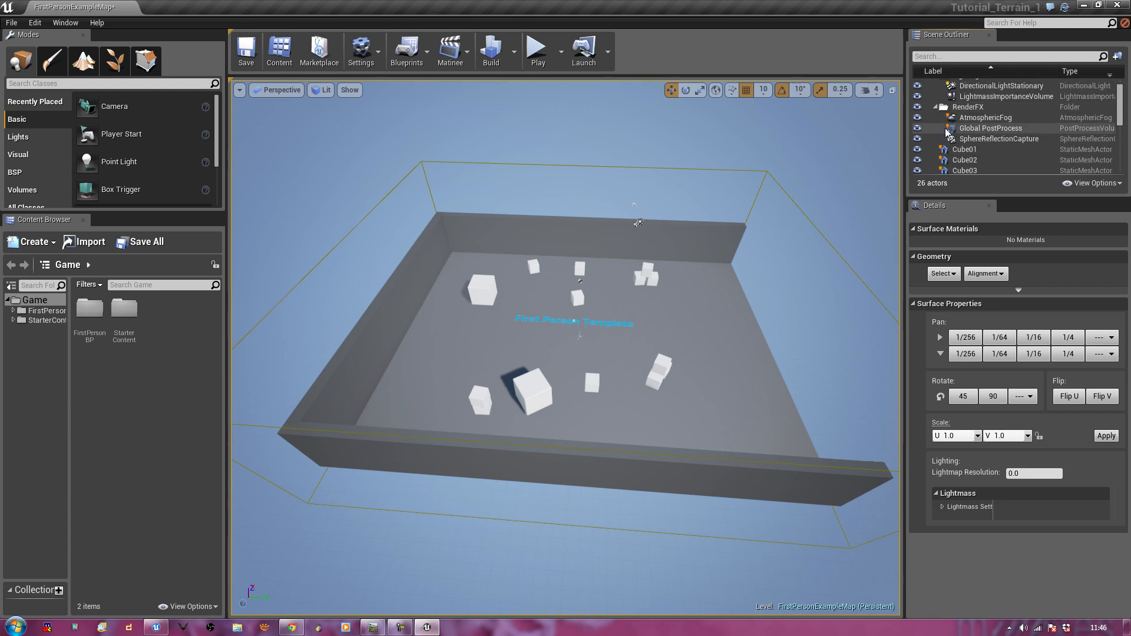
left_click(592, 380)
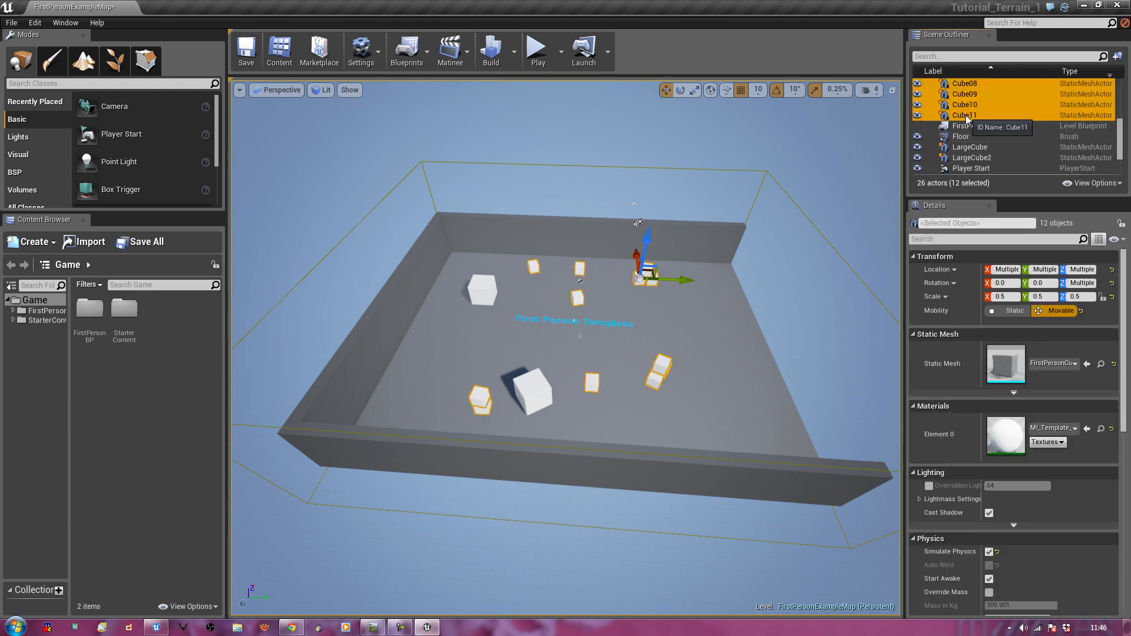
key("Delete")
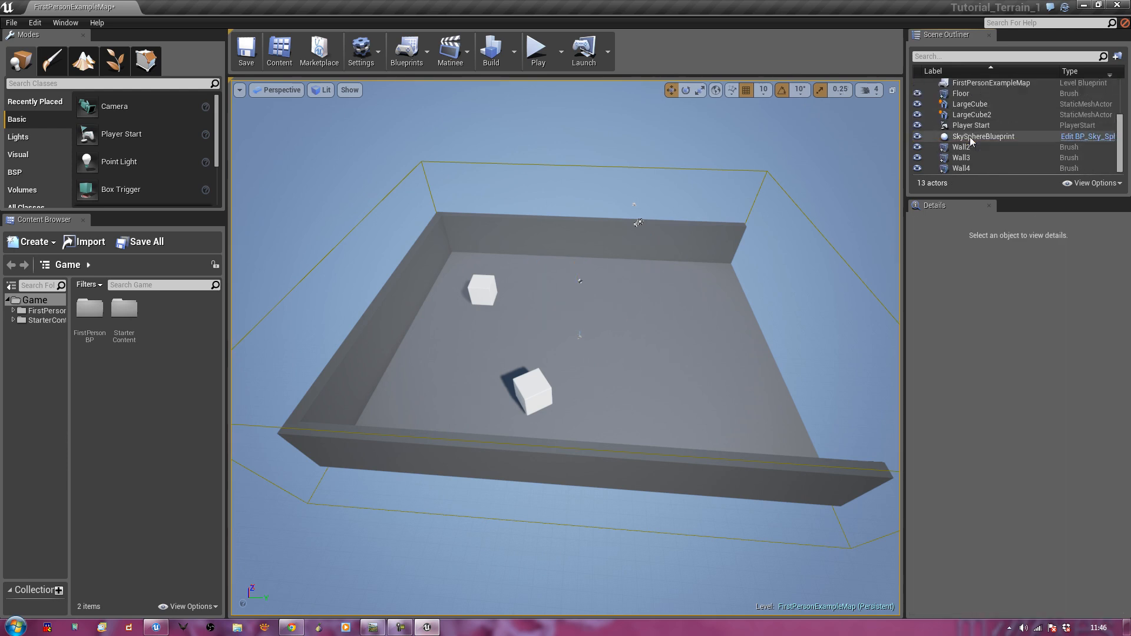
- Select the Wall2, Wall3 and Wall4 brushes and delete them
left_click(961, 148)
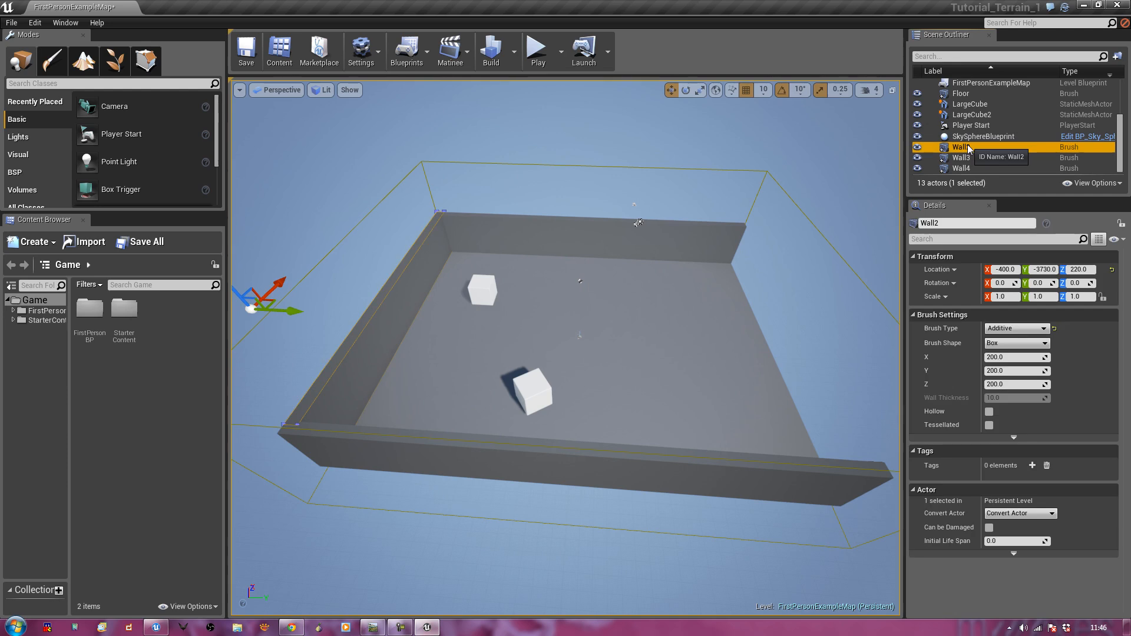
left_click(961, 168)
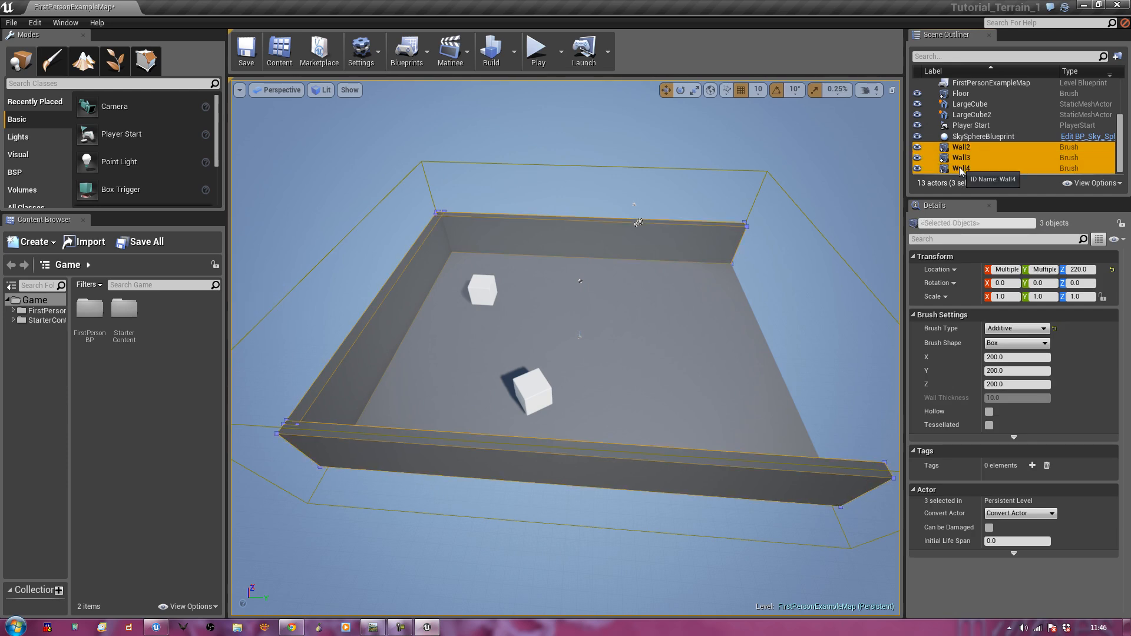
key("Delete")
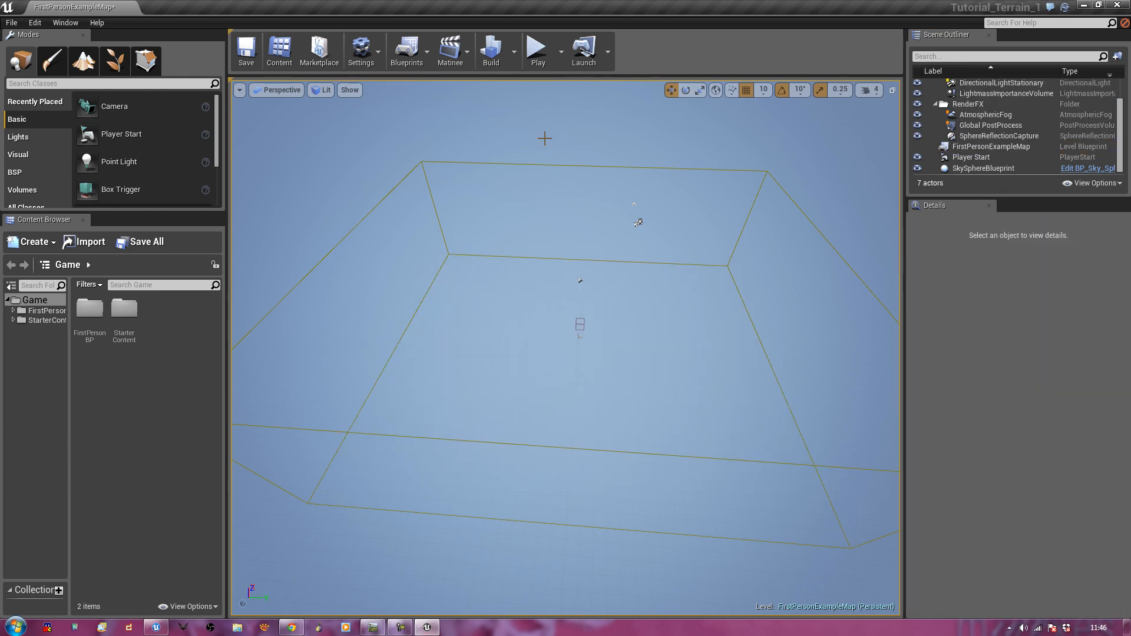
- Clear the remaining geometry, leaving only light, fog, post-process and sky sphere actors
left_click(1001, 93)
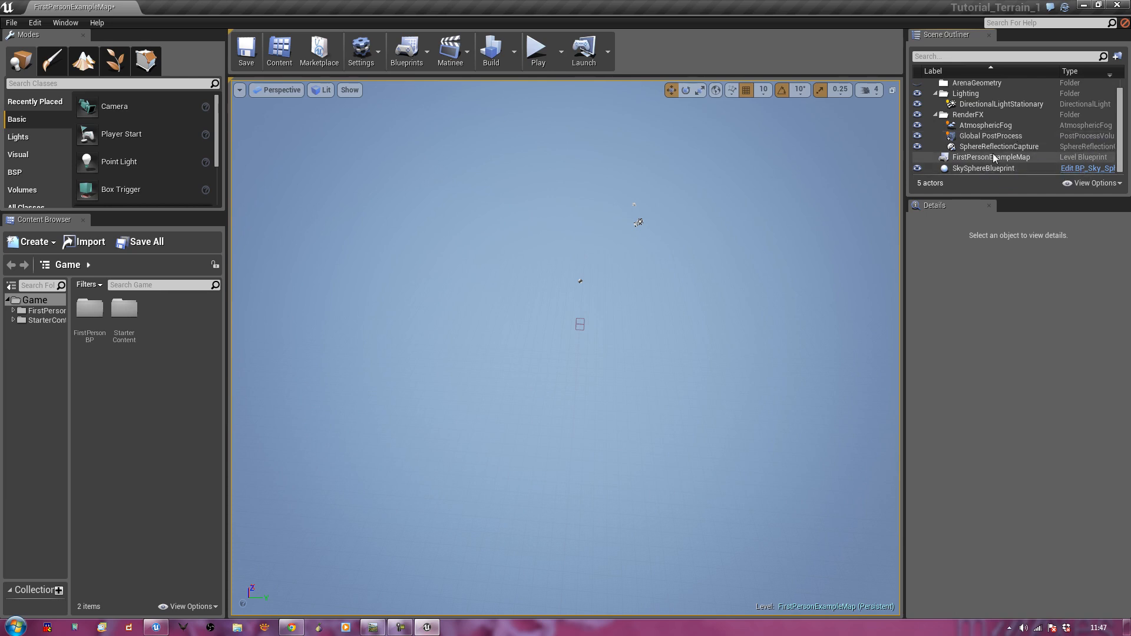
left_click(992, 157)
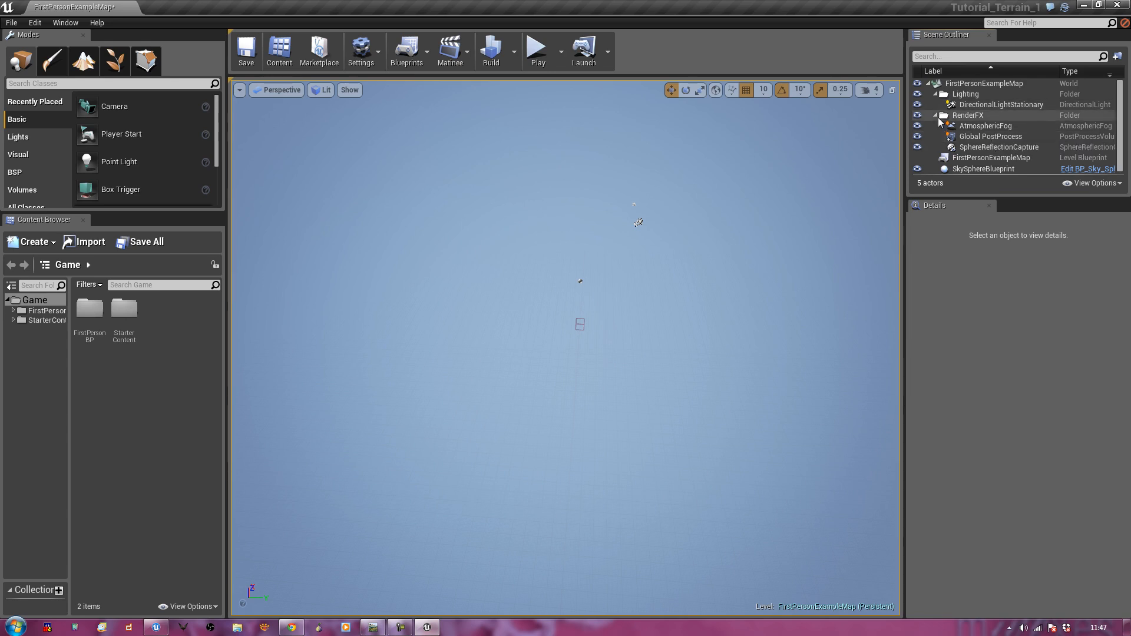
left_click(968, 115)
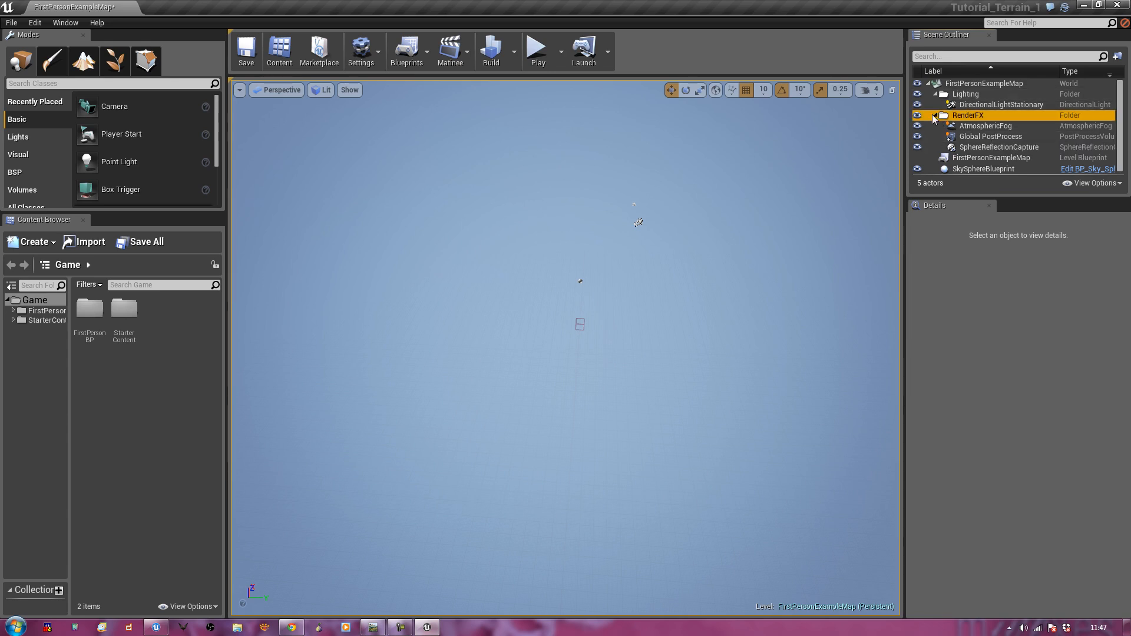
left_click(934, 115)
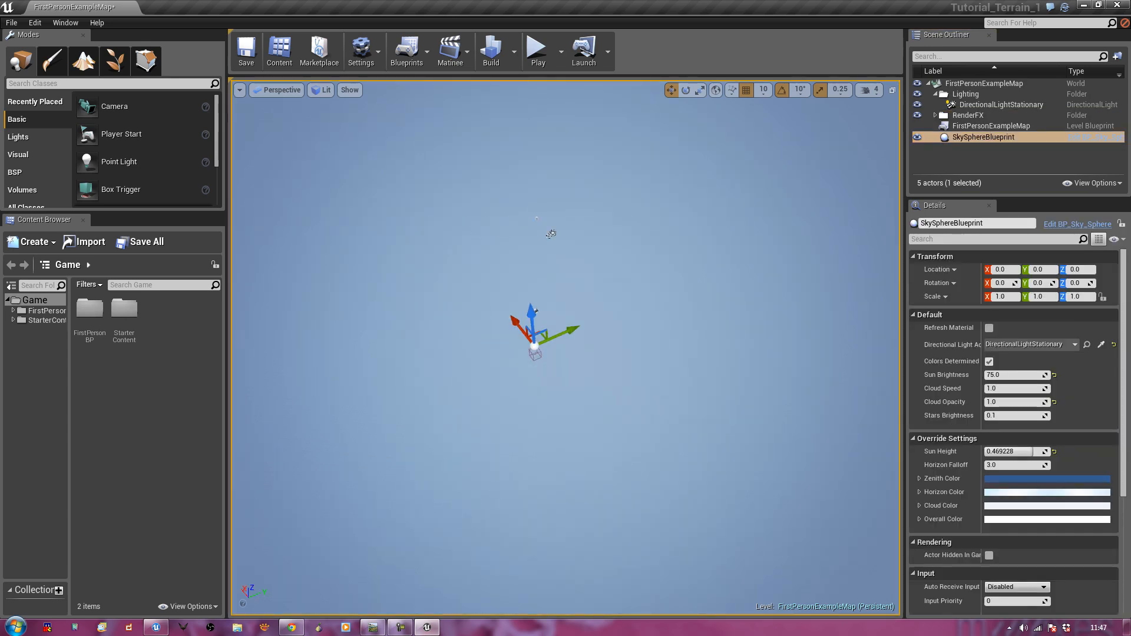
left_click(1000, 146)
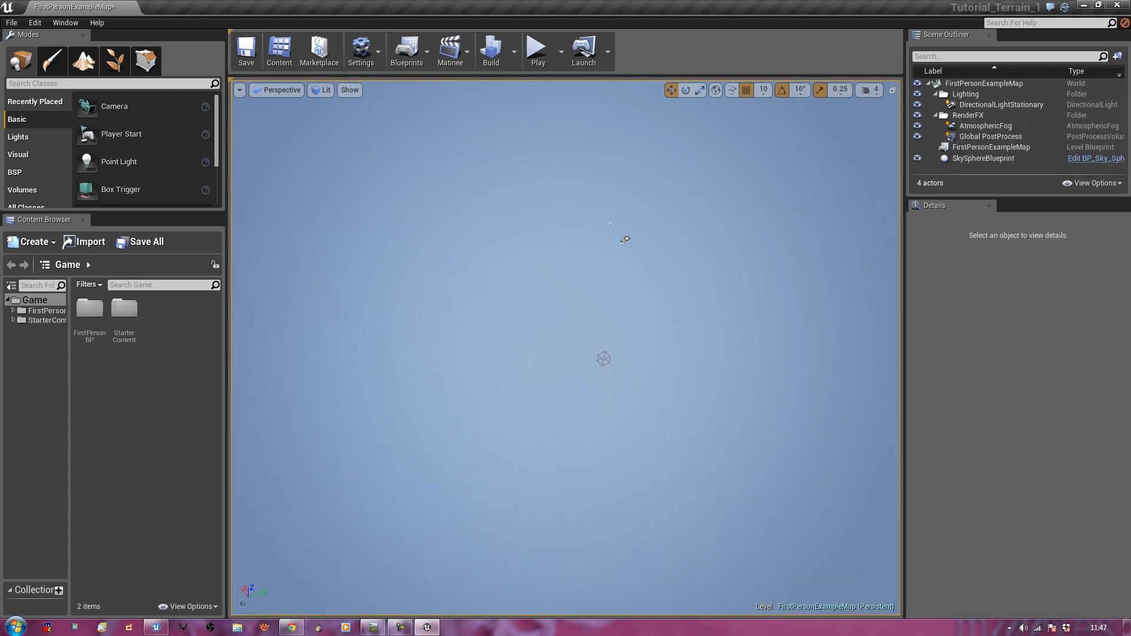
mouse_move(83, 60)
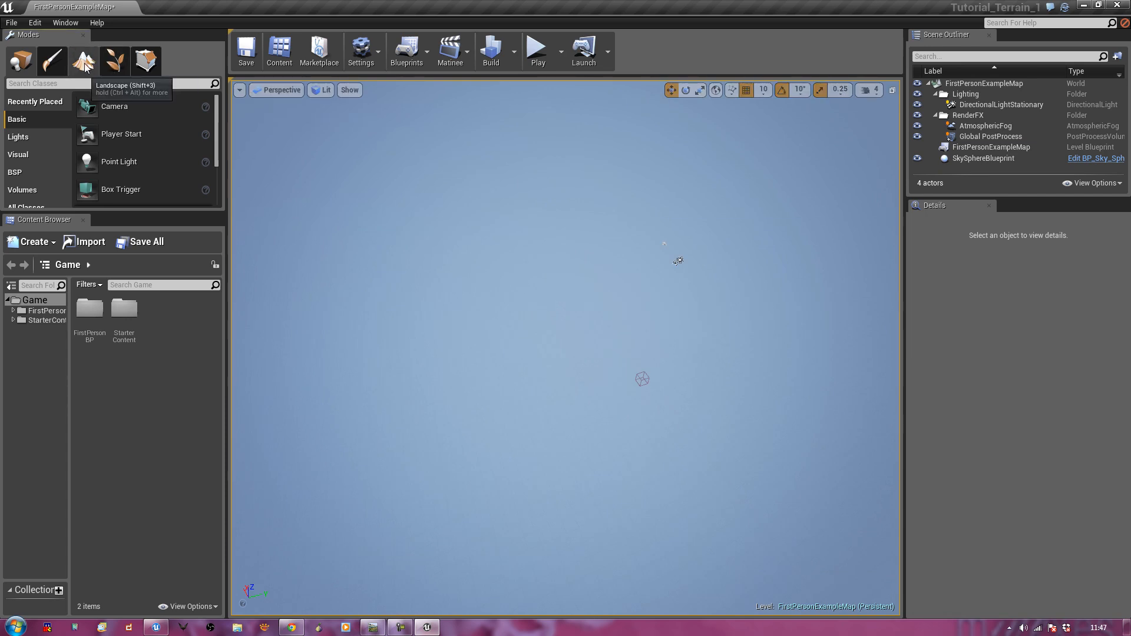
- In Landscape mode, choose Import from File and browse to D:/GAMEDEV FOLDER/tutorials_terrain_development for the heightmap
left_click(82, 60)
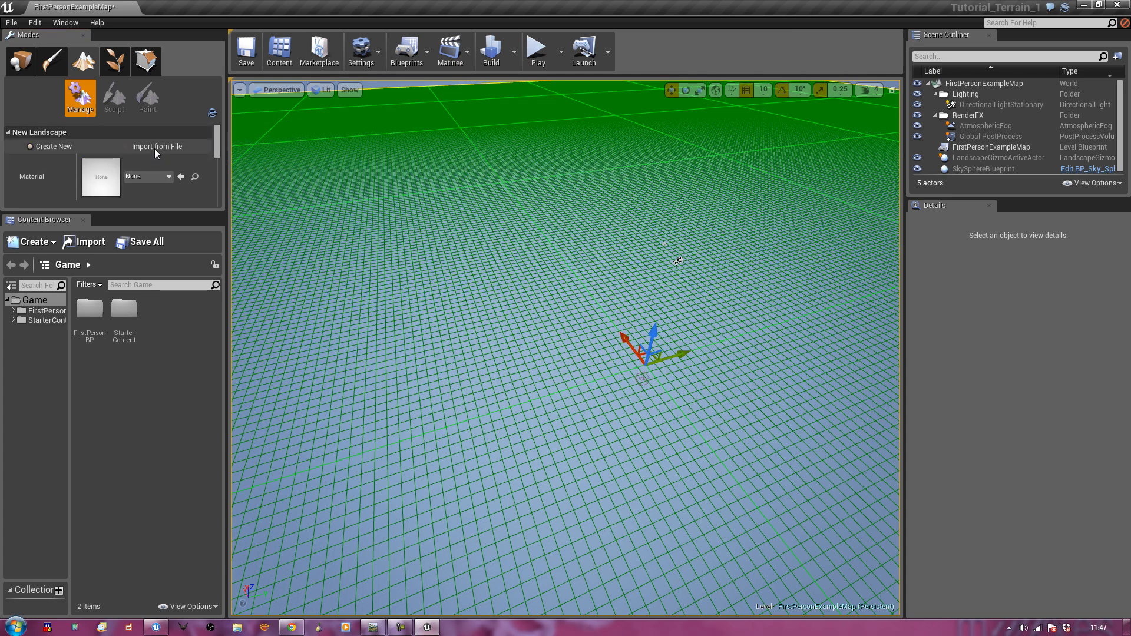
left_click(126, 146)
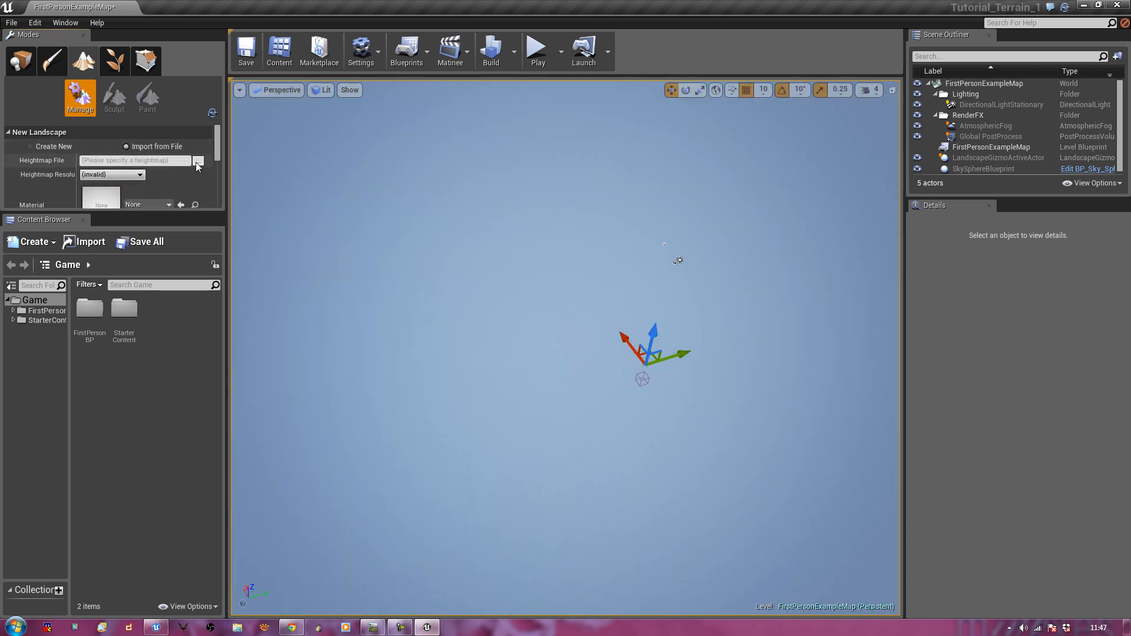
left_click(197, 160)
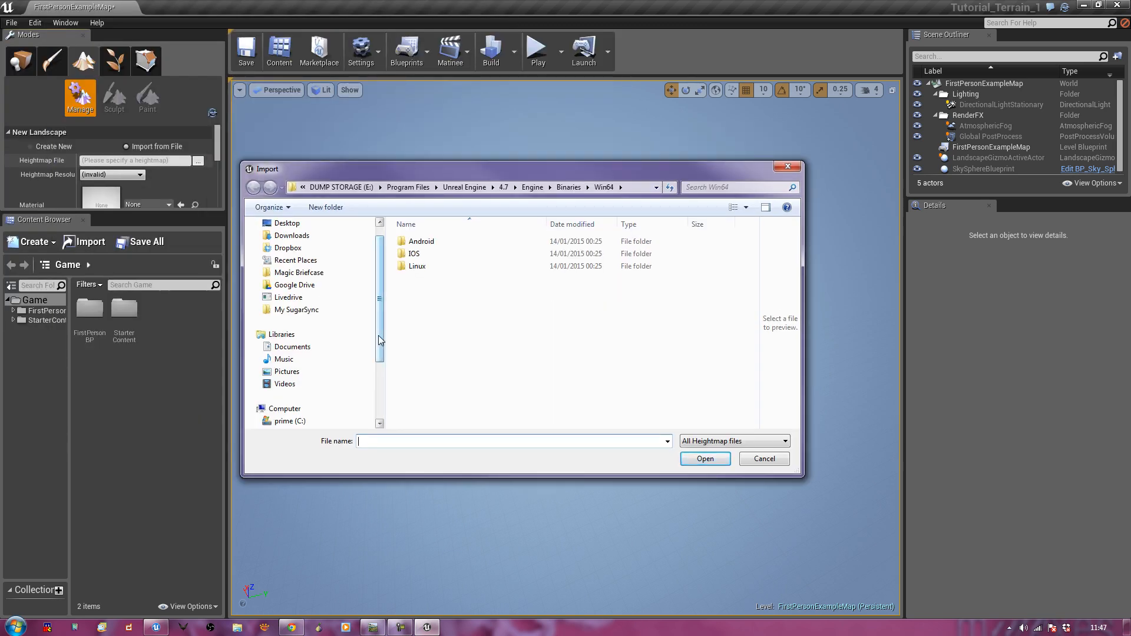
left_click(289, 371)
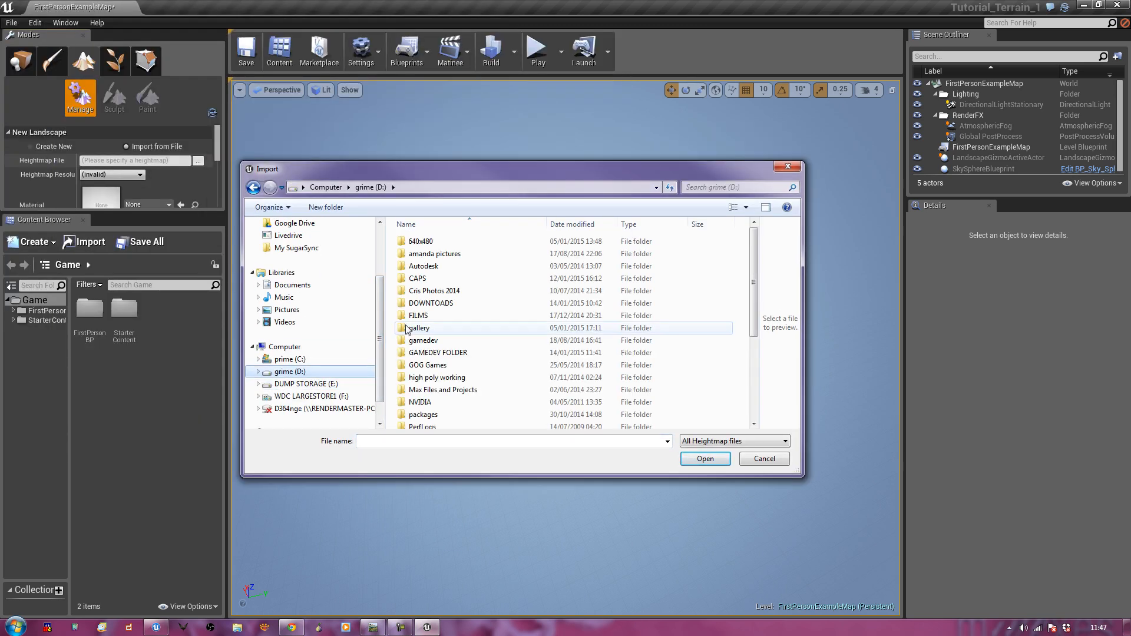
double_click(438, 352)
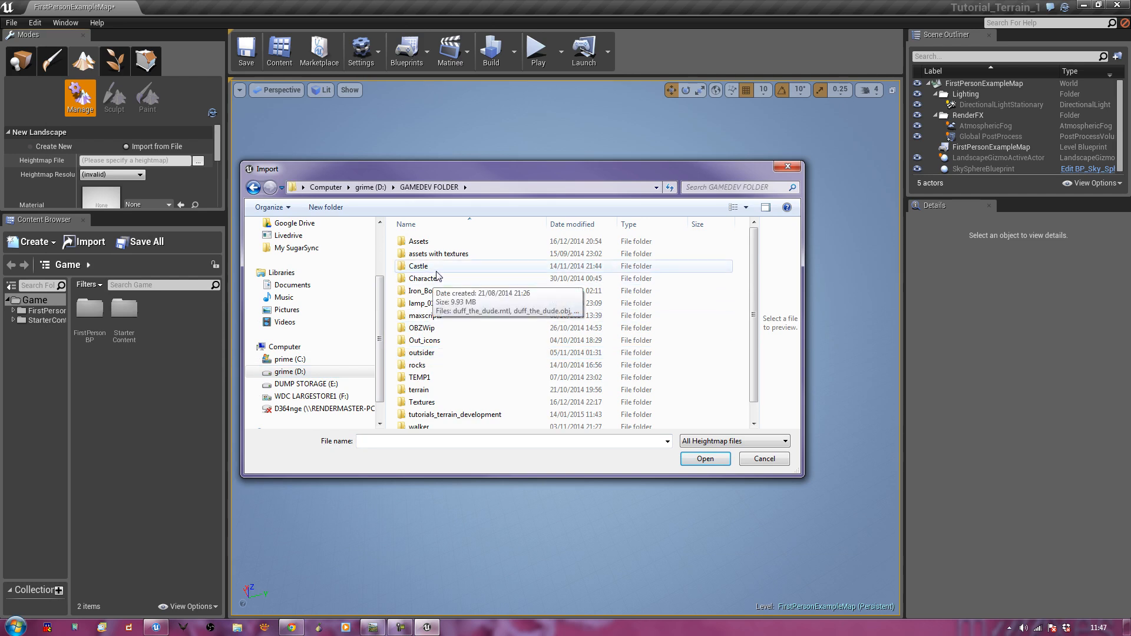
double_click(454, 414)
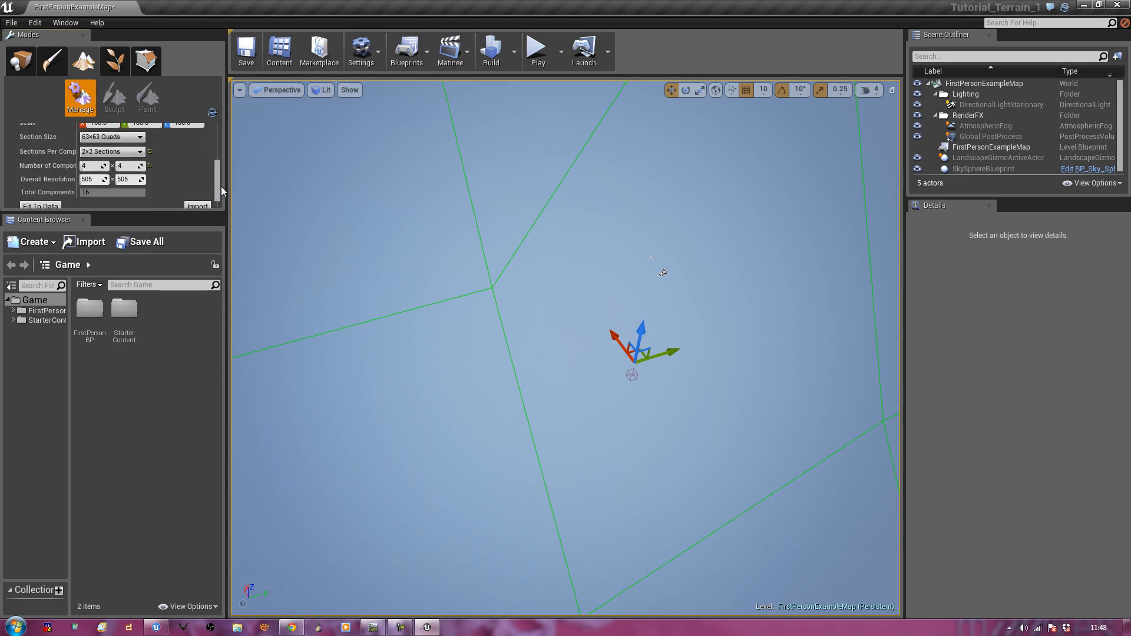
mouse_move(171, 221)
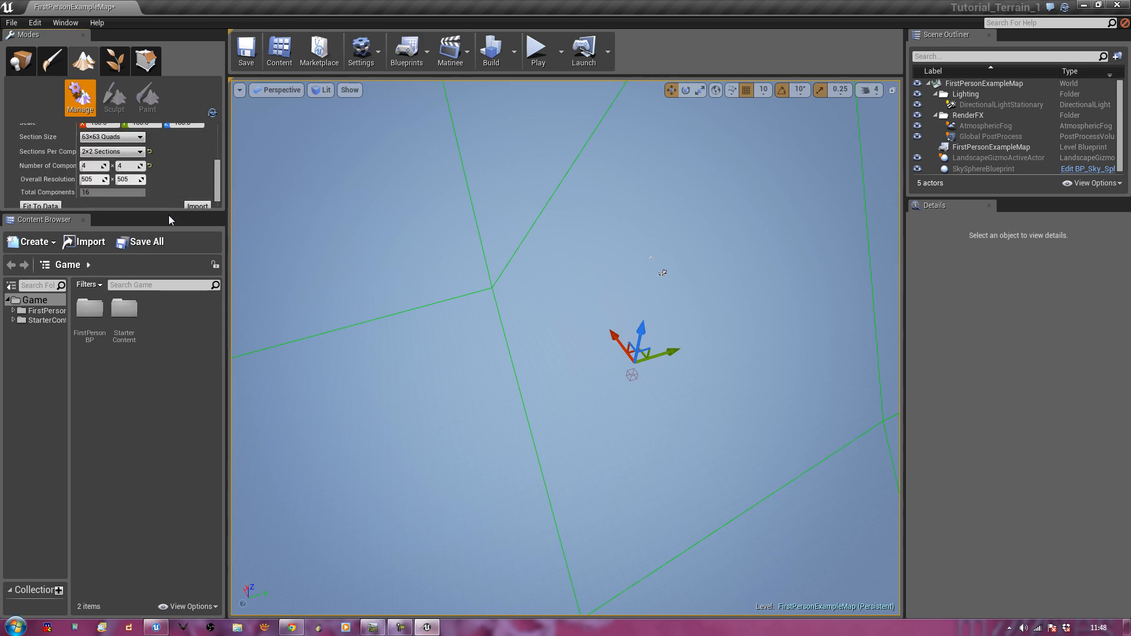
- Import the heightmap to create the 505x505 Landscape actor with the eroded mountain terrain
left_click(127, 129)
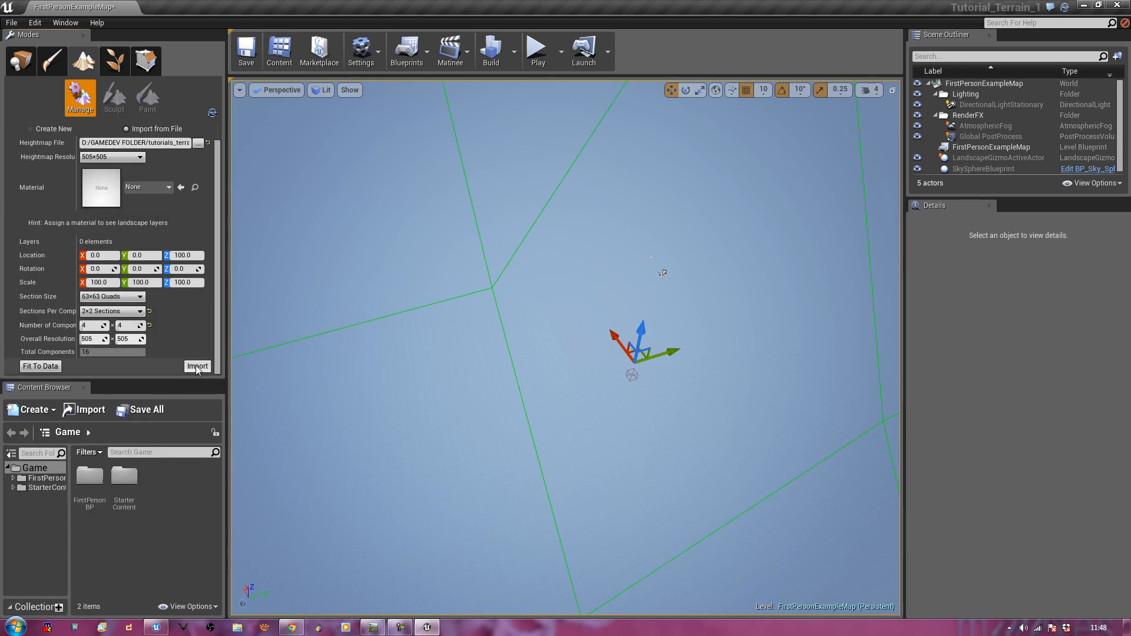
left_click(197, 365)
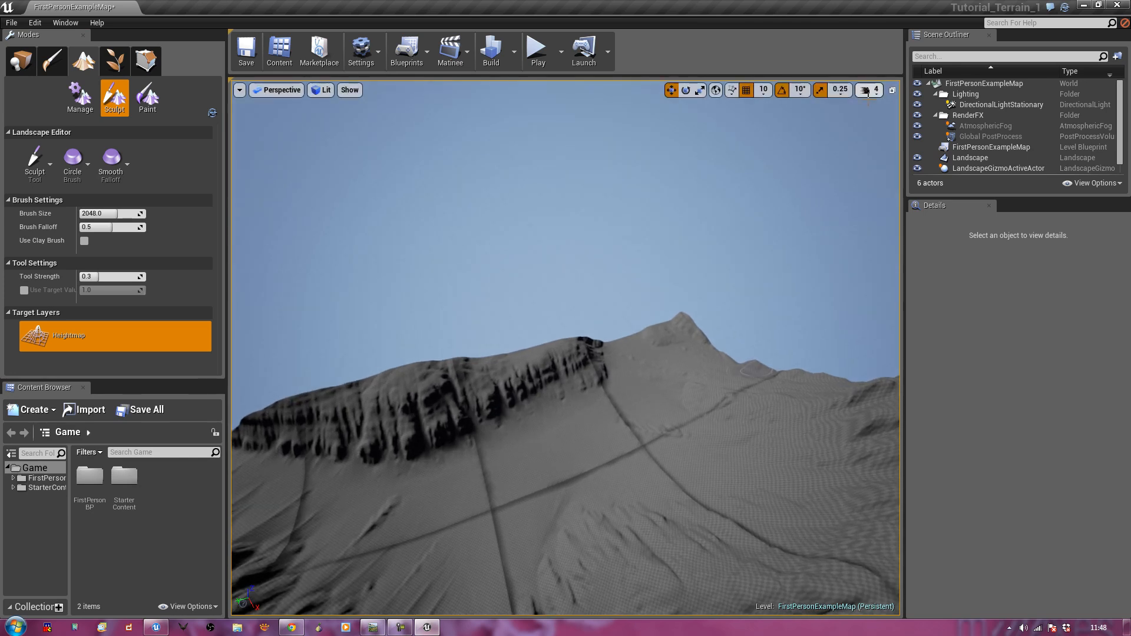
- Place a Player Start actor on a chosen spot of the imported landscape
left_click(868, 89)
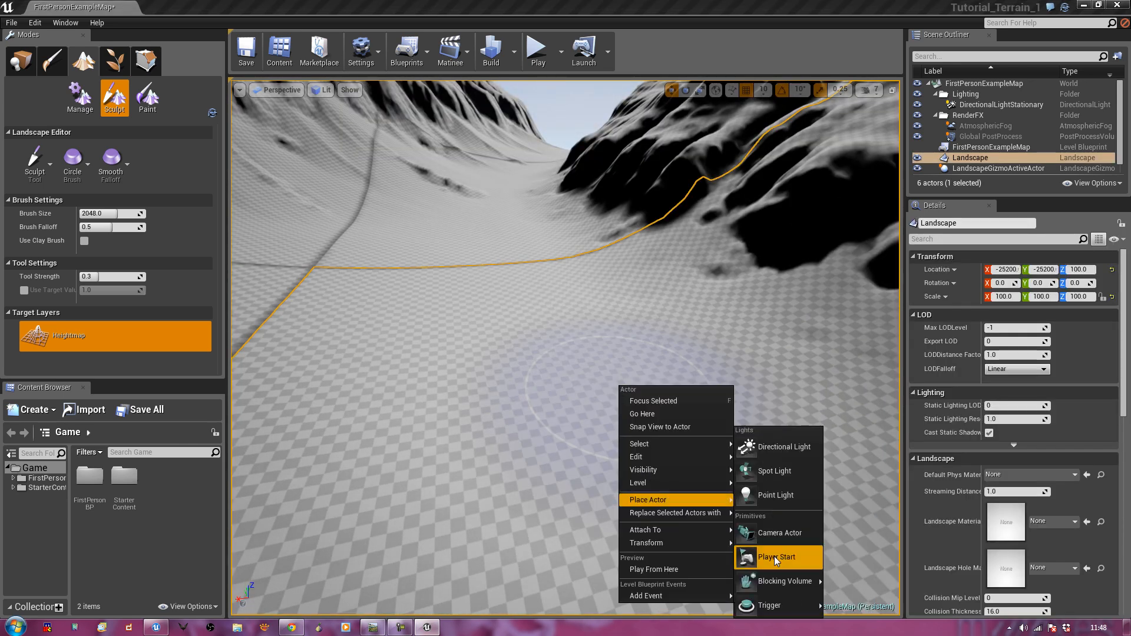
left_click(776, 557)
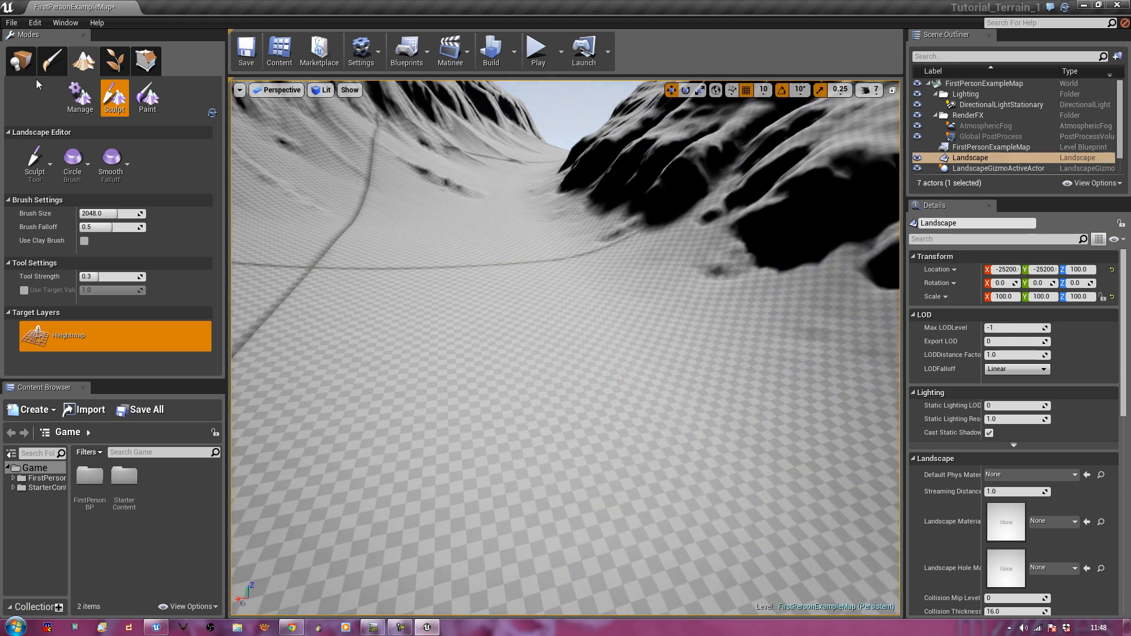
left_click(20, 61)
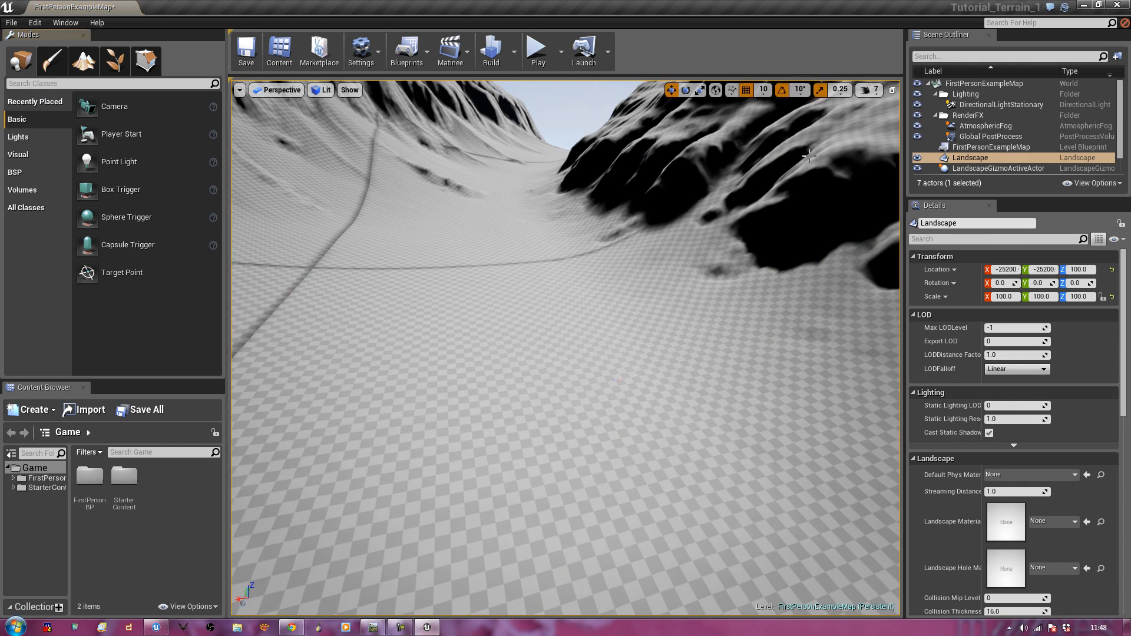
- Select PlayerStart in the Scene Outliner and launch a play-mode preview of the level
scroll("down", 3)
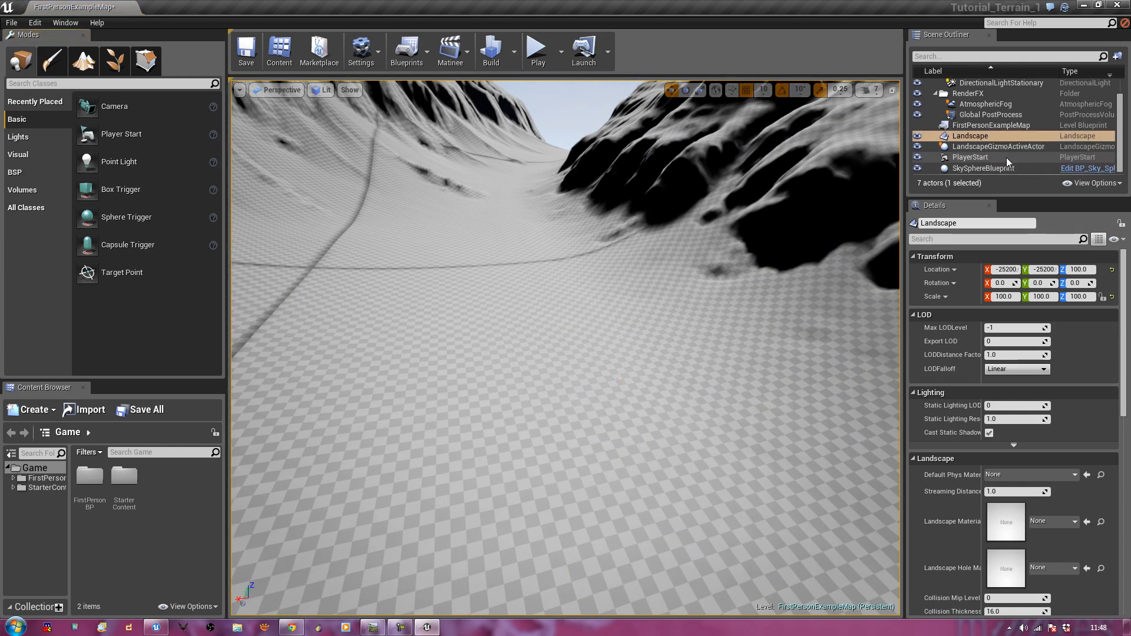
left_click(971, 156)
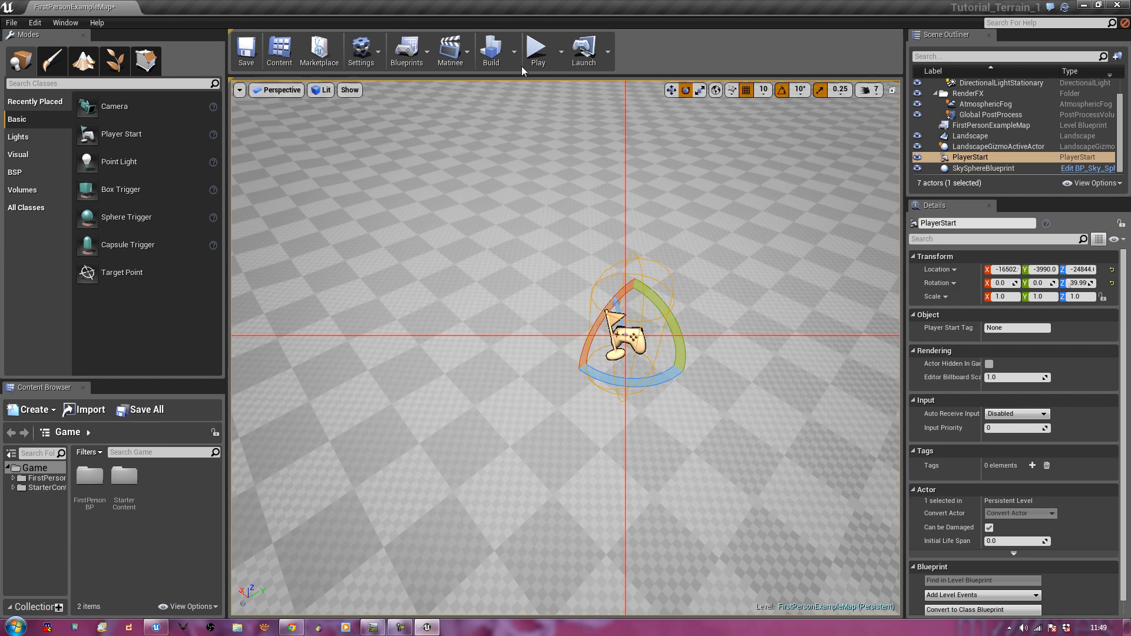
left_click(537, 47)
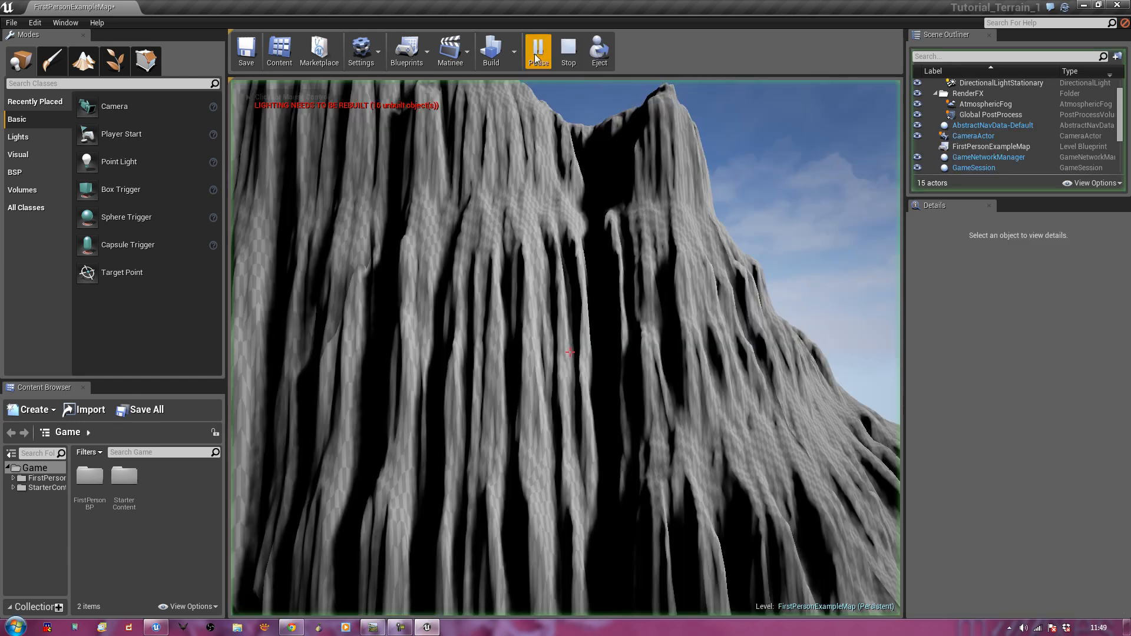
- Stop the play session and preview the game again from a spot on the landscape
left_click(537, 51)
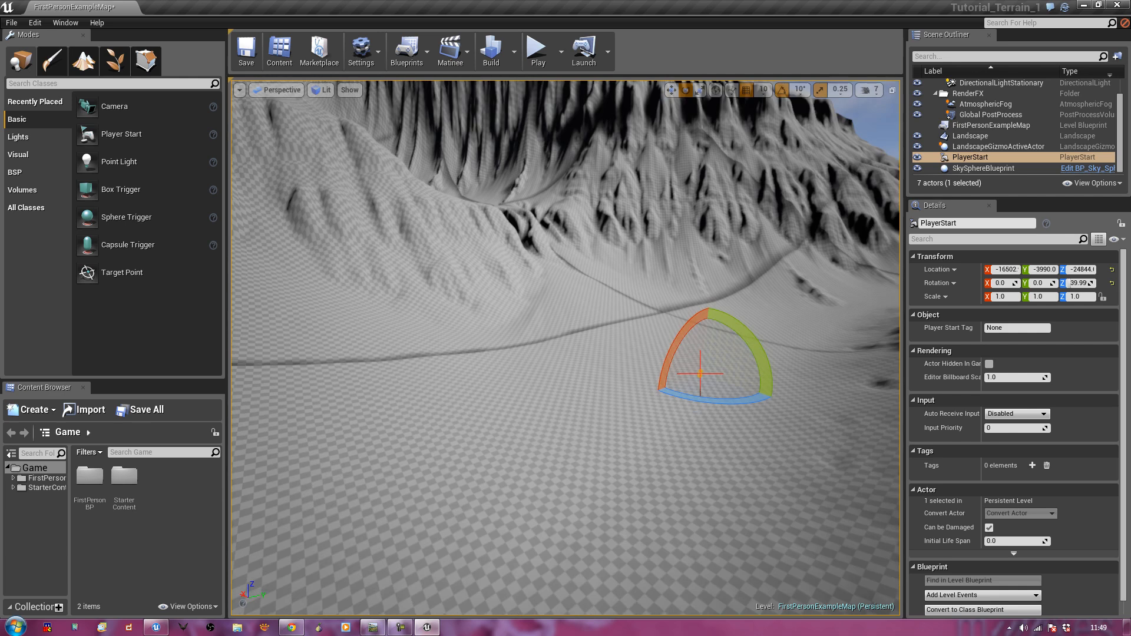
left_click(969, 135)
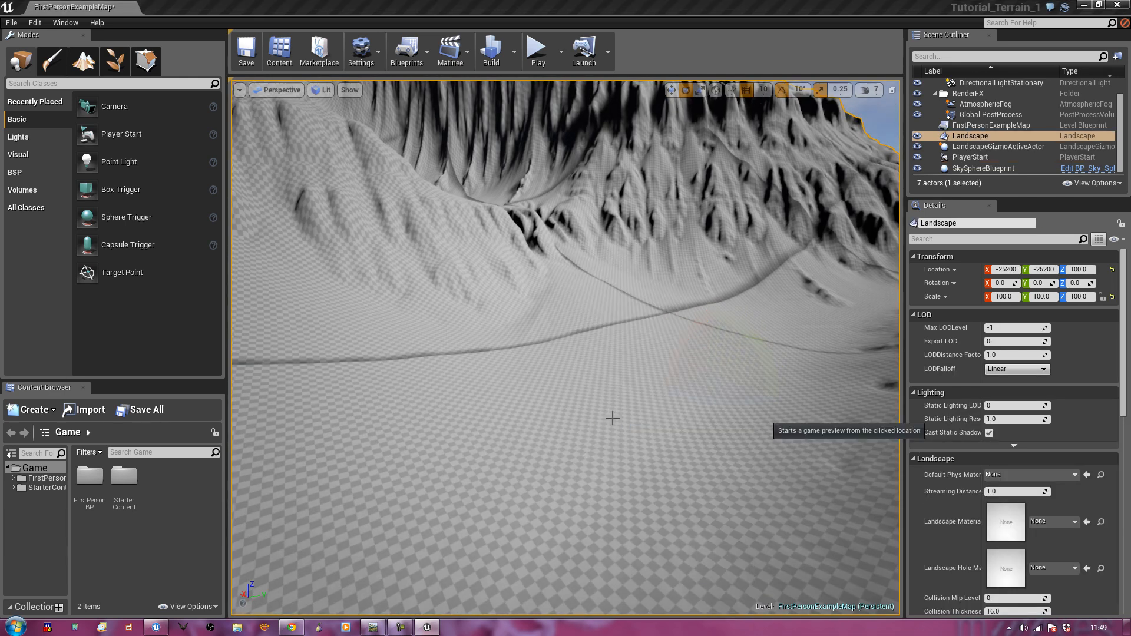
left_click(537, 49)
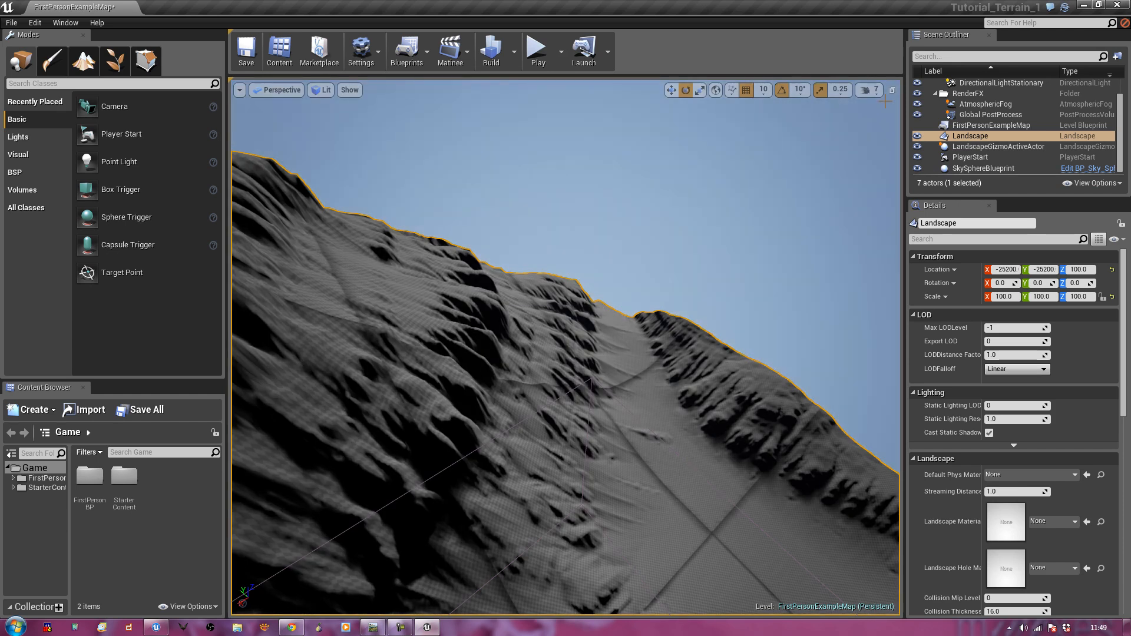
- Preview from another terrain spot, then go into the StarterContent folder in the Content Browser
left_click(970, 156)
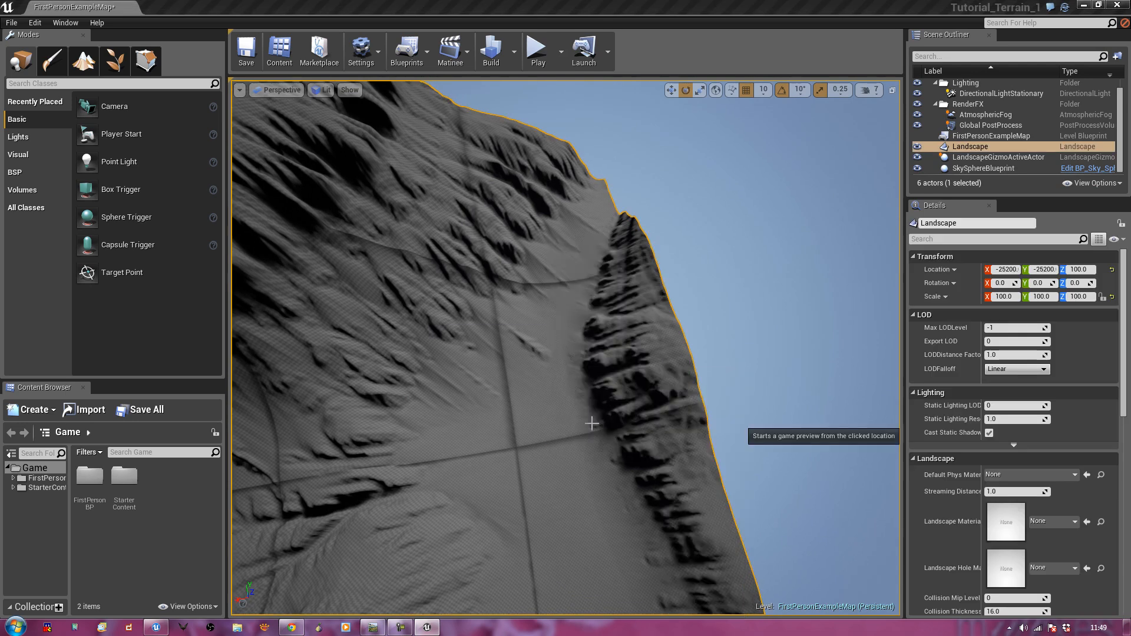
left_click(537, 51)
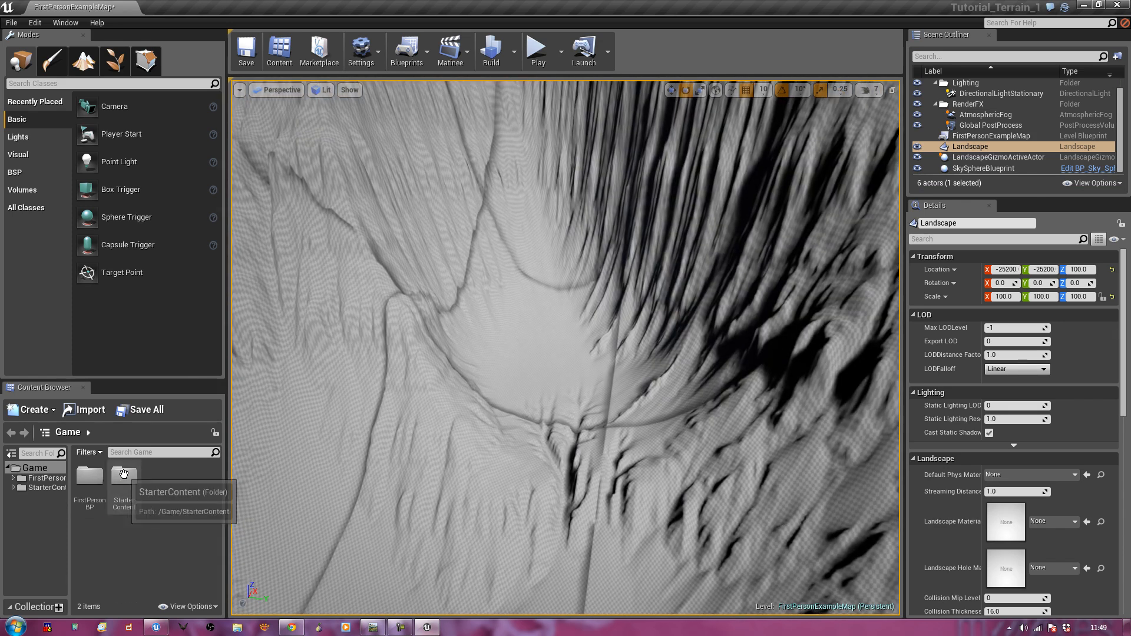
double_click(123, 479)
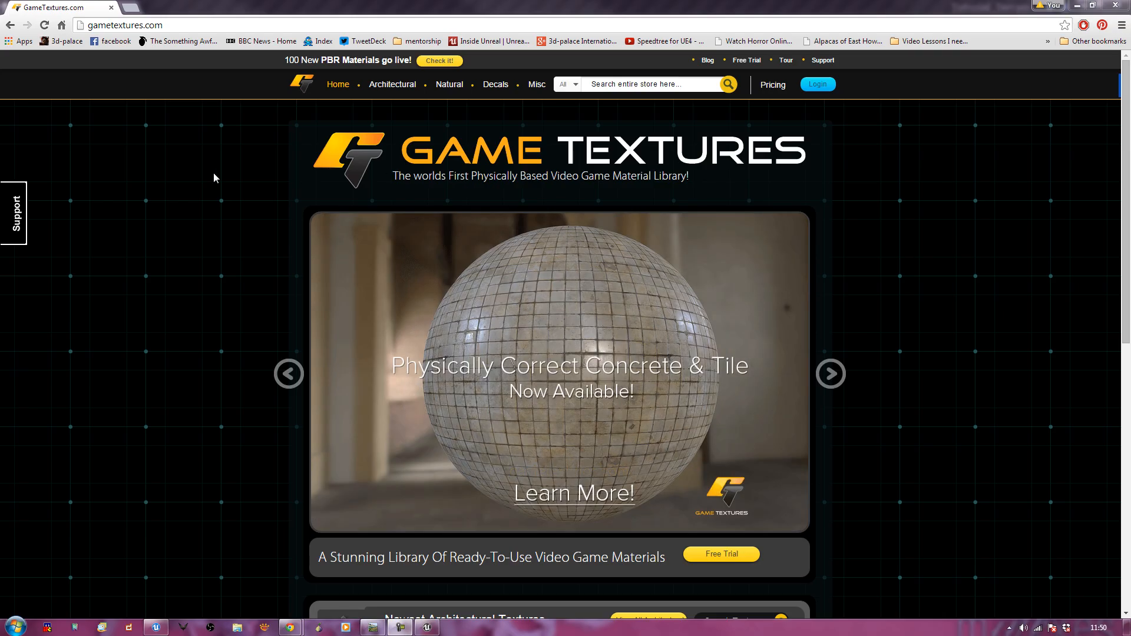
- Scroll the GameTextures.com homepage down through the Newest Architectural Textures
scroll("down", 3)
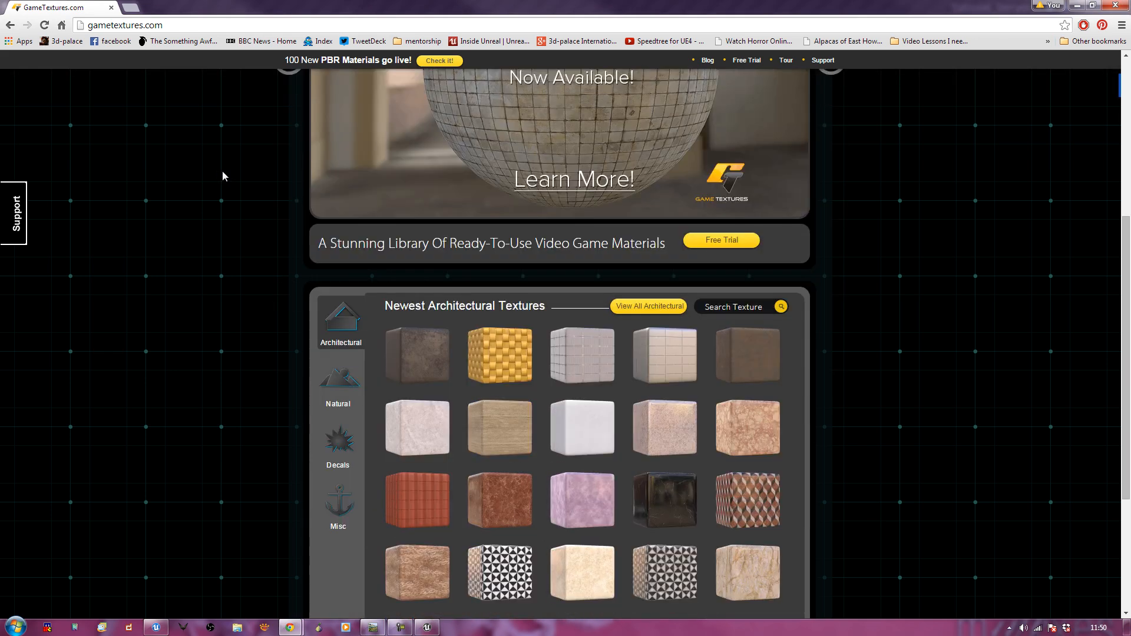
scroll("down", 3)
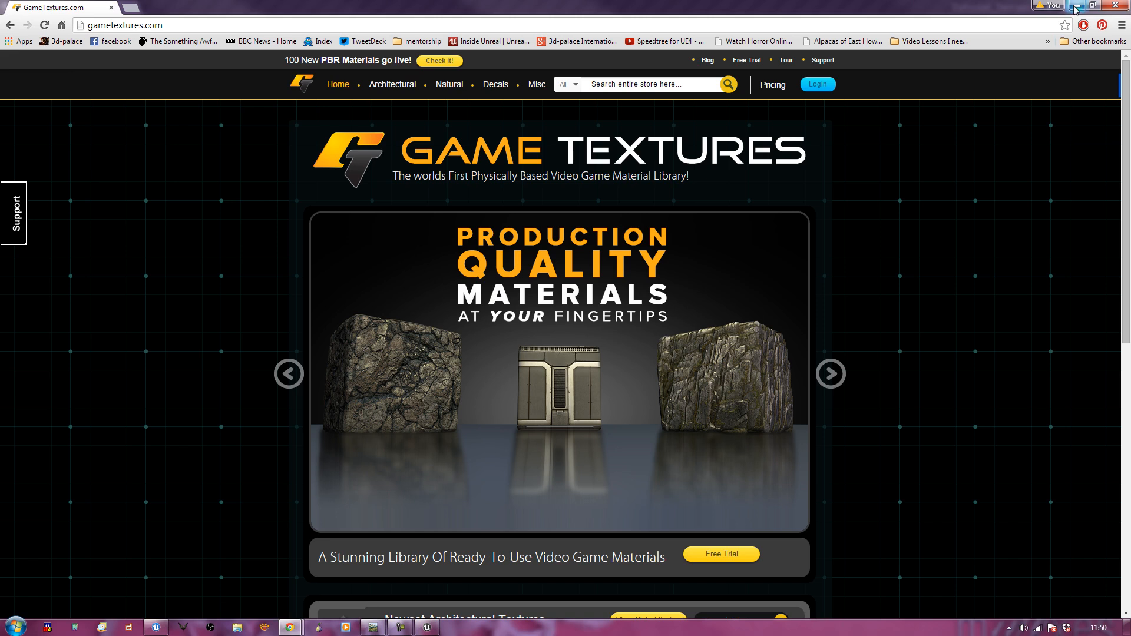
mouse_move(1074, 8)
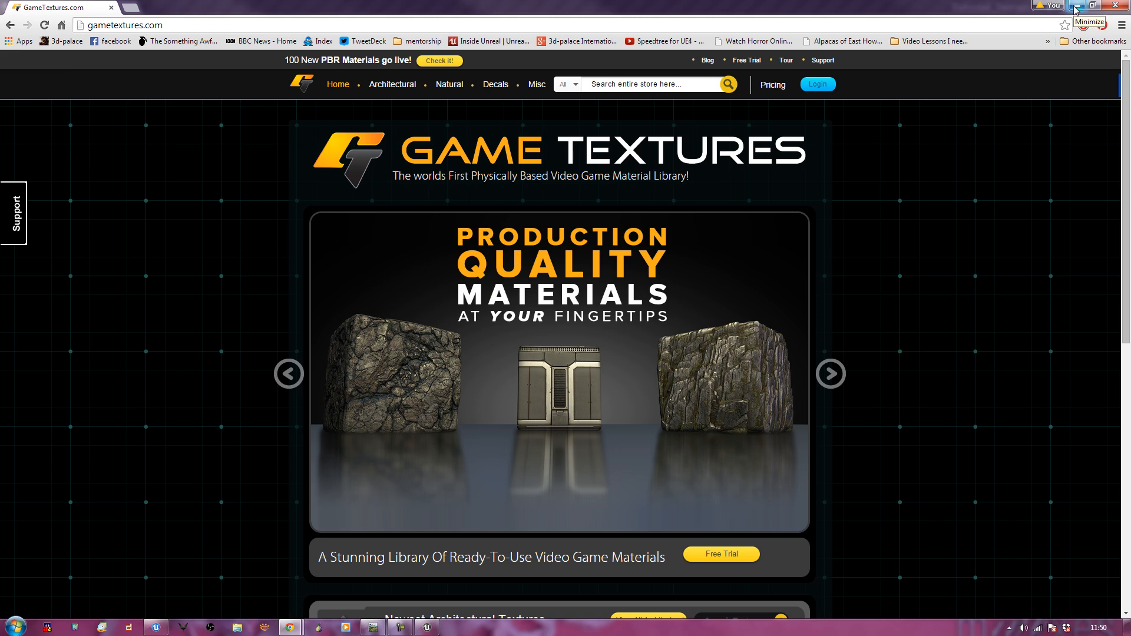